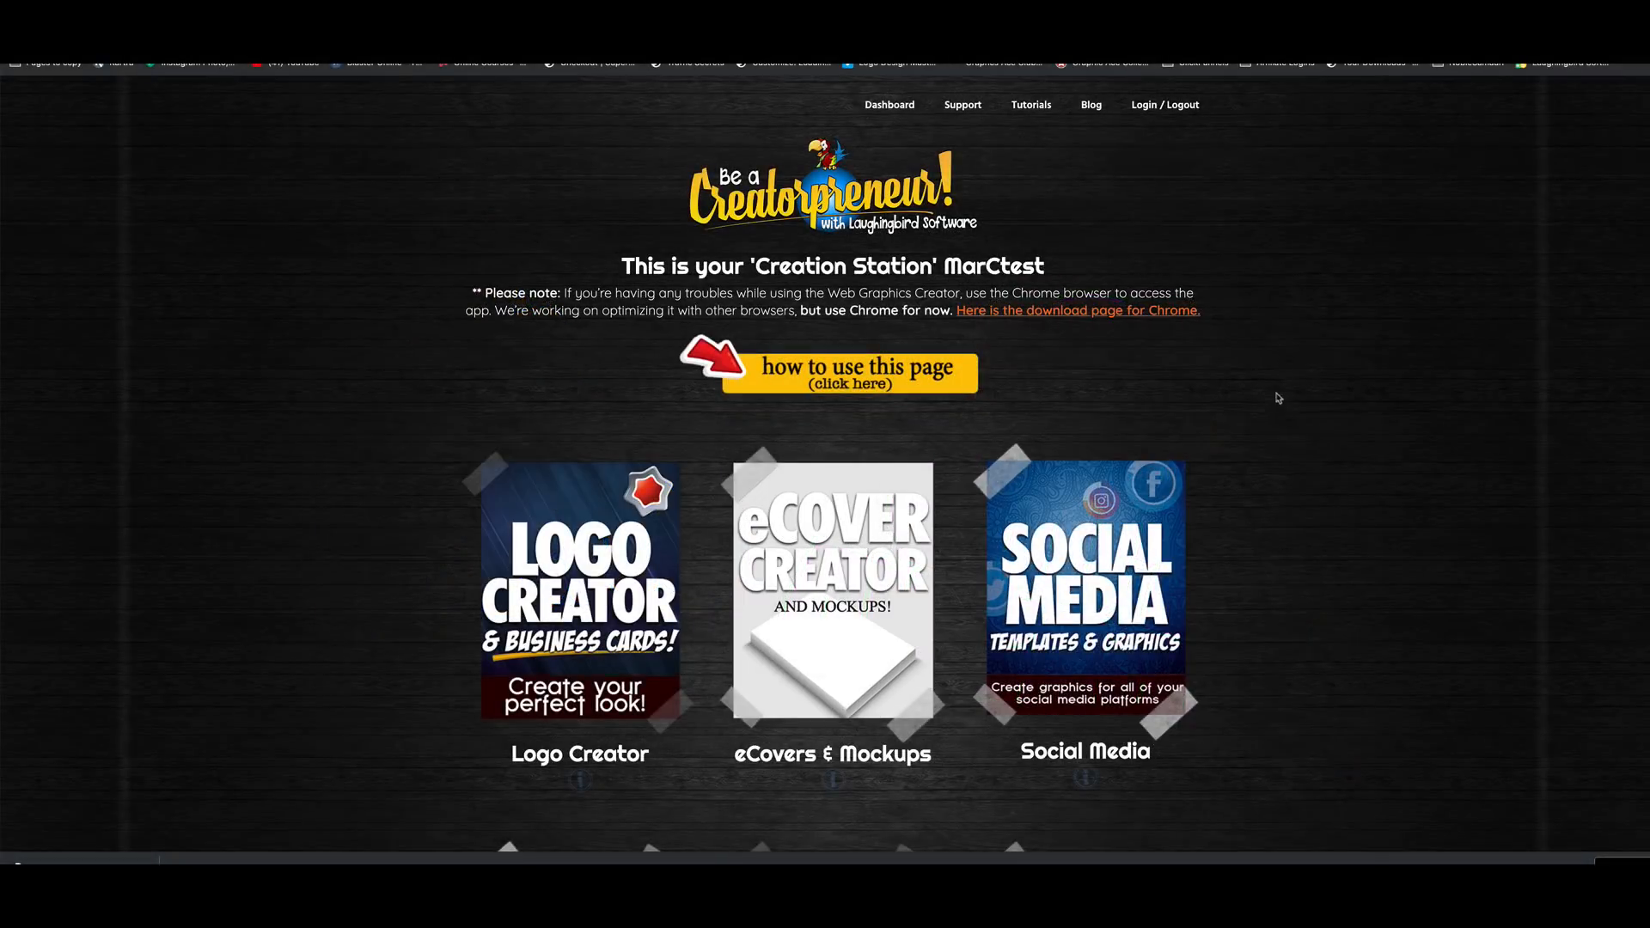
# Step: Launch the eCovers & Mockups creator from the dashboard and show its File menu choices
pyautogui.scroll(-3)
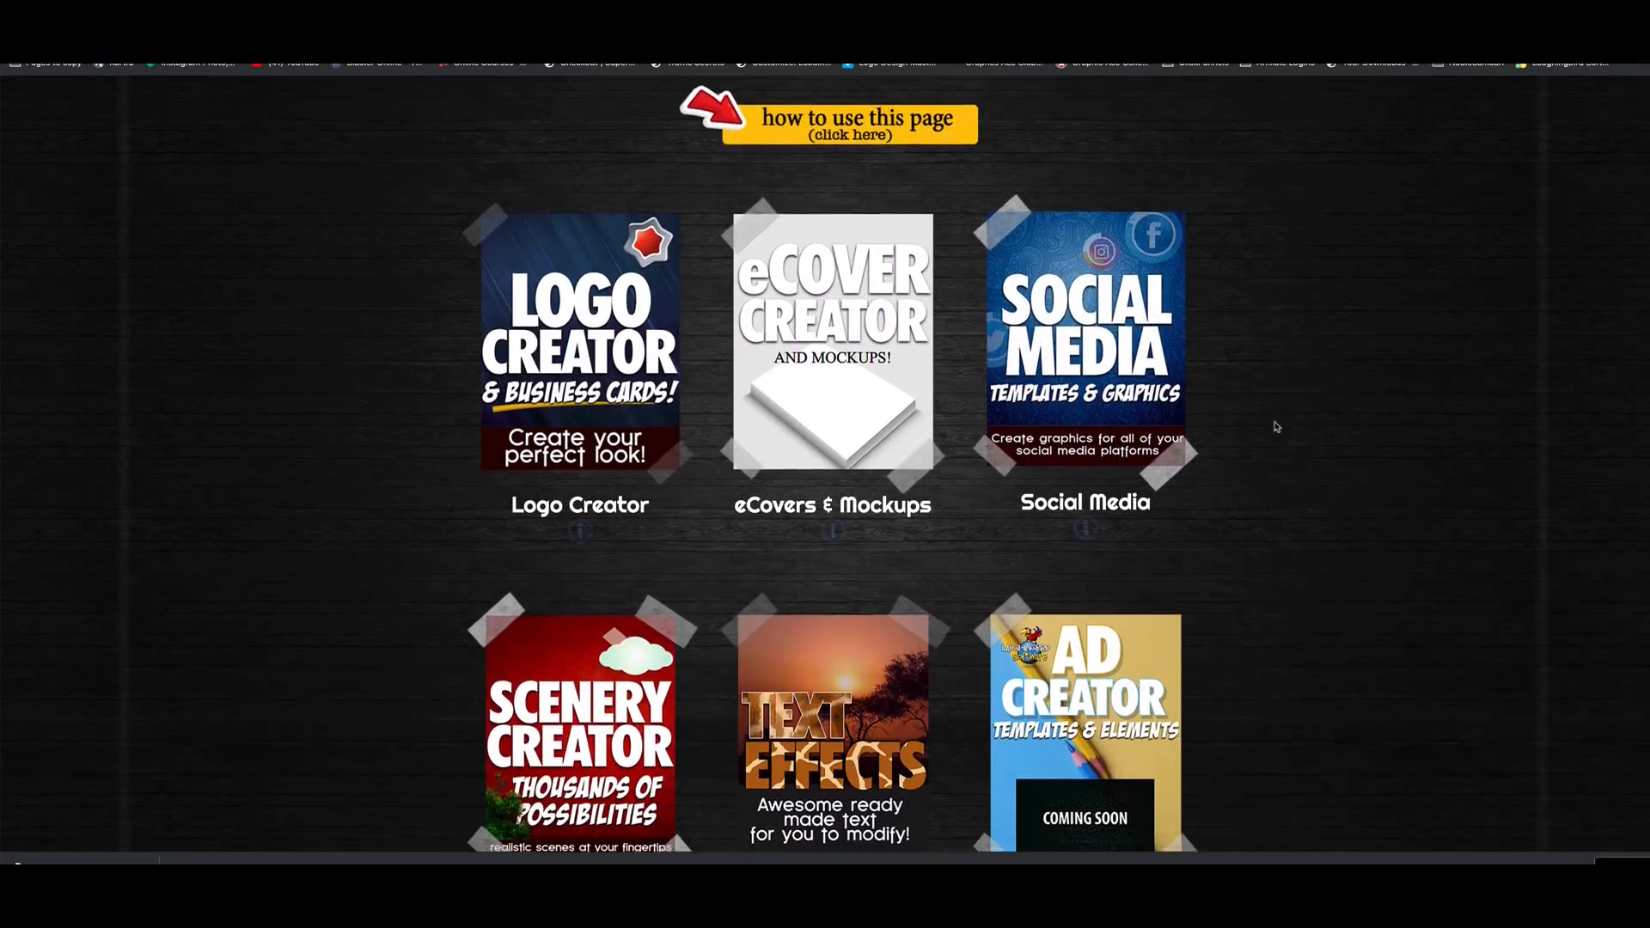
pyautogui.scroll(-3)
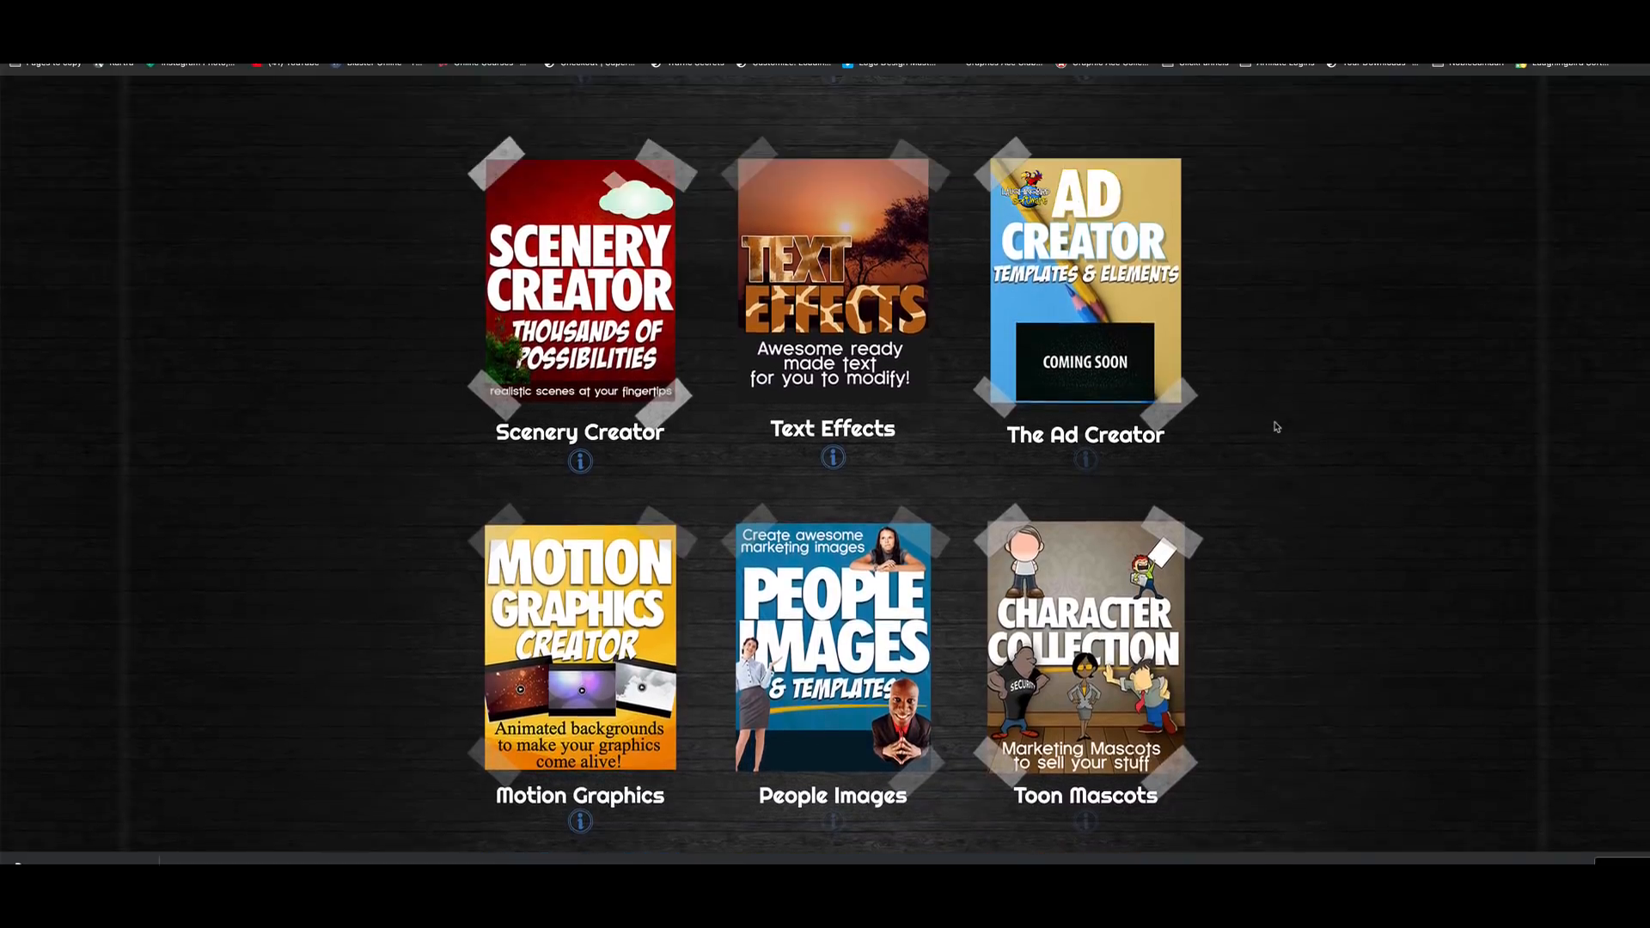
pyautogui.scroll(3)
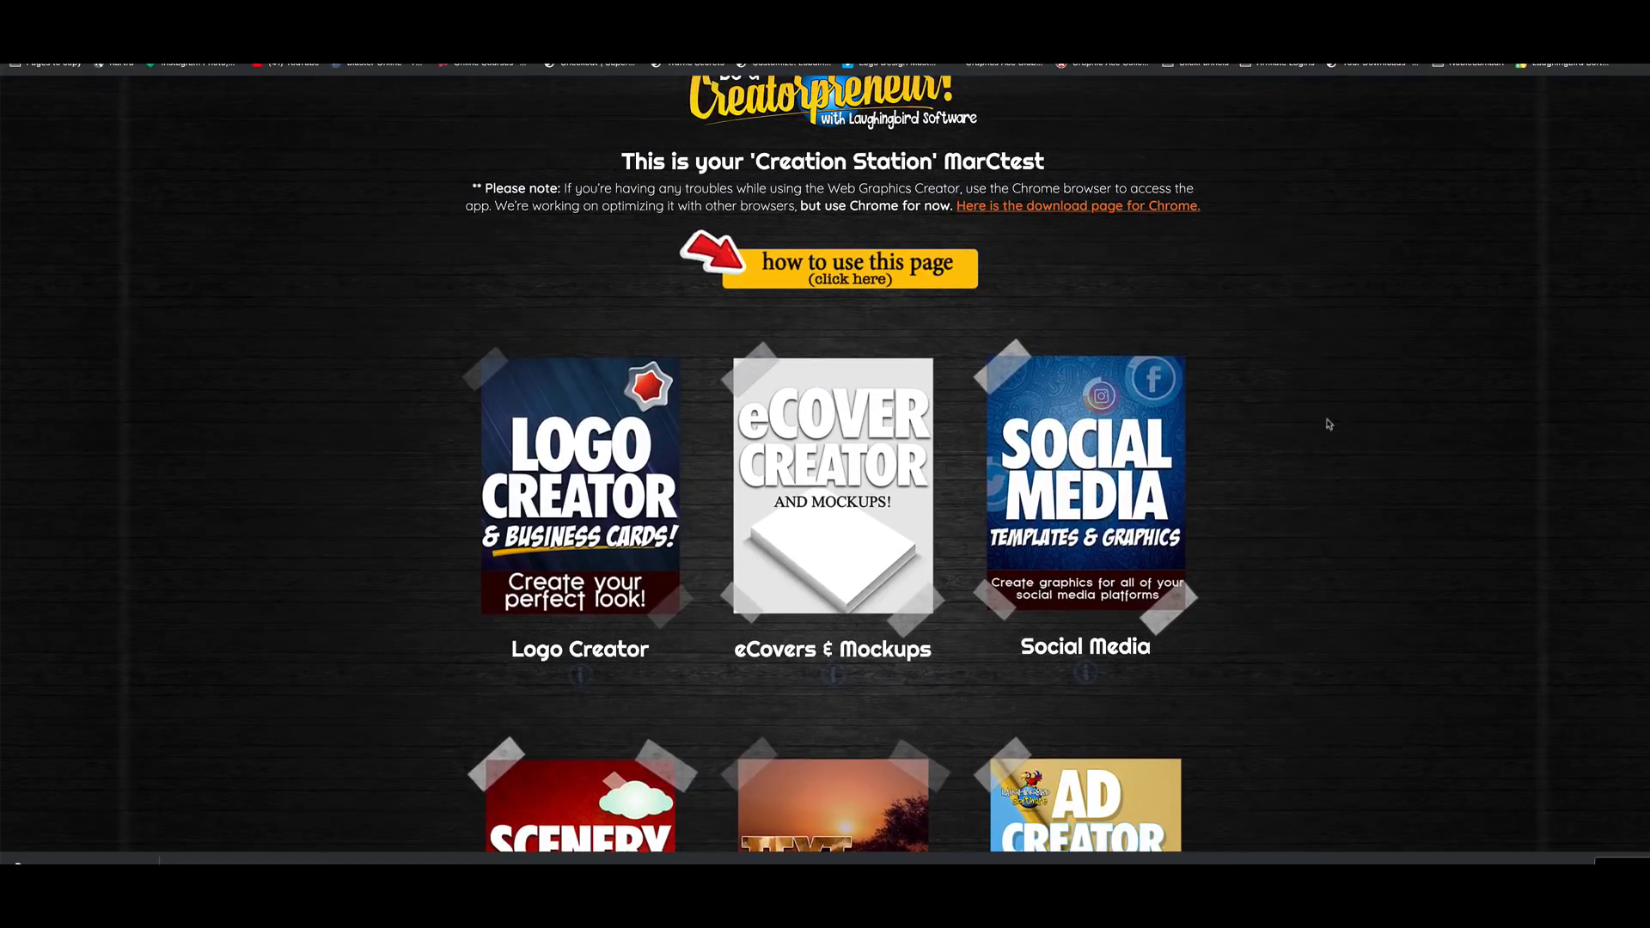
pyautogui.moveTo(832, 531)
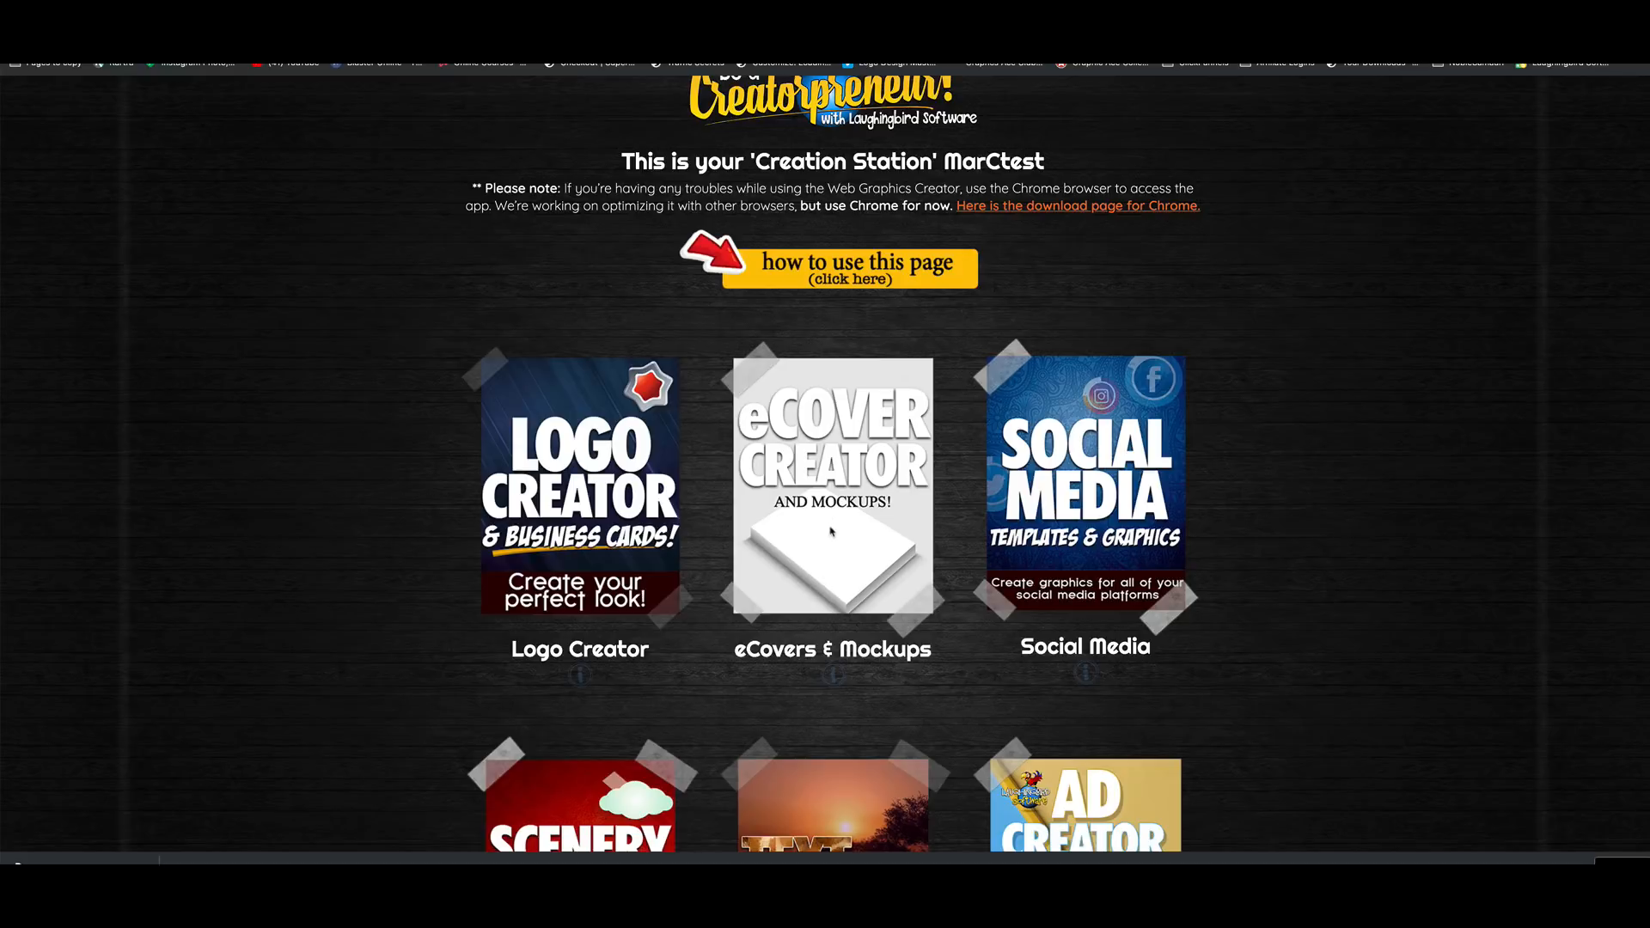
pyautogui.click(832, 485)
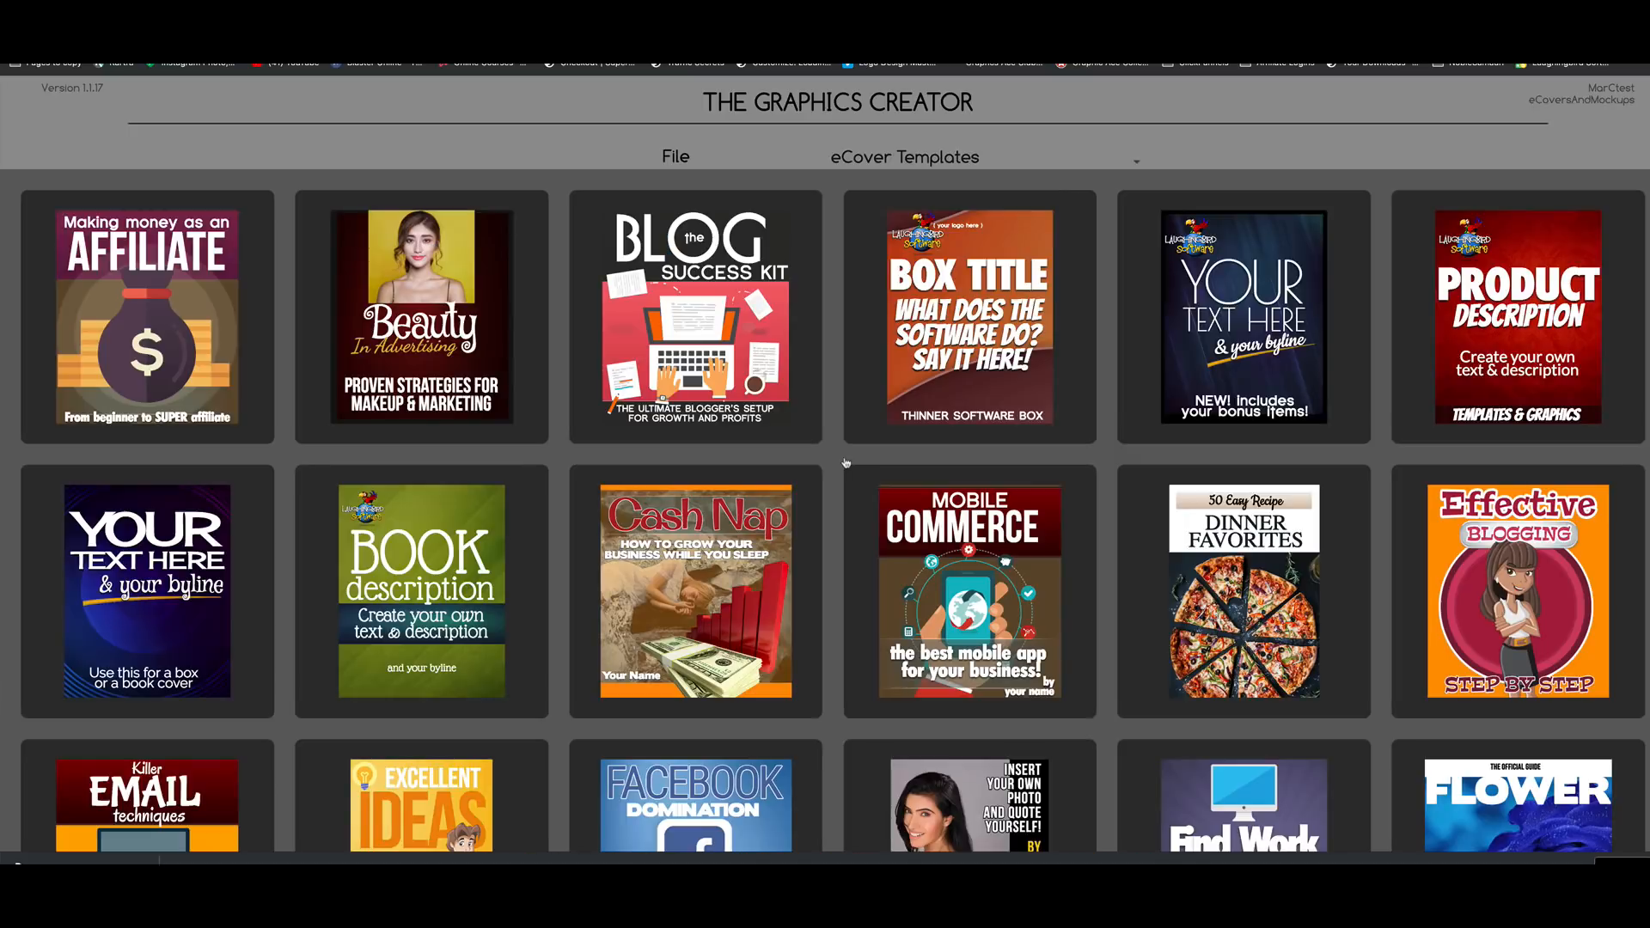
pyautogui.moveTo(810, 299)
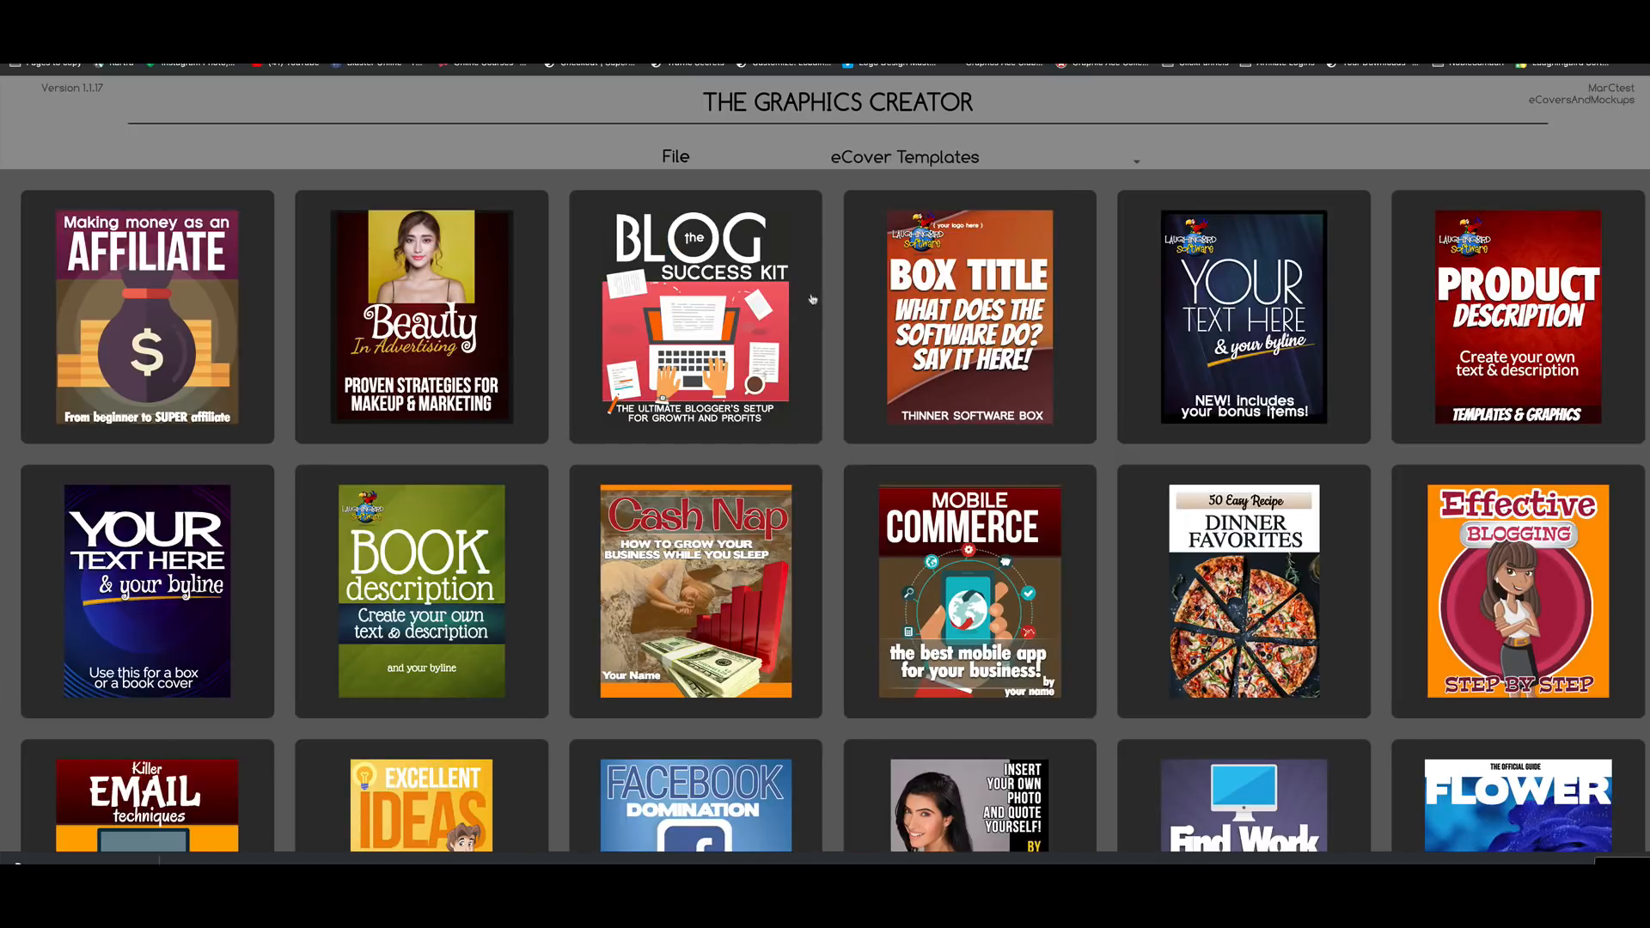
pyautogui.click(674, 157)
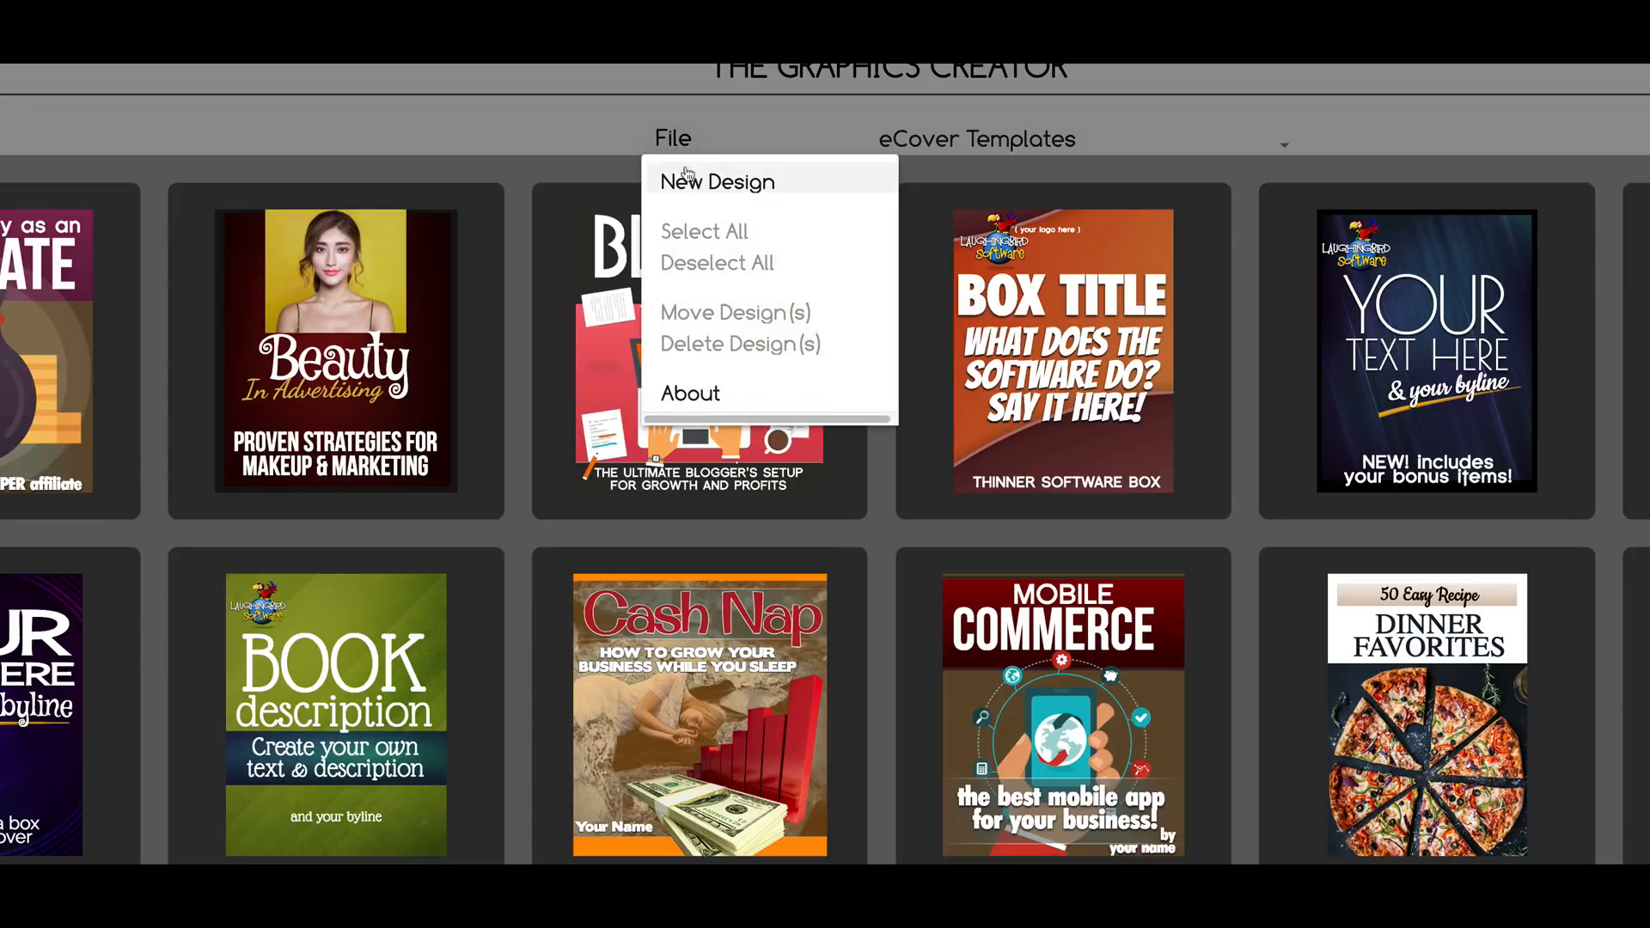
# Step: Create a blank design, resize the canvas to 1124 × 901 and fill it yellow
pyautogui.click(716, 180)
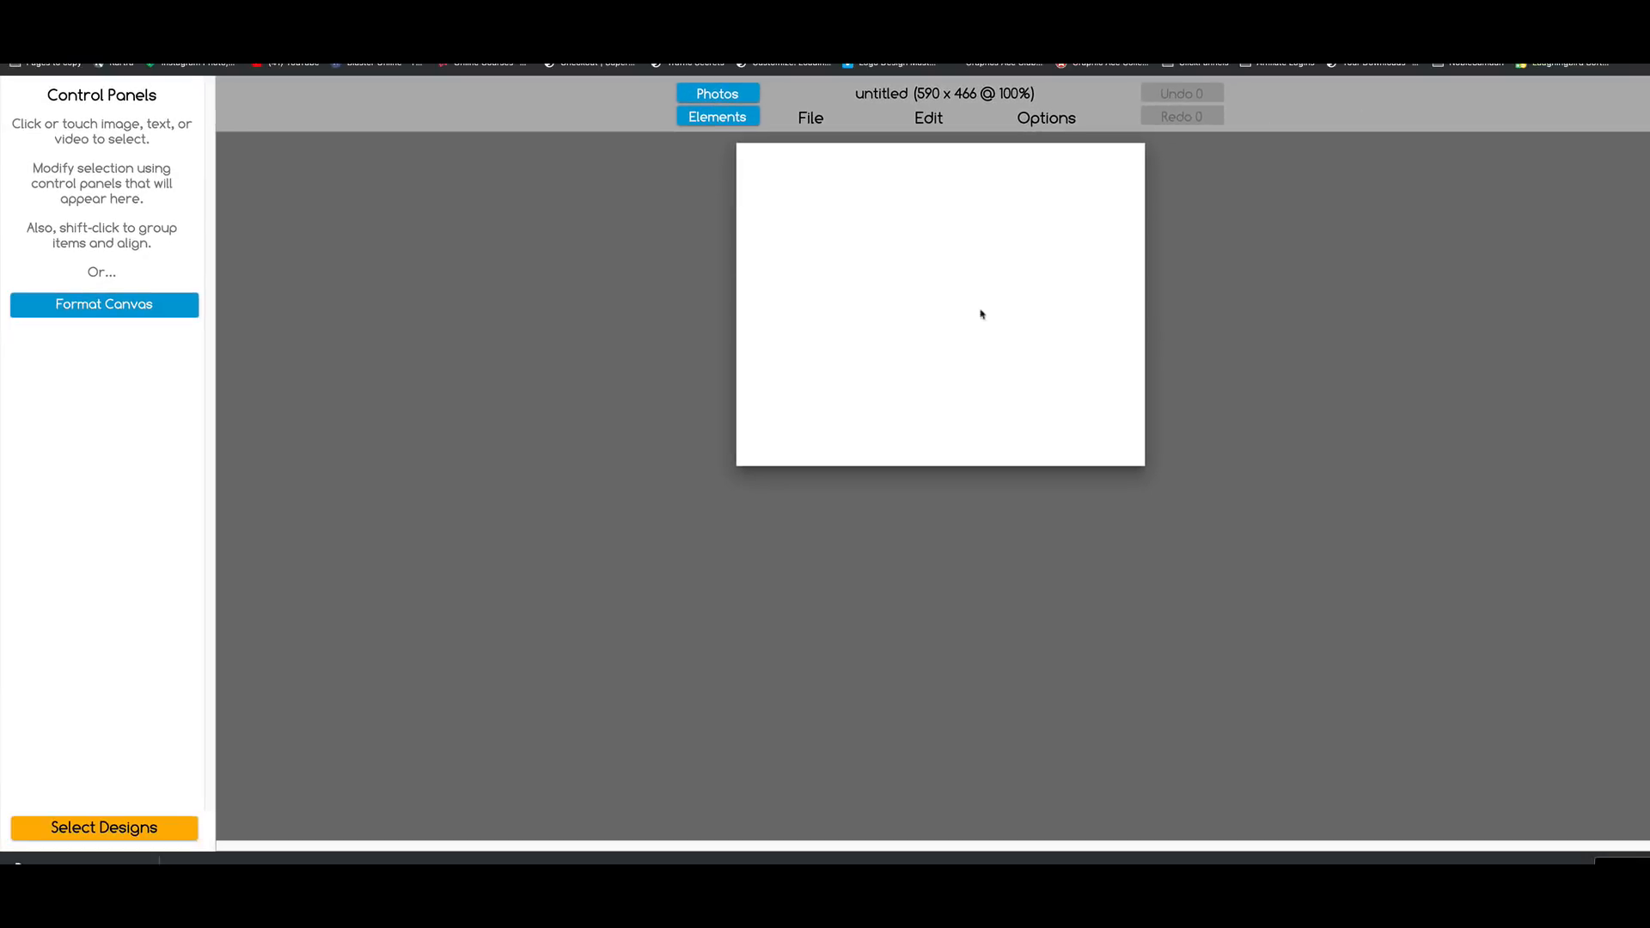
pyautogui.moveTo(884, 378)
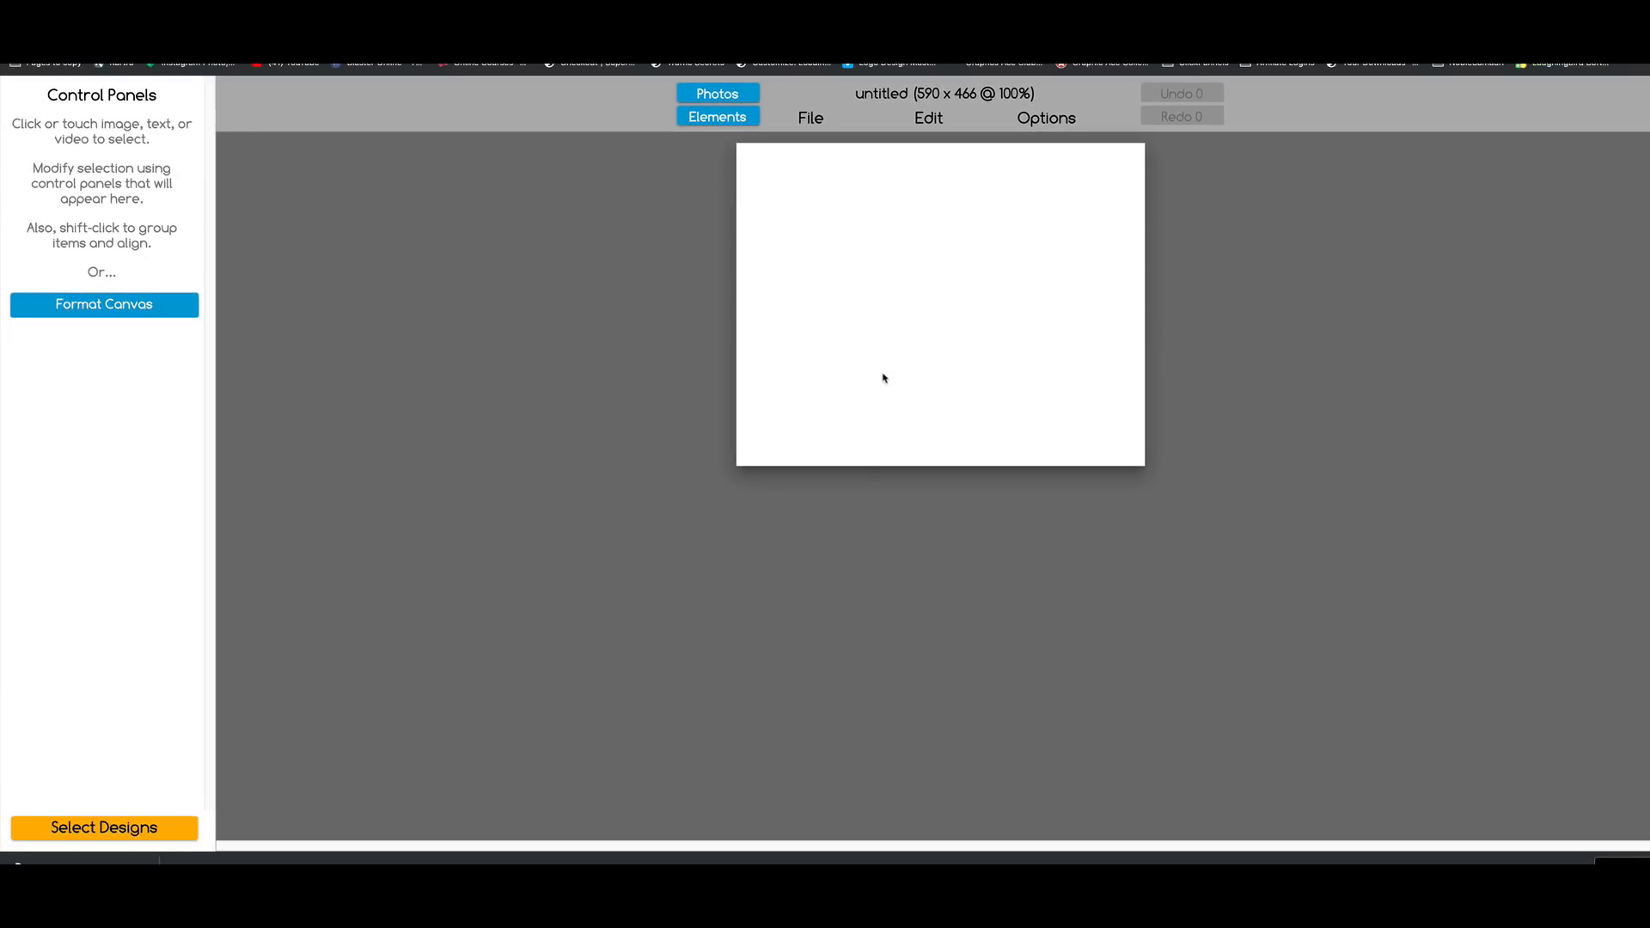
pyautogui.moveTo(103, 308)
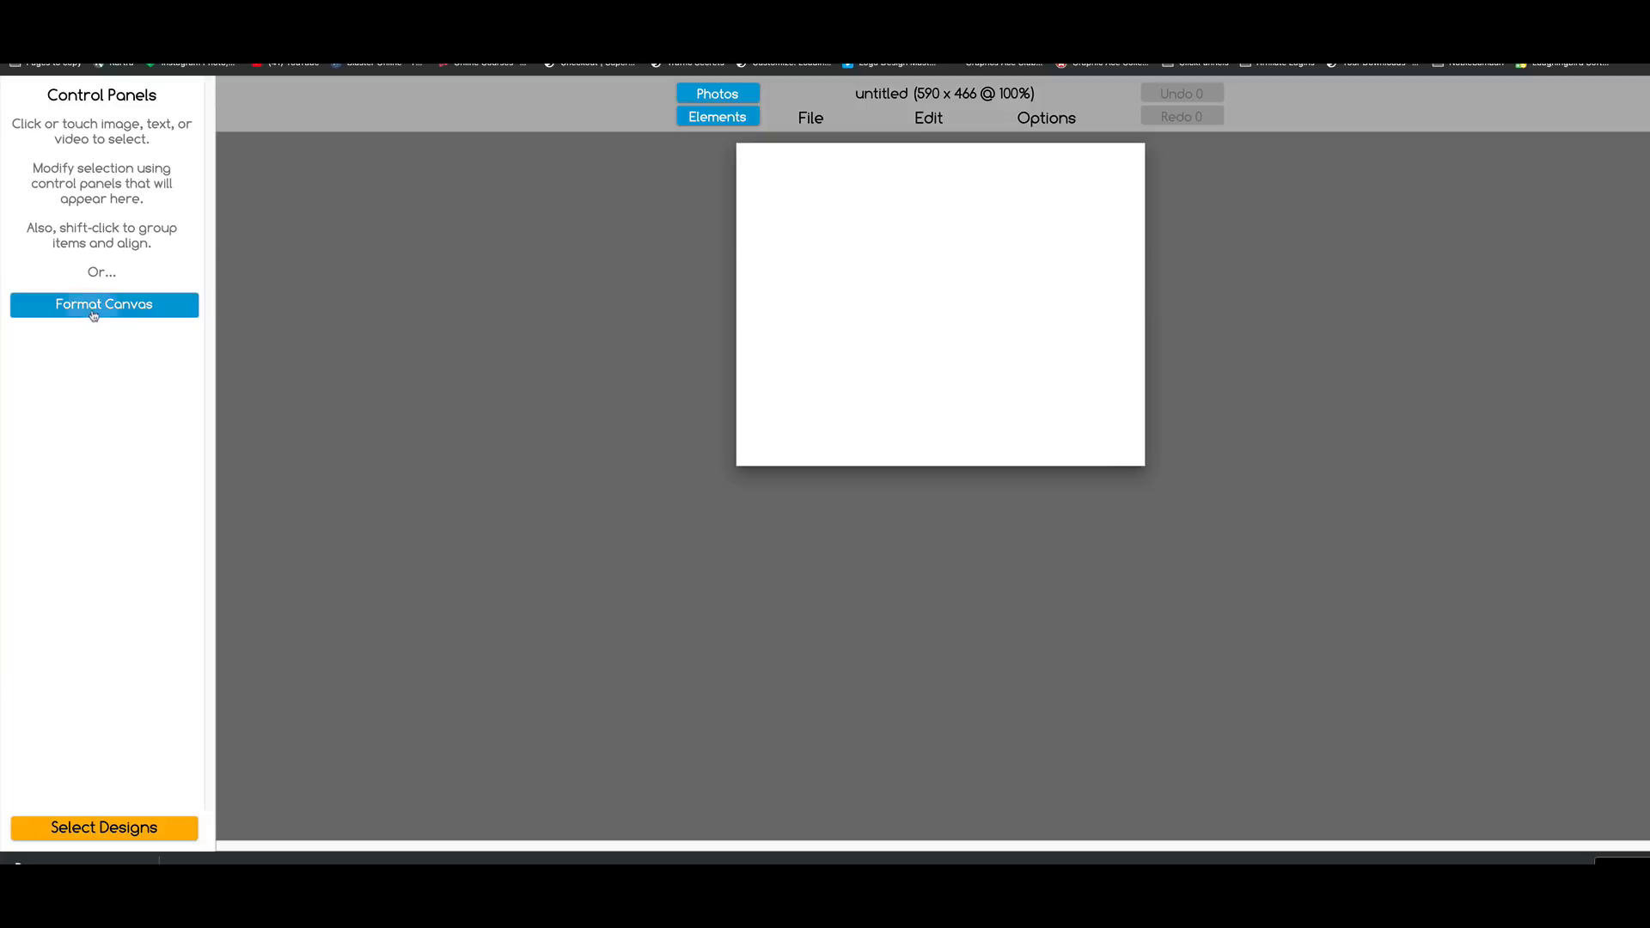
pyautogui.click(103, 305)
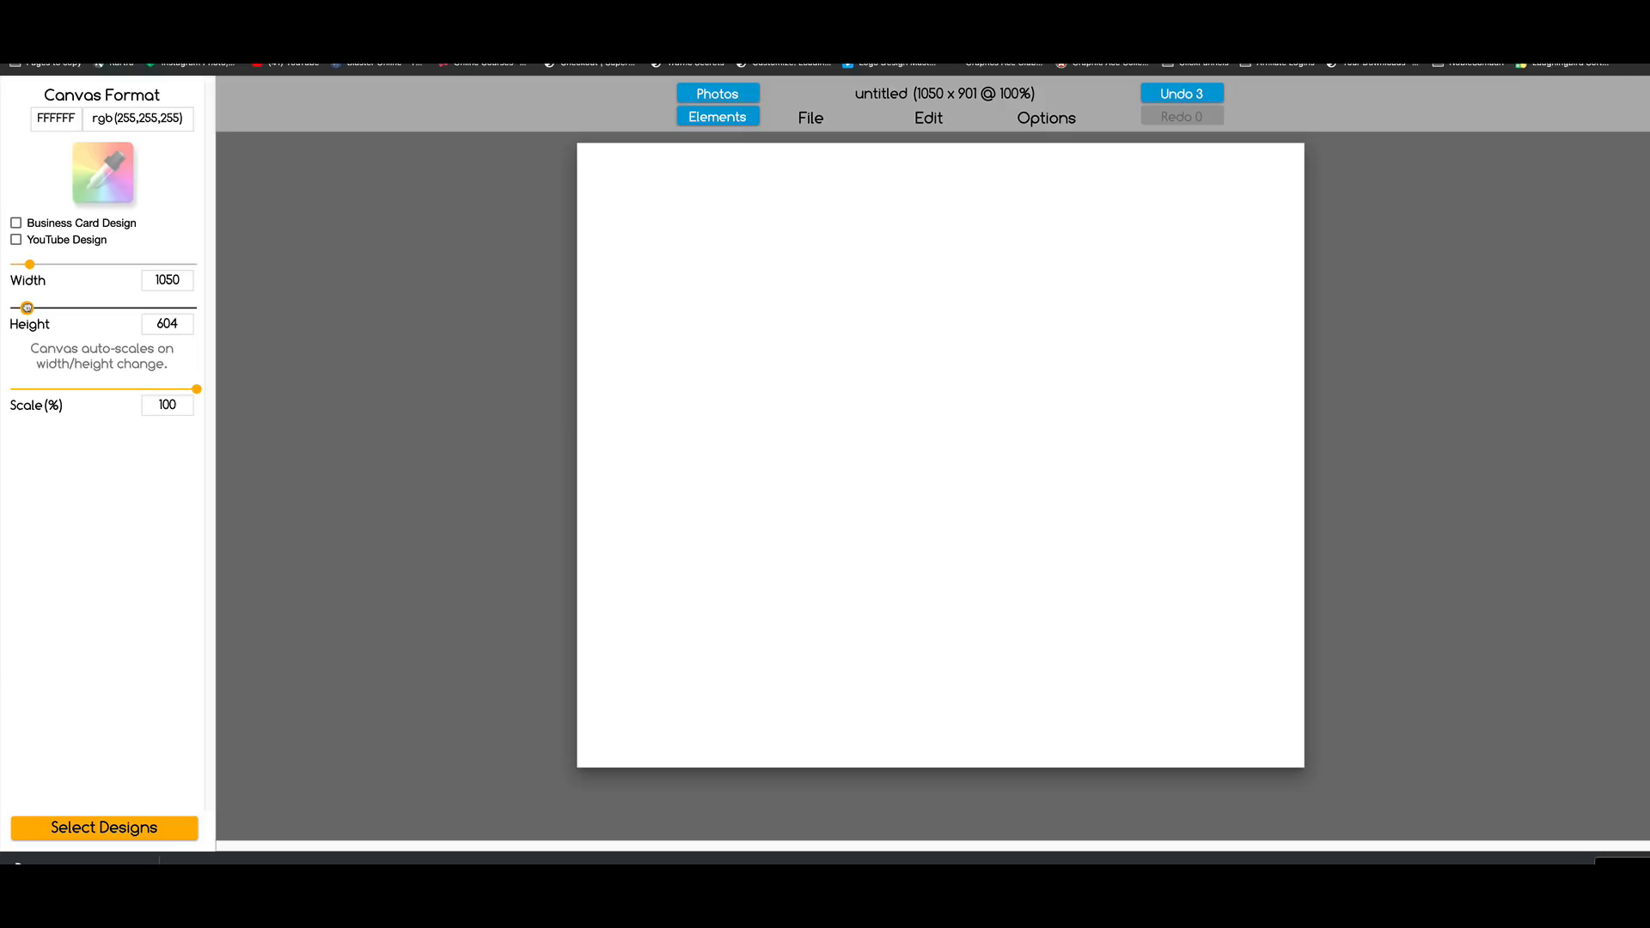
pyautogui.moveTo(14, 265); pyautogui.dragTo(31, 265)
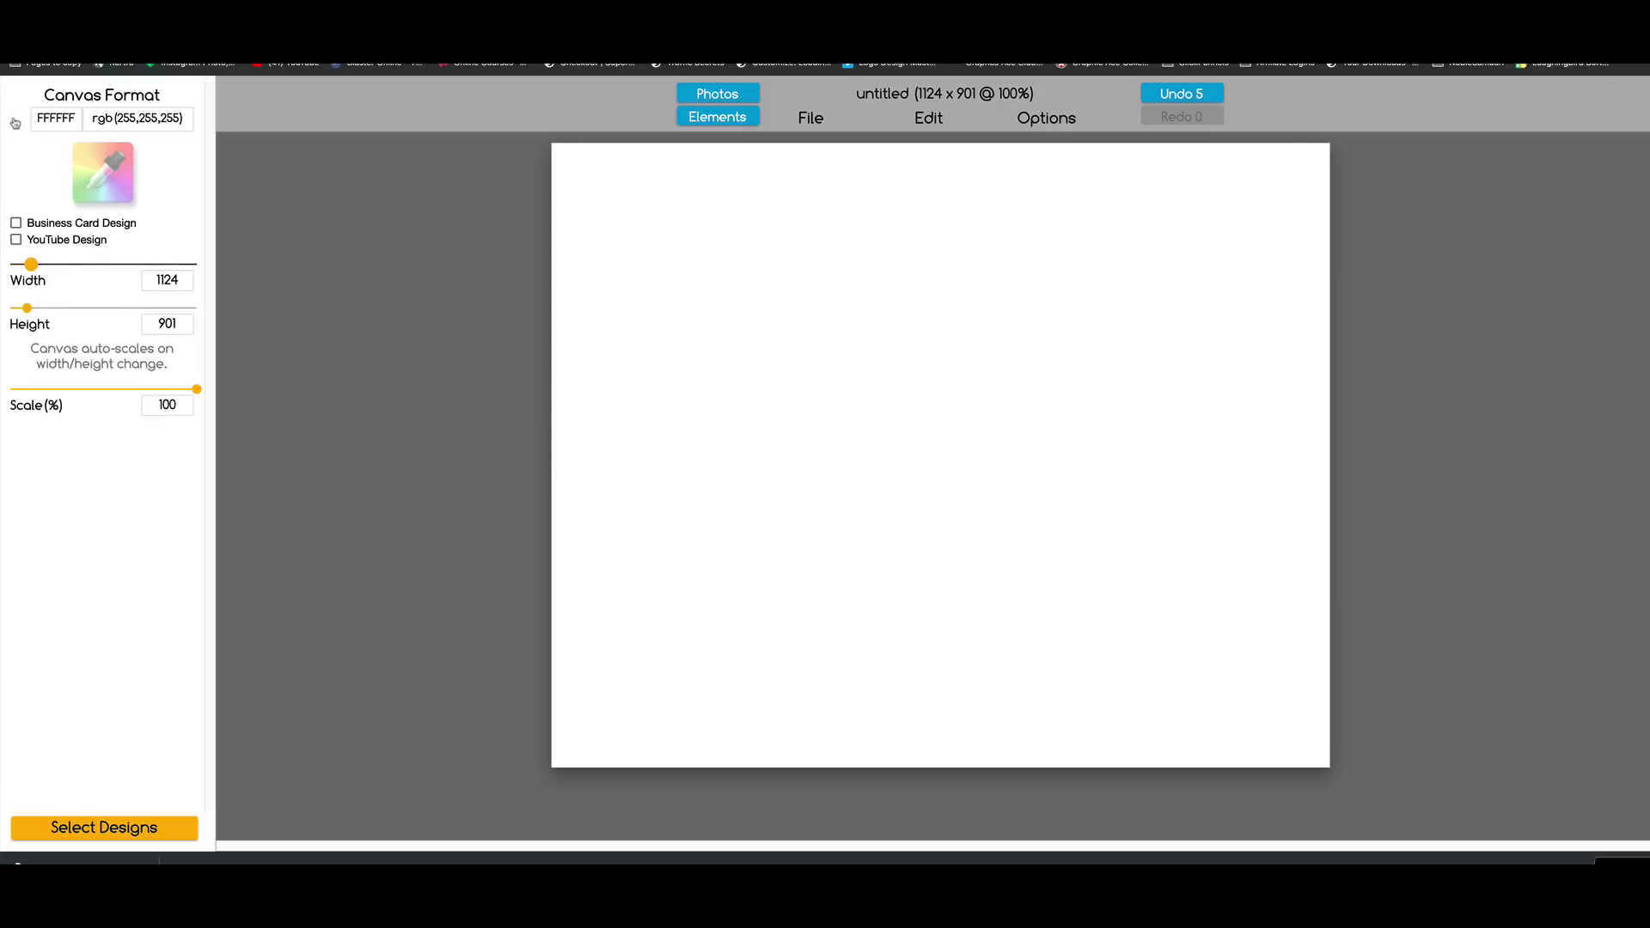
pyautogui.click(53, 143)
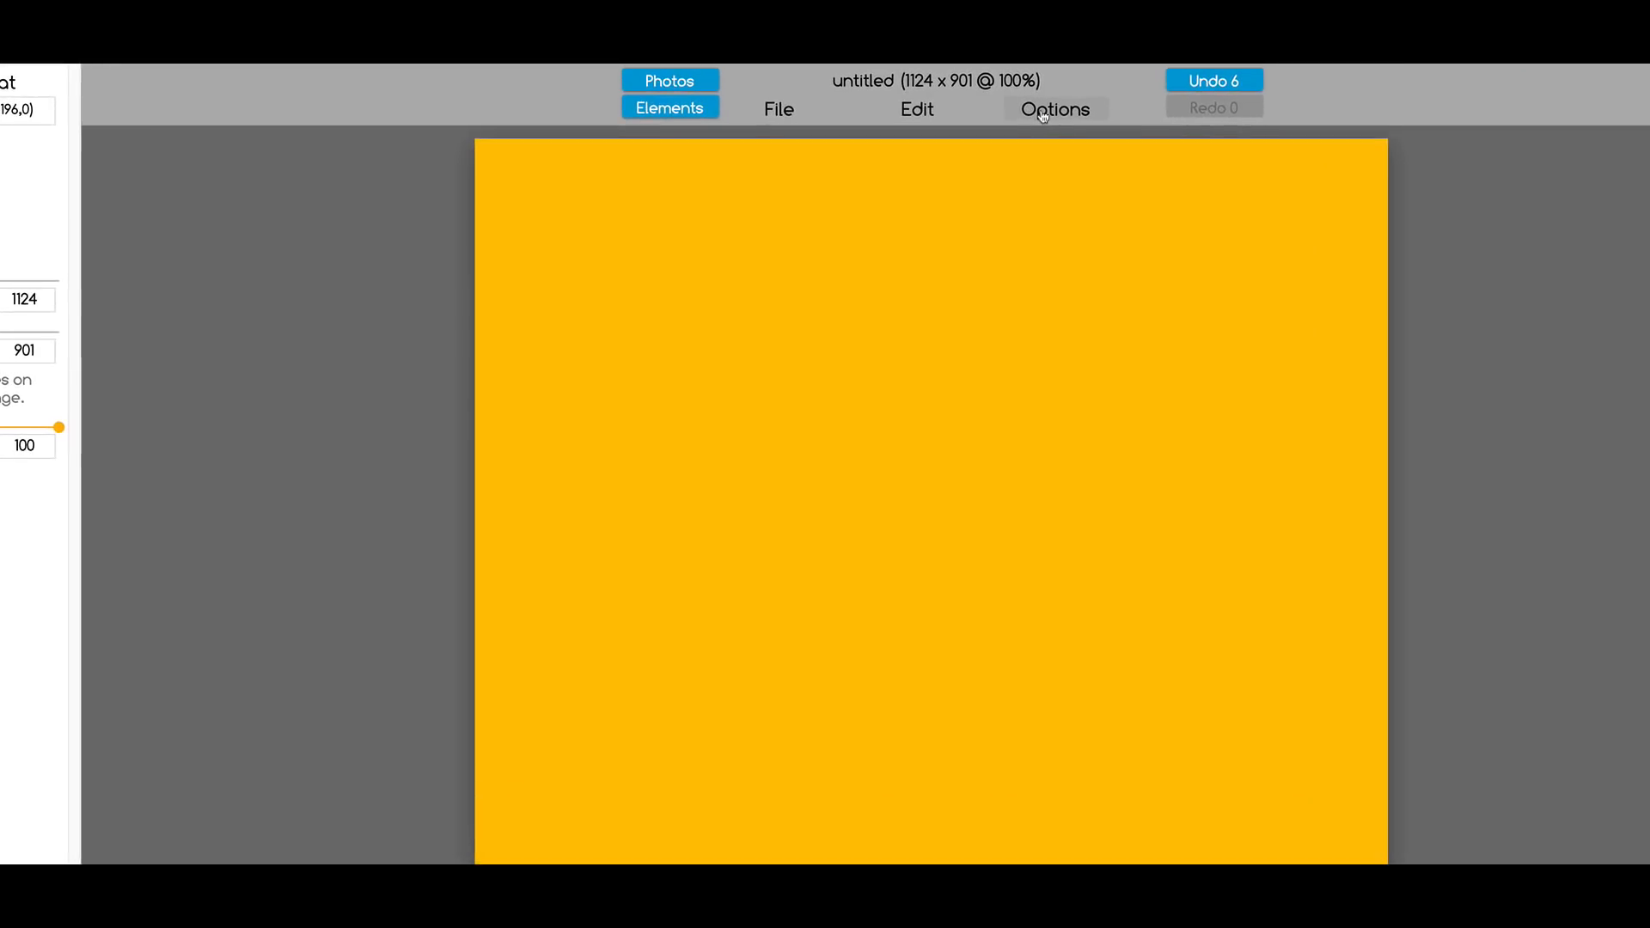
pyautogui.moveTo(916, 110)
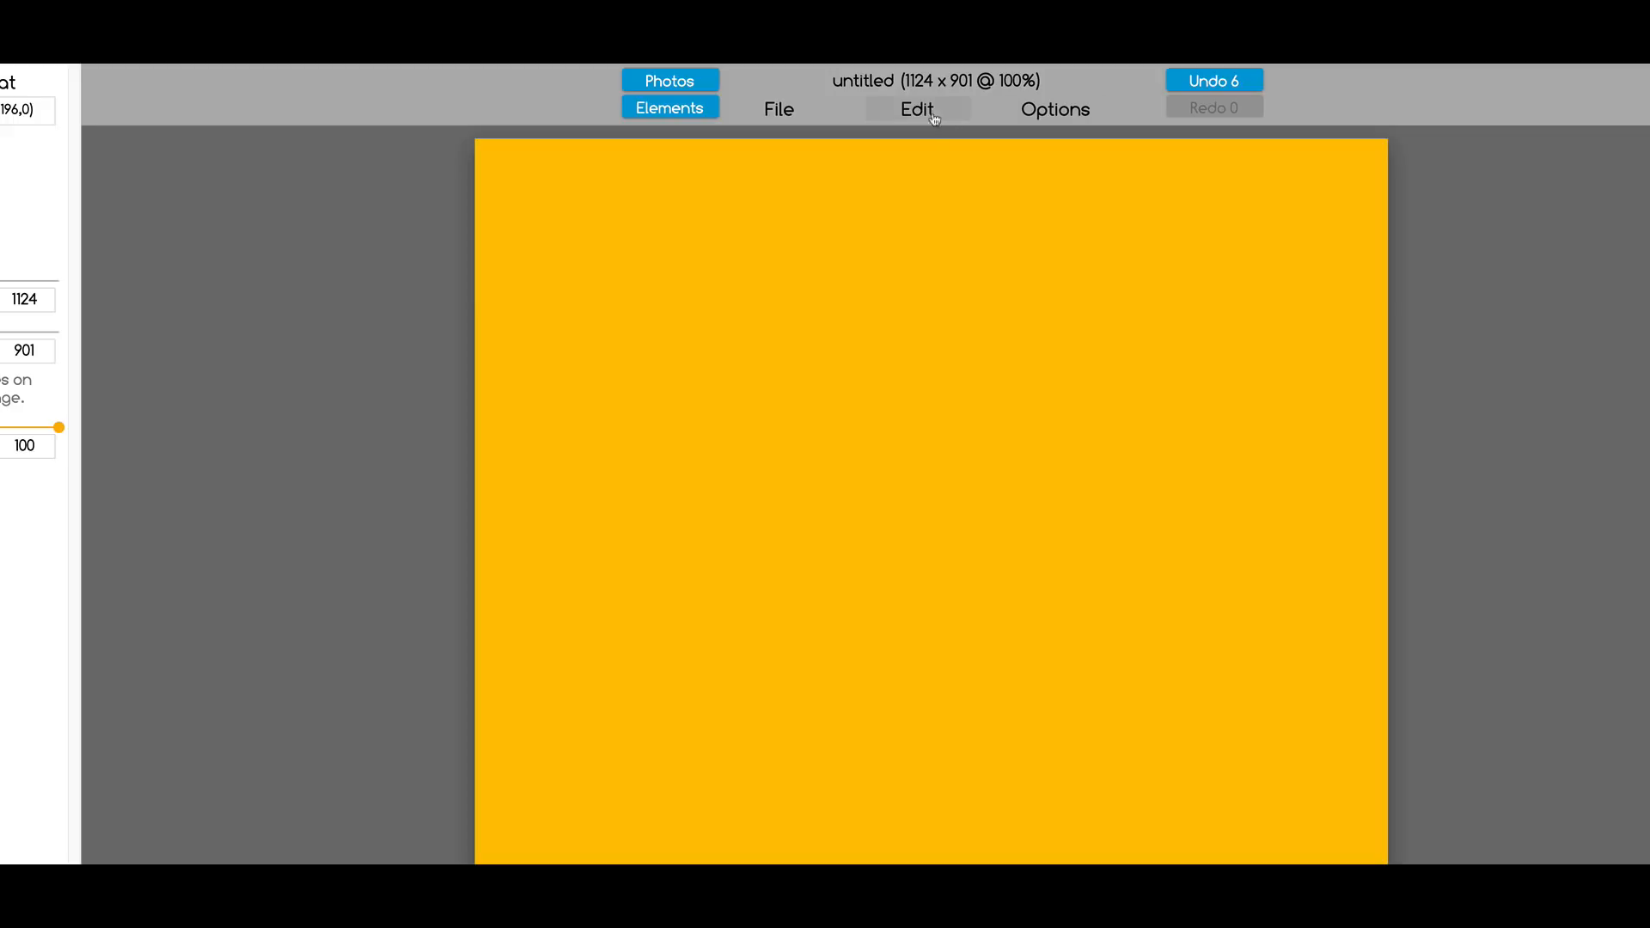
# Step: Add a new text block reading I'M ON IT BRO and bring up its Text Format settings
pyautogui.click(916, 109)
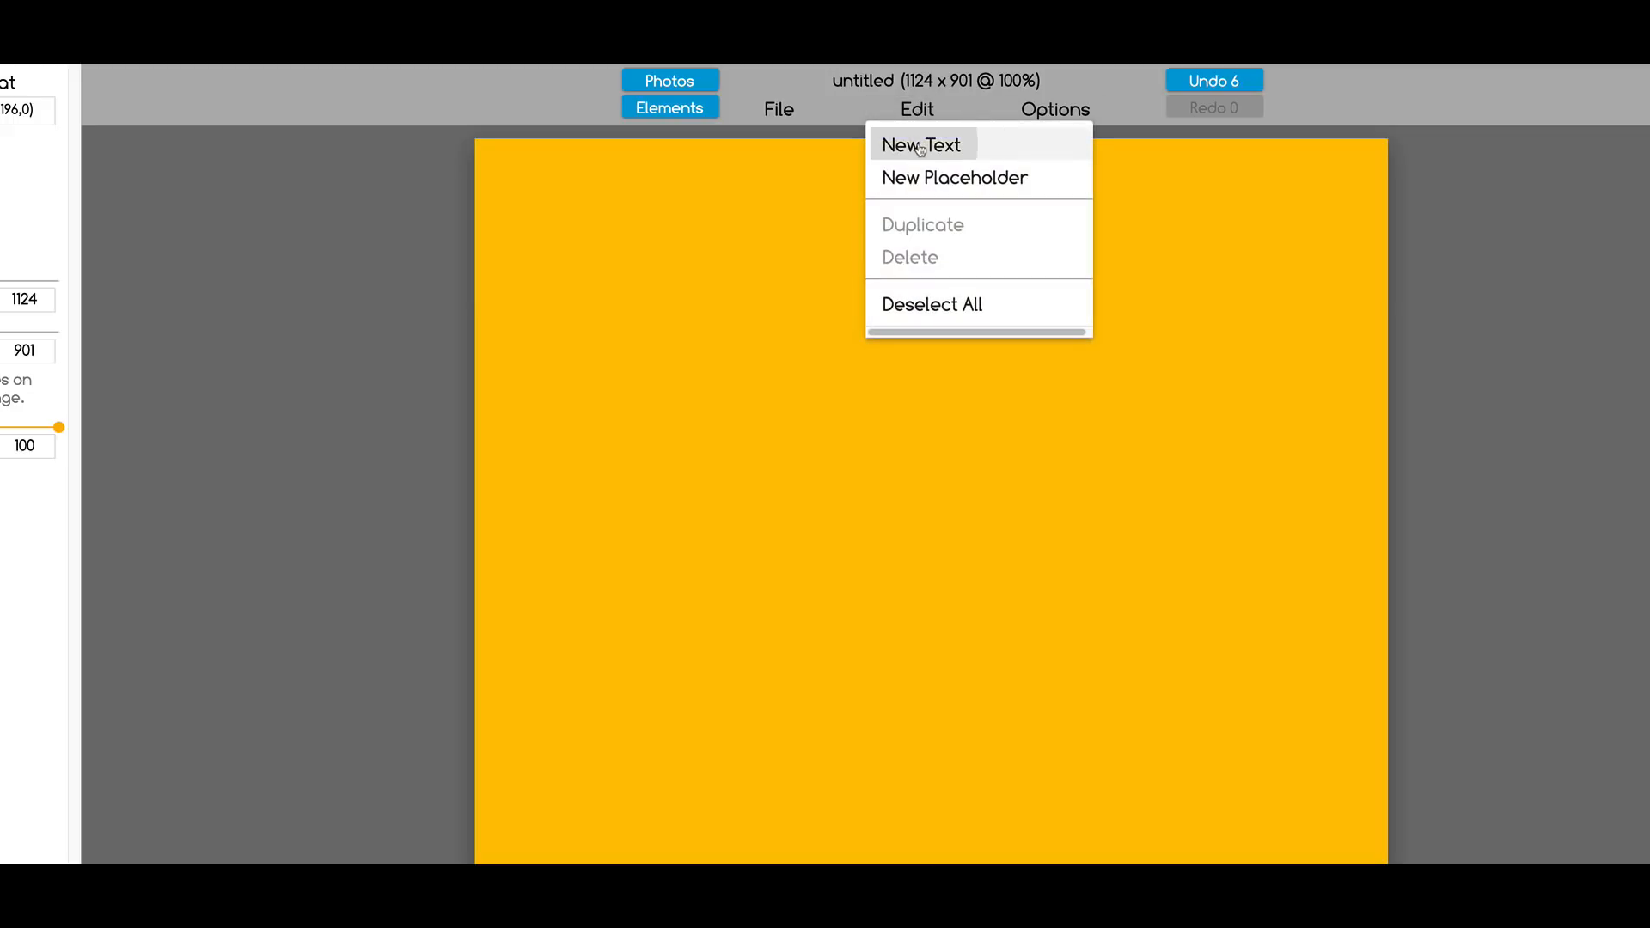
pyautogui.click(919, 145)
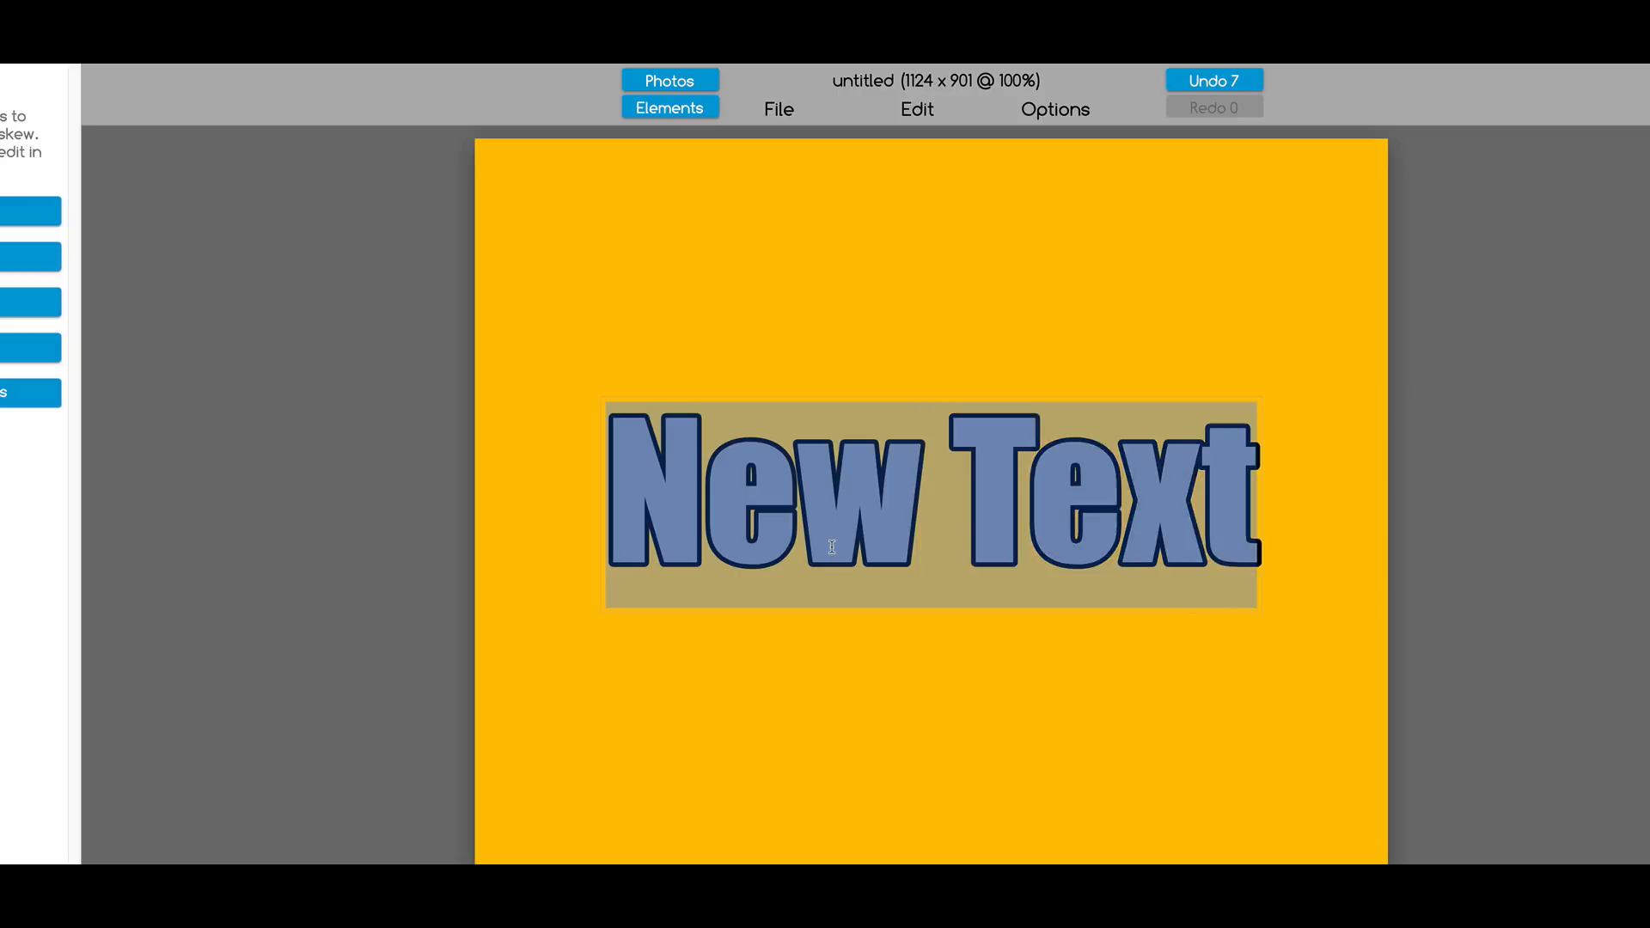
pyautogui.write("I'm on it bro")
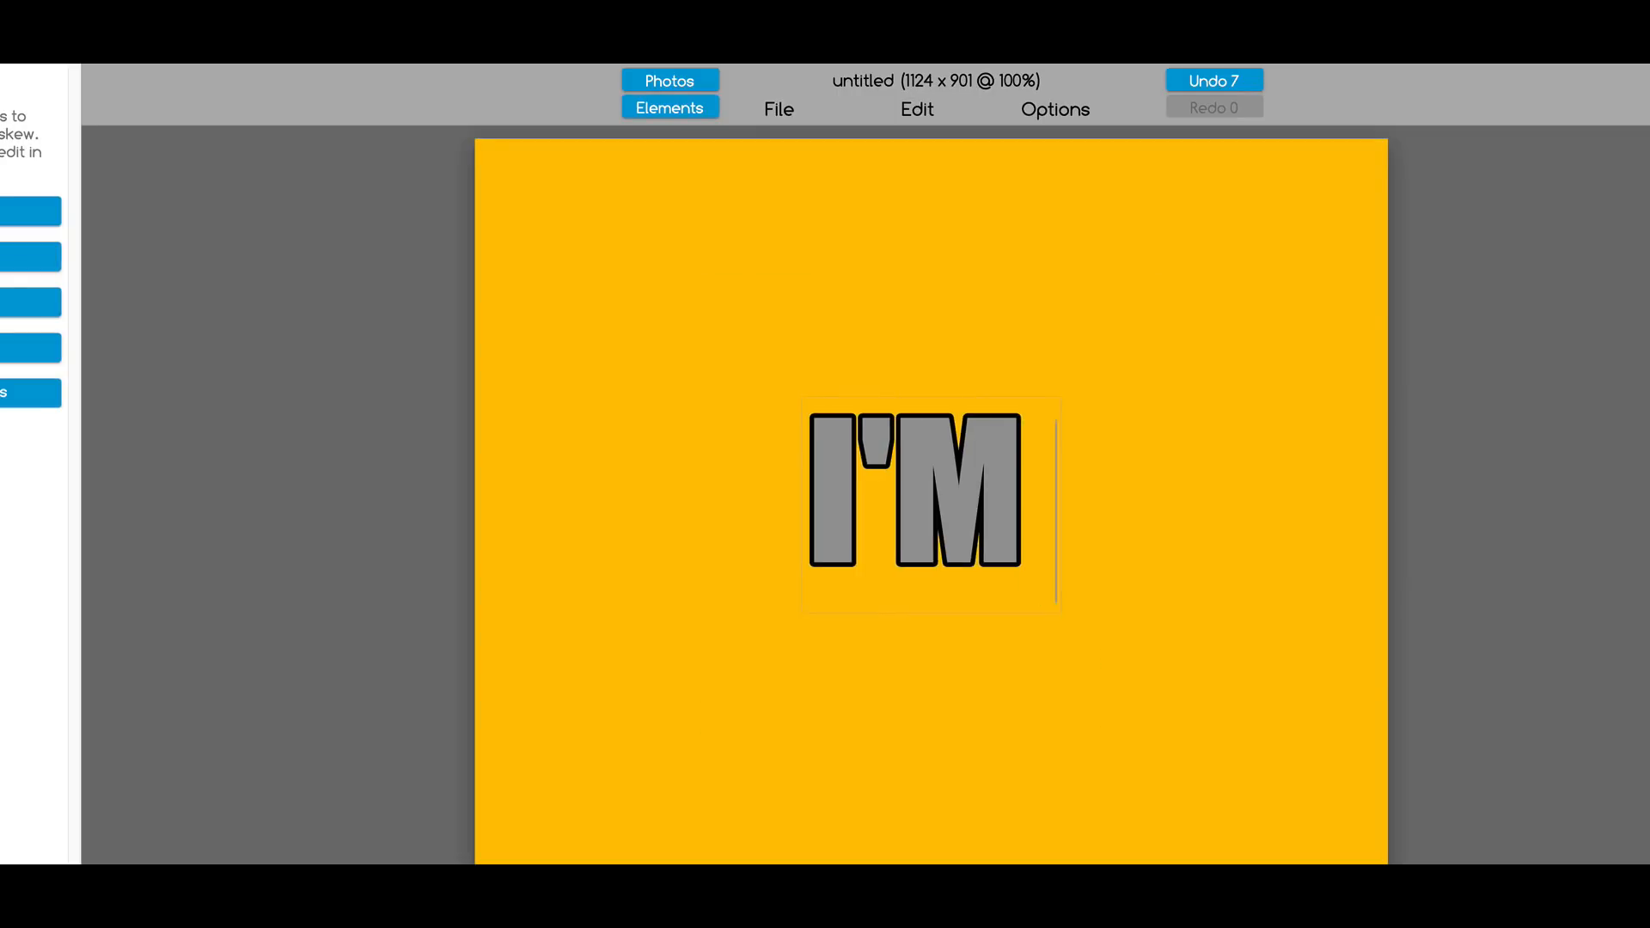
pyautogui.write('ON IT B')
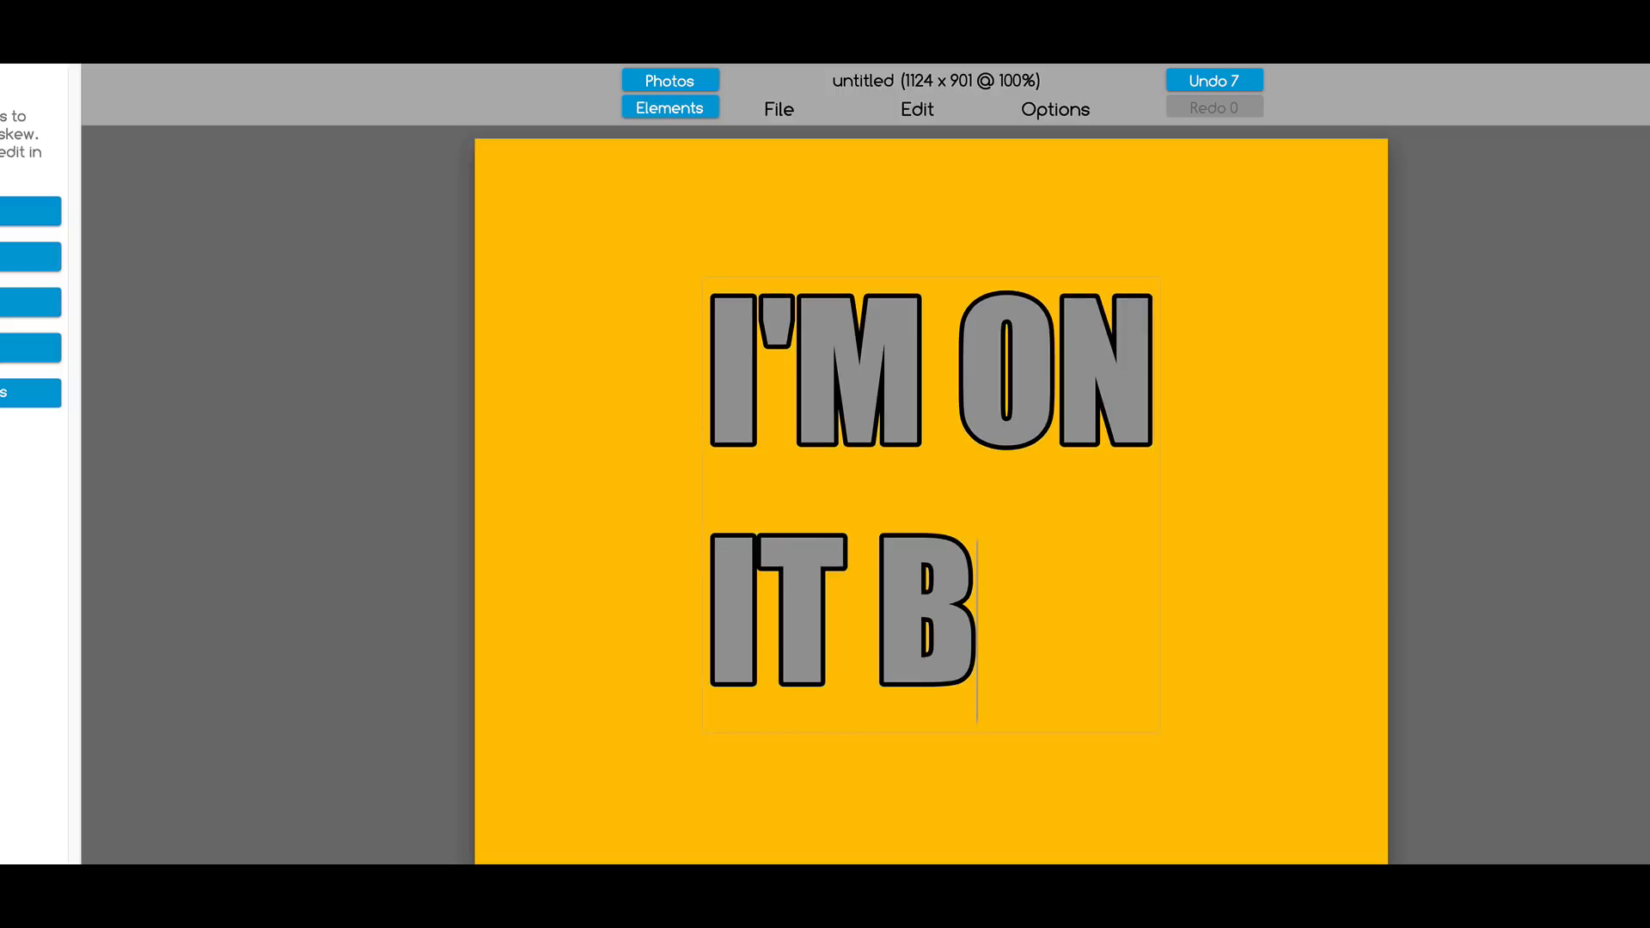
pyautogui.write('RO')
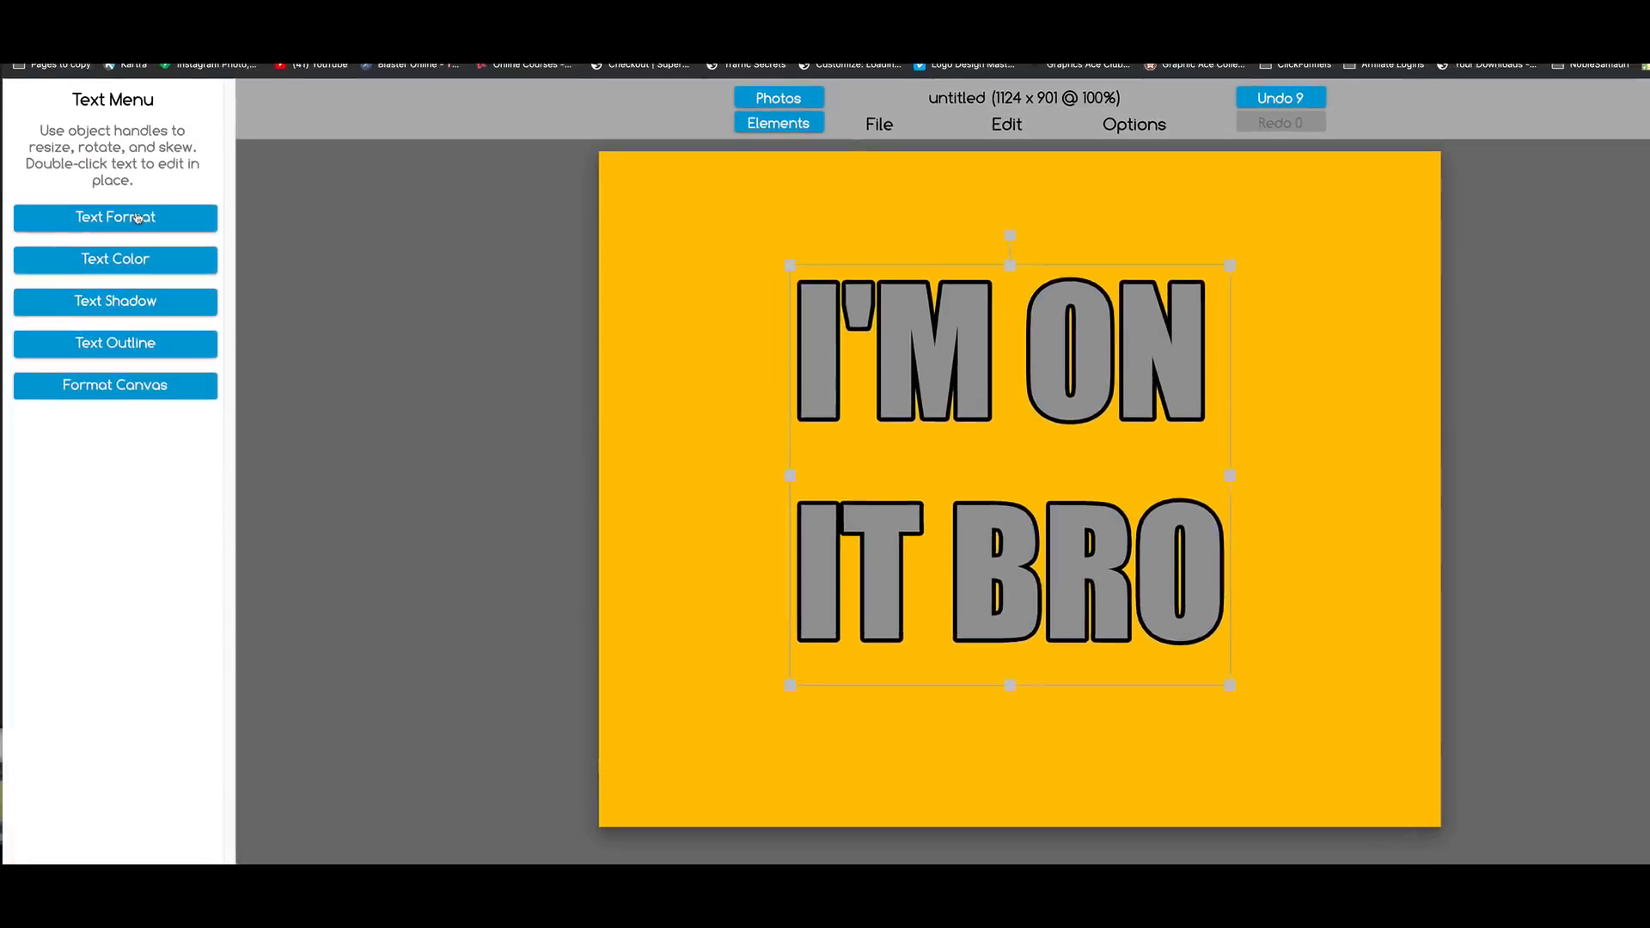
pyautogui.click(115, 217)
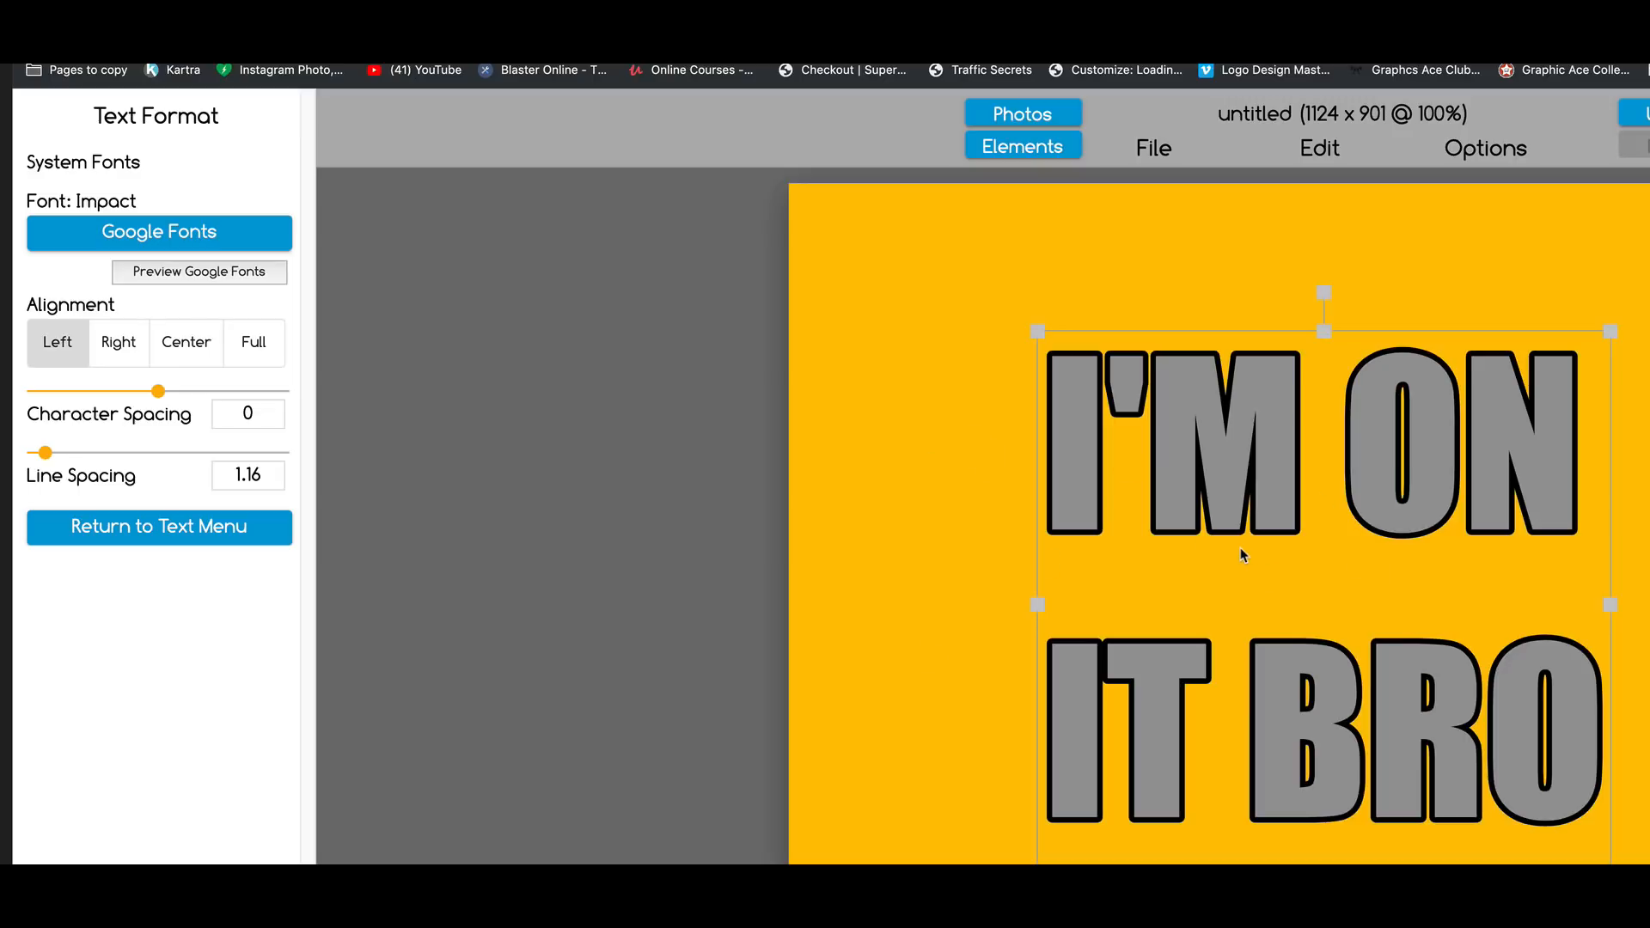
pyautogui.moveTo(200, 271)
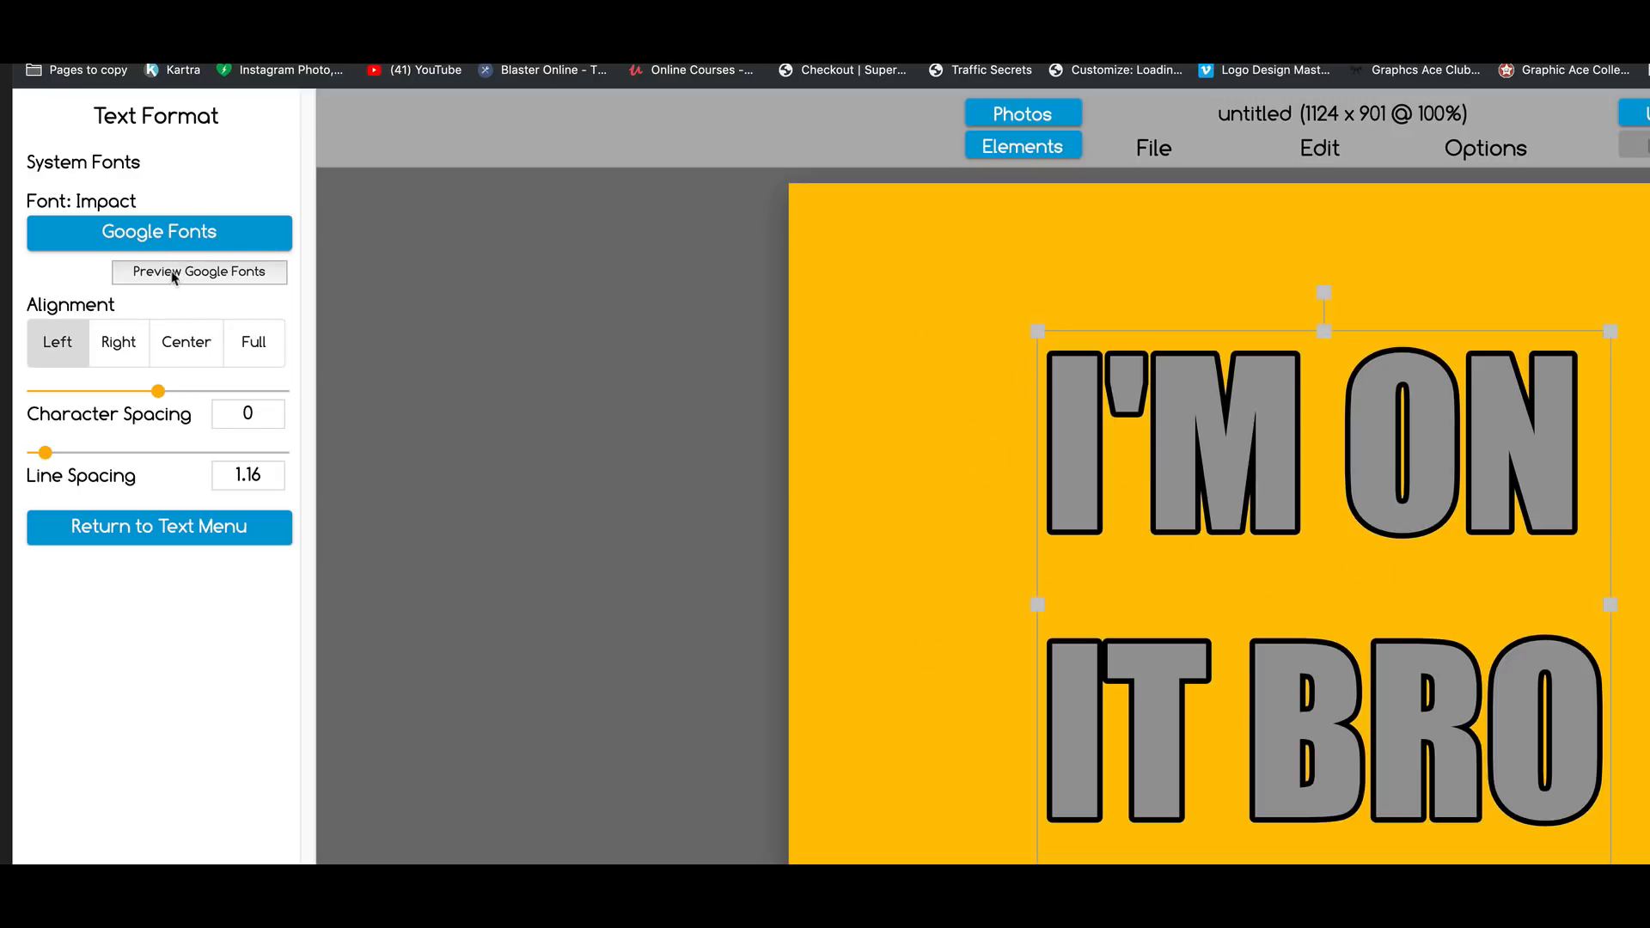
# Step: Filter the Google Fonts directory to maximum thickness and review the heavy display typefaces
pyautogui.click(199, 271)
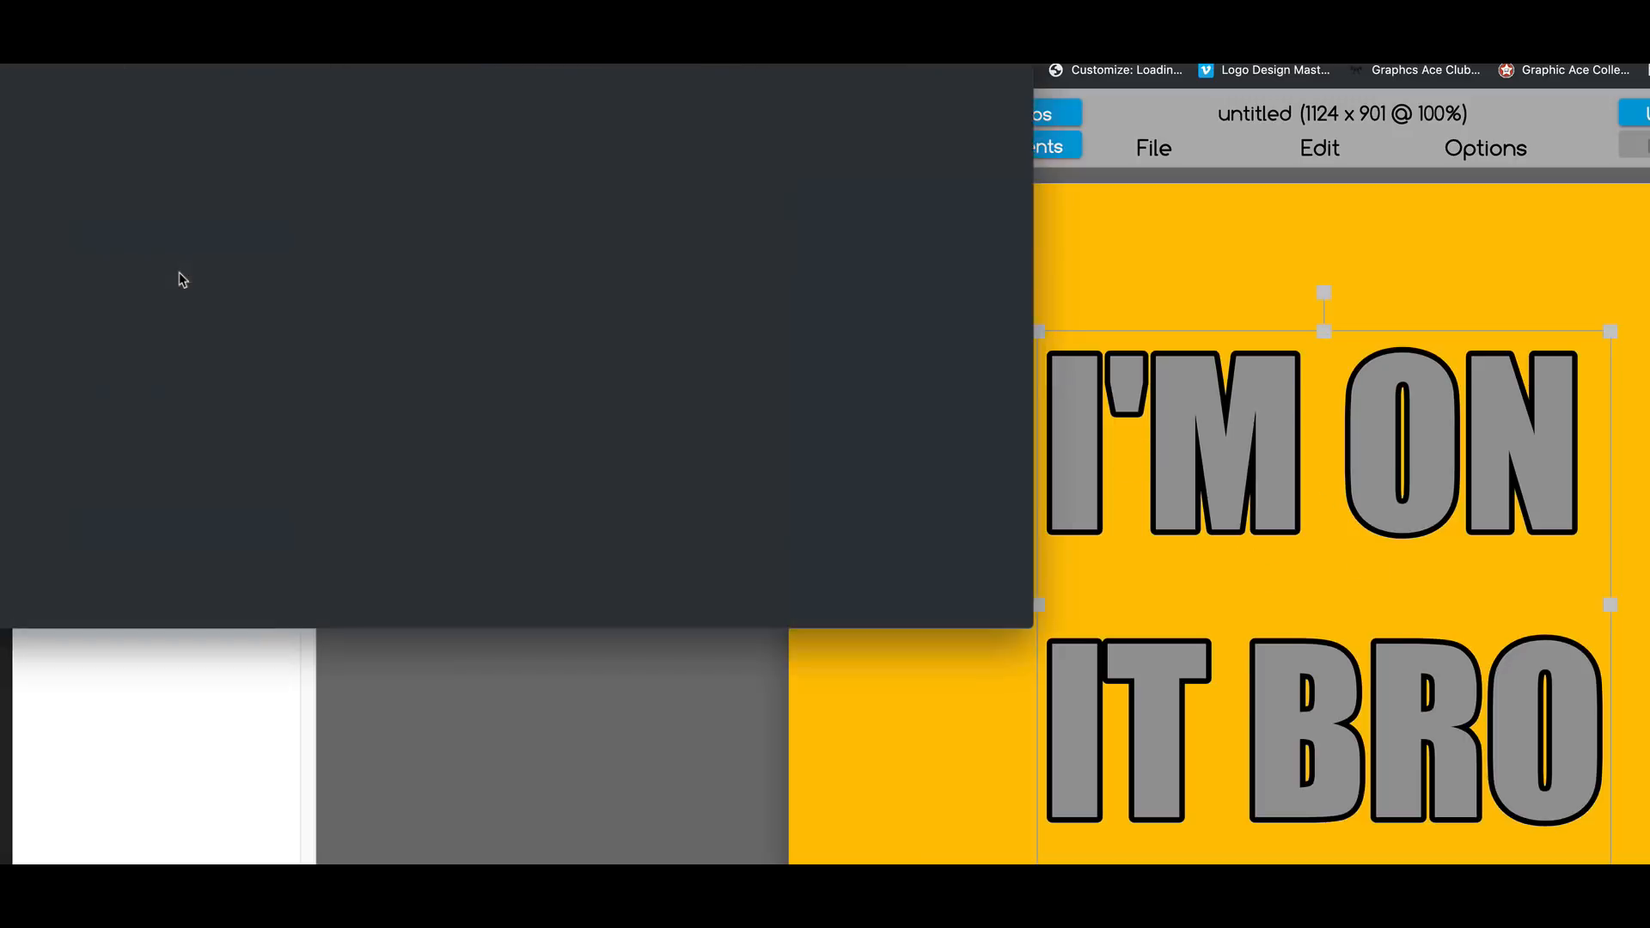
pyautogui.click(199, 271)
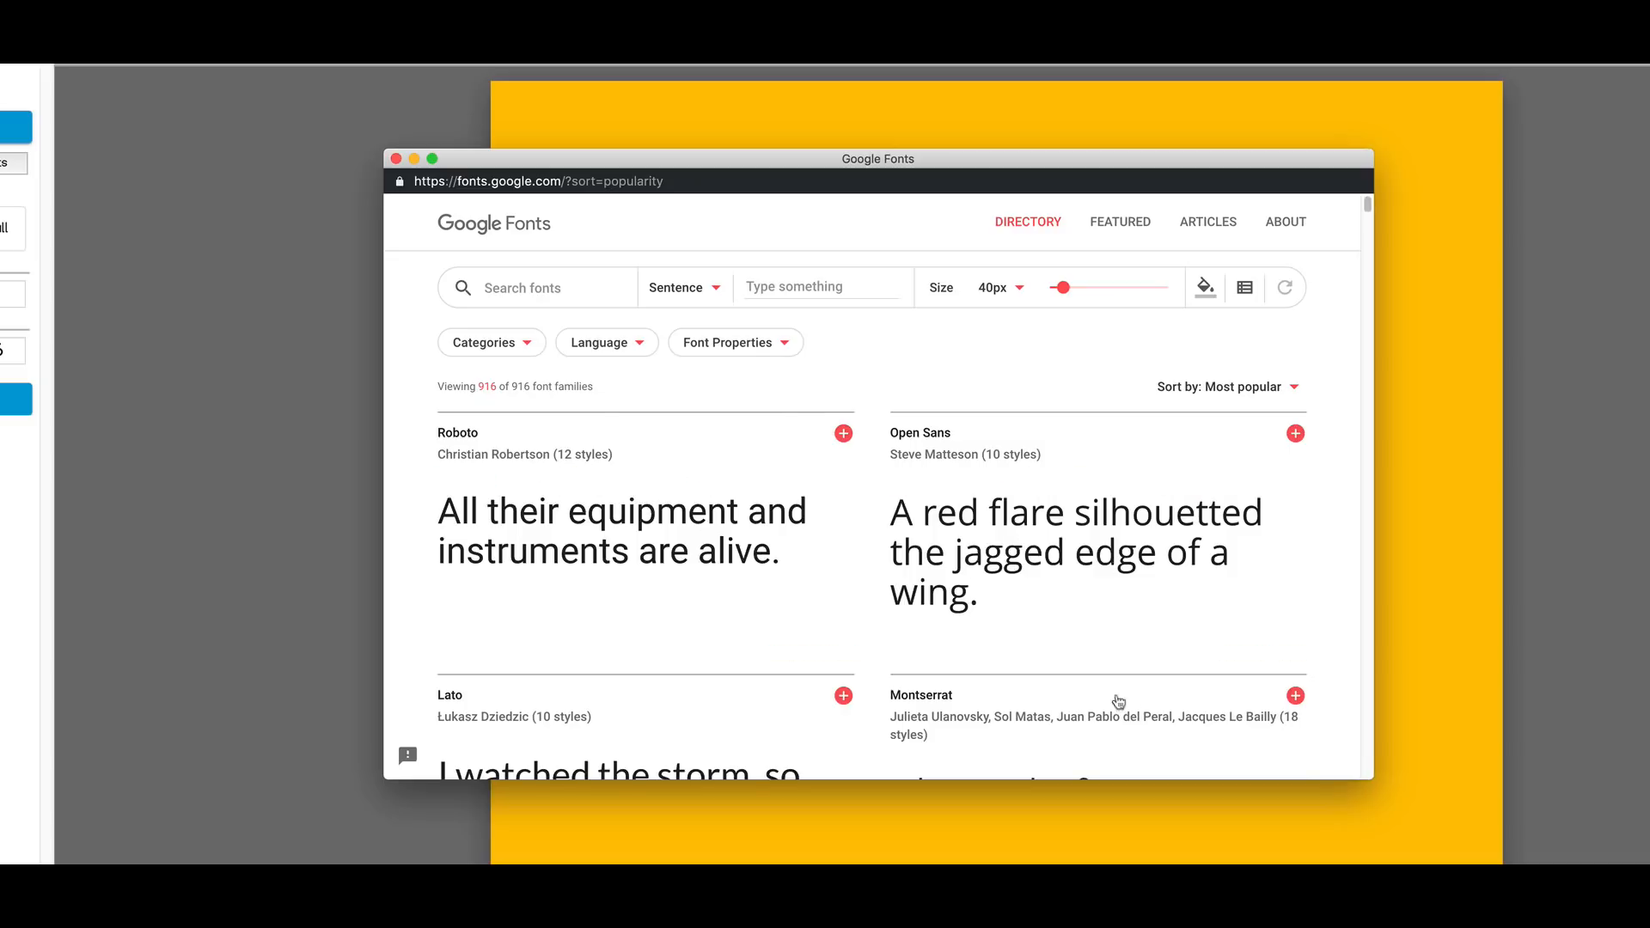
pyautogui.moveTo(736, 342)
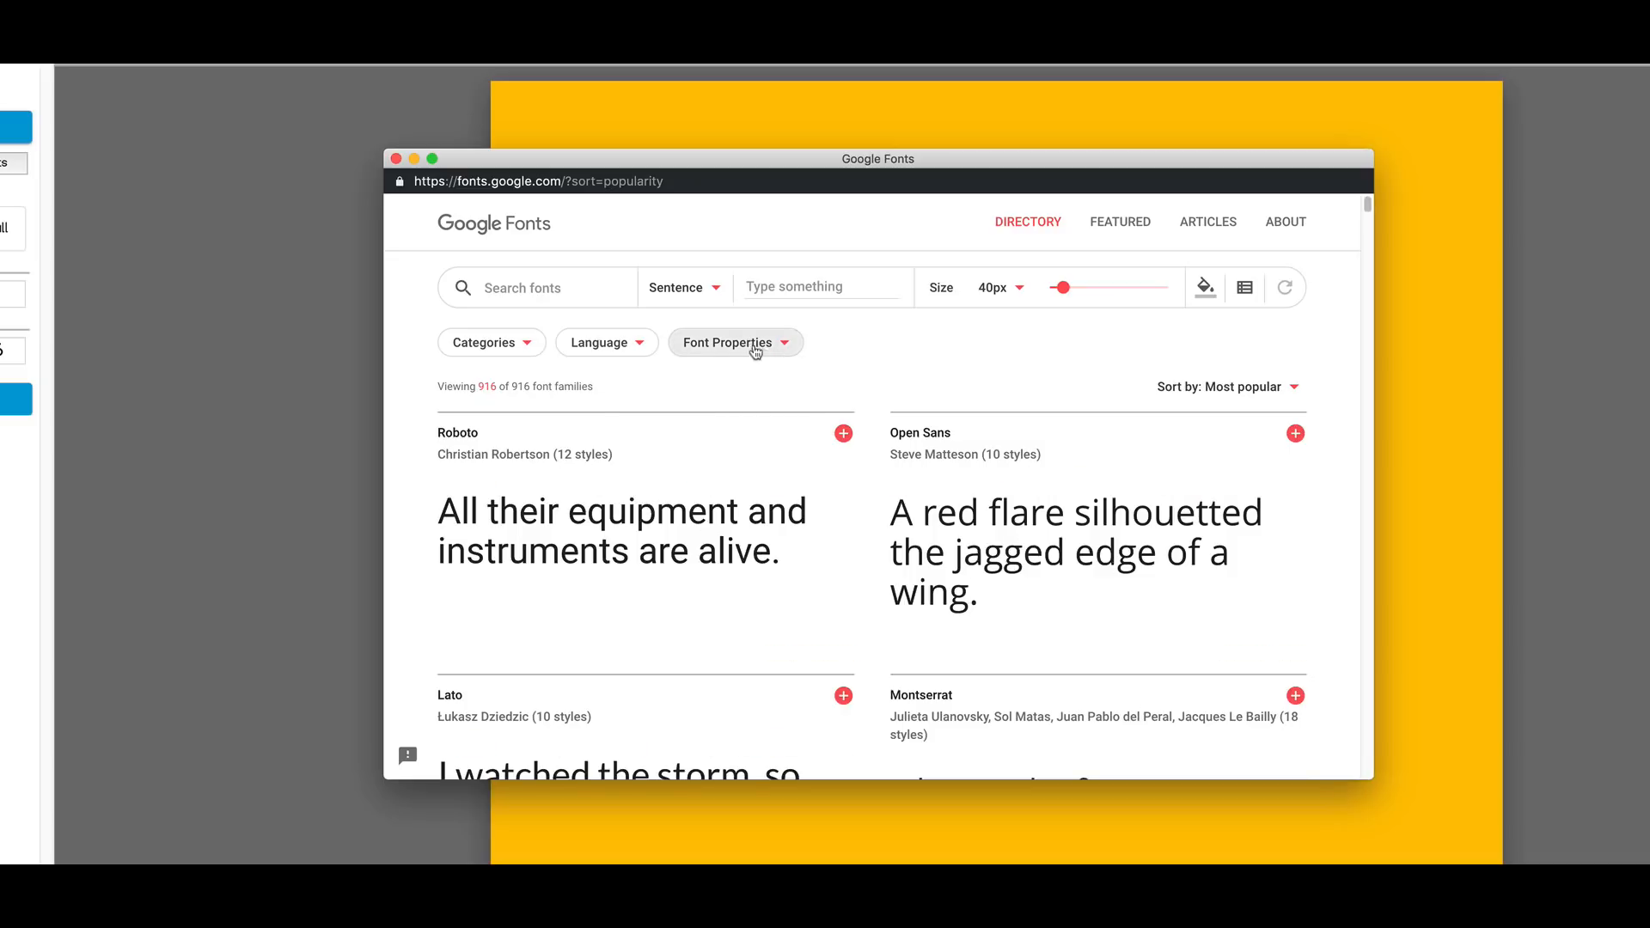
pyautogui.click(729, 342)
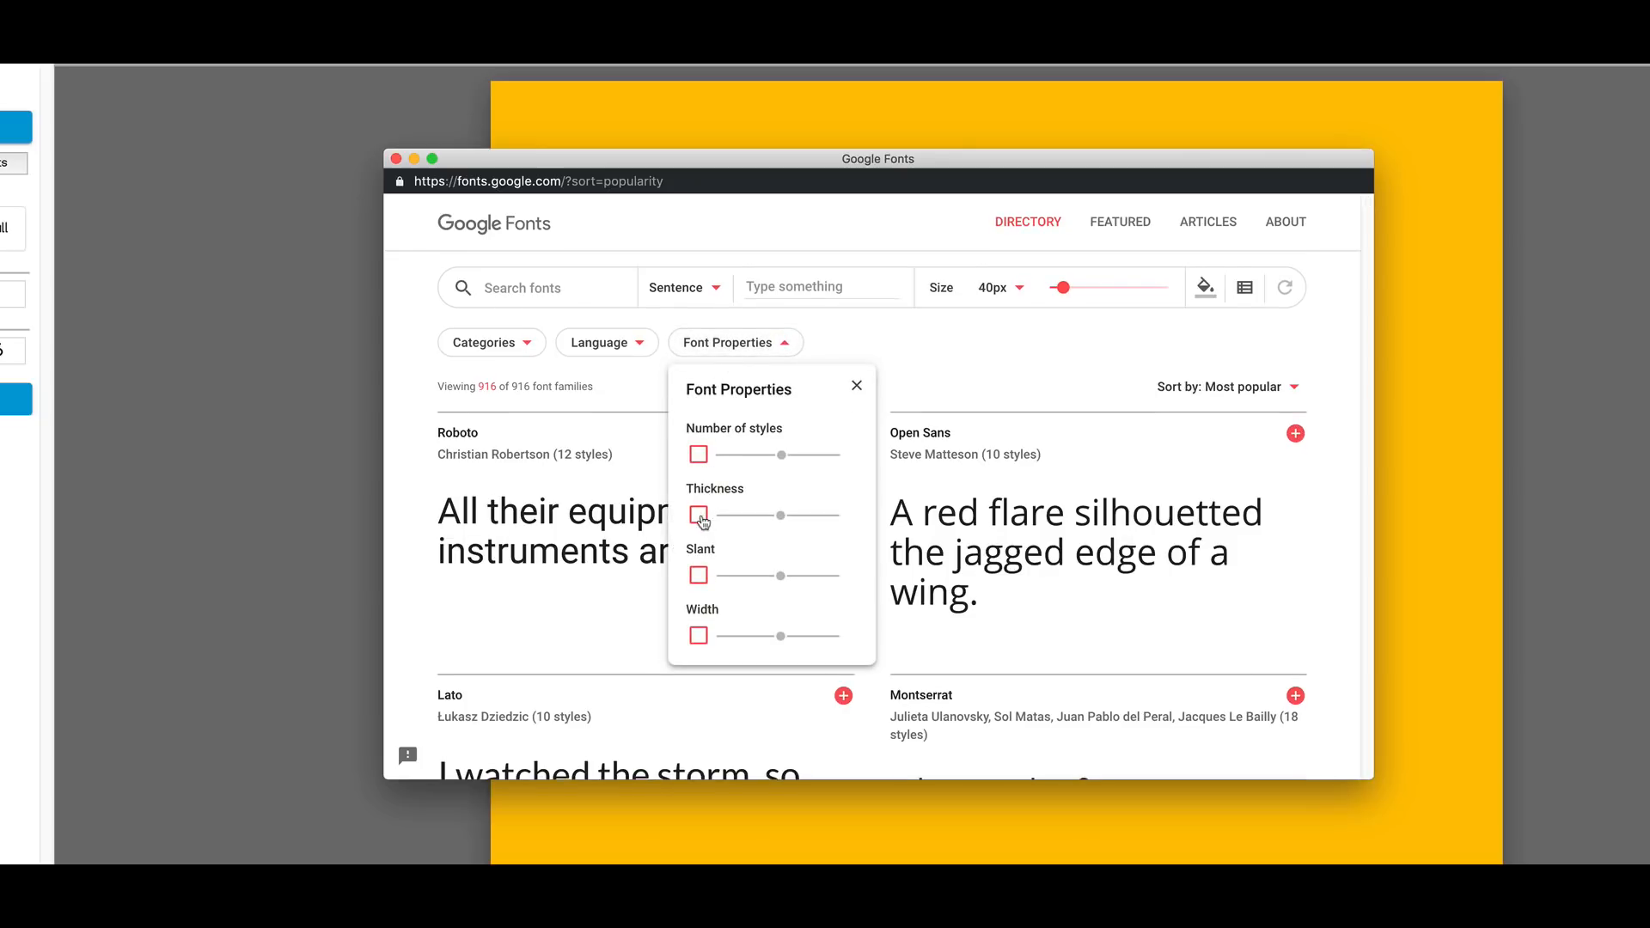
pyautogui.click(698, 514)
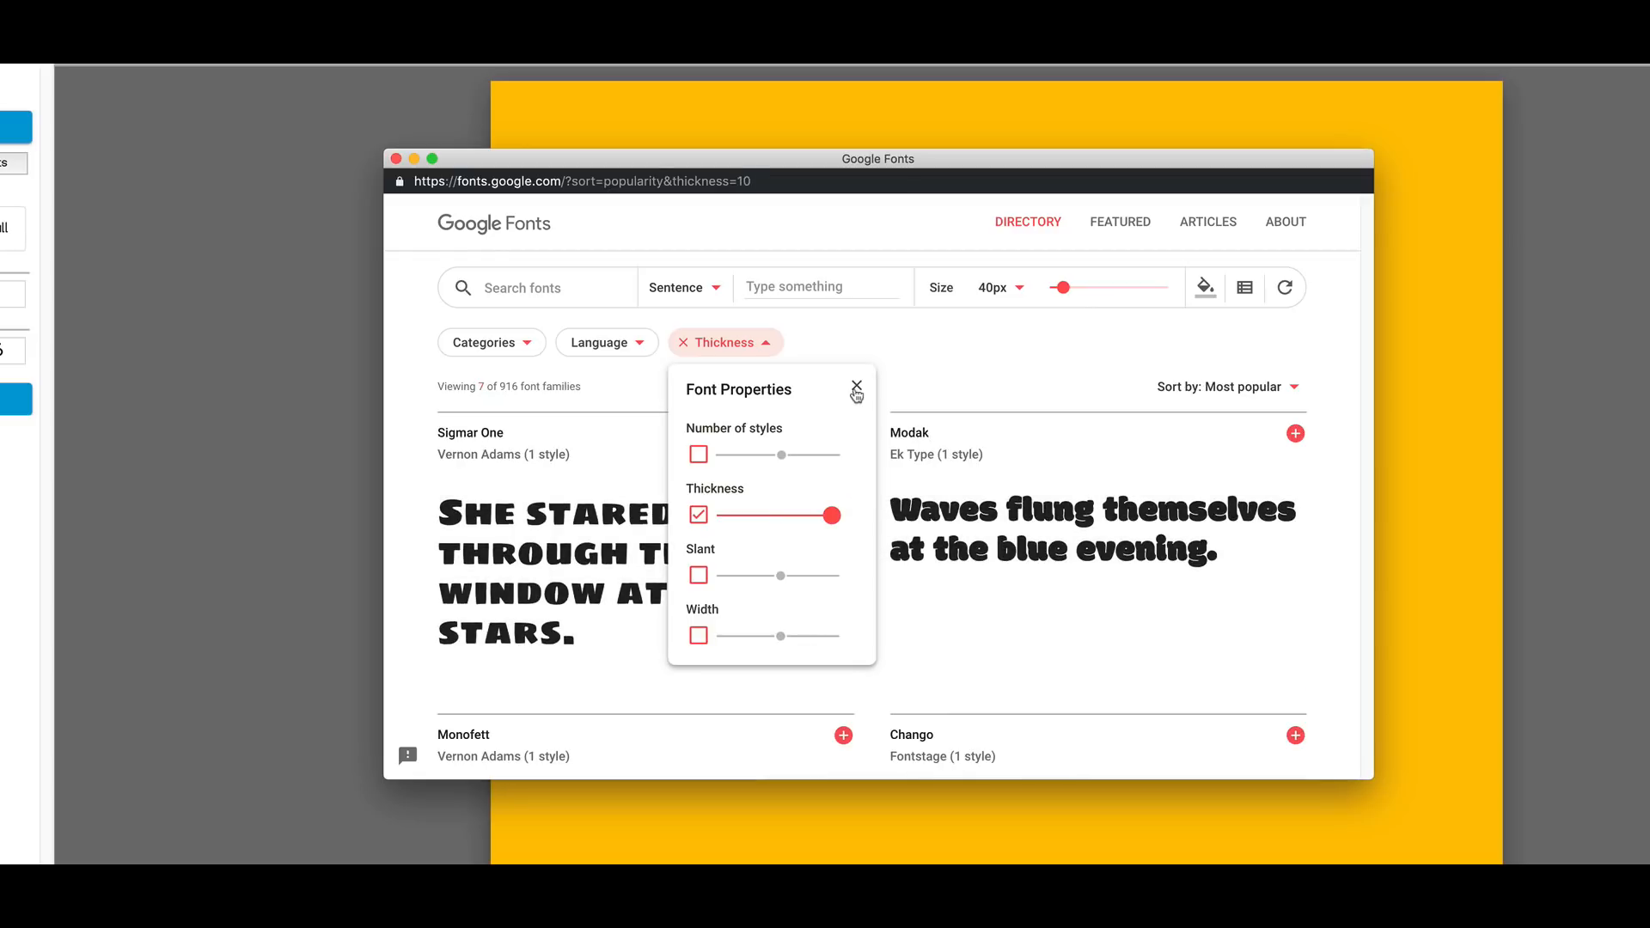
pyautogui.click(856, 387)
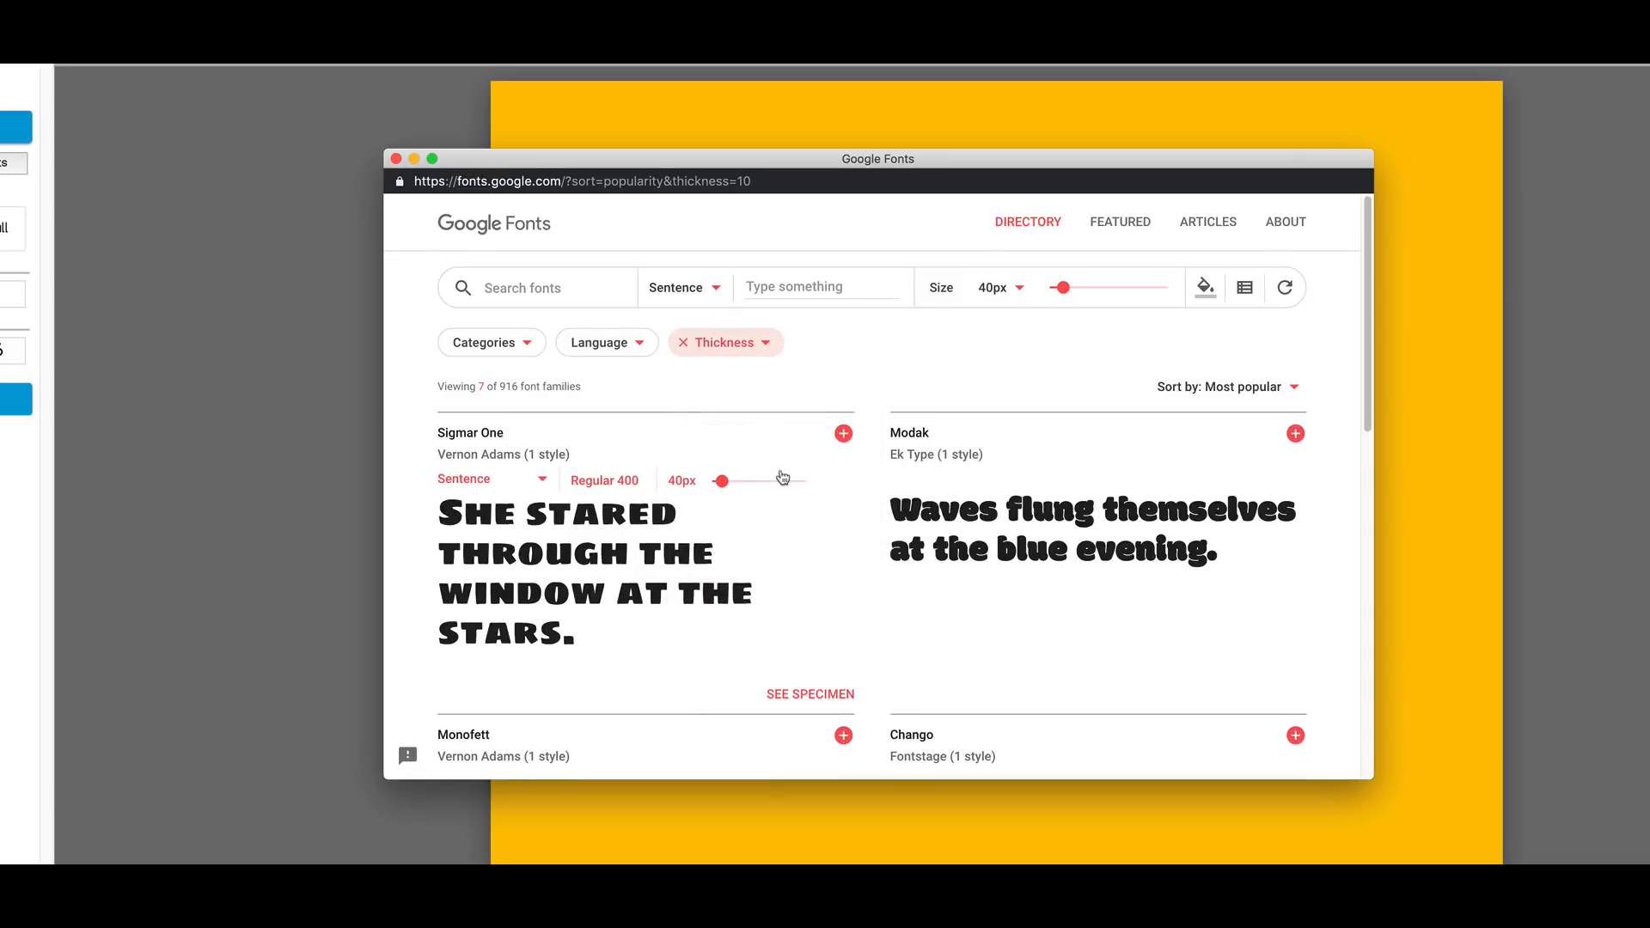
pyautogui.scroll(-3)
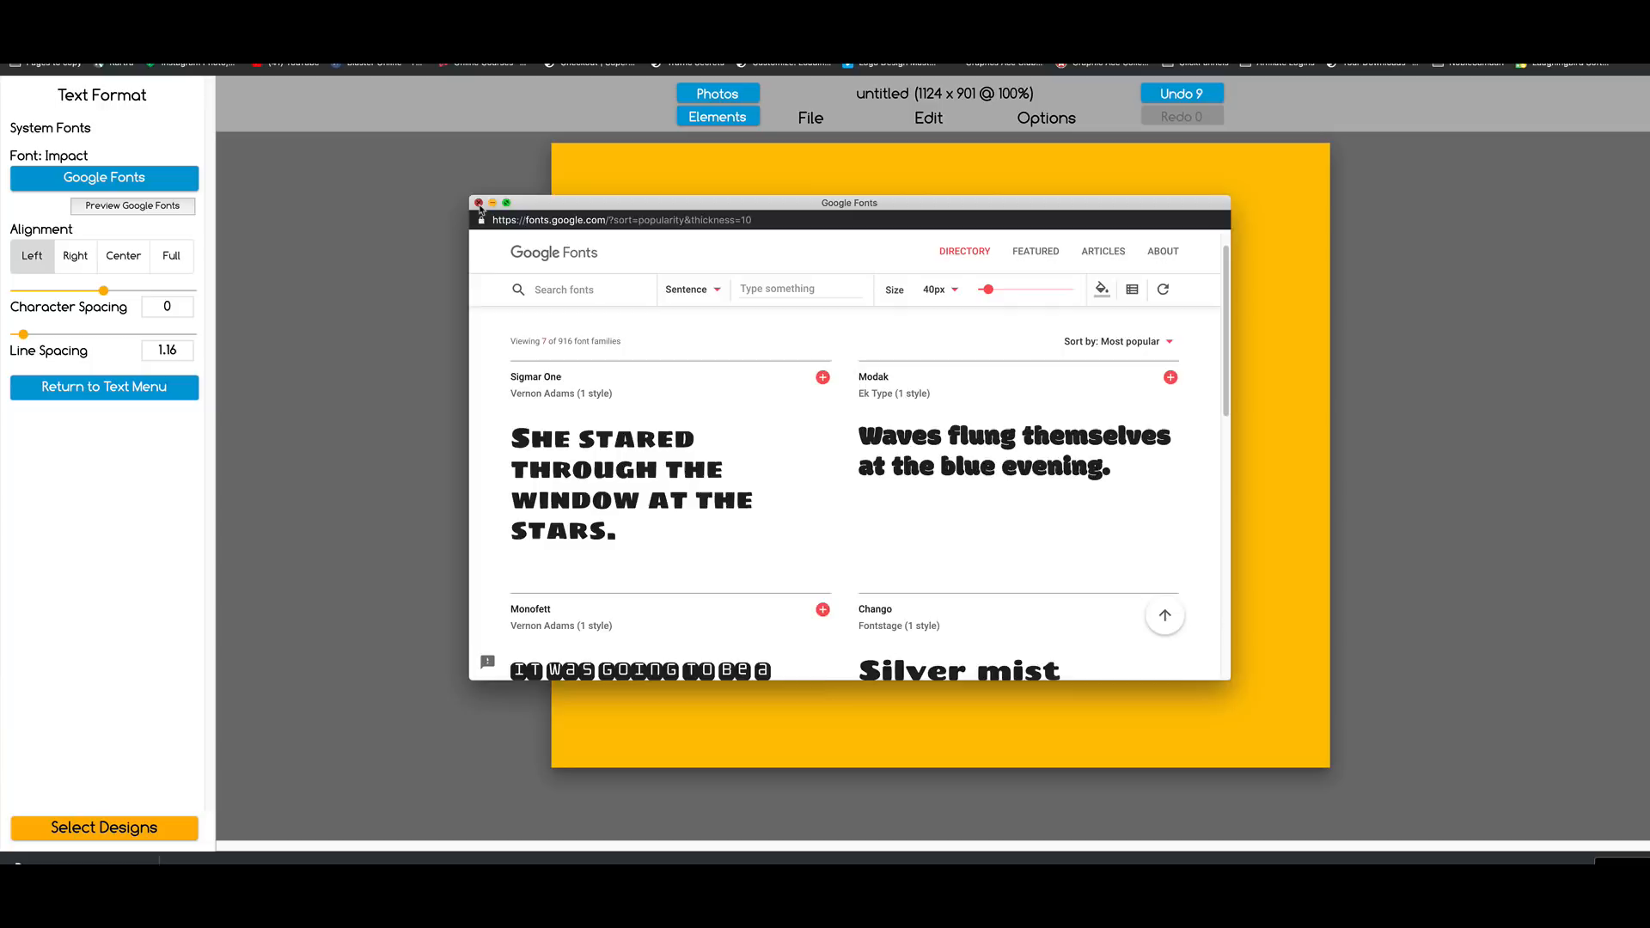
# Step: Search the web fonts for 'Mod' and apply the Modak font to the text
pyautogui.click(479, 203)
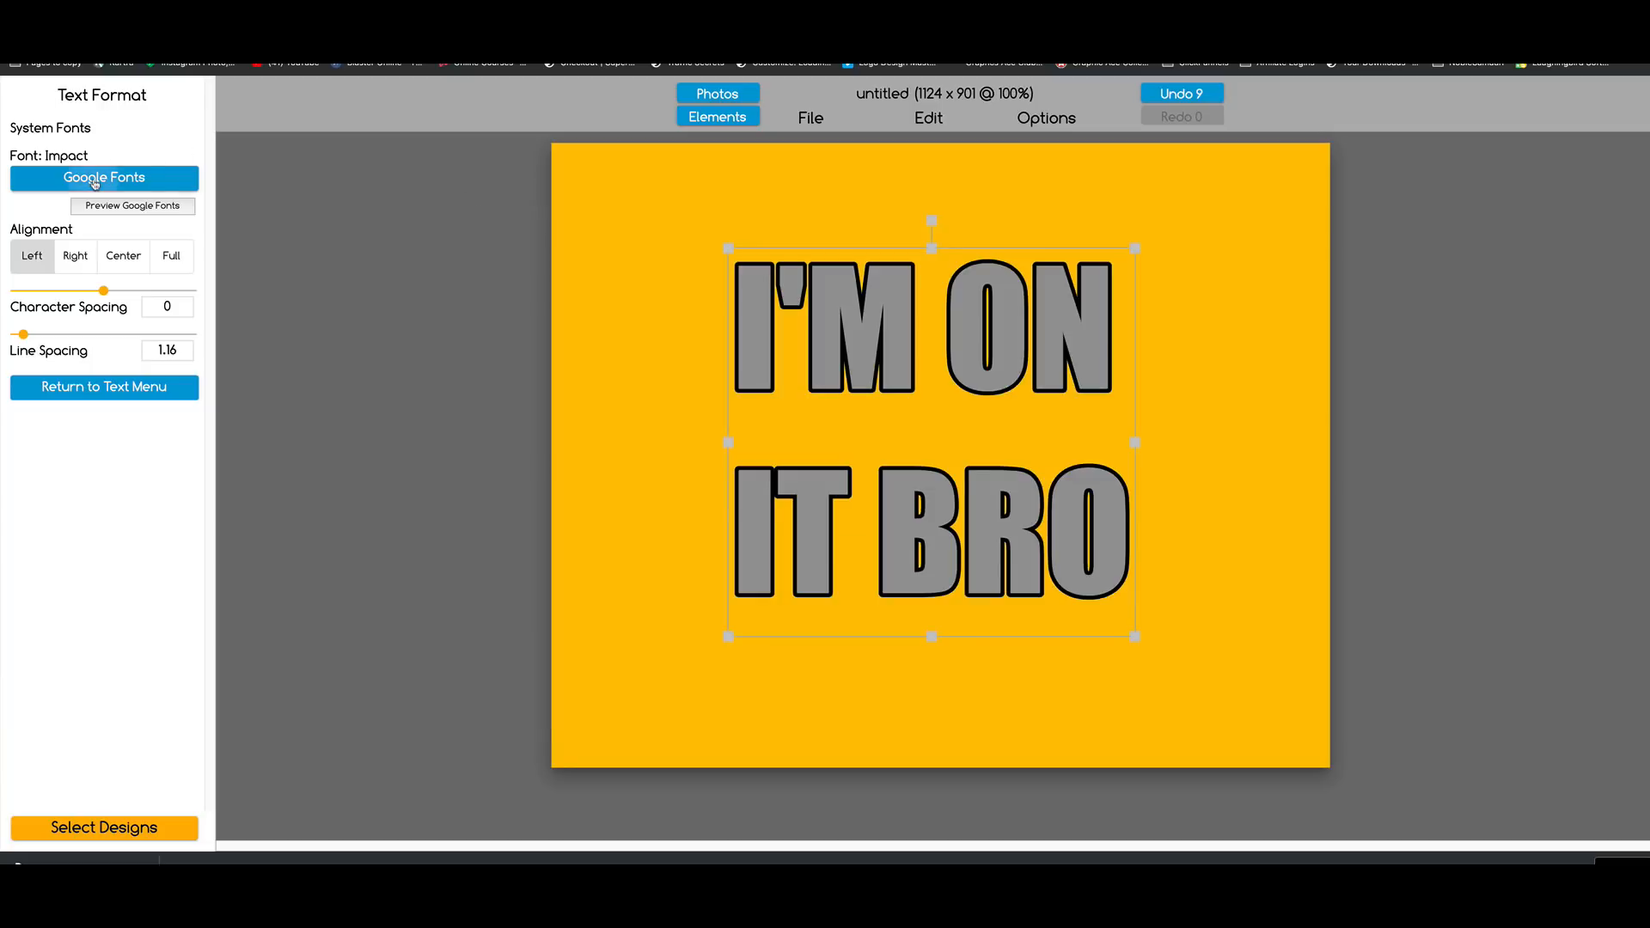
pyautogui.click(101, 177)
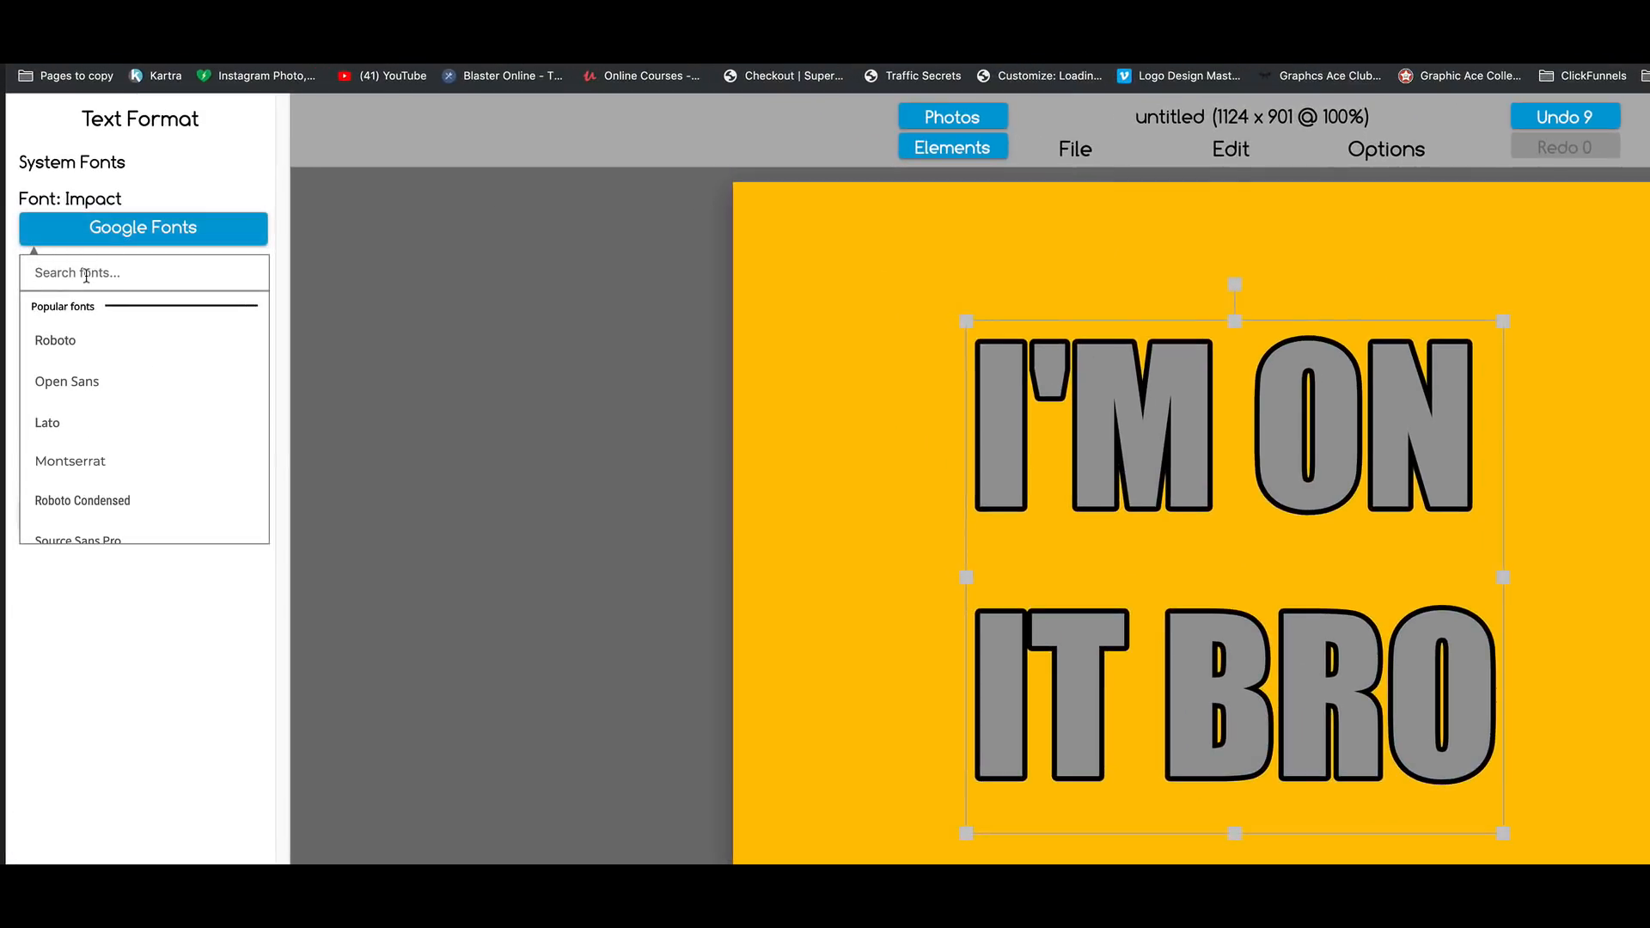
pyautogui.write('M')
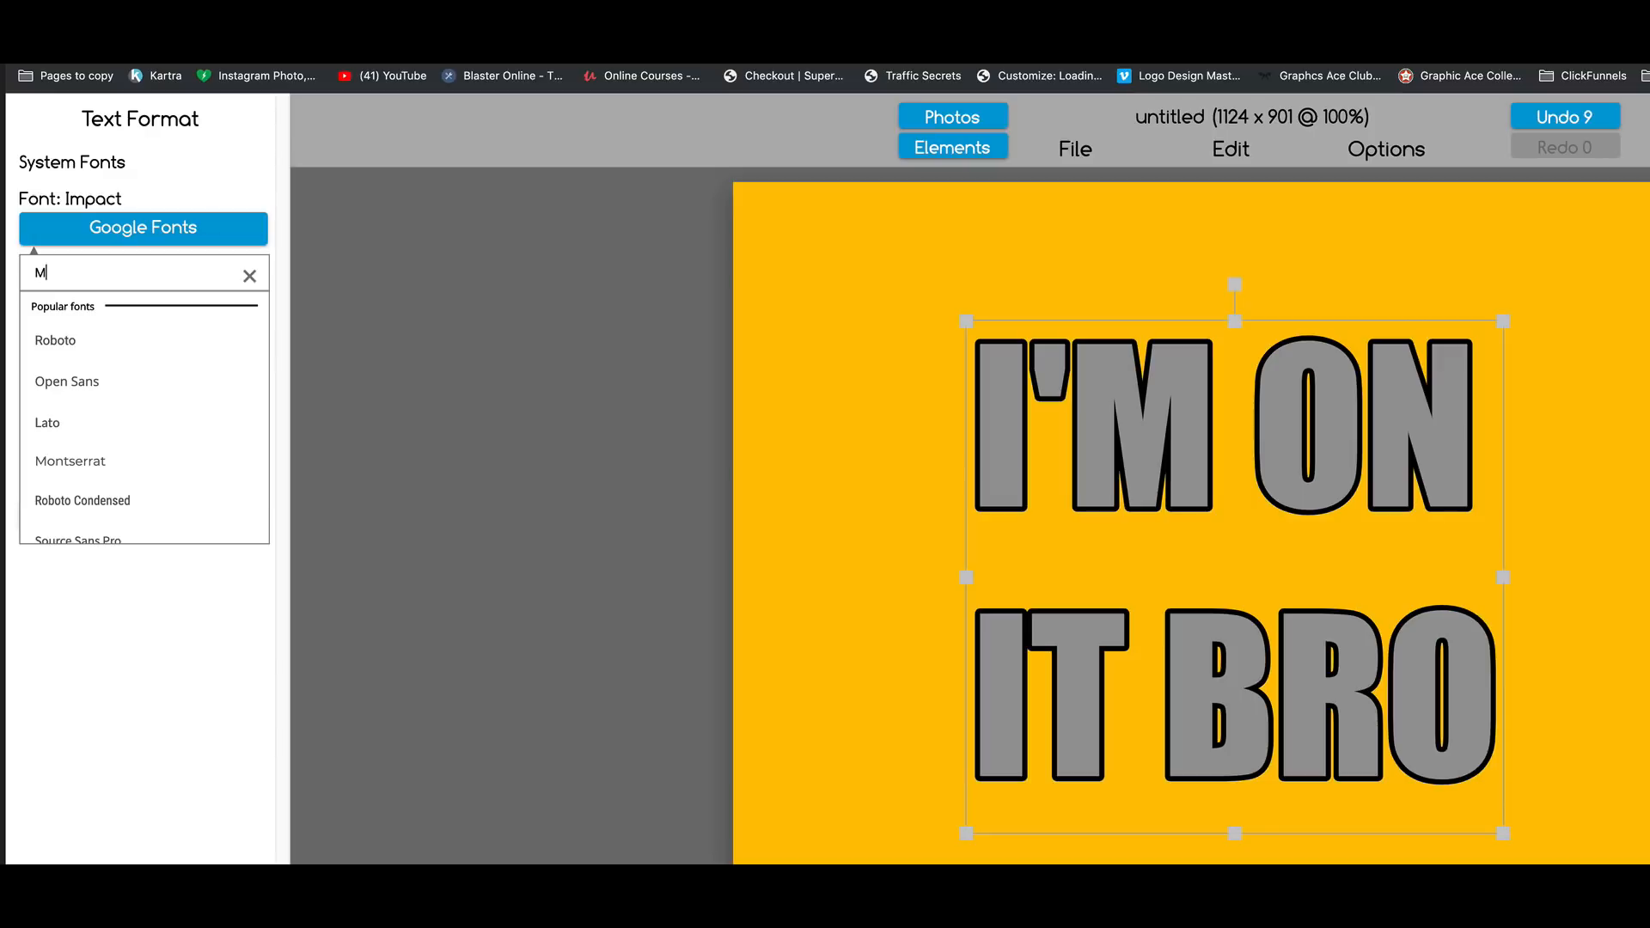
pyautogui.write('od')
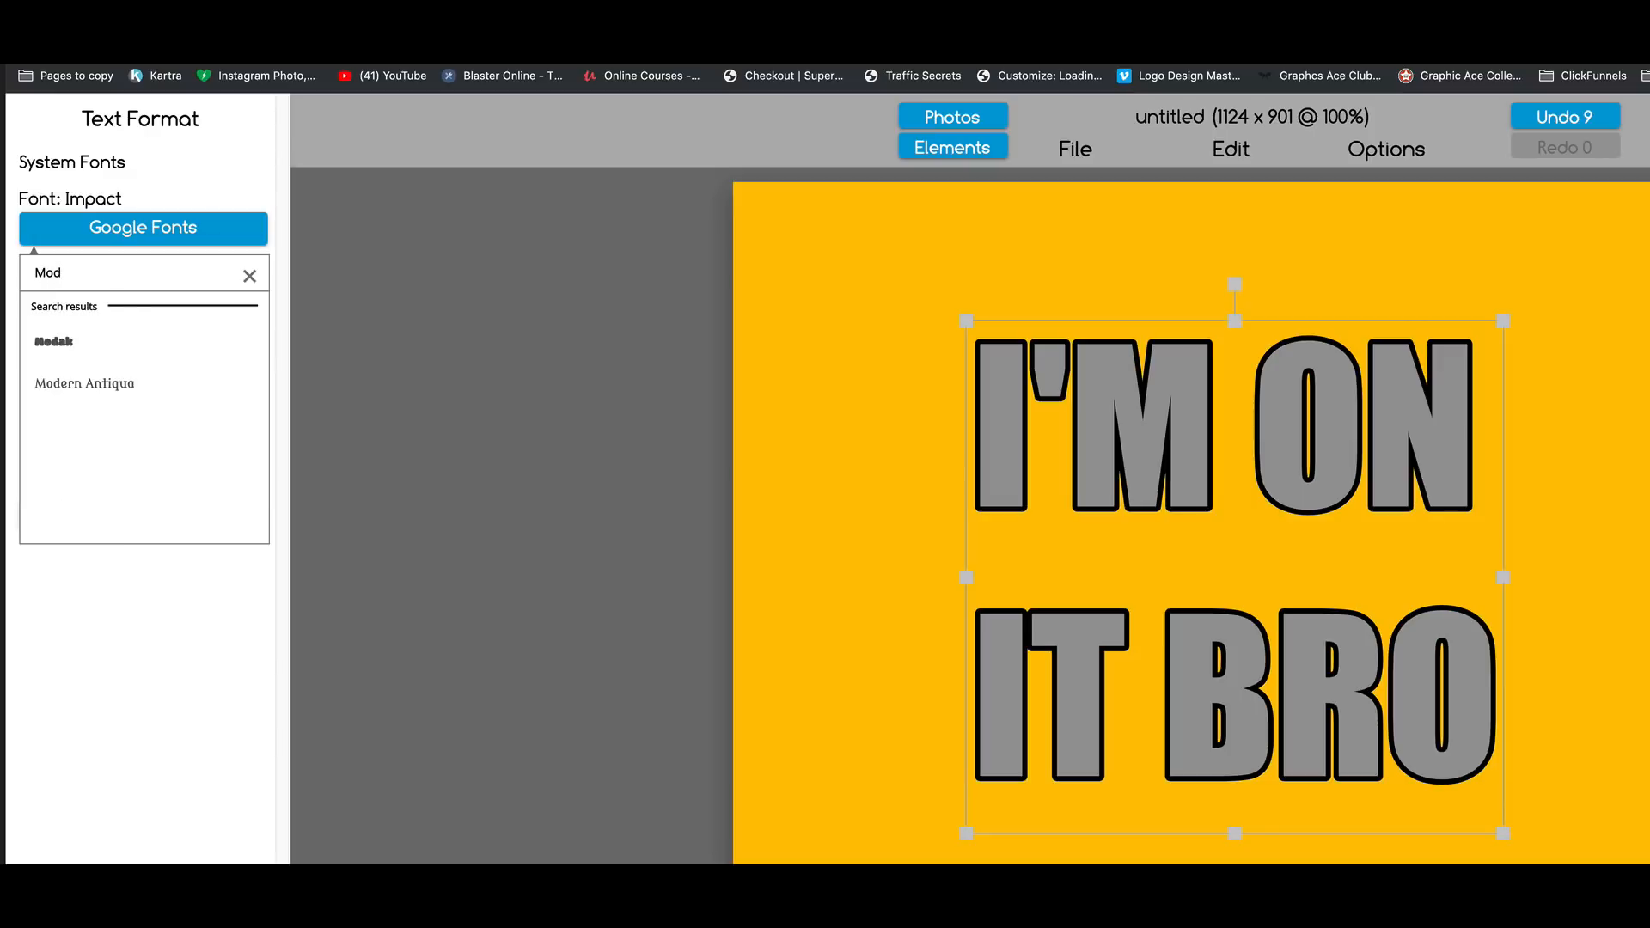
pyautogui.moveTo(58, 346)
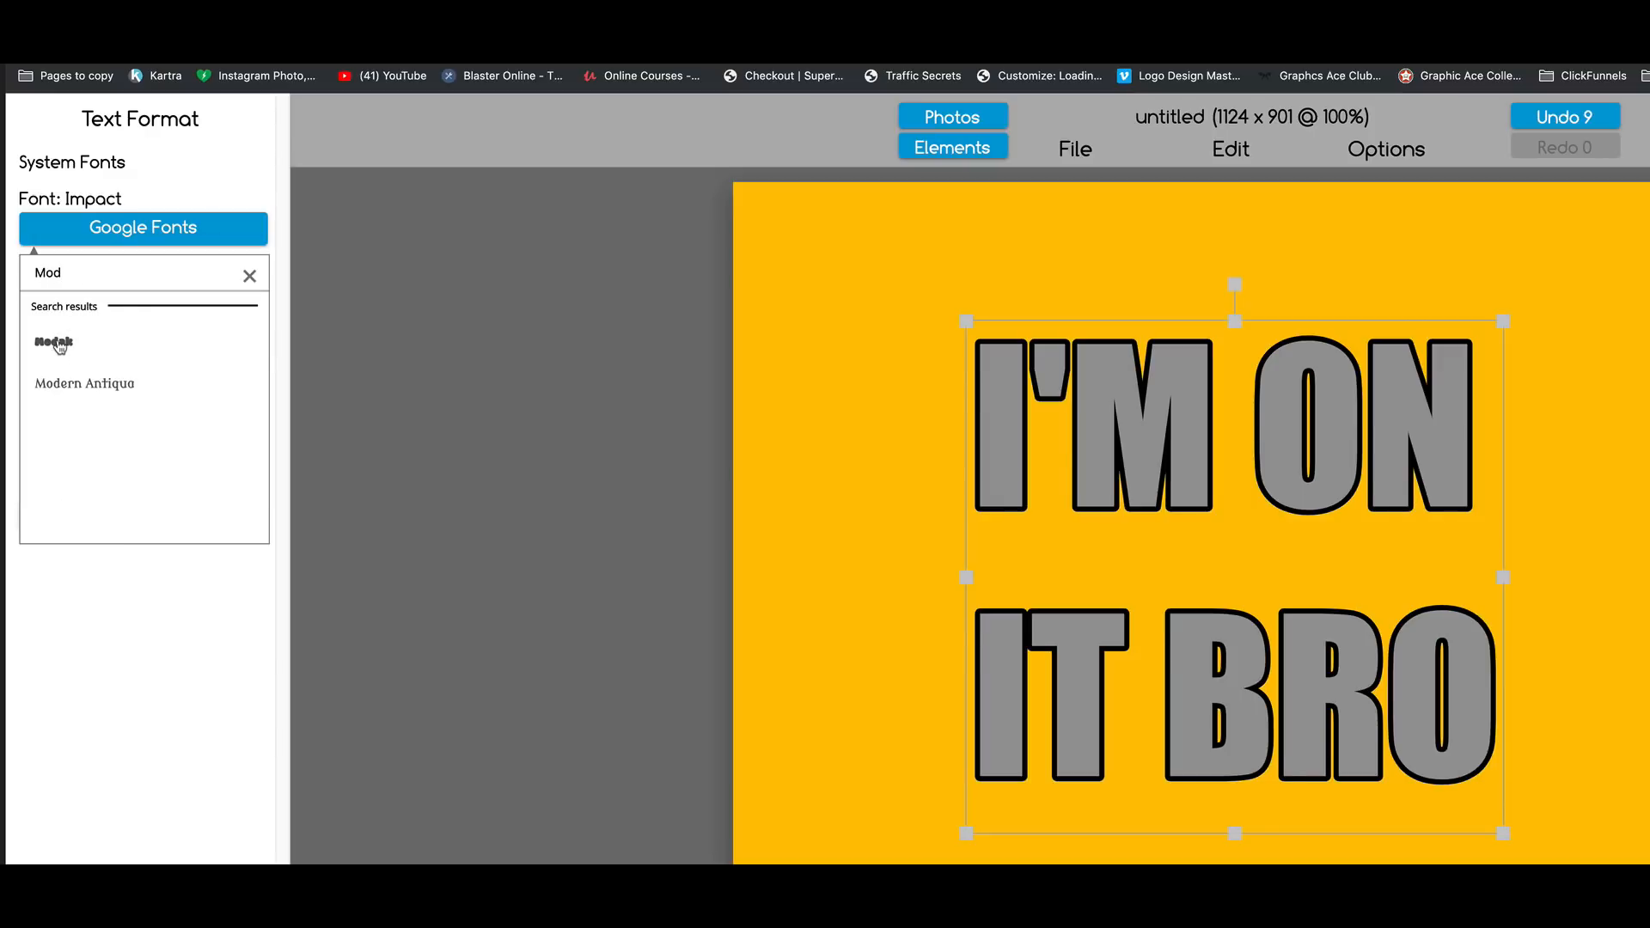
pyautogui.click(53, 342)
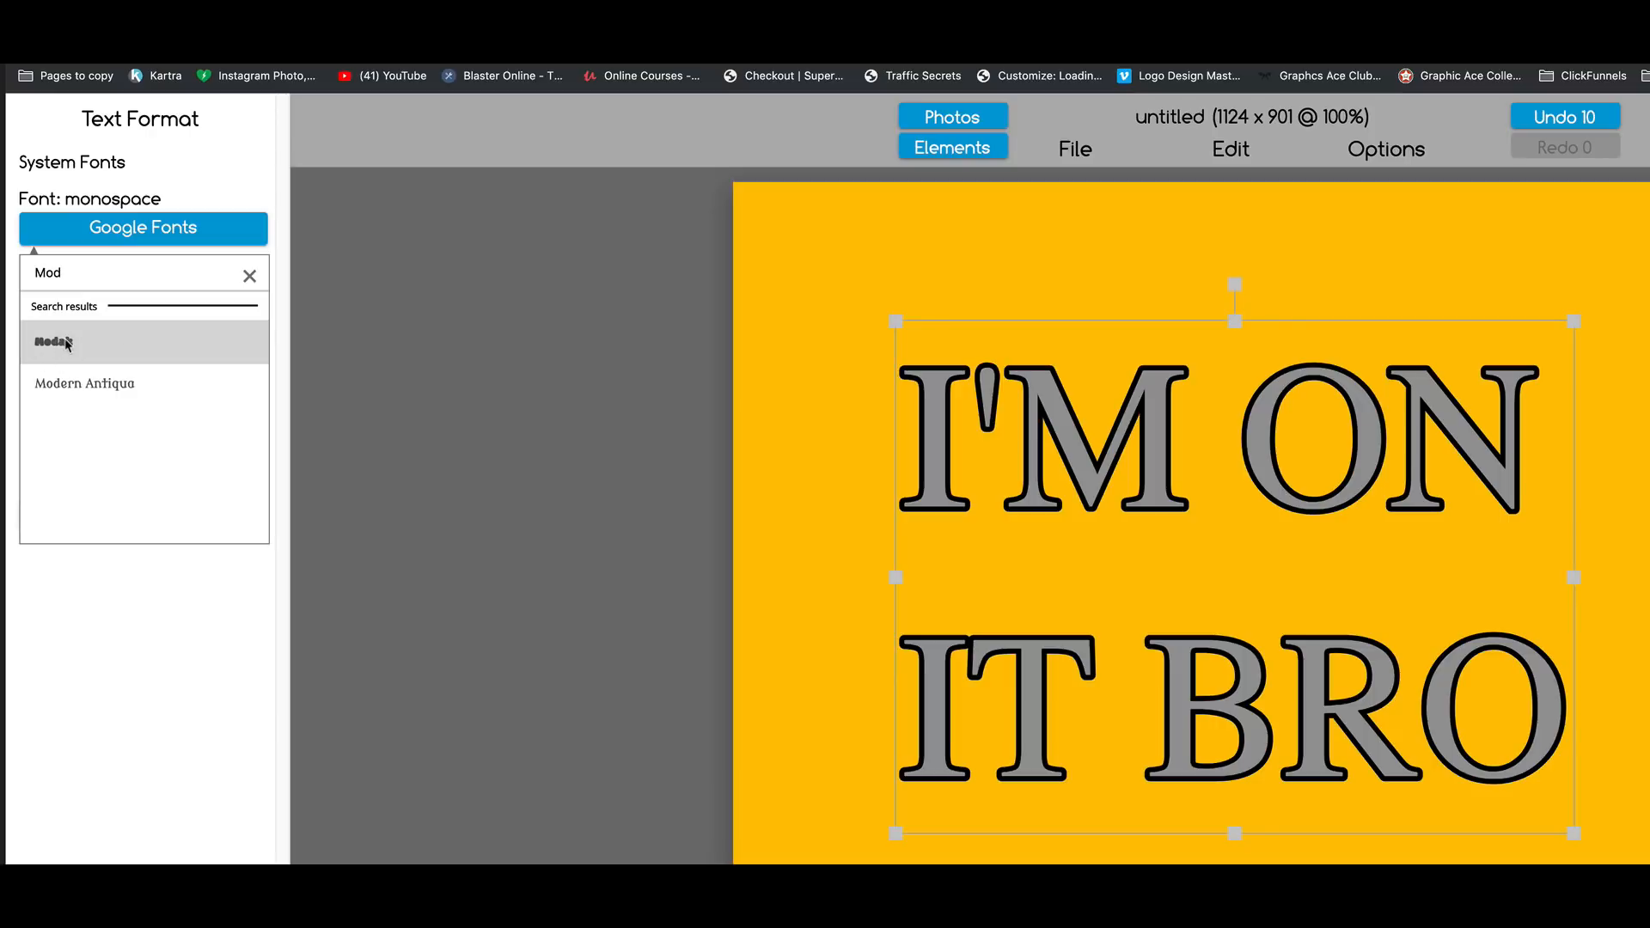
pyautogui.click(53, 342)
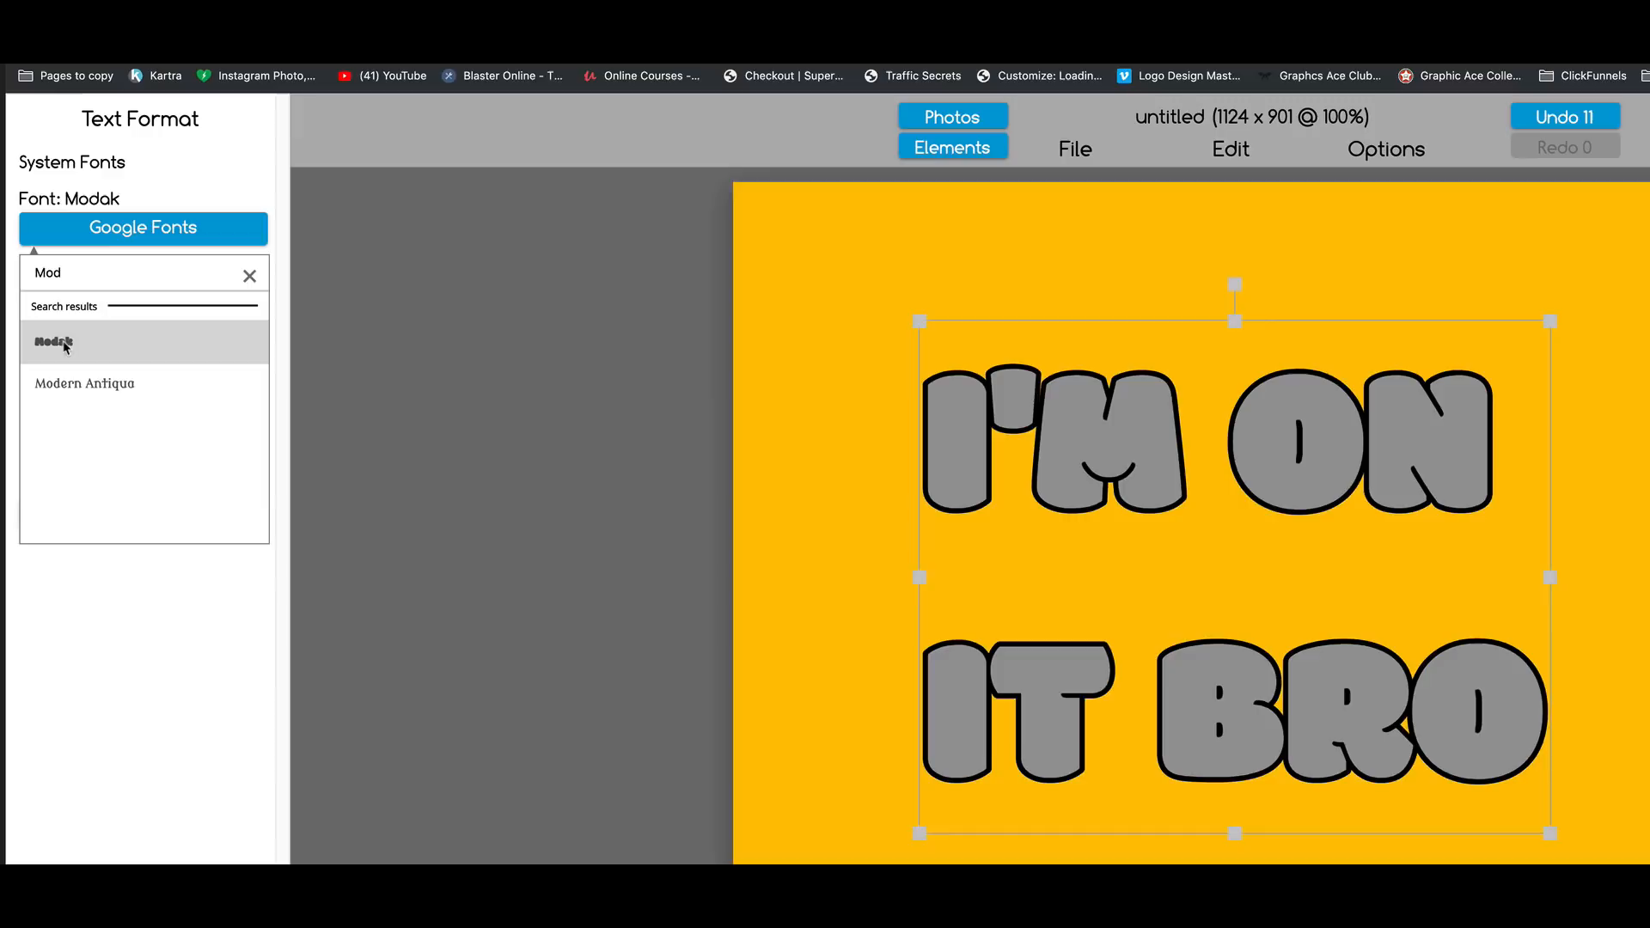
pyautogui.moveTo(1198, 522)
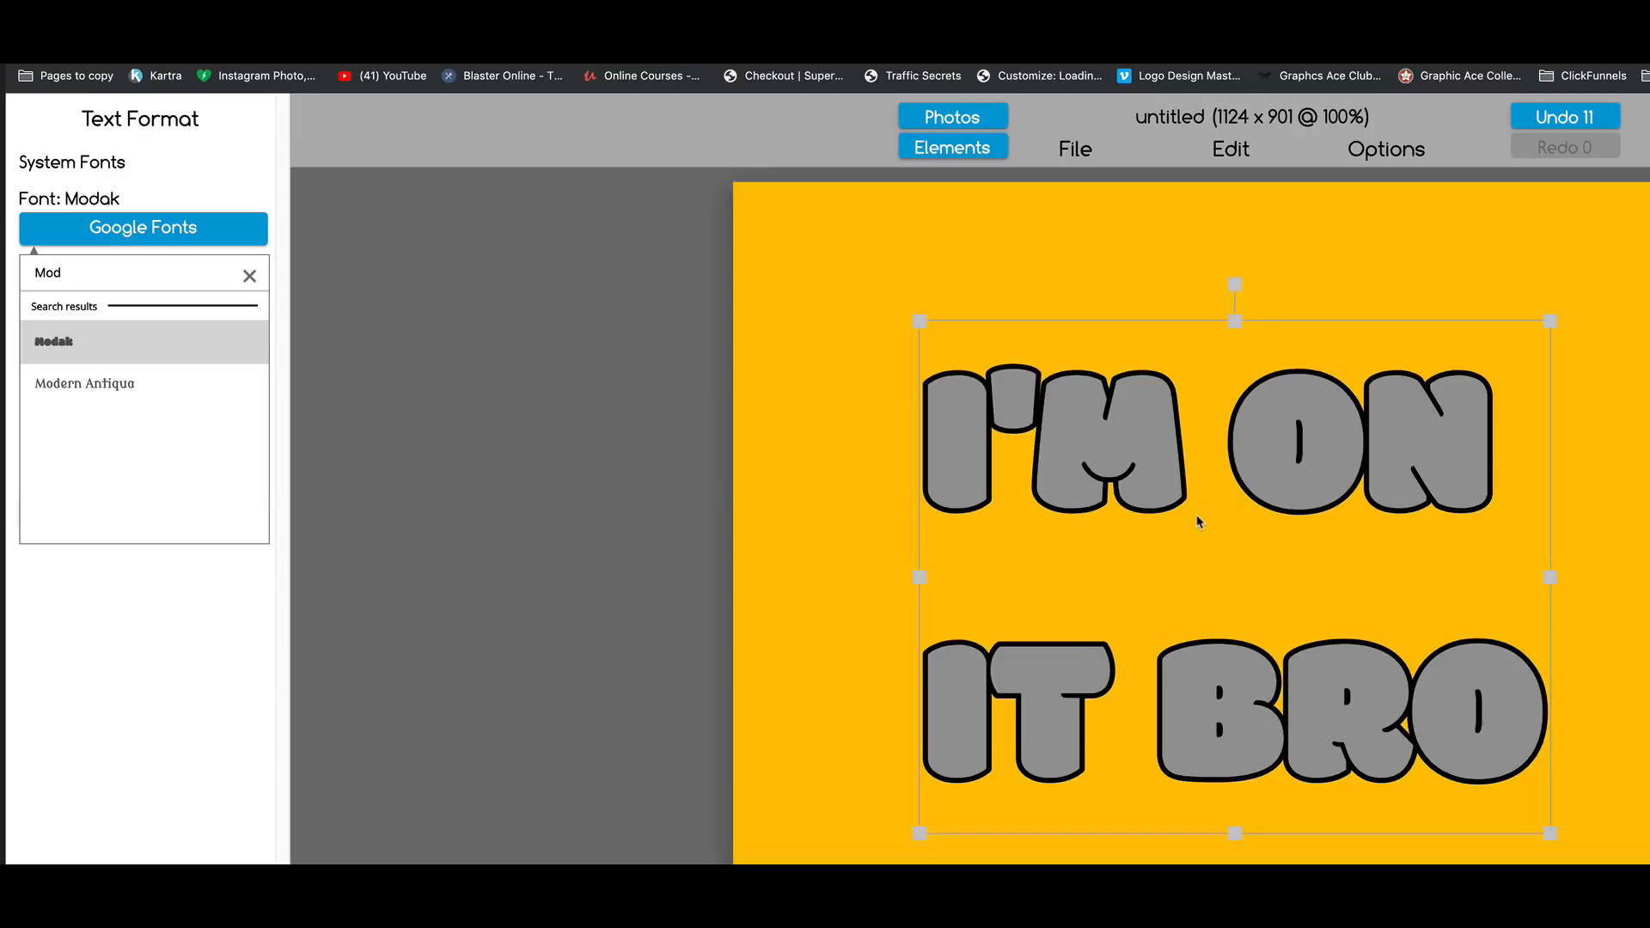
pyautogui.click(53, 340)
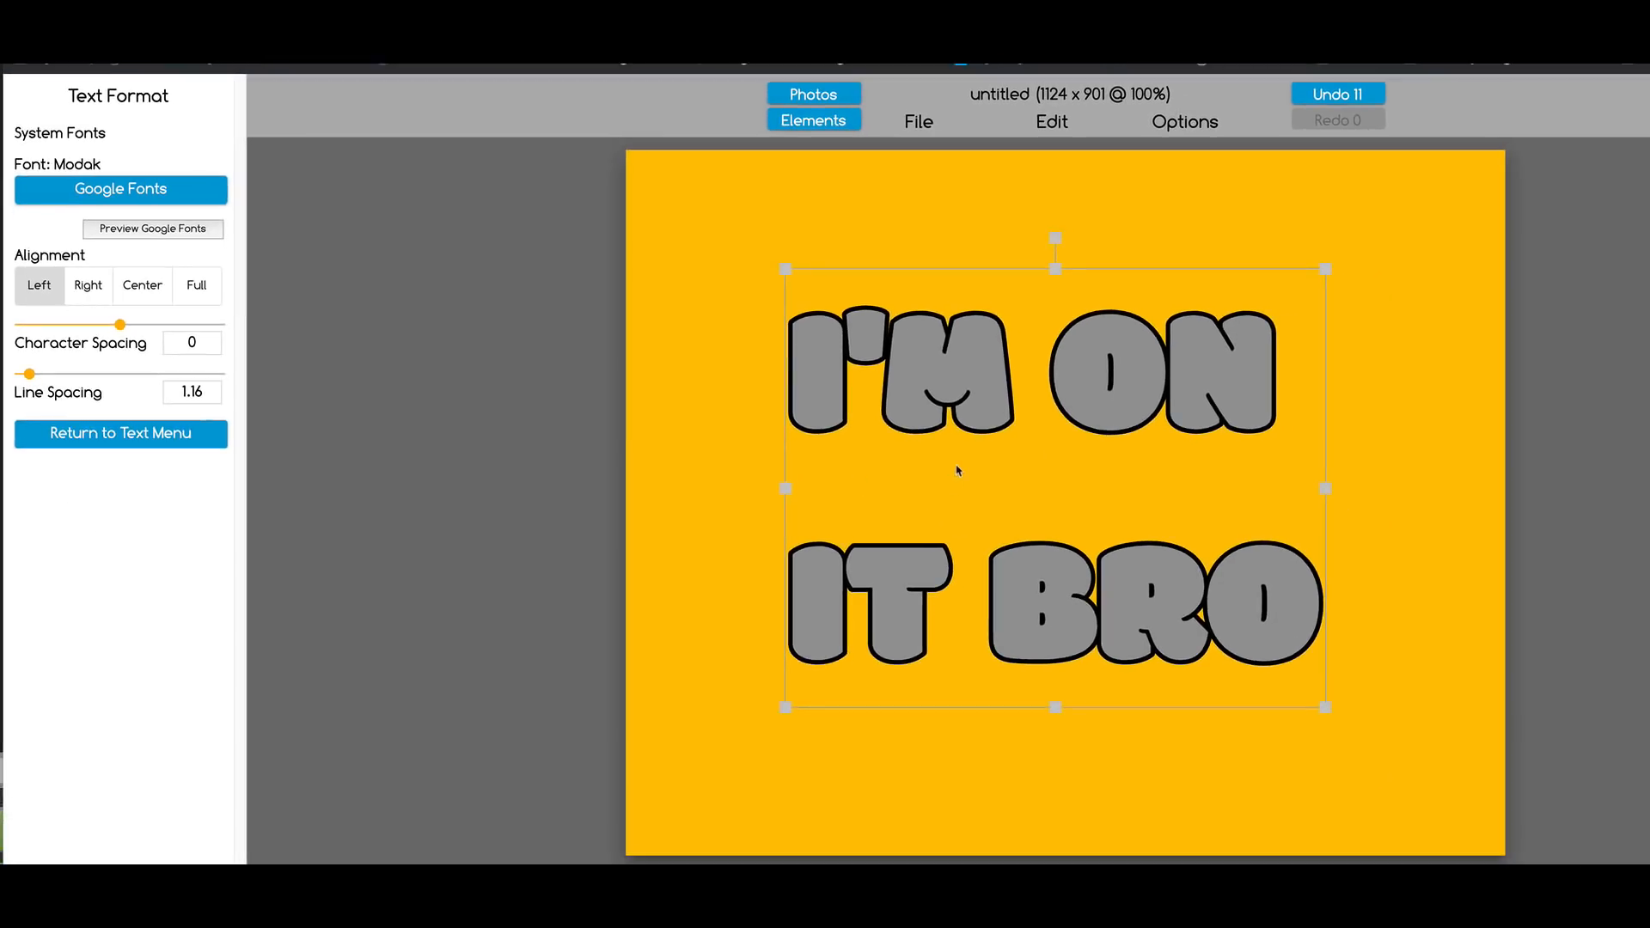
# Step: Centre the lines, set character spacing to -19 and line spacing to 0.54
pyautogui.click(141, 287)
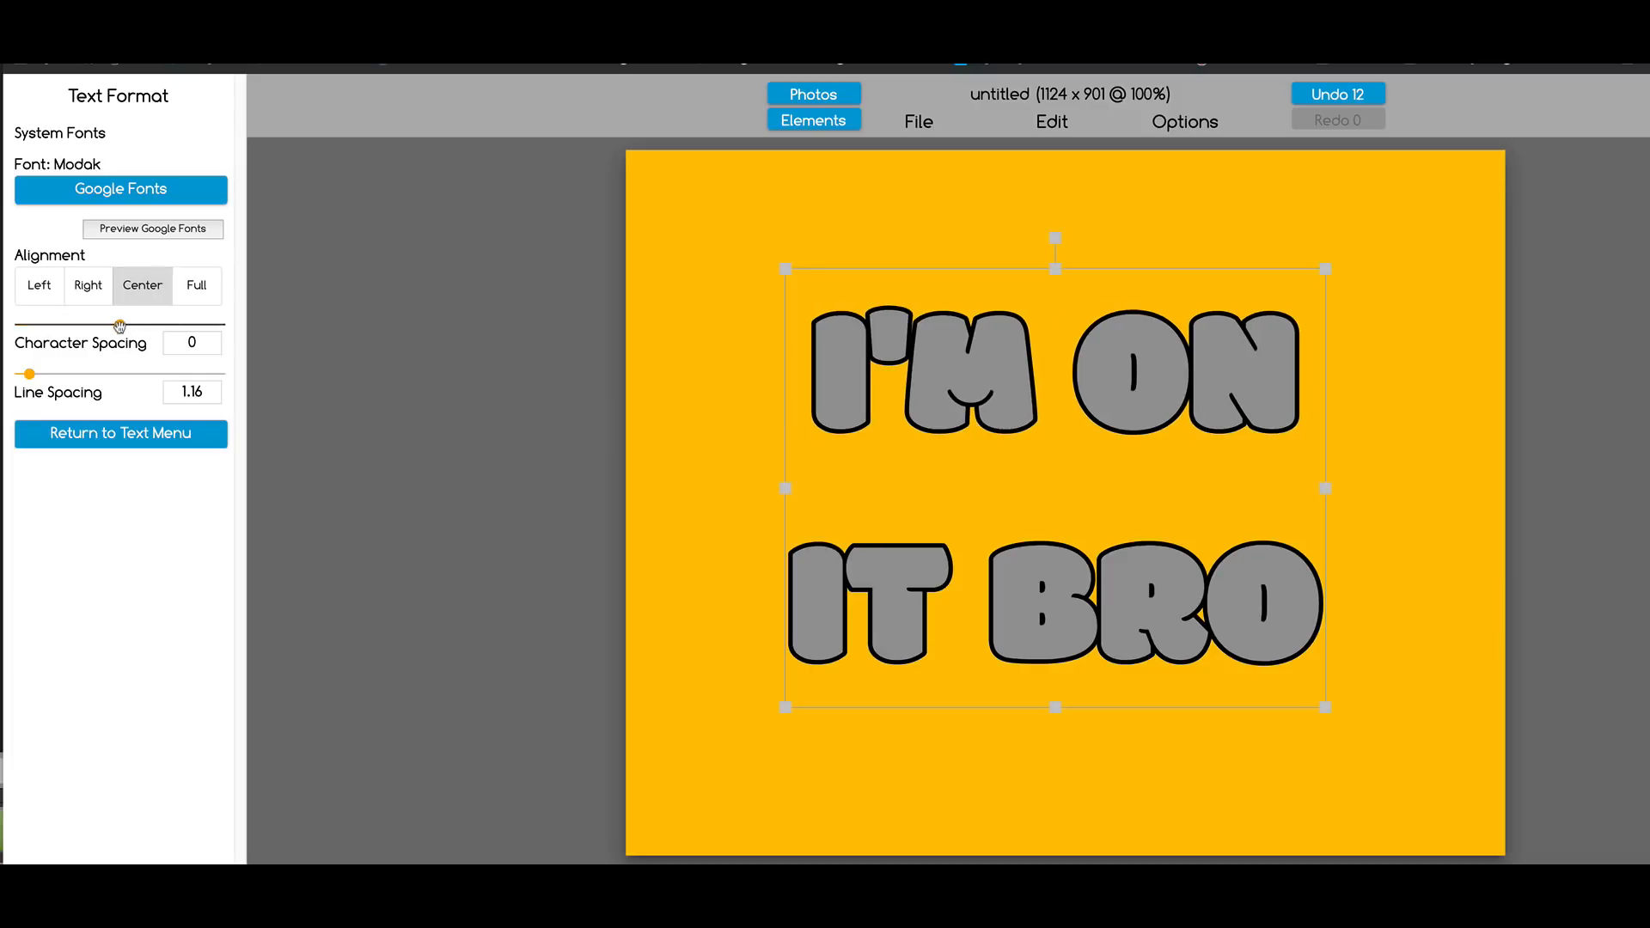
pyautogui.moveTo(119, 325); pyautogui.dragTo(119, 325)
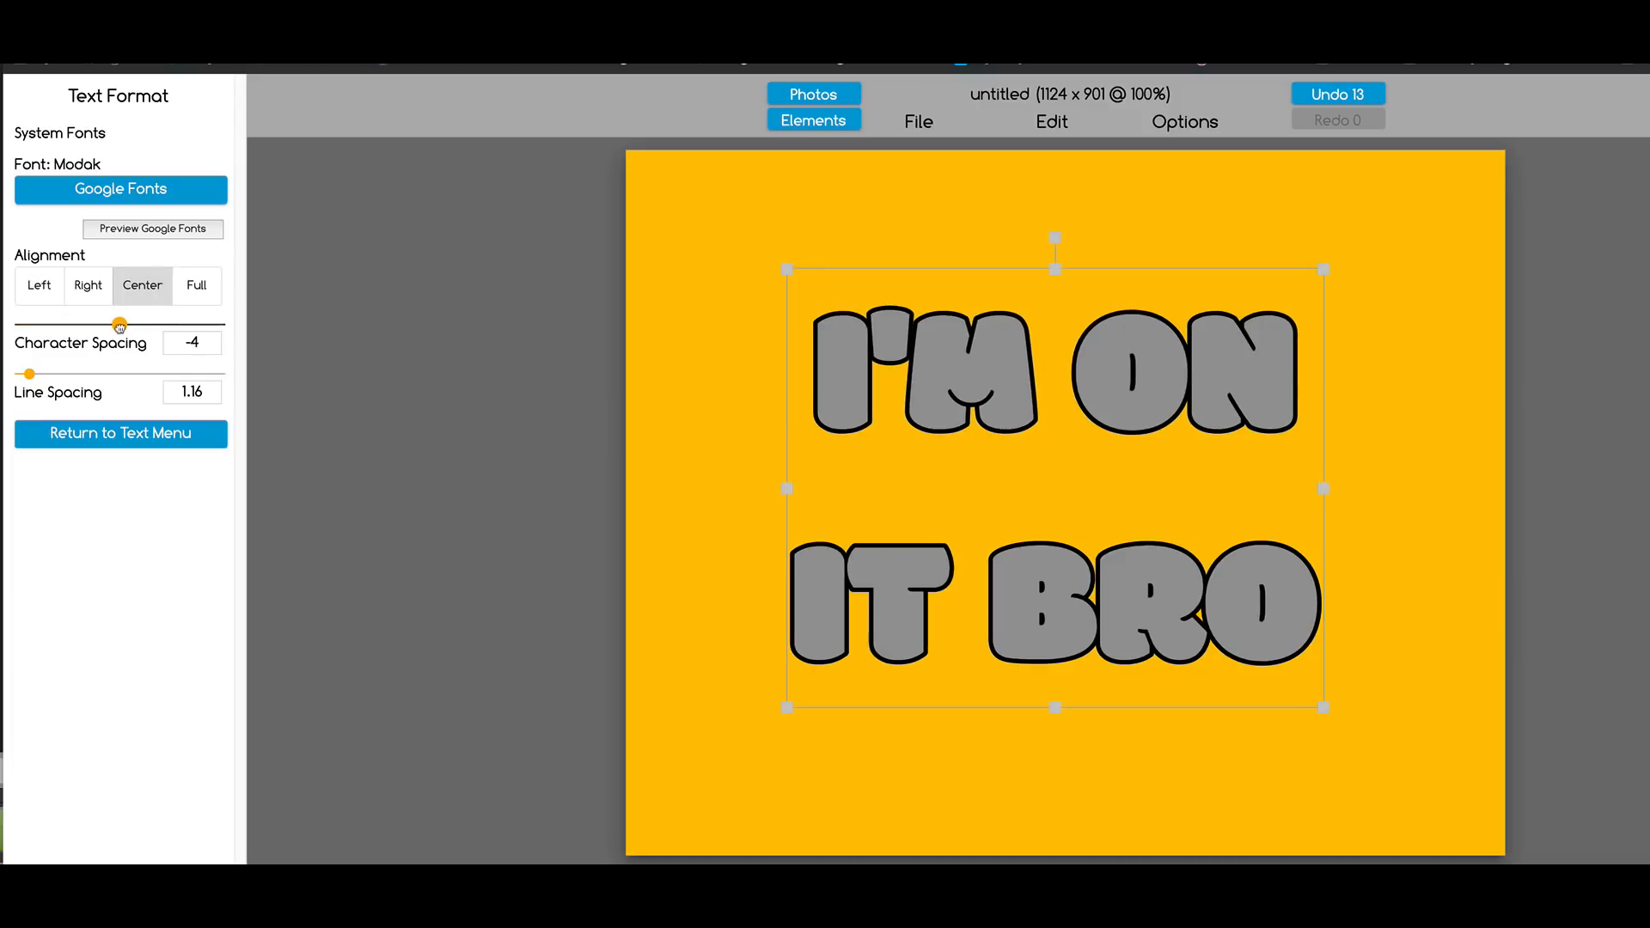
pyautogui.moveTo(119, 325); pyautogui.dragTo(119, 325)
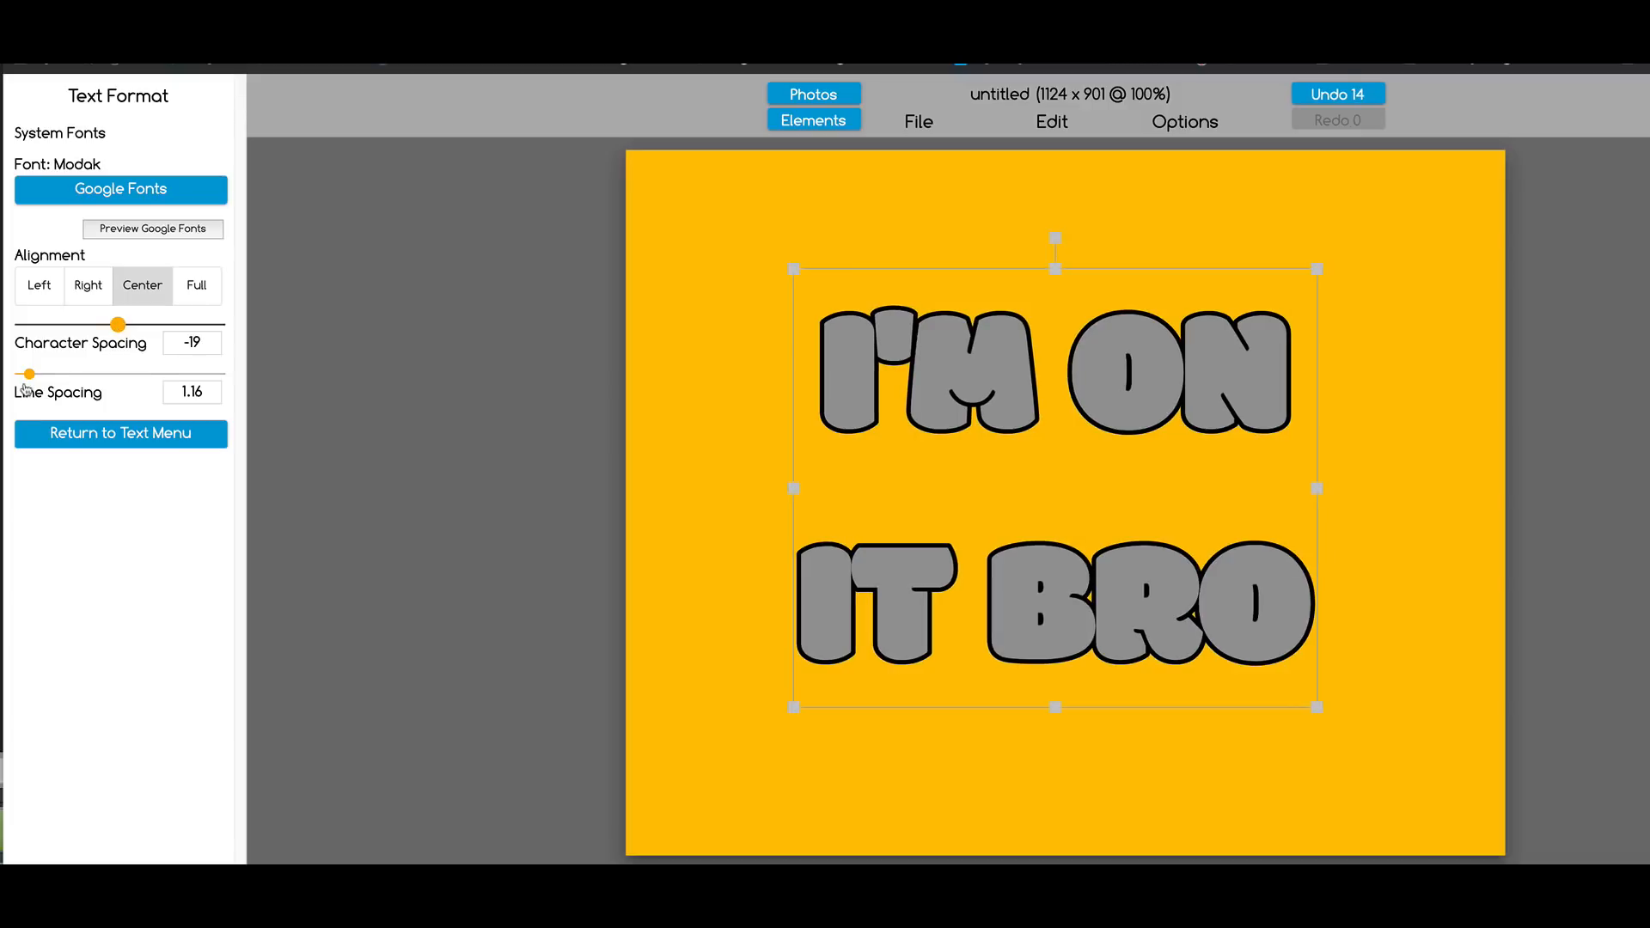
pyautogui.moveTo(30, 373); pyautogui.dragTo(16, 373)
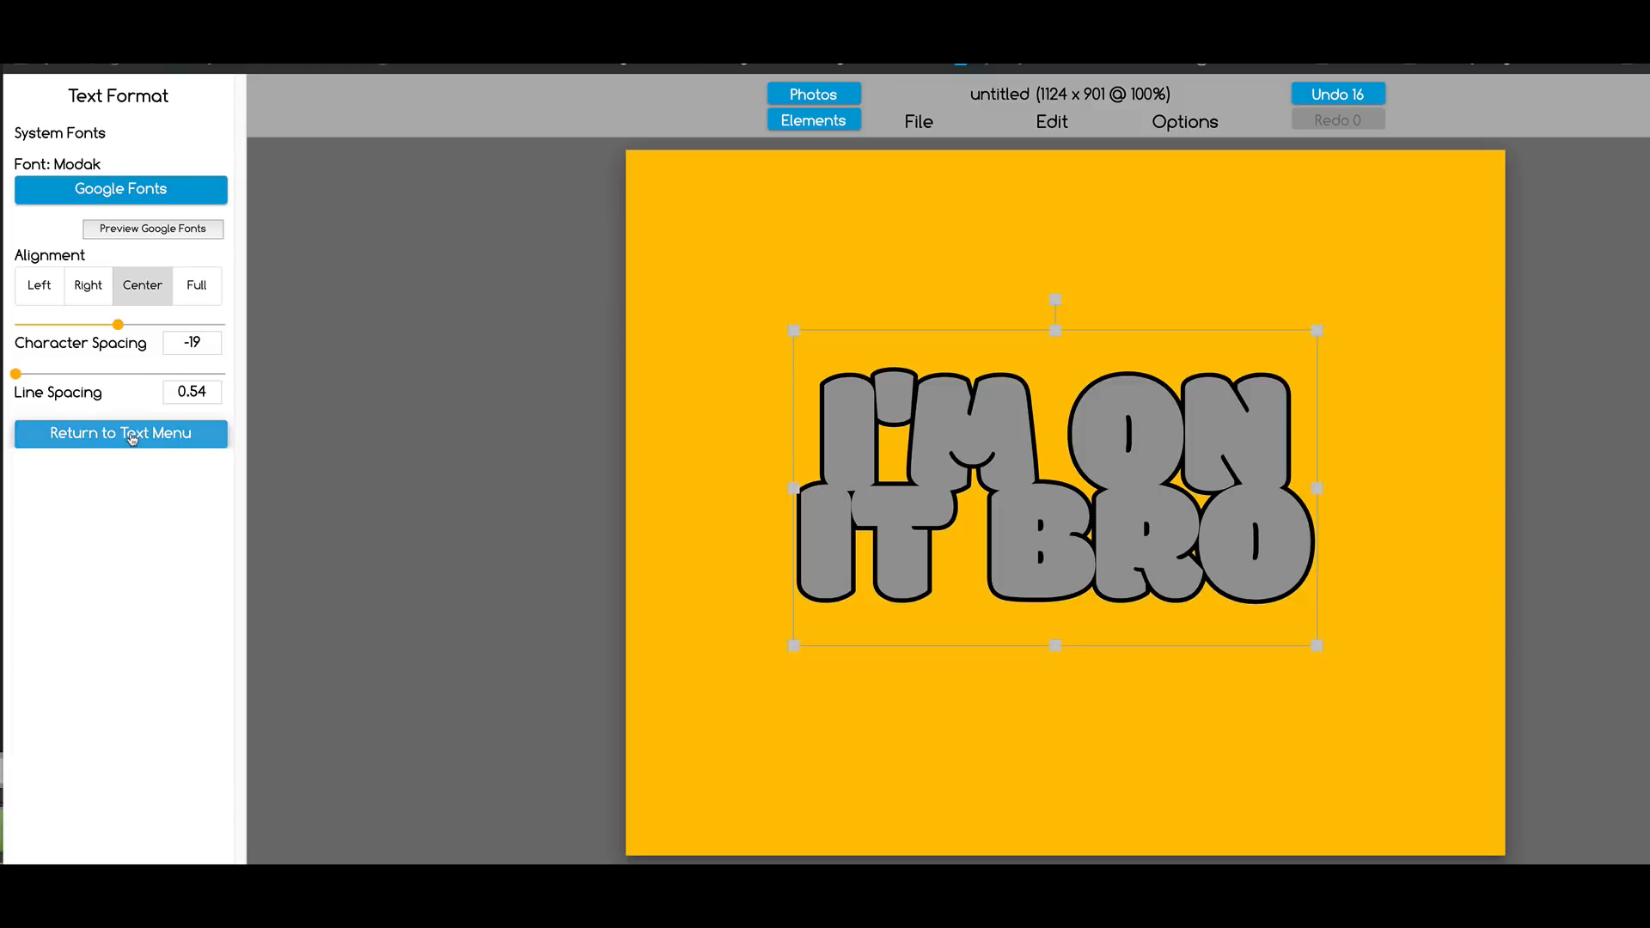
pyautogui.click(120, 434)
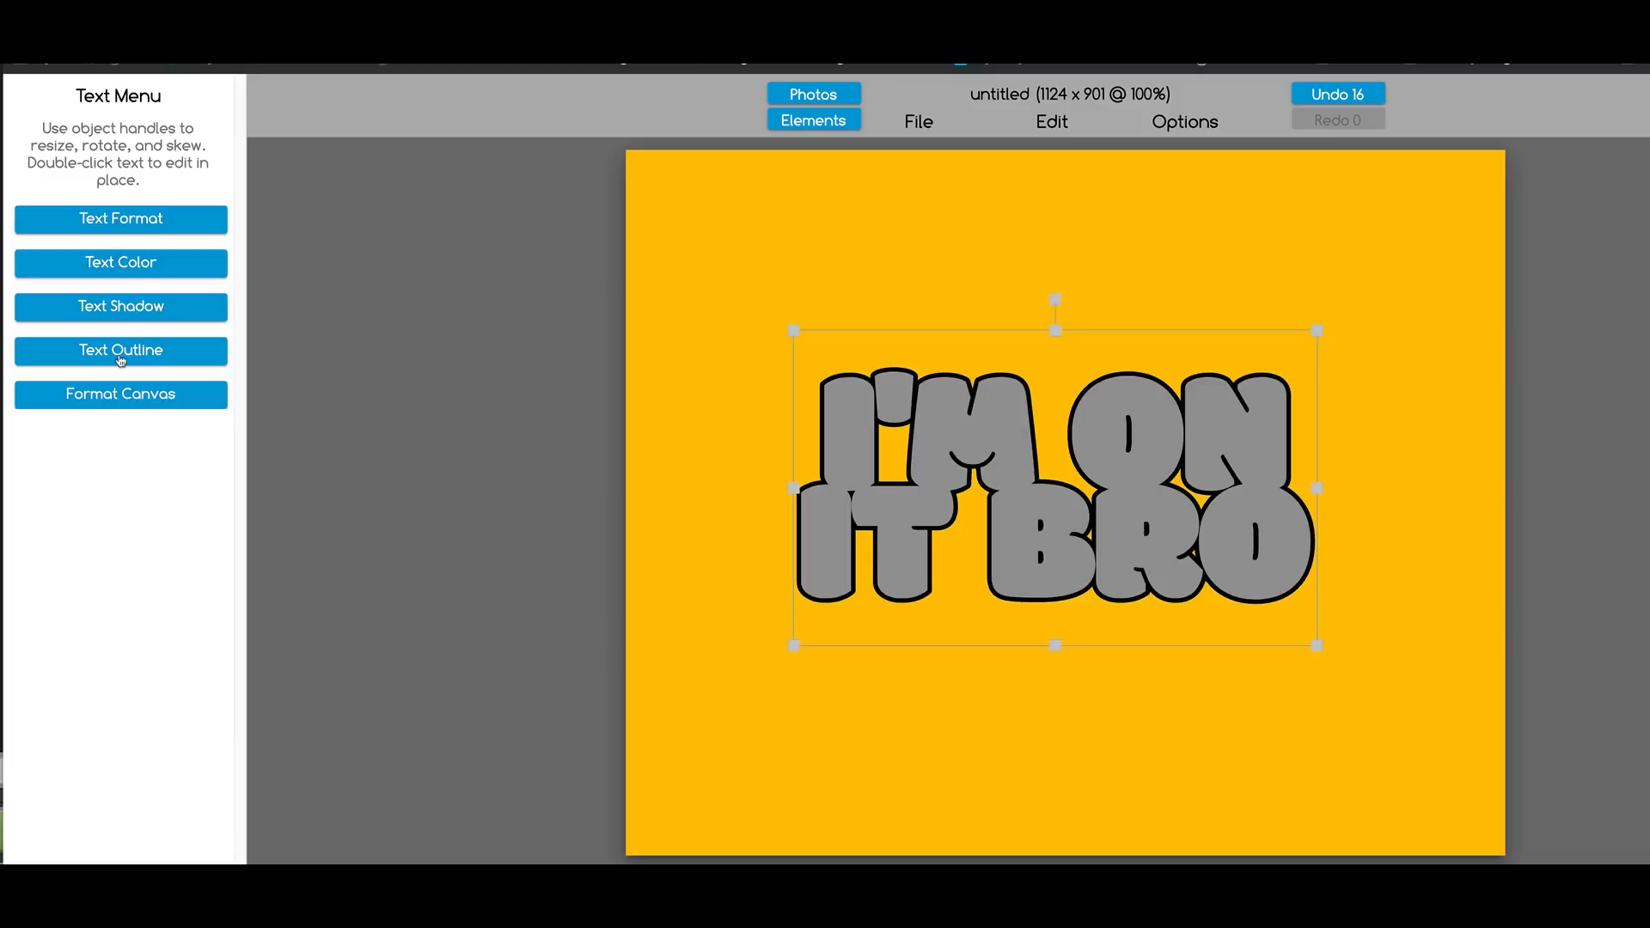
# Step: Raise the outline strength to 20 and set the fill colour to E6FF04, then enlarge and tilt the text
pyautogui.click(120, 351)
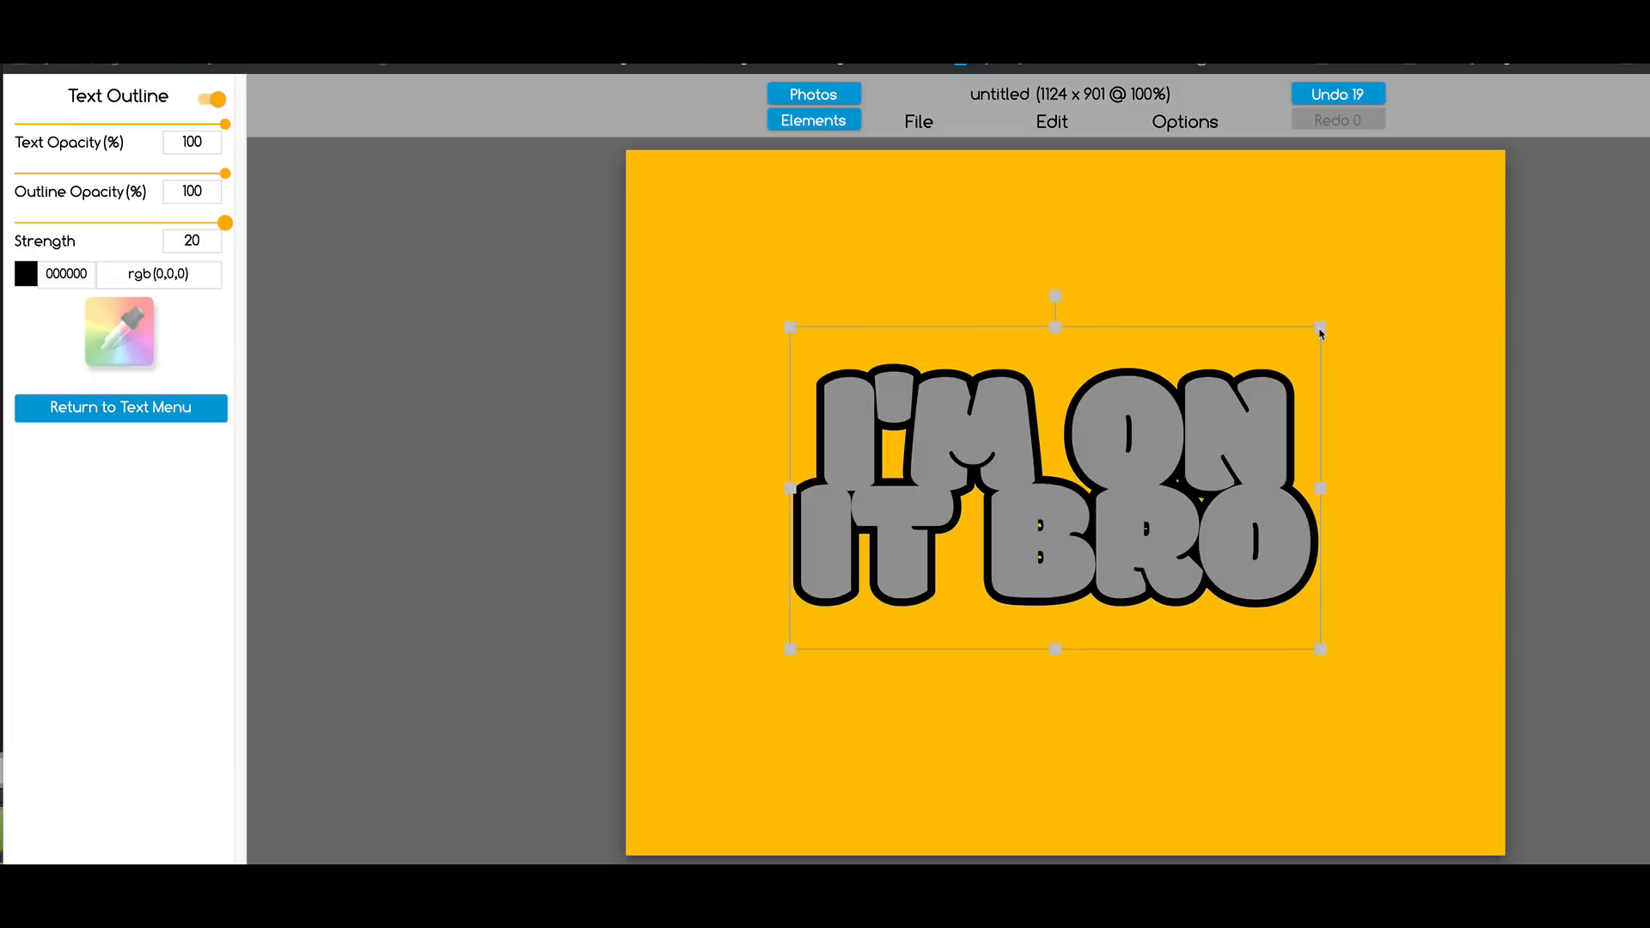
pyautogui.click(120, 408)
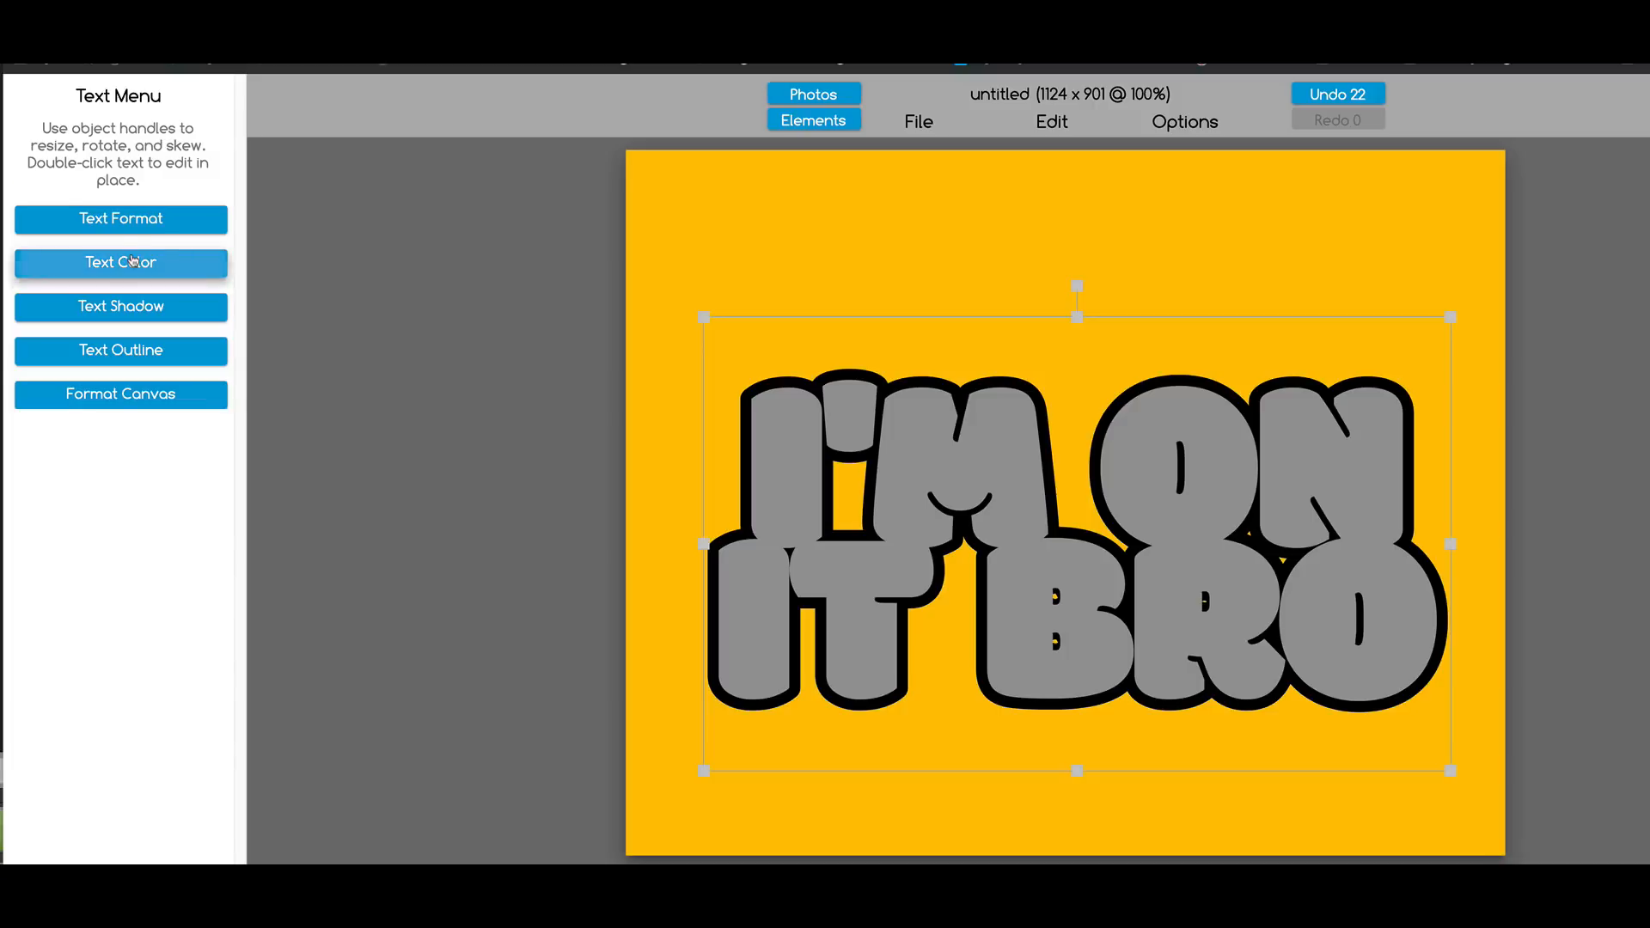
pyautogui.click(120, 261)
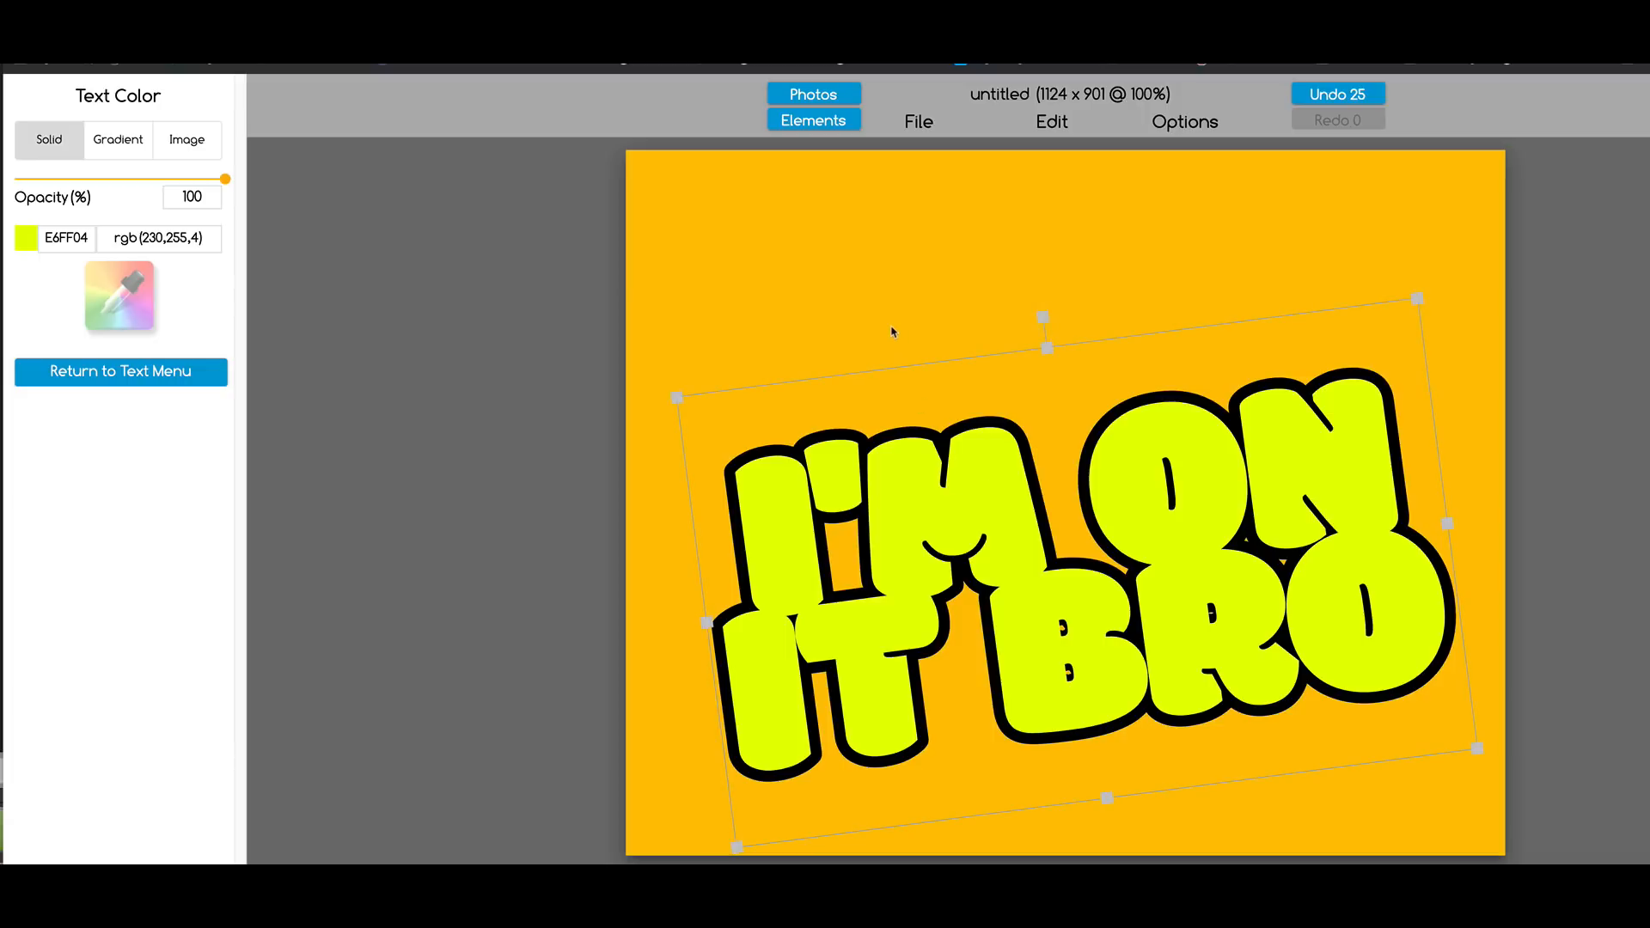
pyautogui.moveTo(916, 218)
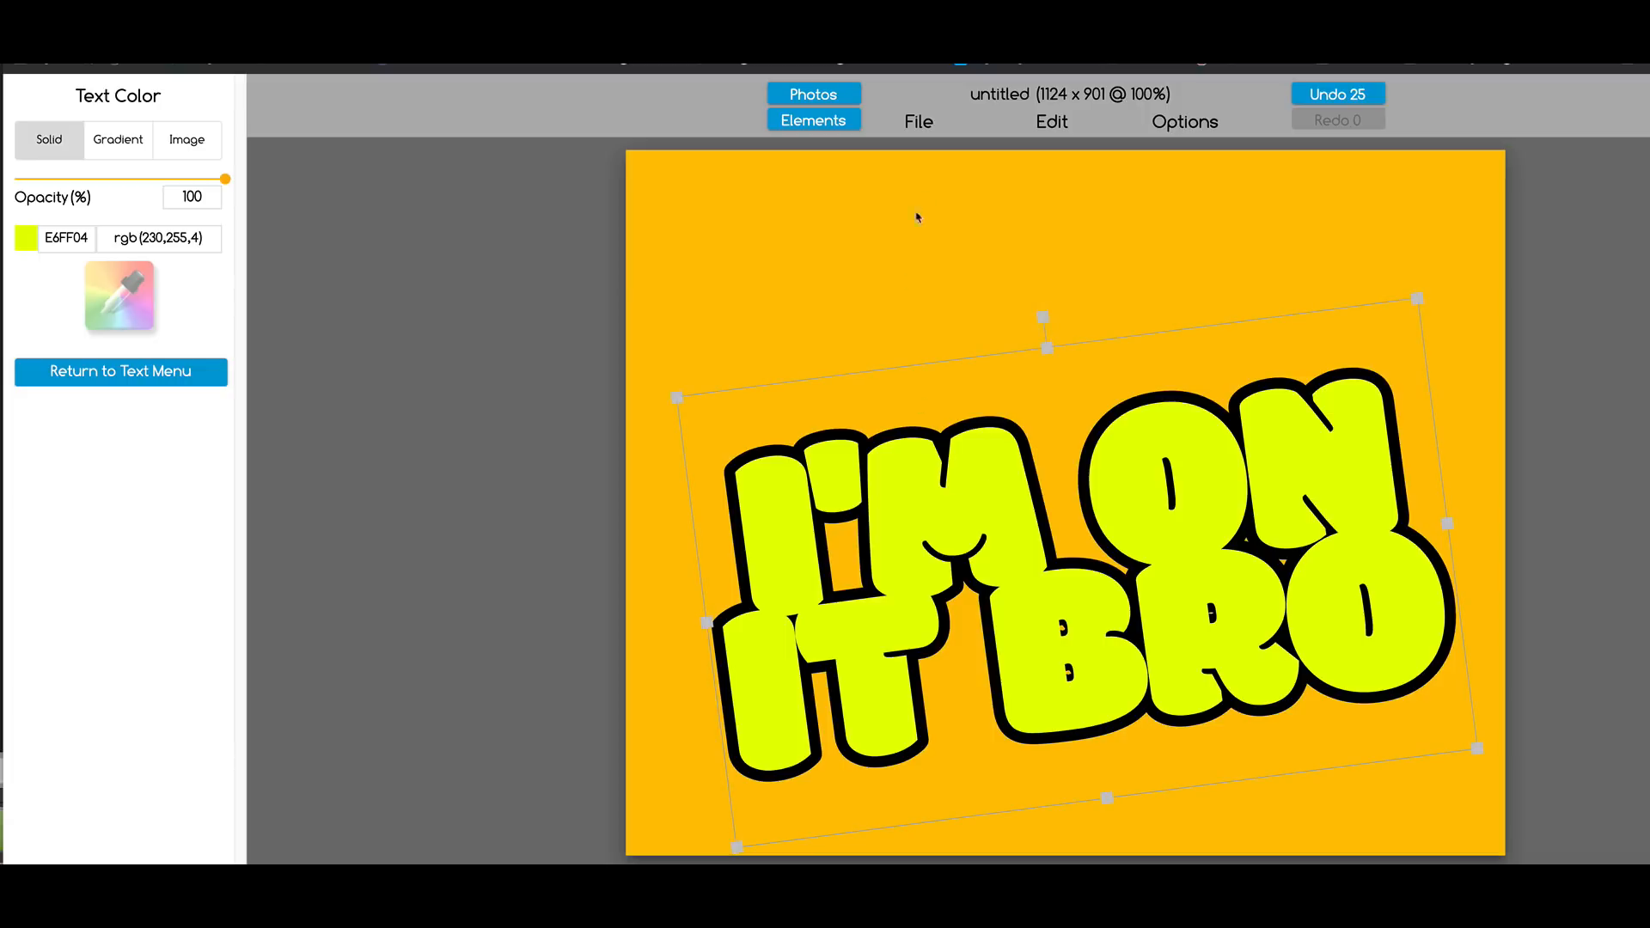
pyautogui.click(811, 120)
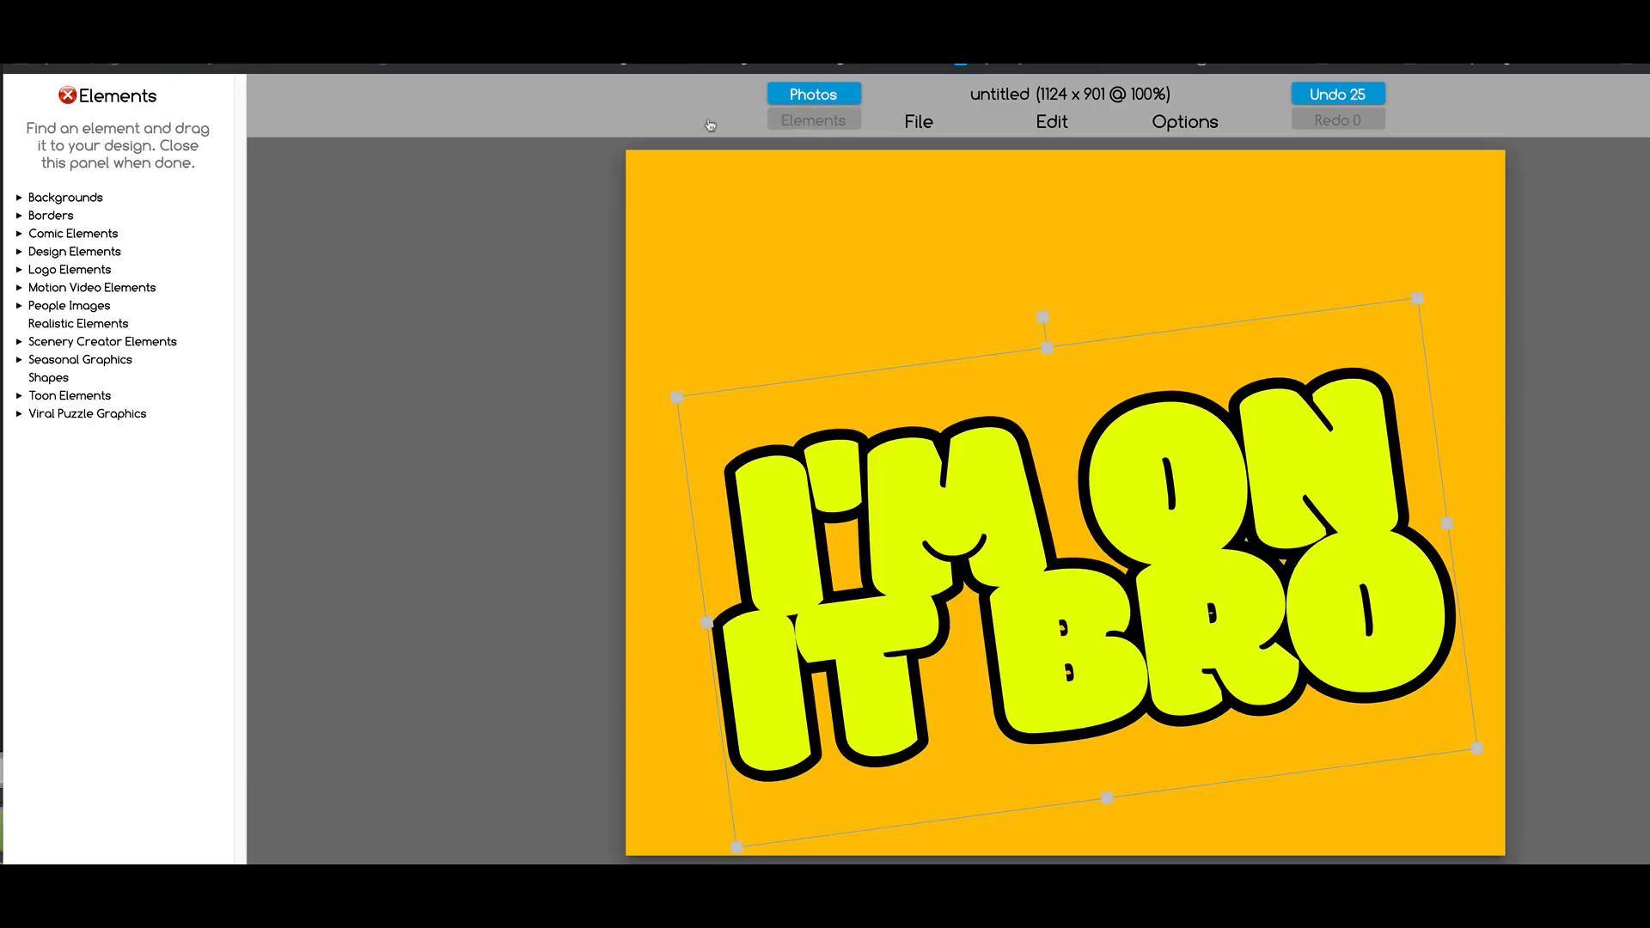
pyautogui.moveTo(62, 368)
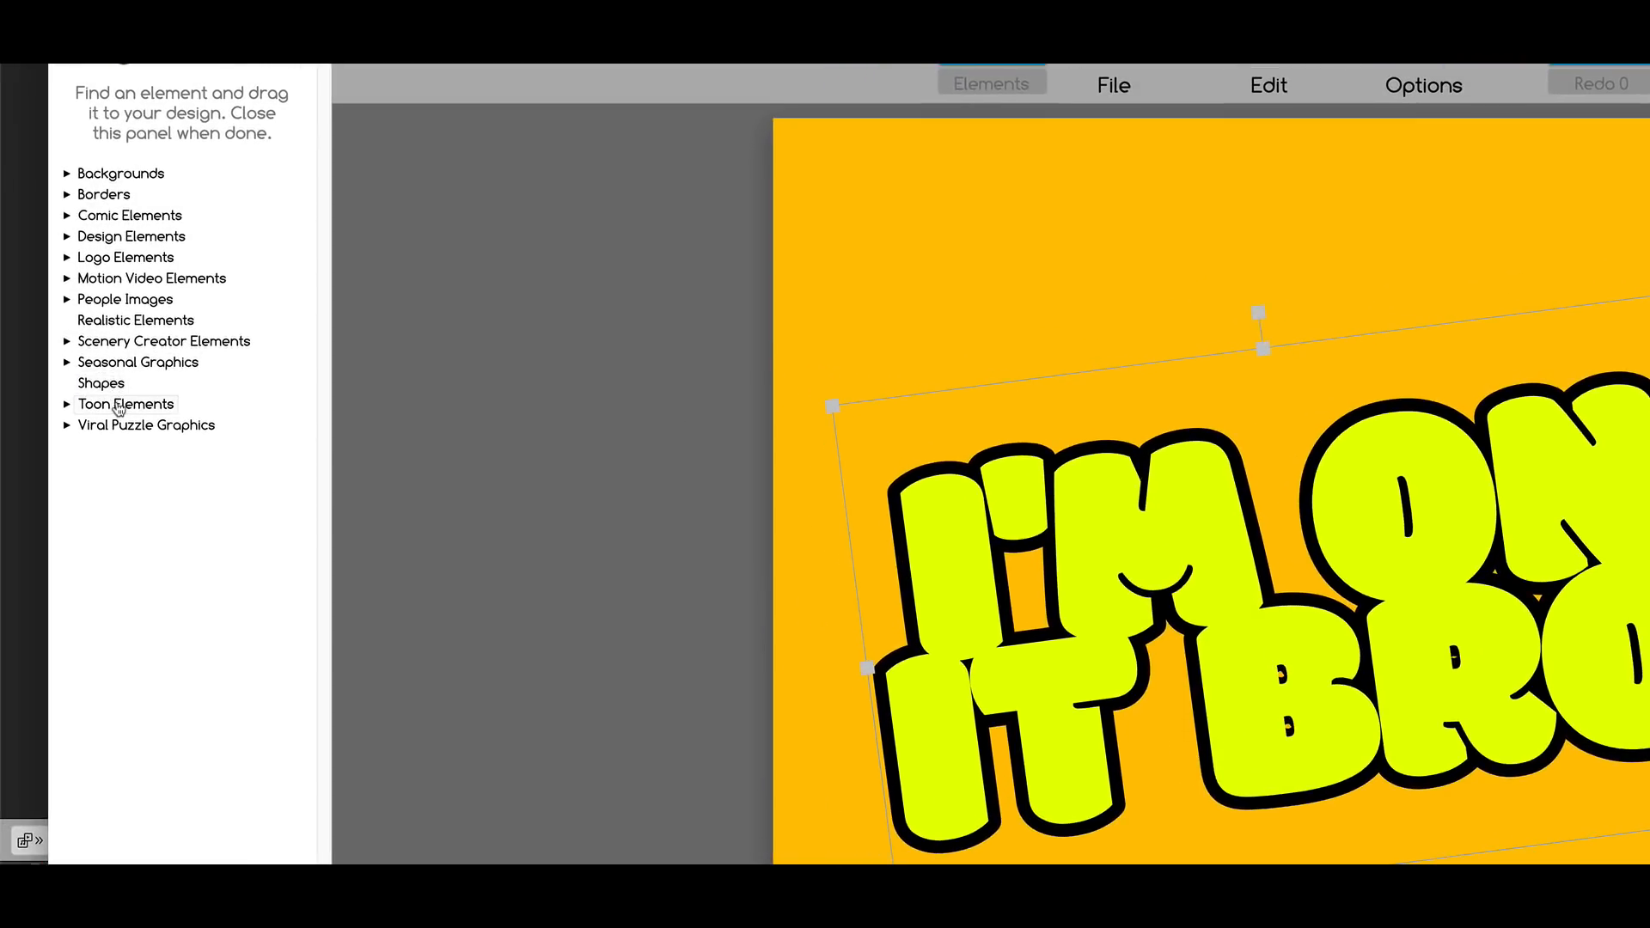
# Step: Add the jumping character from Toon Elements > Characters and select it on the canvas
pyautogui.click(125, 404)
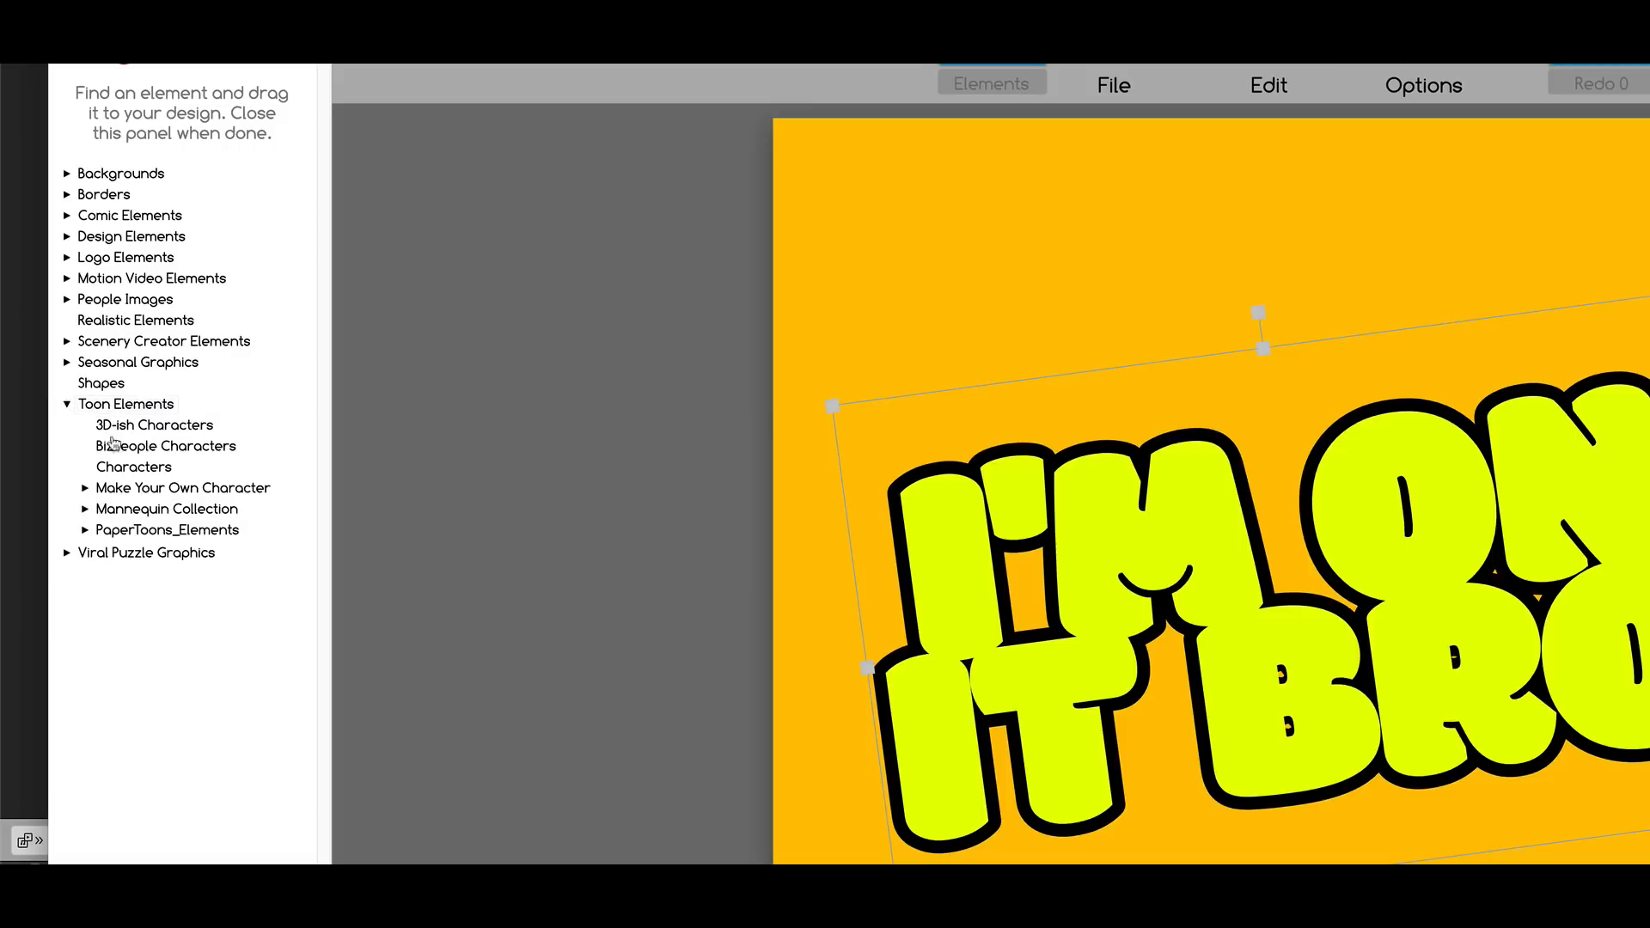
pyautogui.click(134, 466)
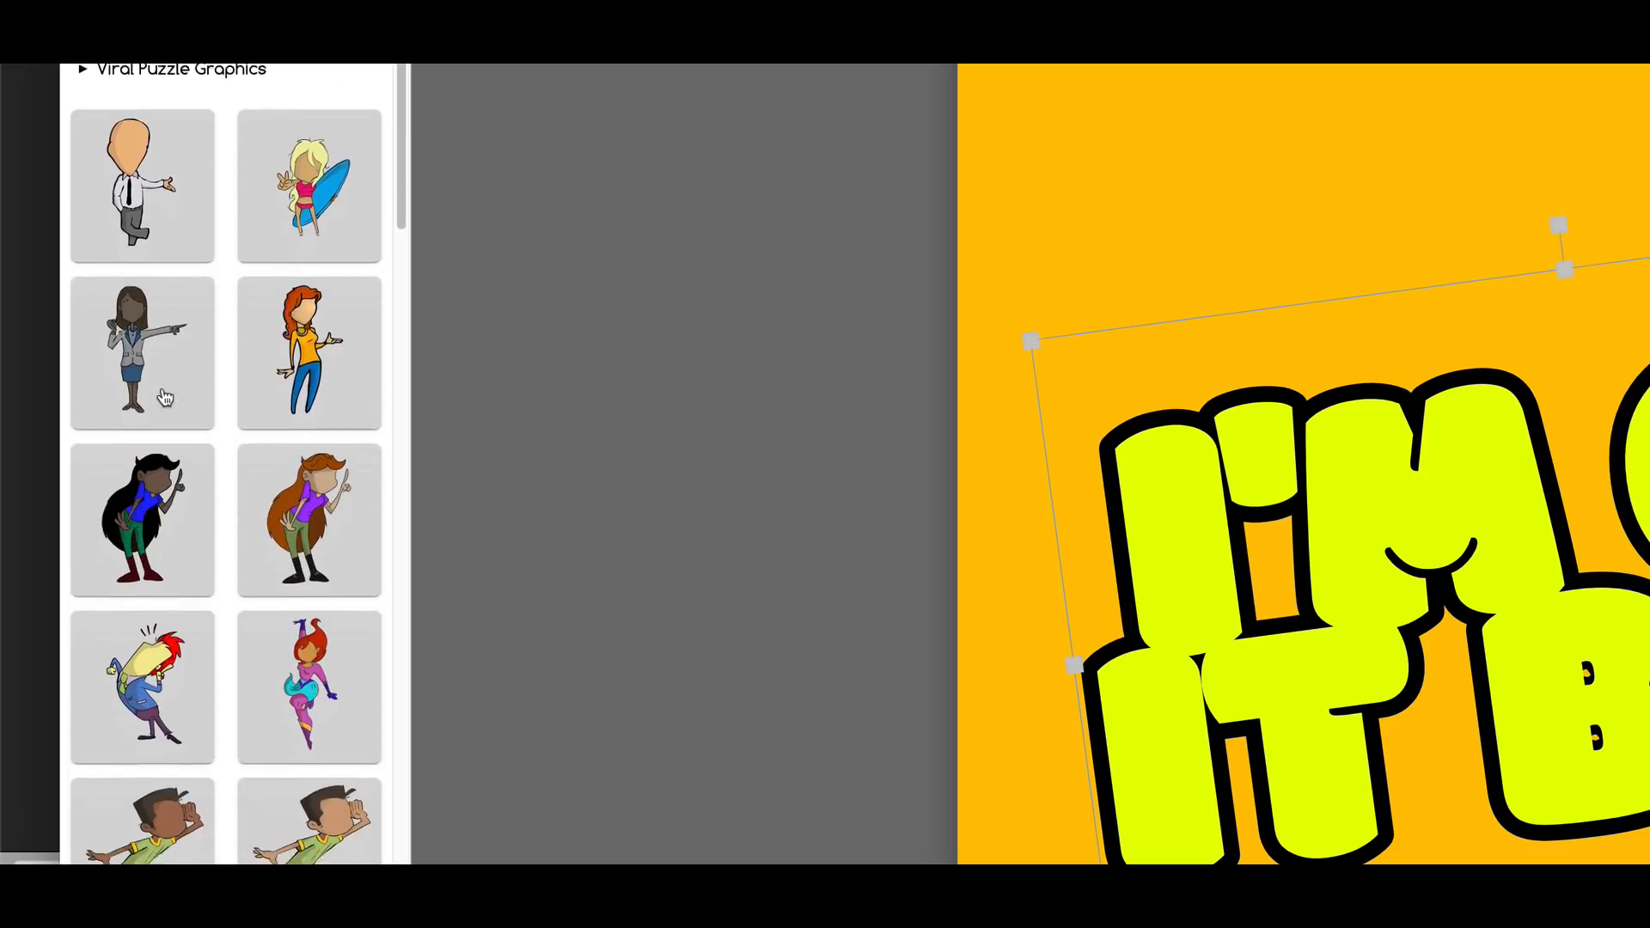
pyautogui.scroll(-3)
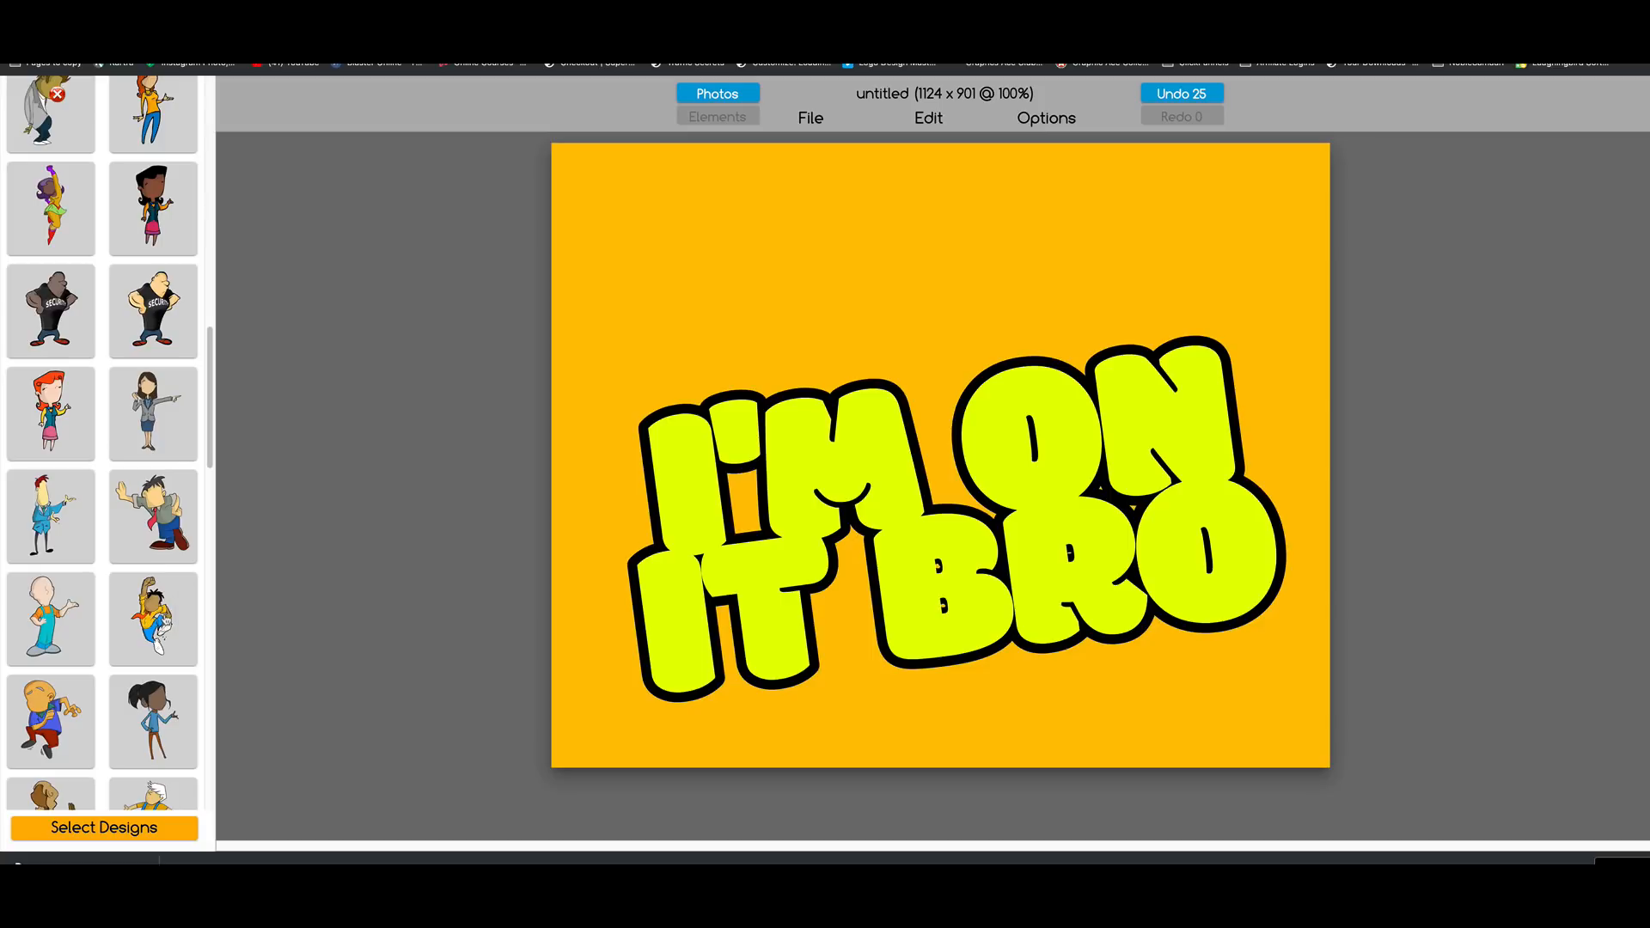
pyautogui.click(151, 619)
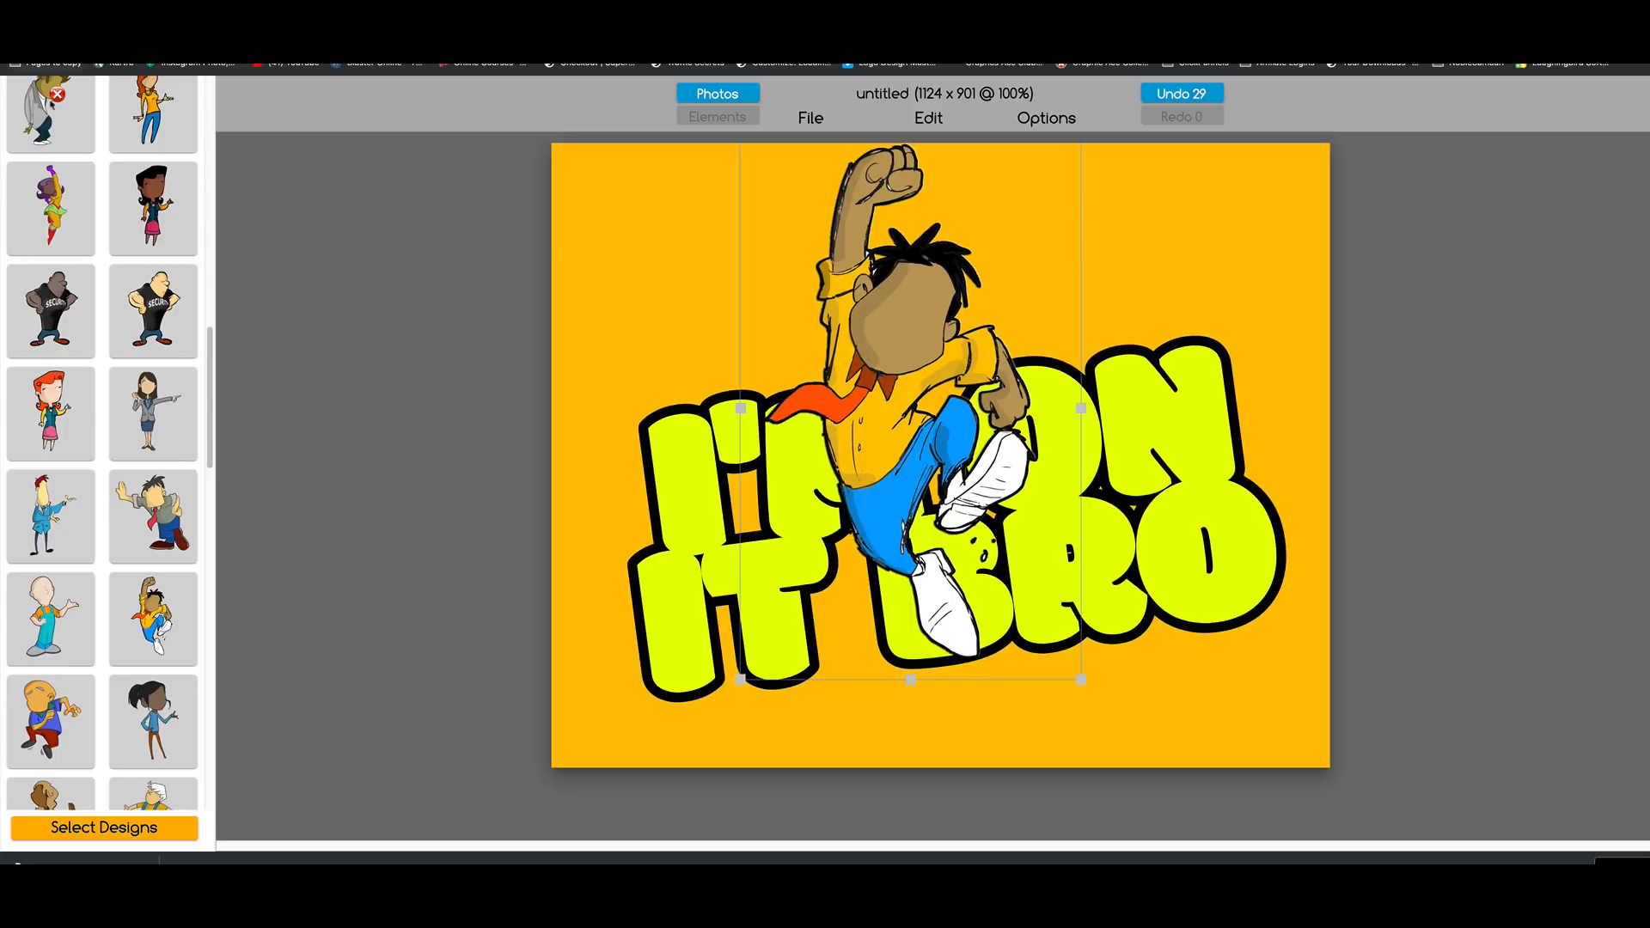
pyautogui.click(717, 116)
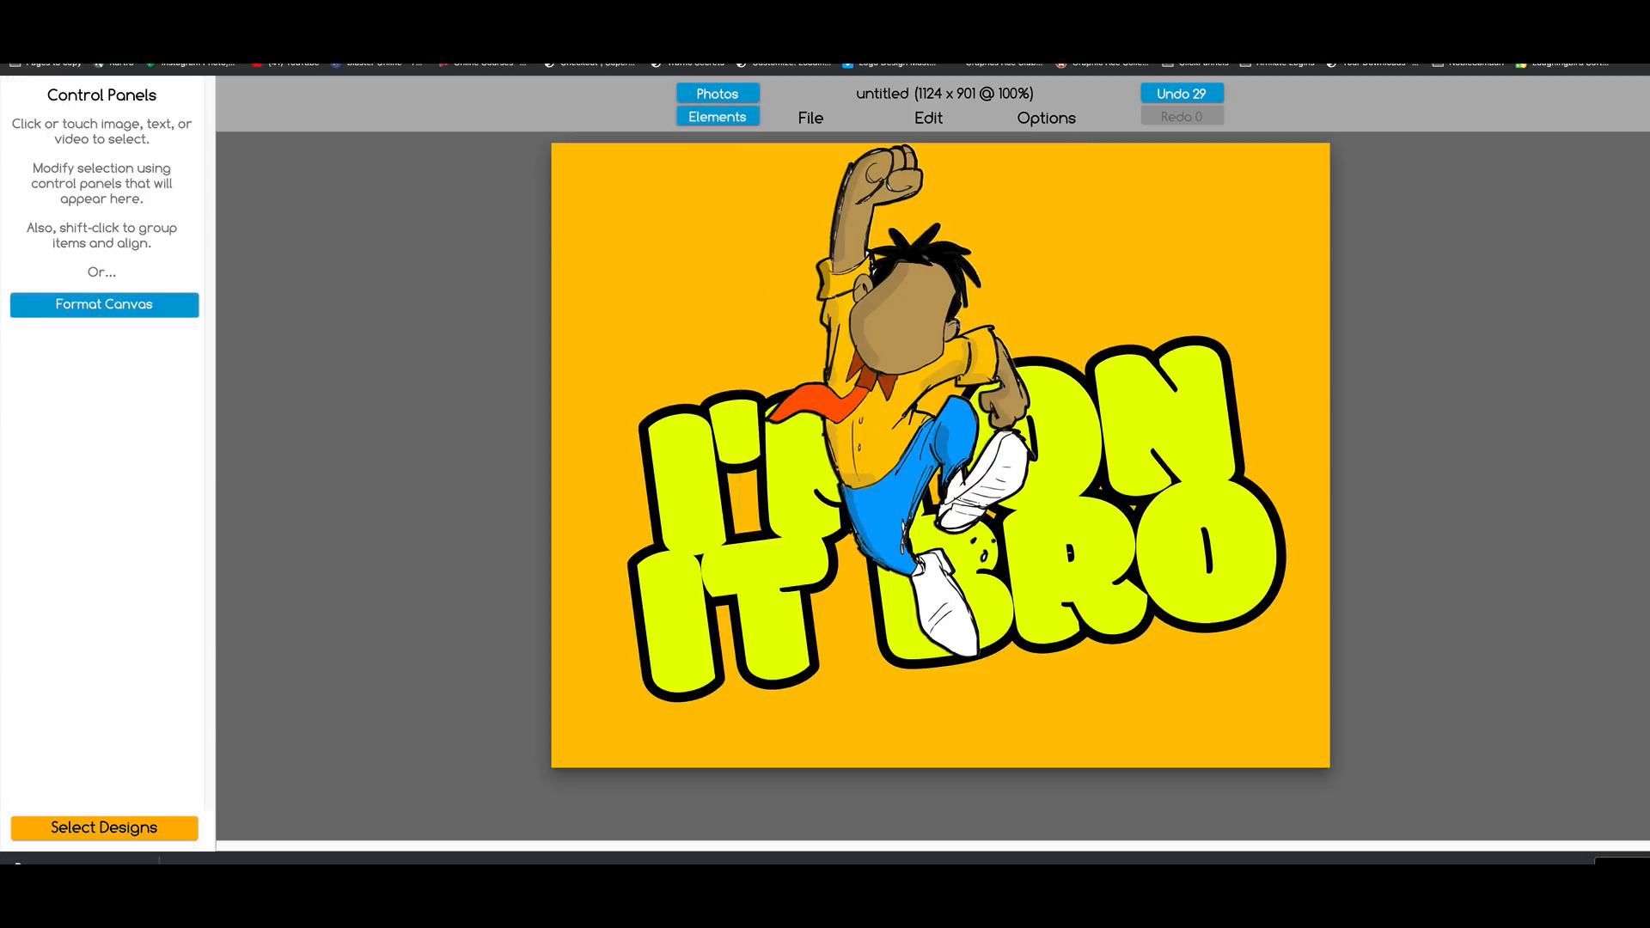
pyautogui.click(906, 306)
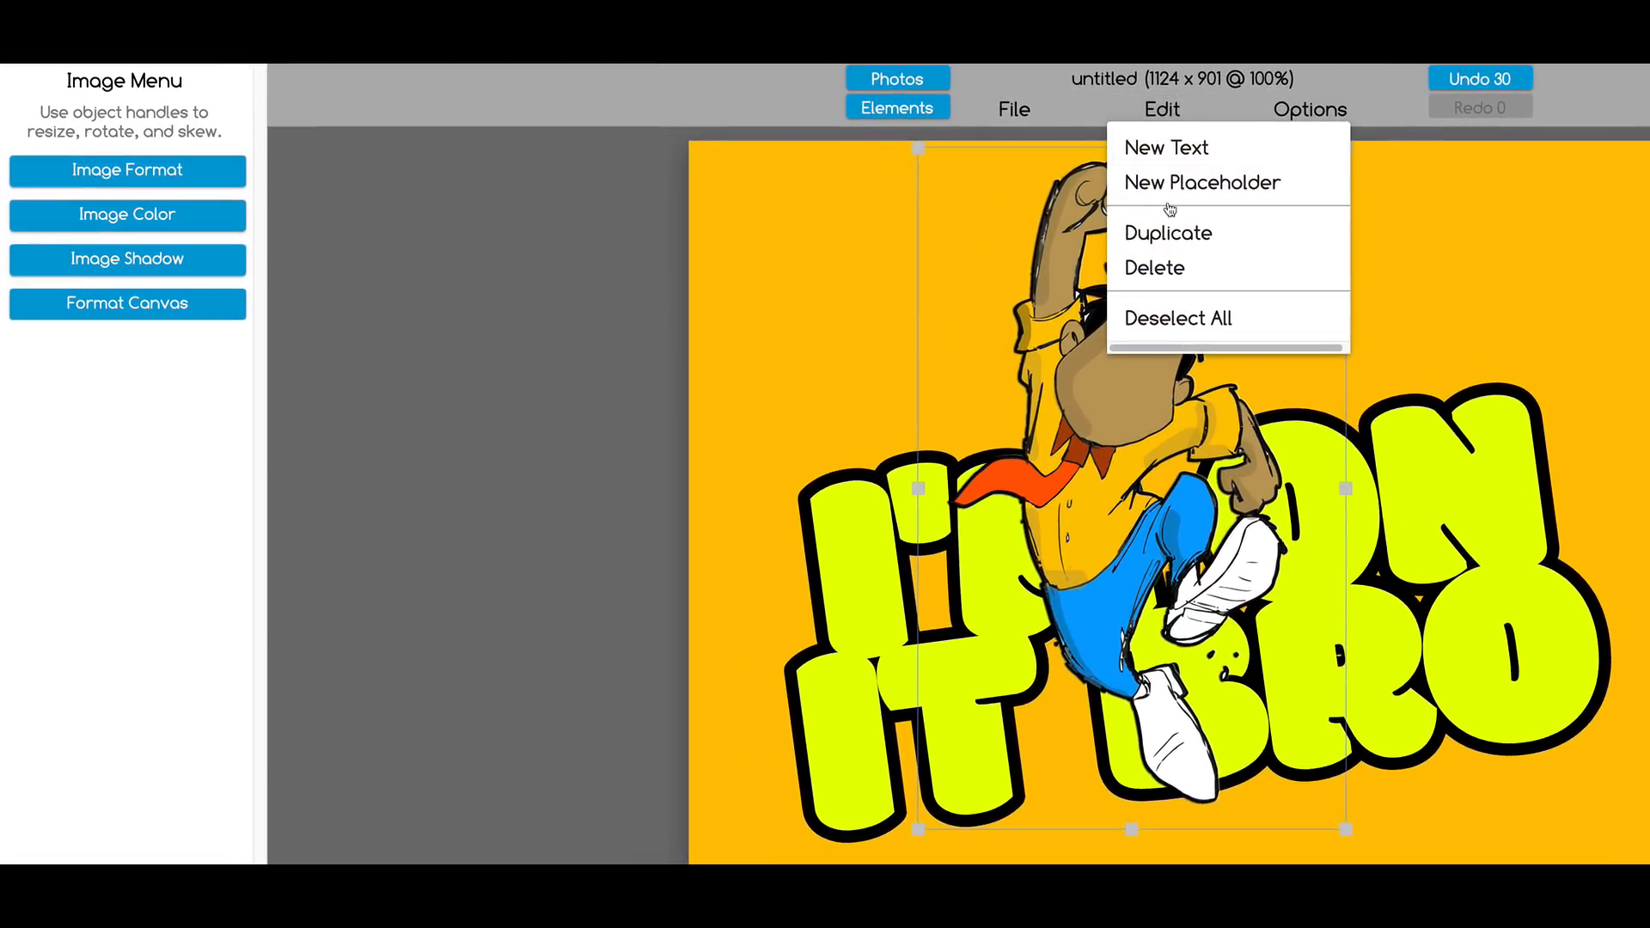
# Step: Duplicate the character, colorize the copy black at 100%, offset it left and send it to back
pyautogui.click(1167, 232)
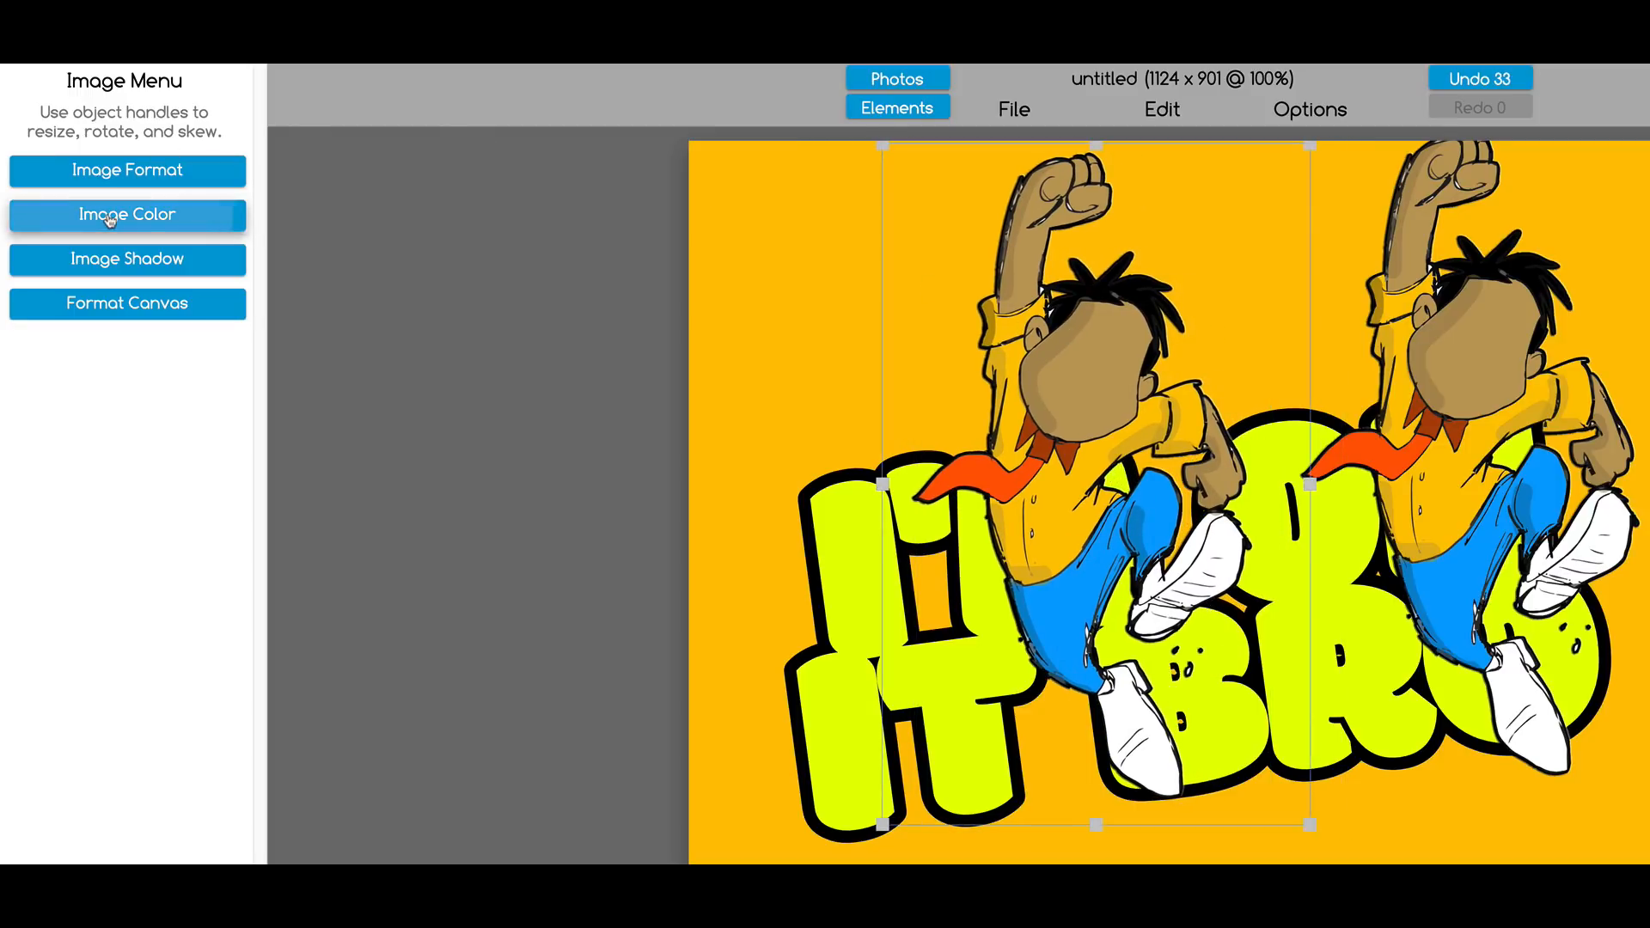
pyautogui.click(125, 215)
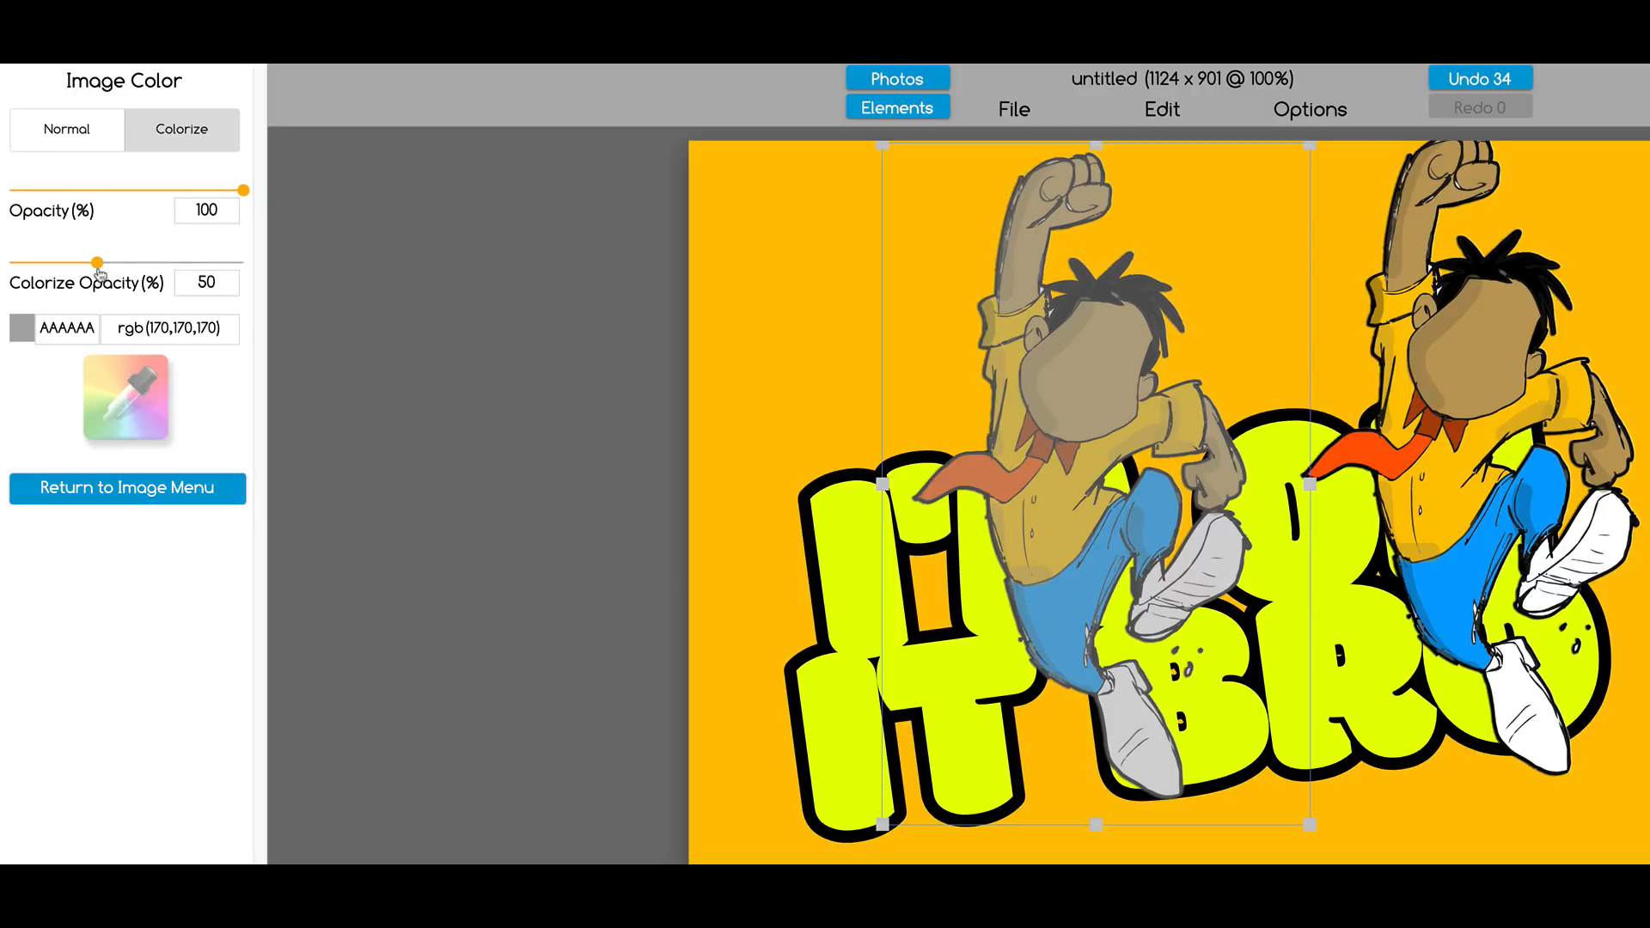
pyautogui.click(21, 326)
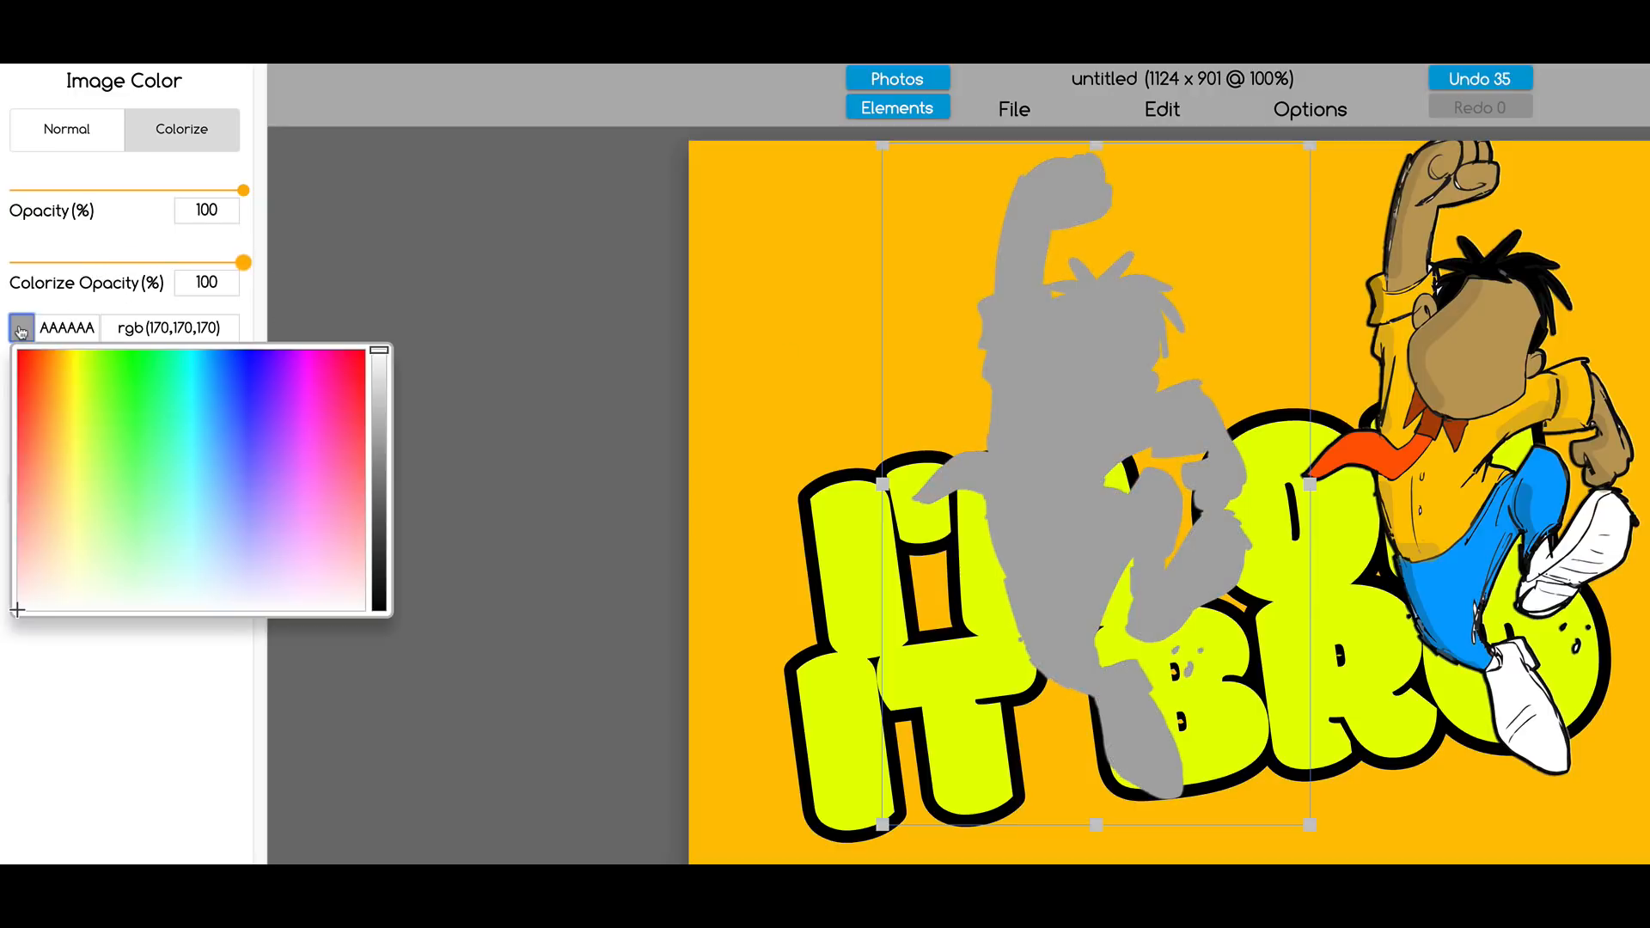
pyautogui.click(19, 346)
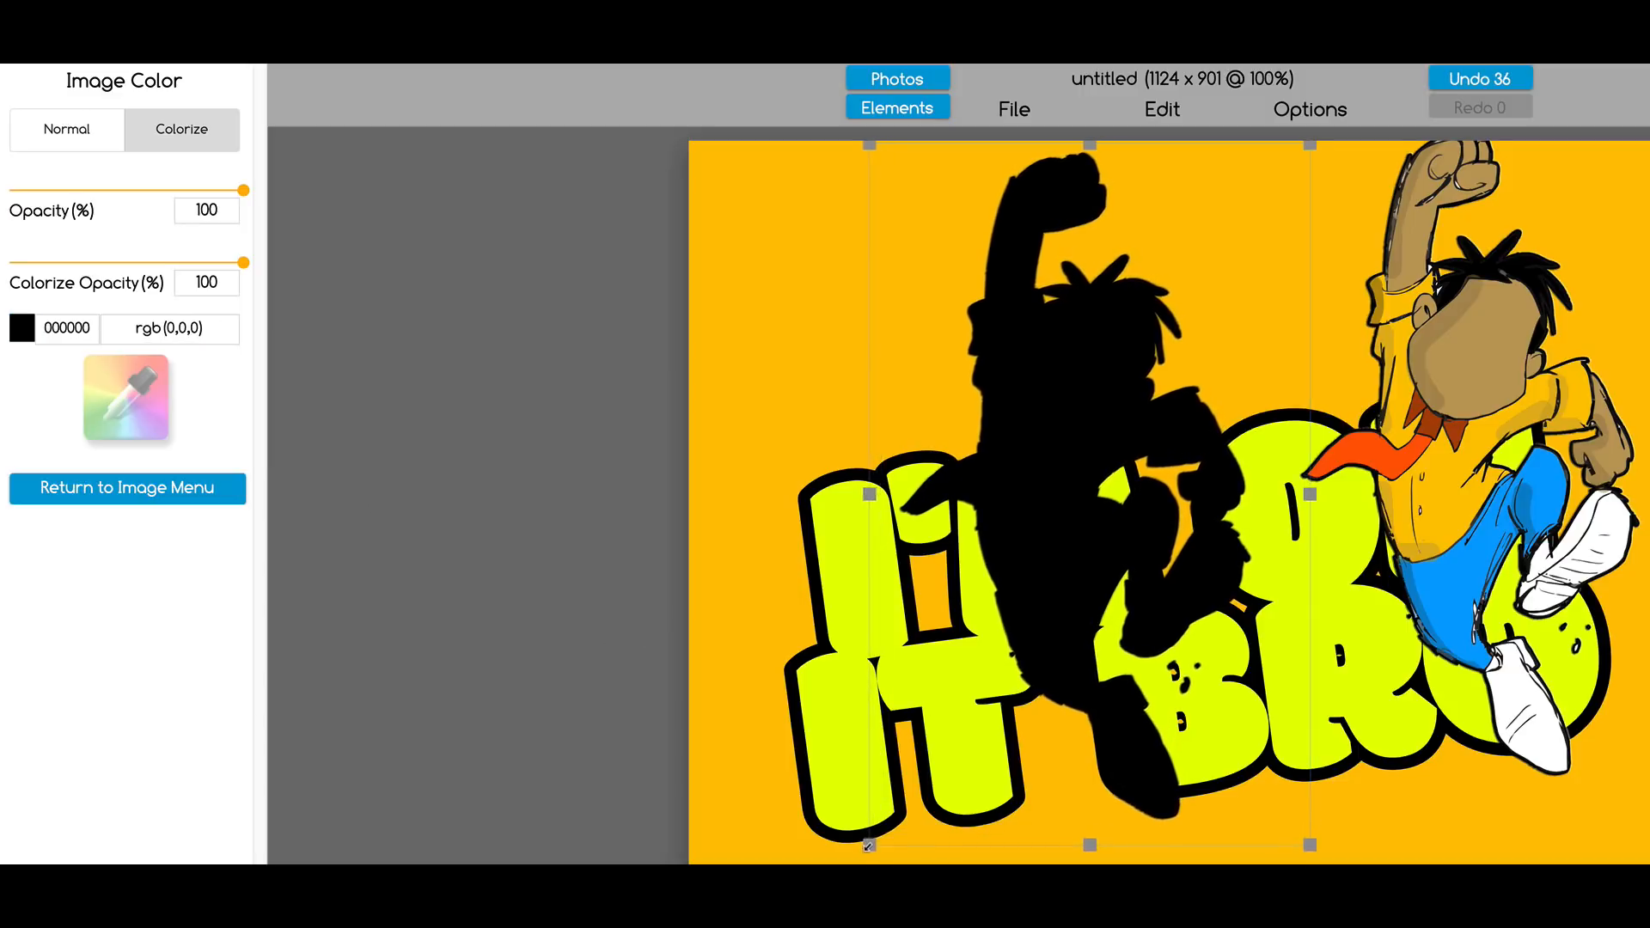
pyautogui.moveTo(246, 262); pyautogui.dragTo(98, 261)
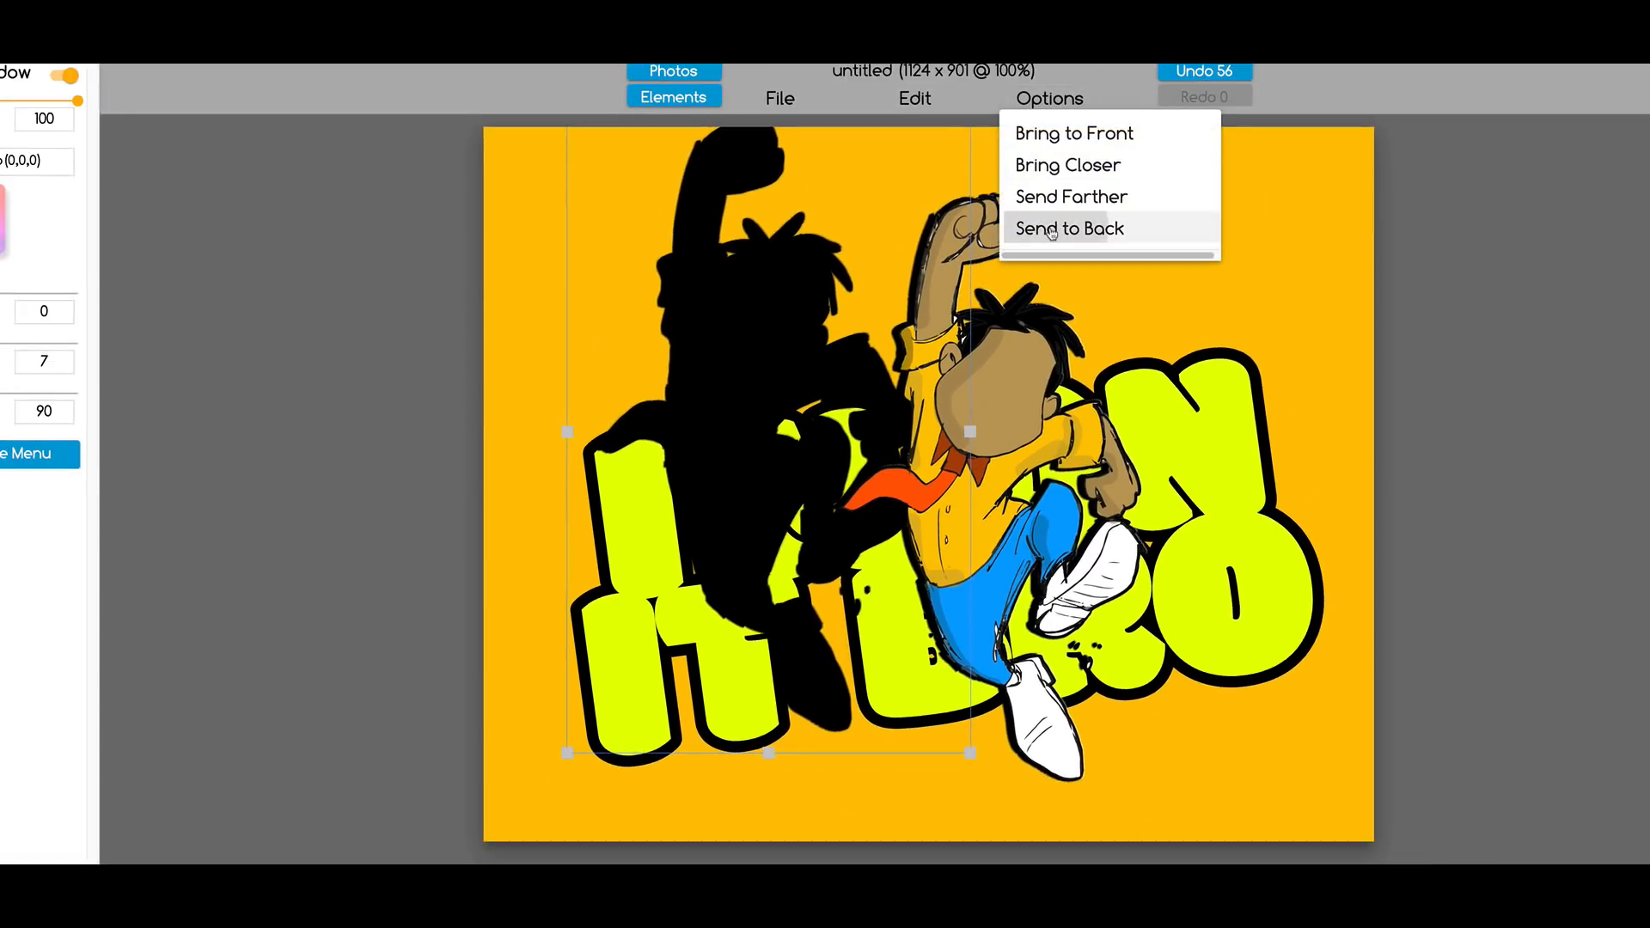
pyautogui.click(1069, 229)
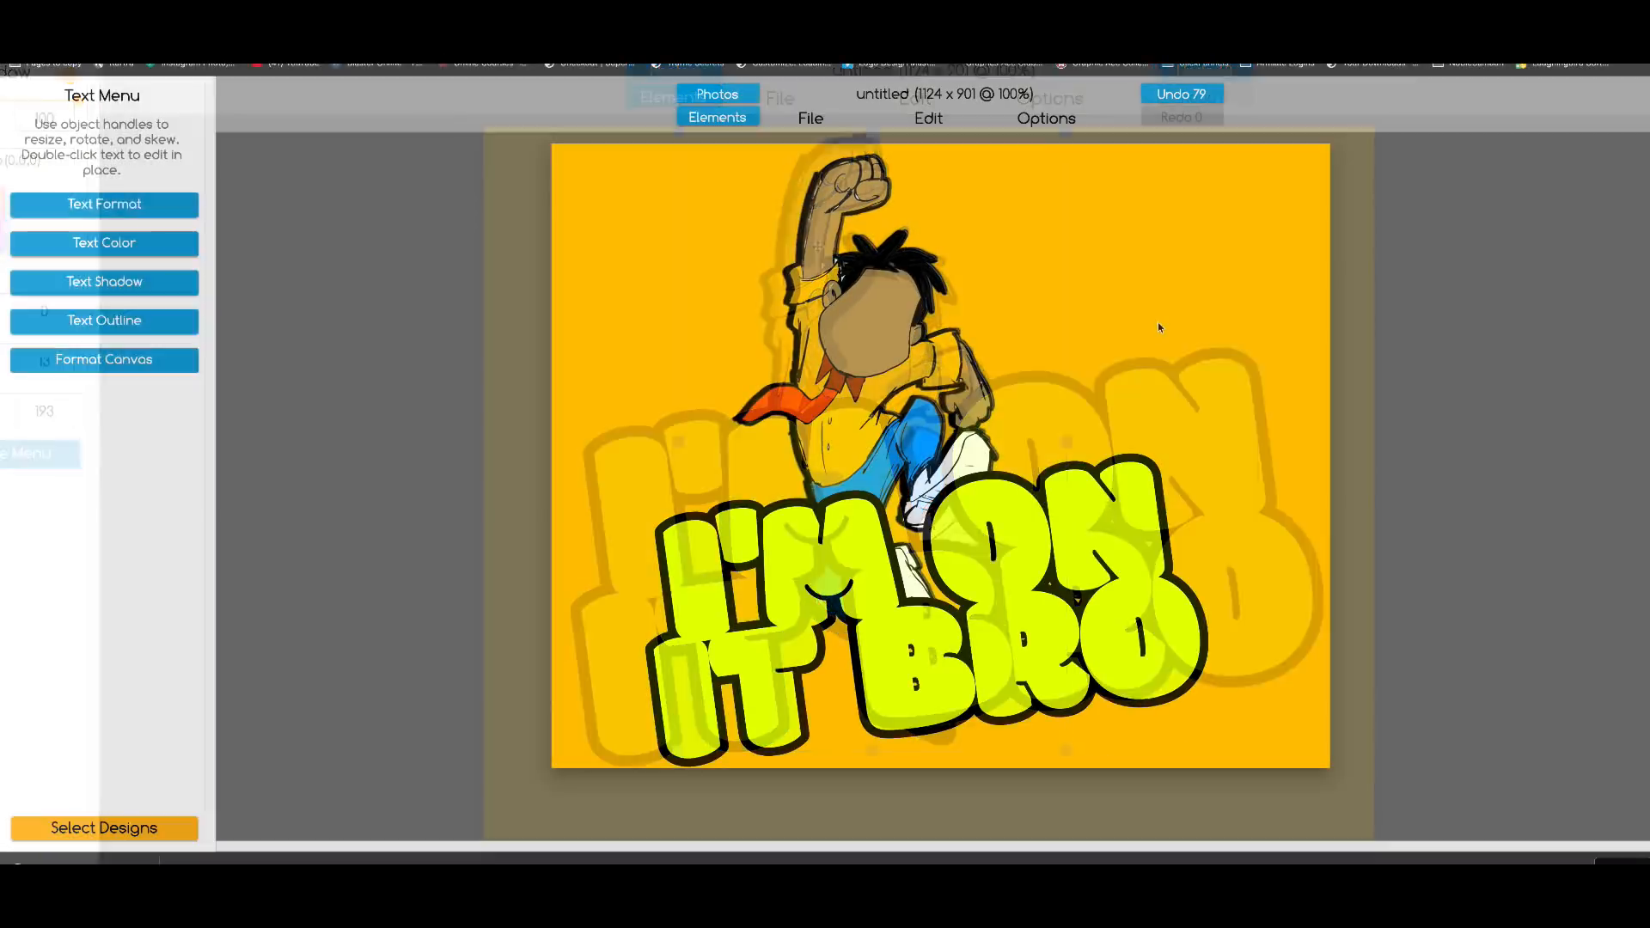
# Step: Recolour the lettering golden orange and set the canvas background to rgb(70,28,28)
pyautogui.click(103, 359)
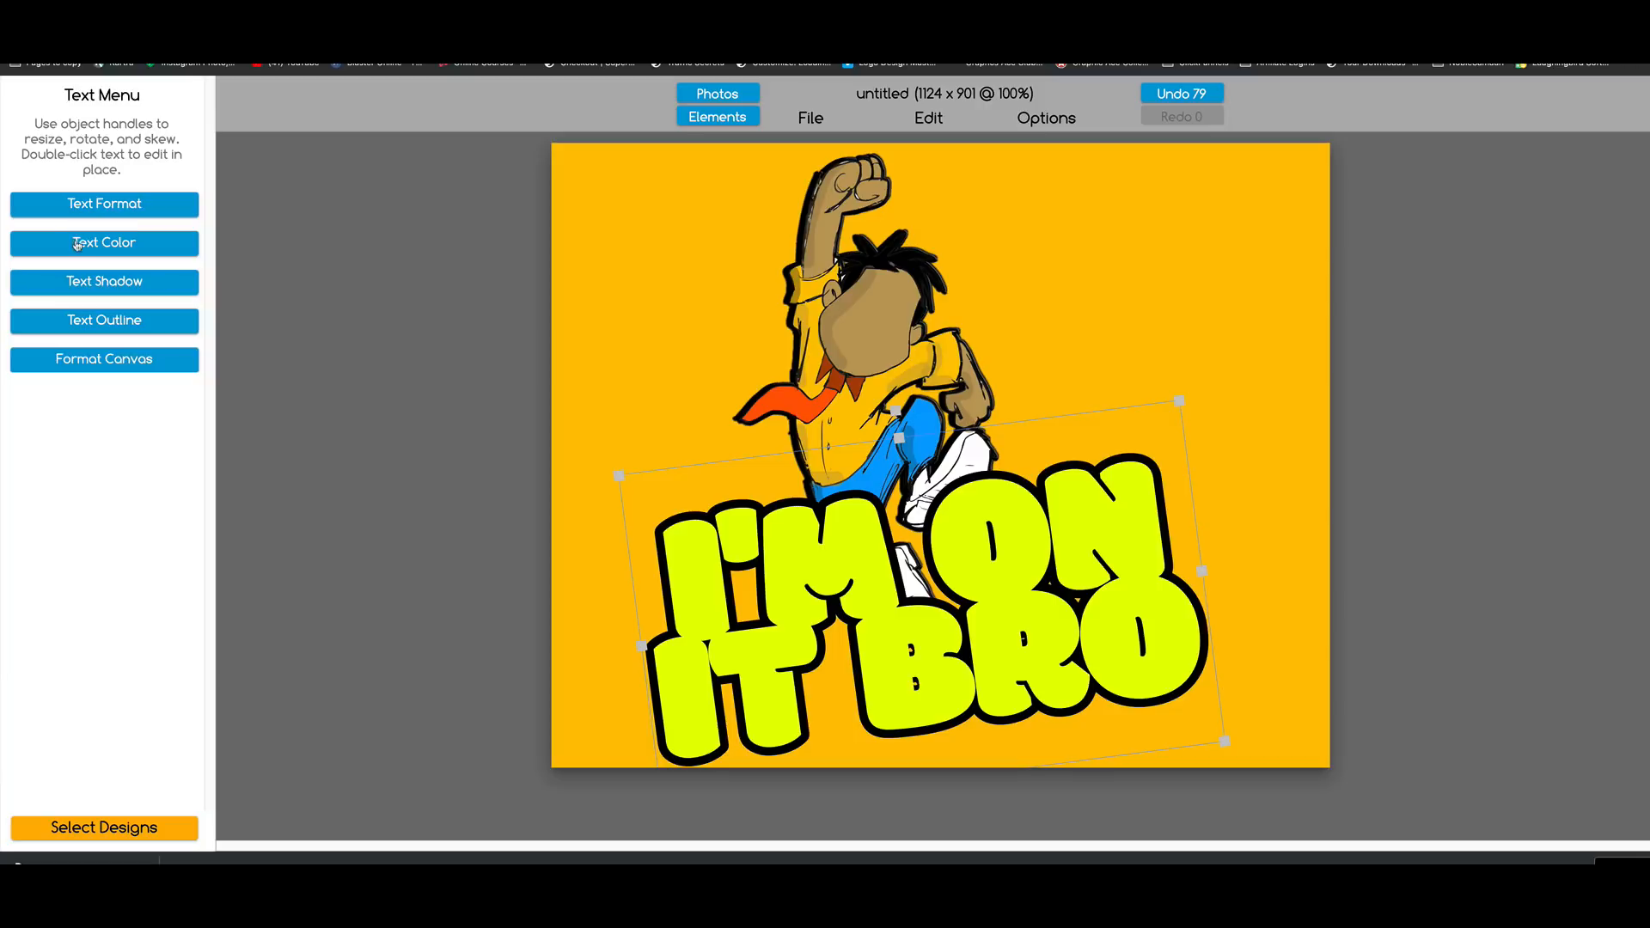
pyautogui.click(104, 242)
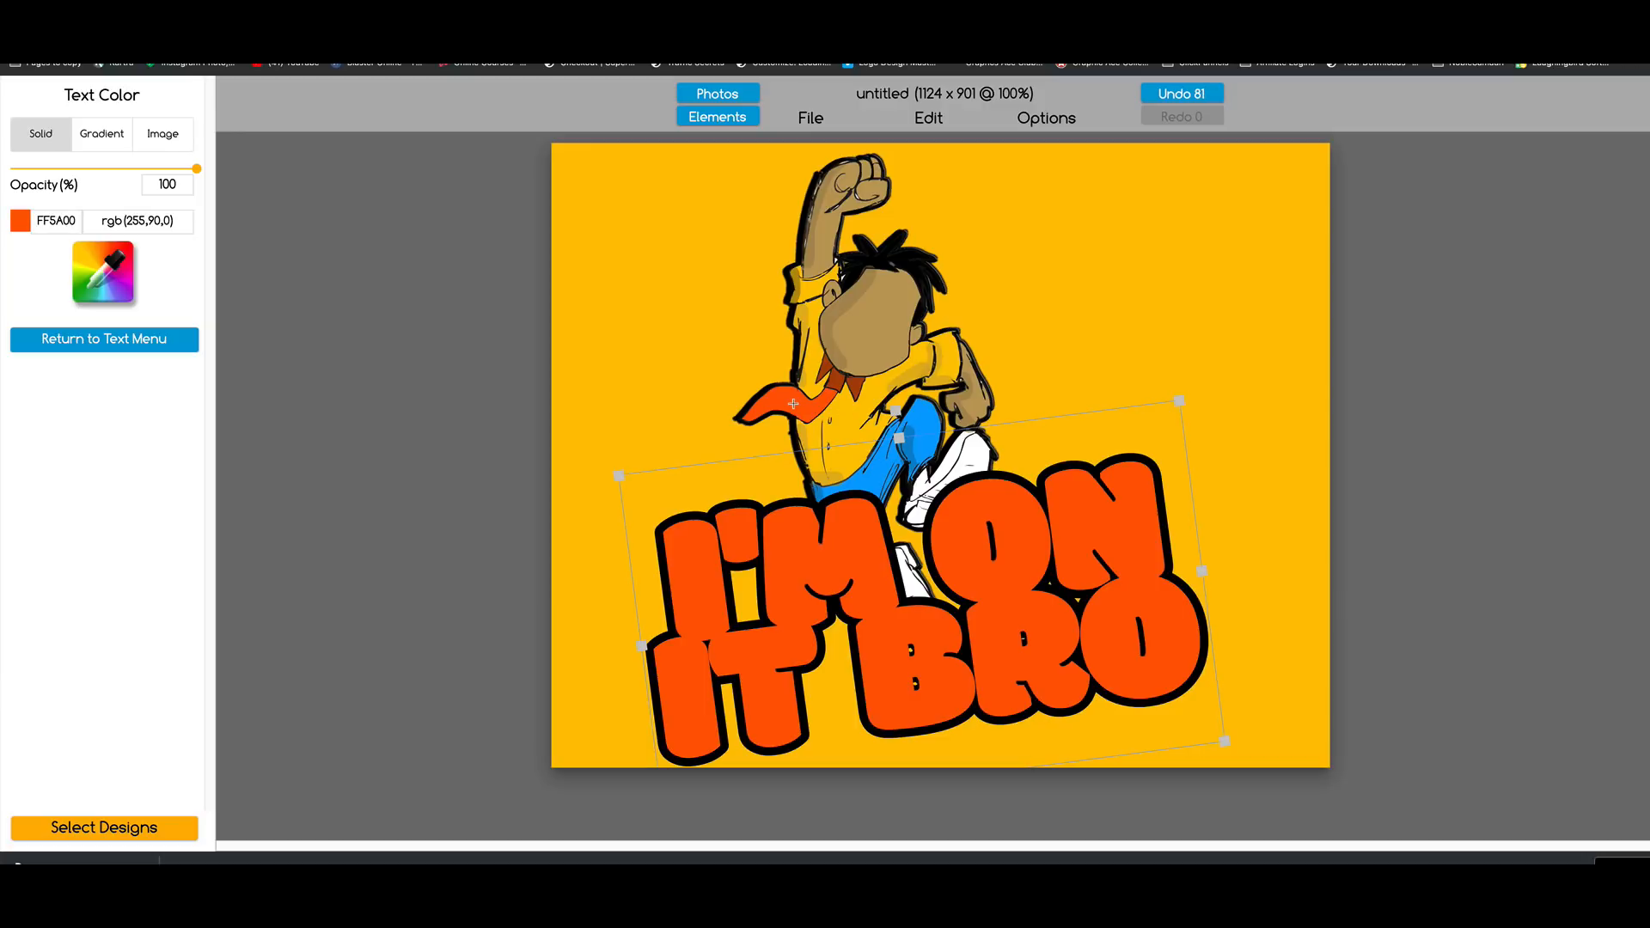
pyautogui.click(101, 273)
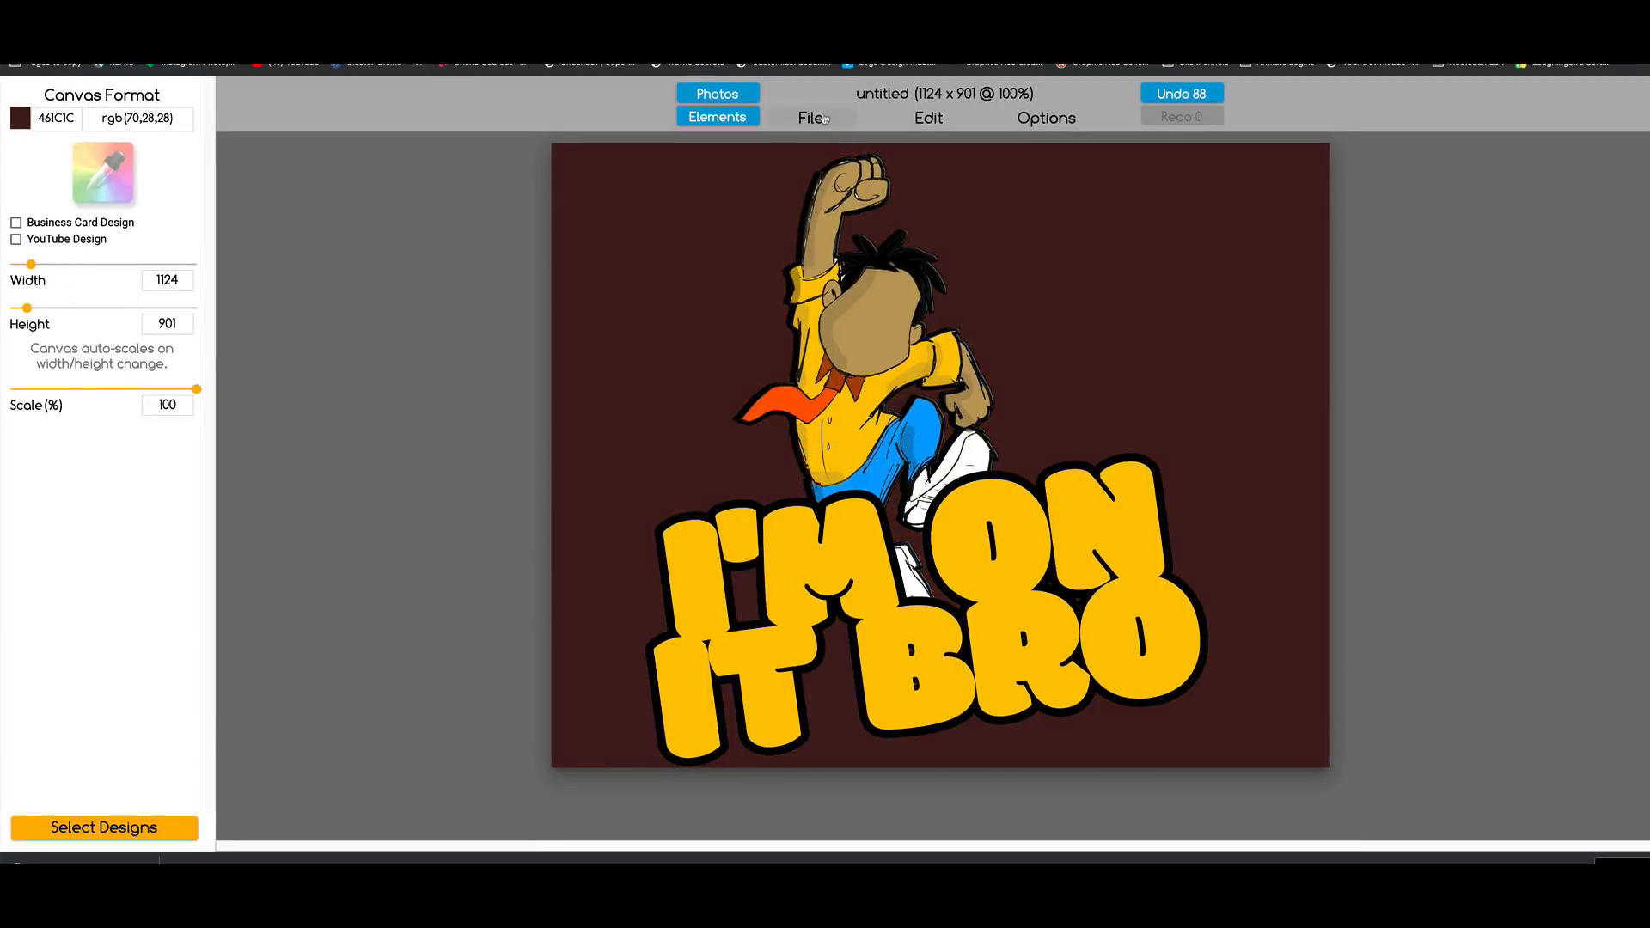
# Step: Download the design as a transparent PNG named 'I'm on it Bro'
pyautogui.click(809, 118)
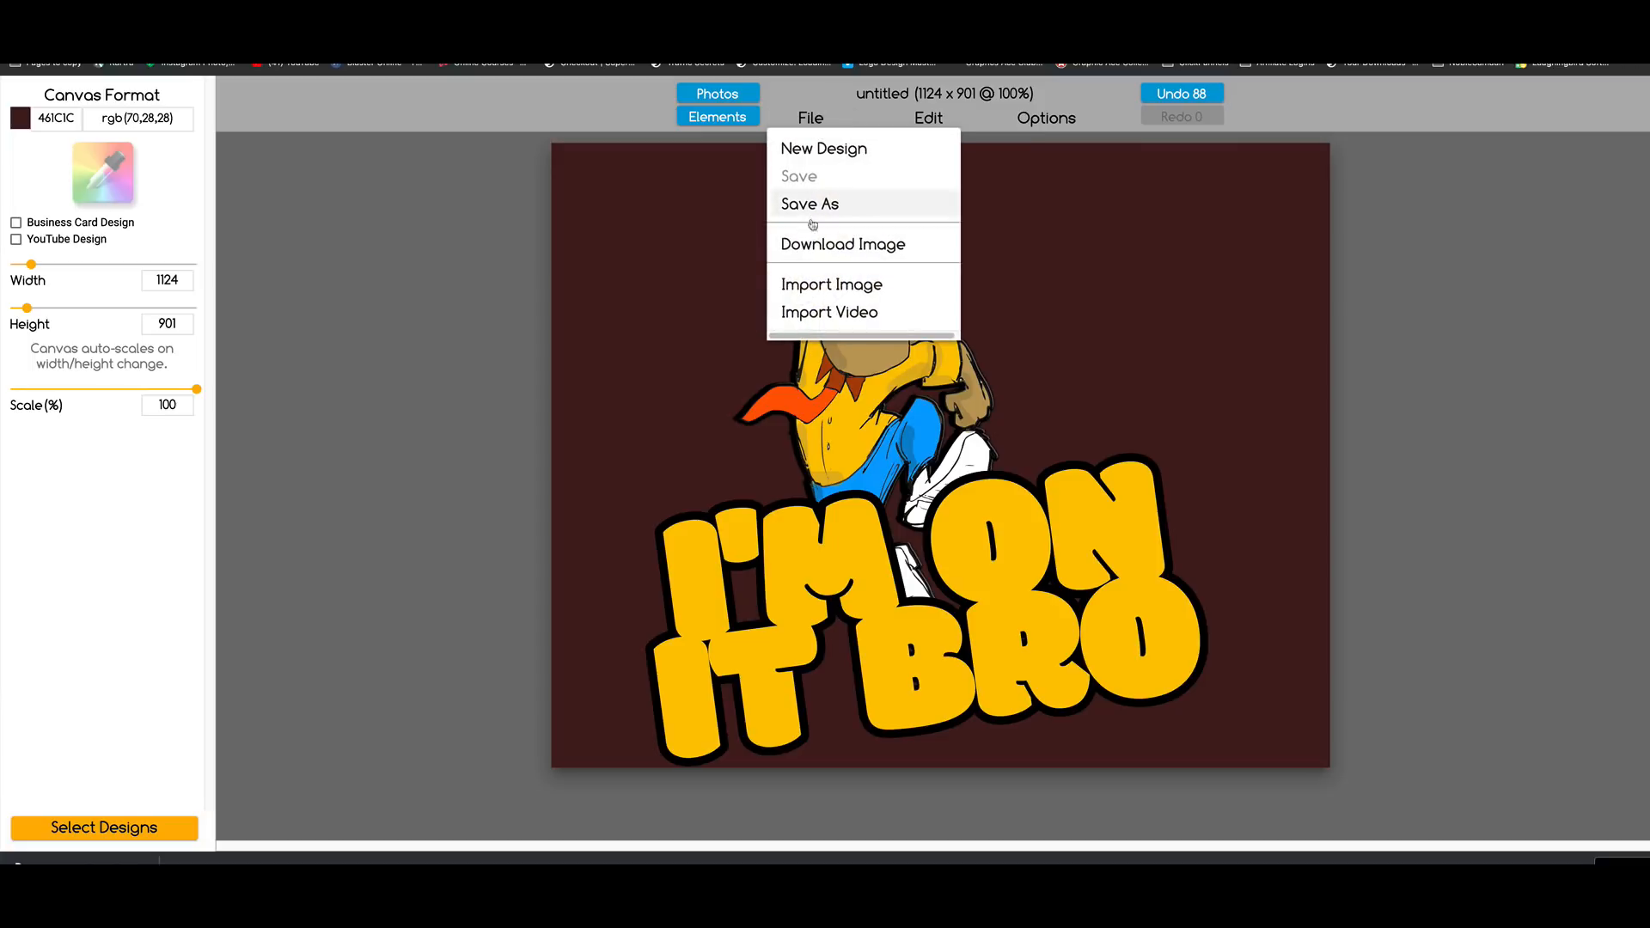
pyautogui.click(842, 244)
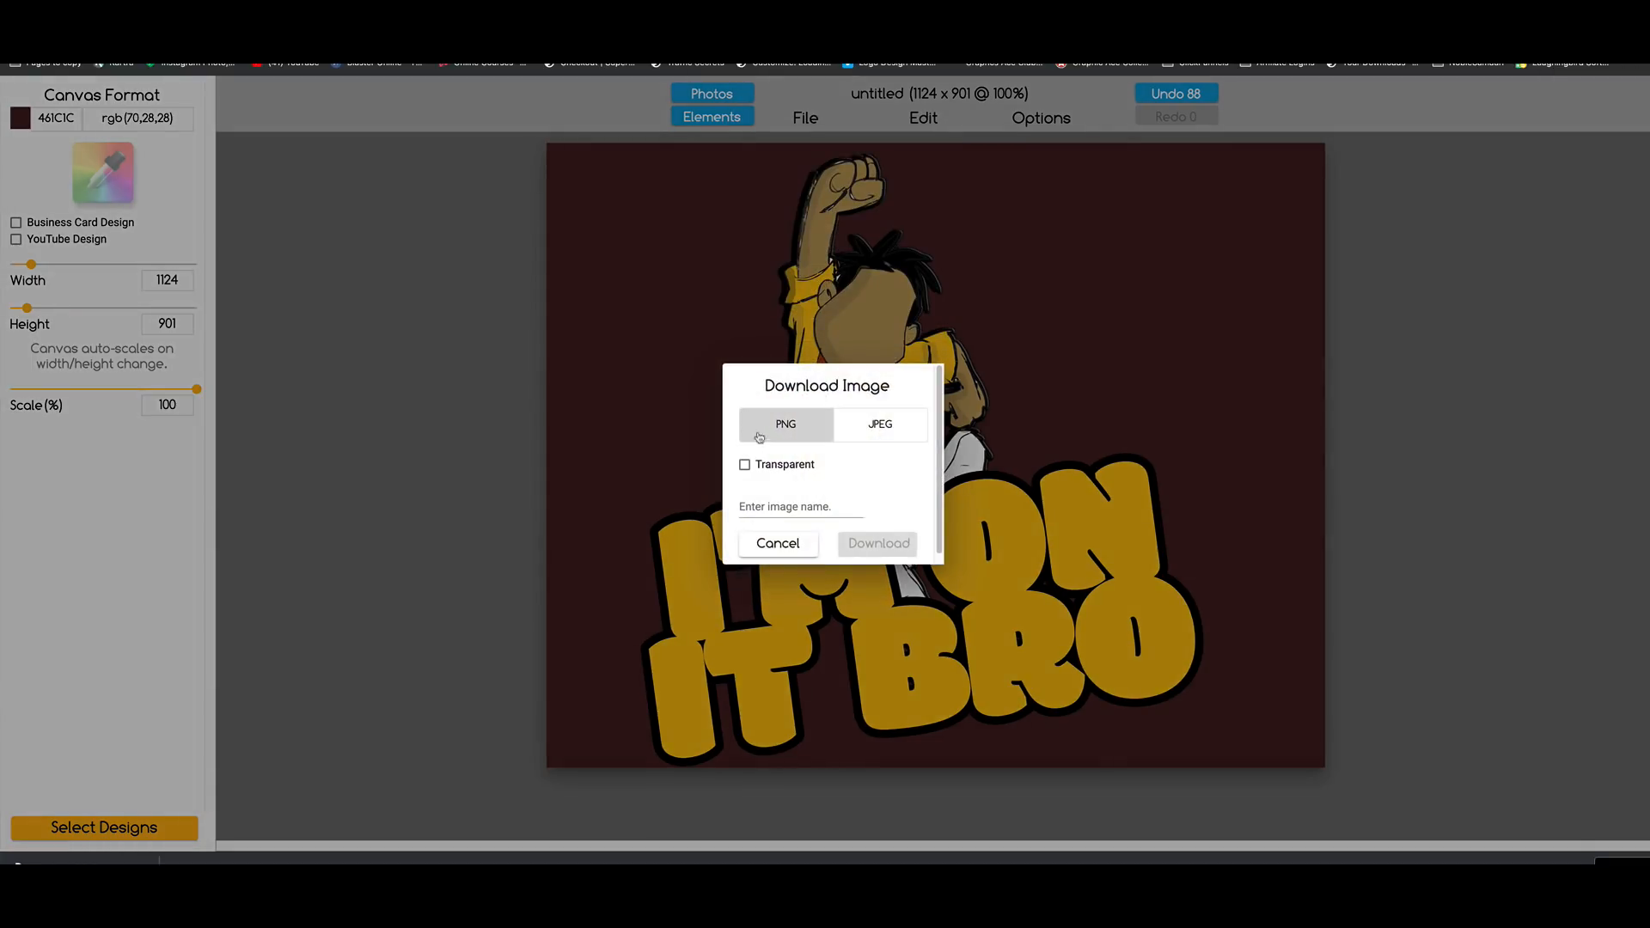
pyautogui.click(744, 464)
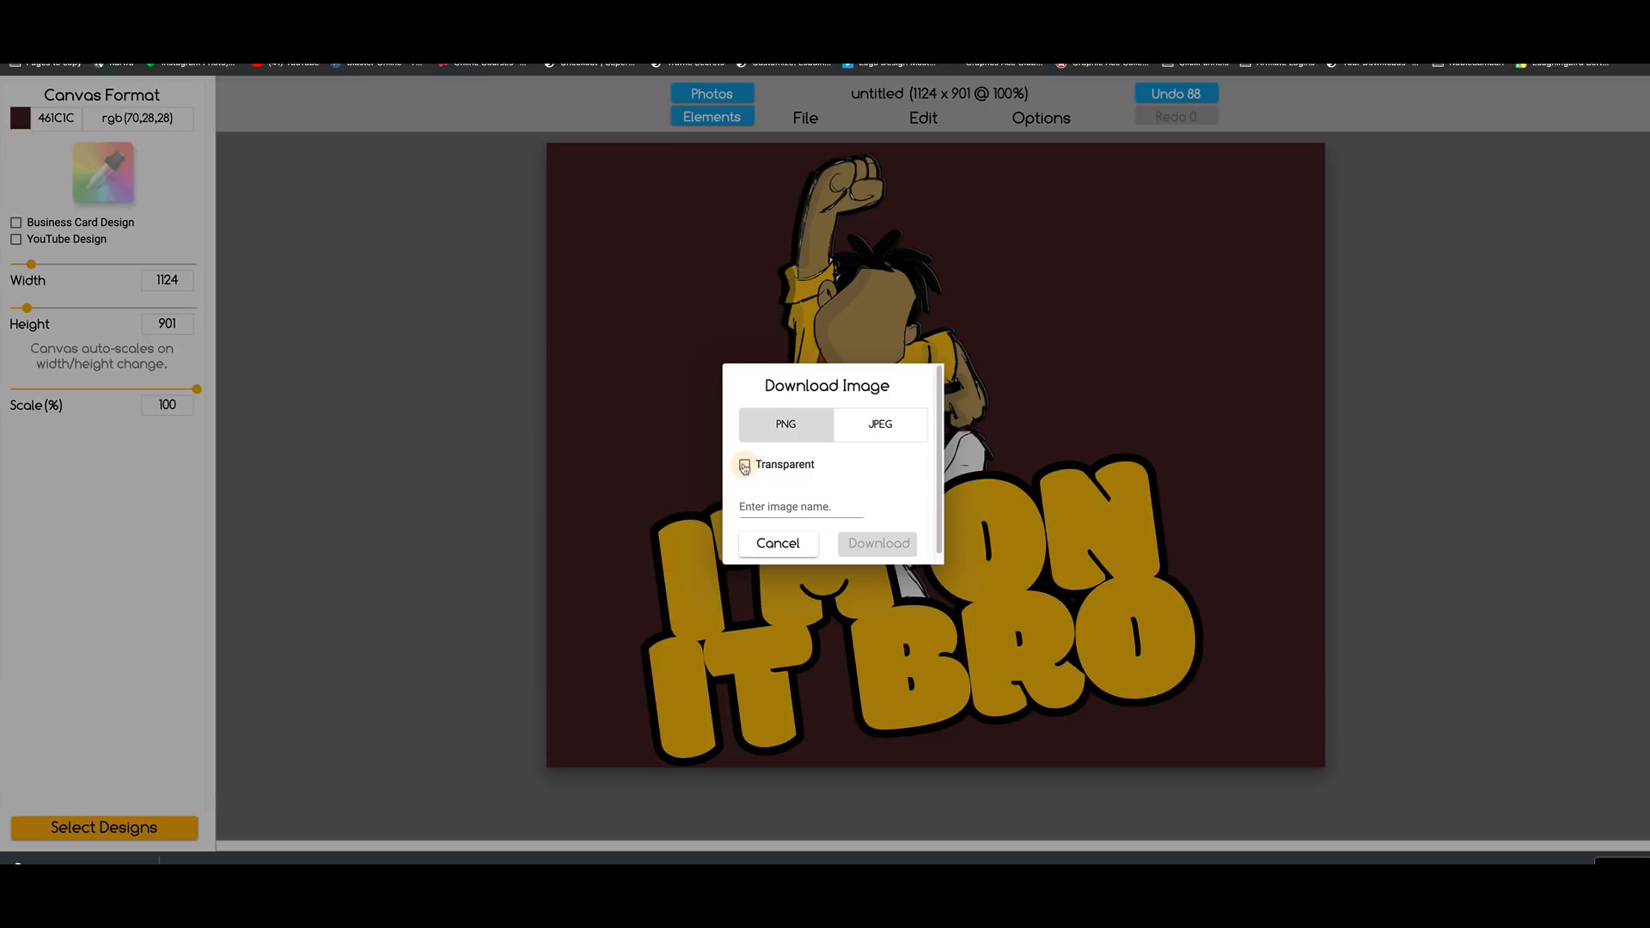
pyautogui.click(744, 464)
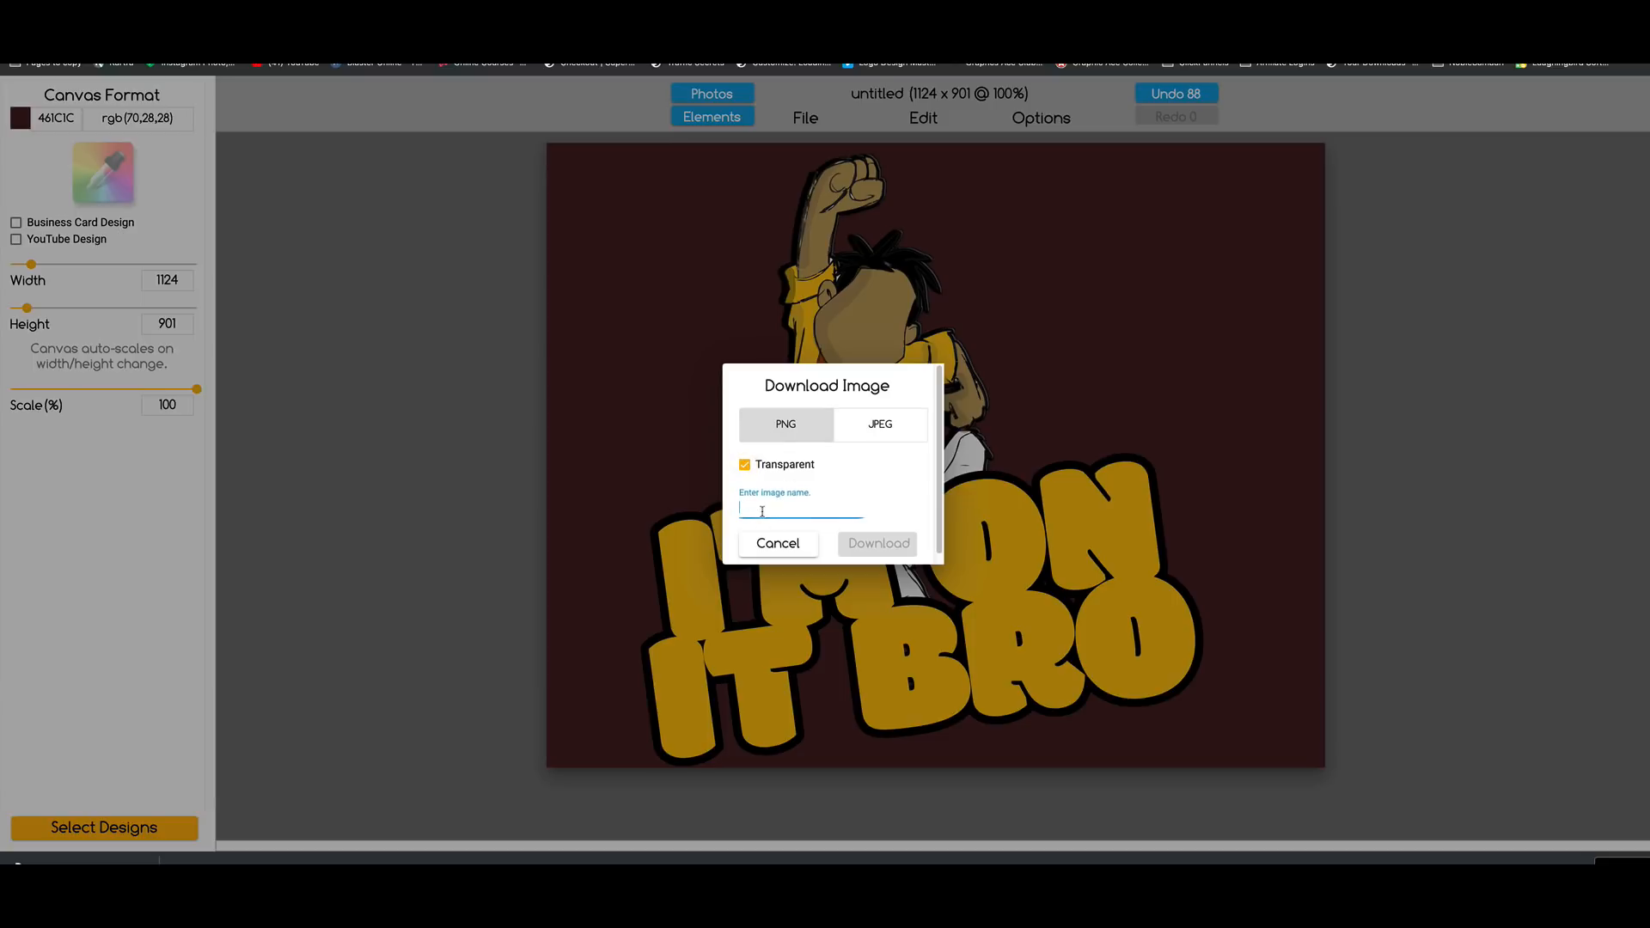
pyautogui.write("I'm on")
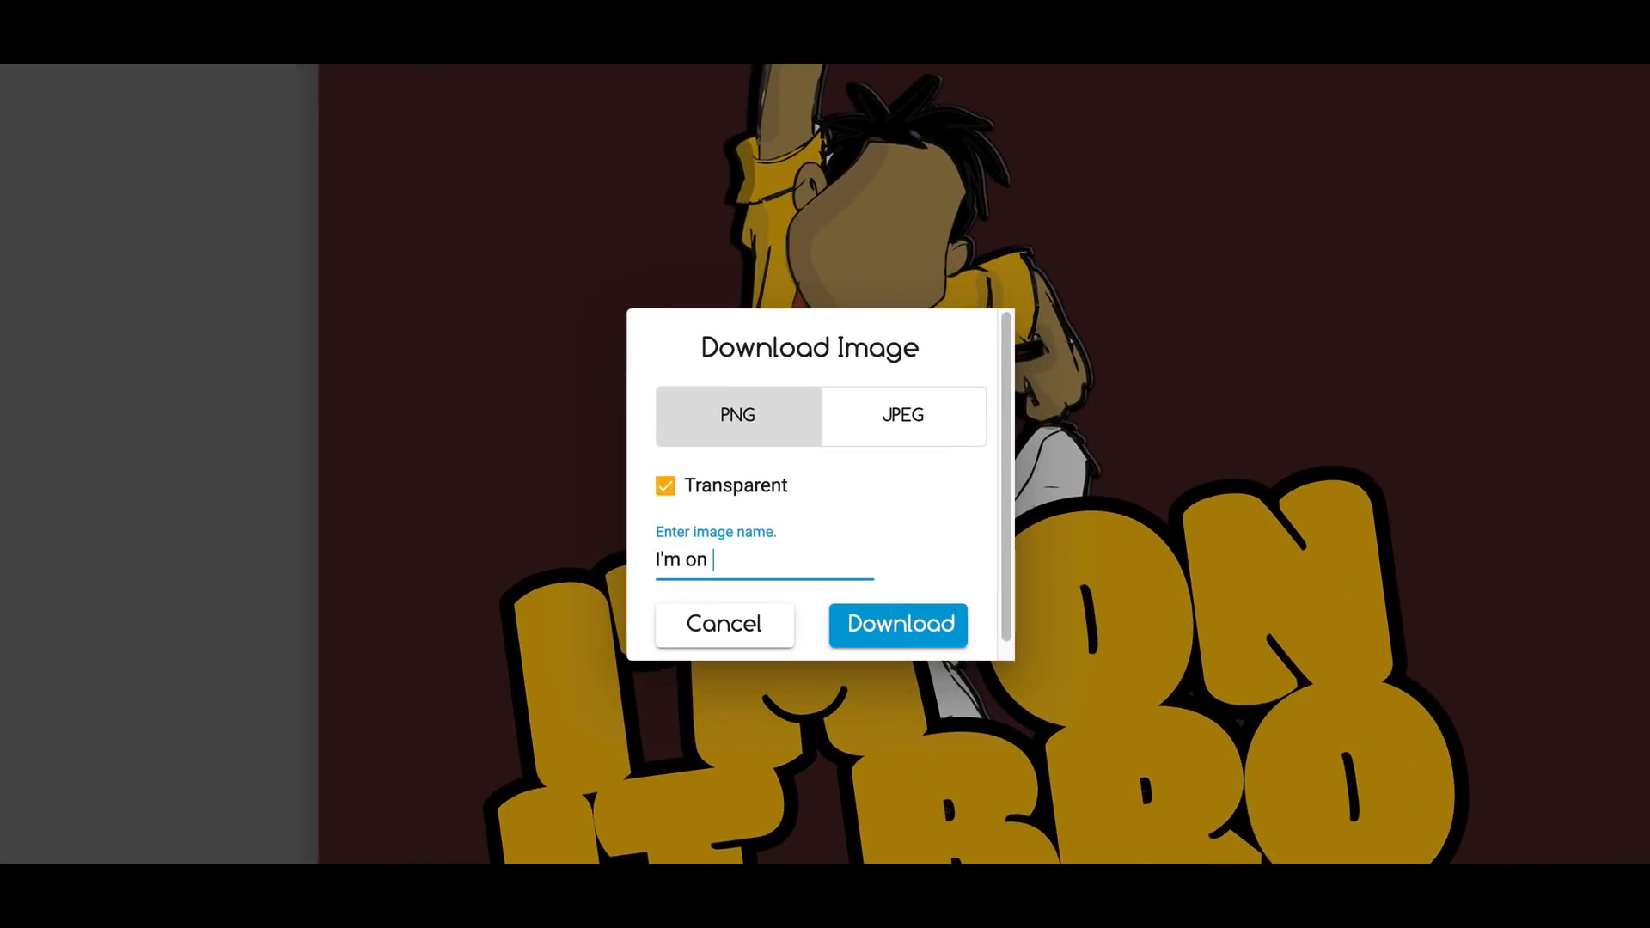
pyautogui.write('it Bro')
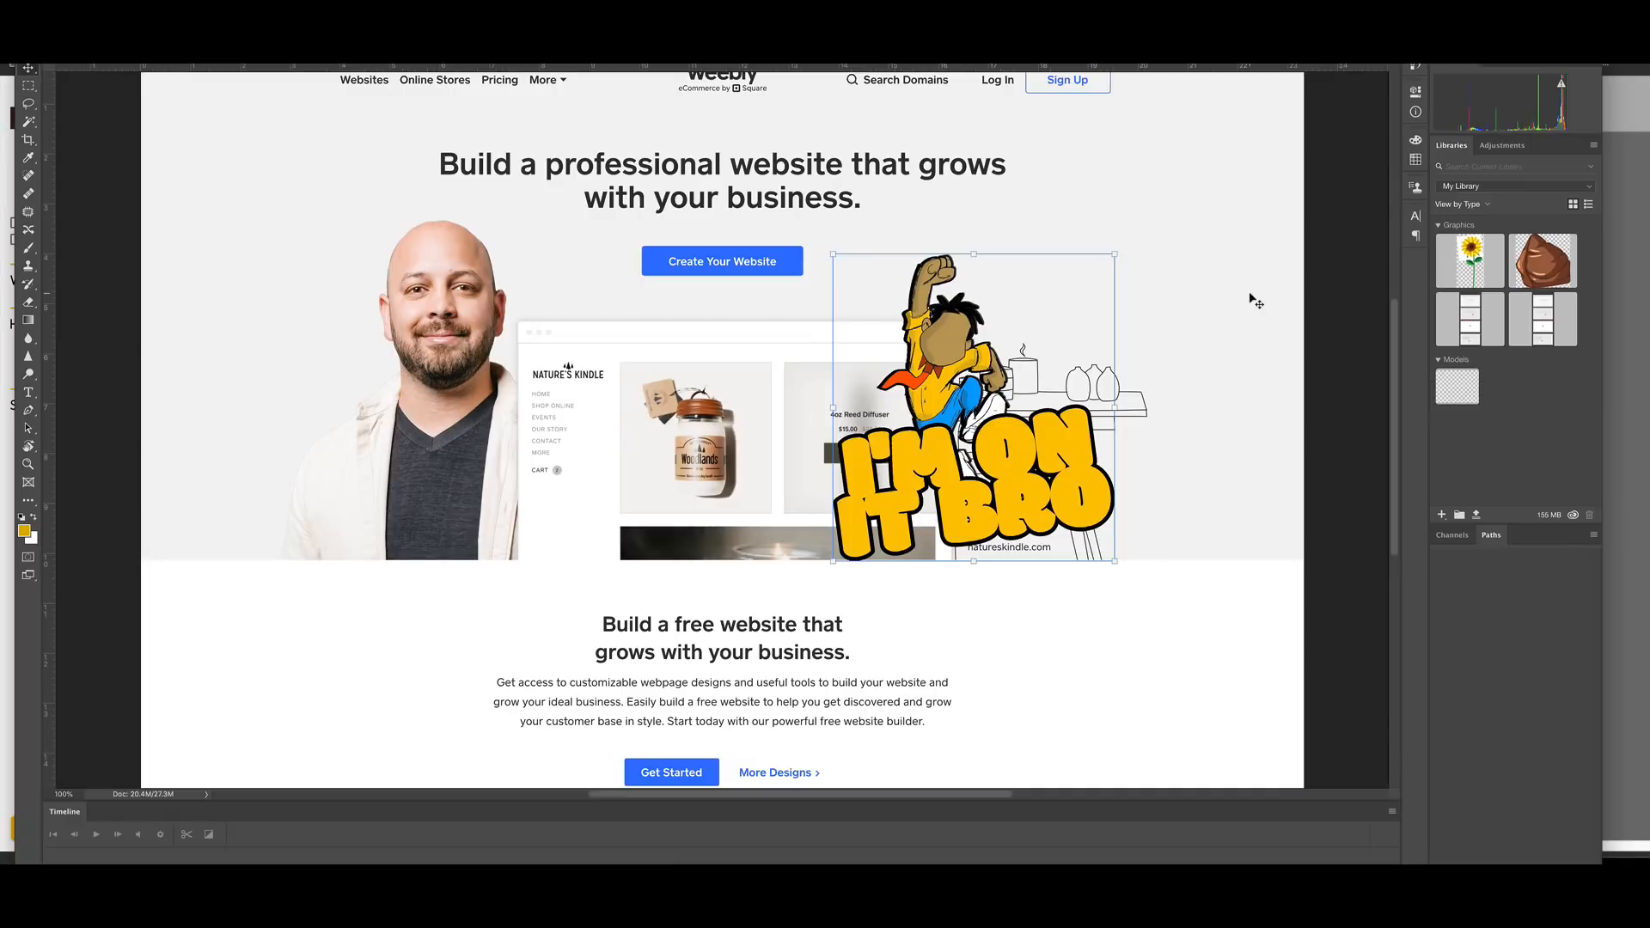
pyautogui.moveTo(1077, 279)
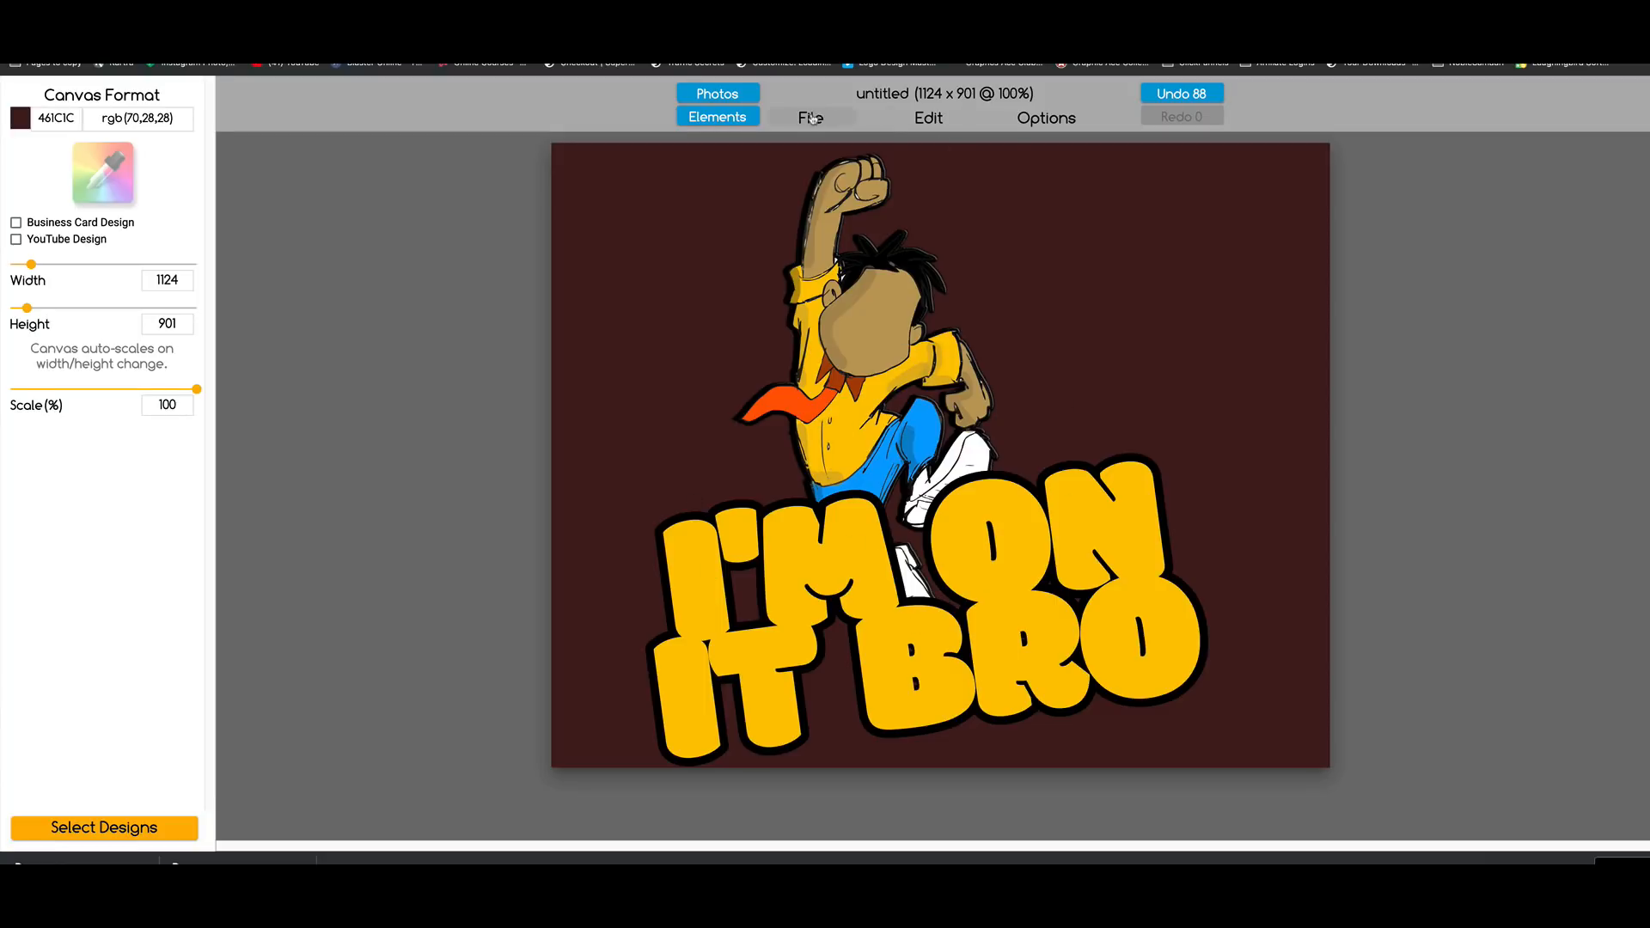
# Step: Save the design as 'Sticker1 Template' in a new set named 'Stickers'
pyautogui.click(809, 117)
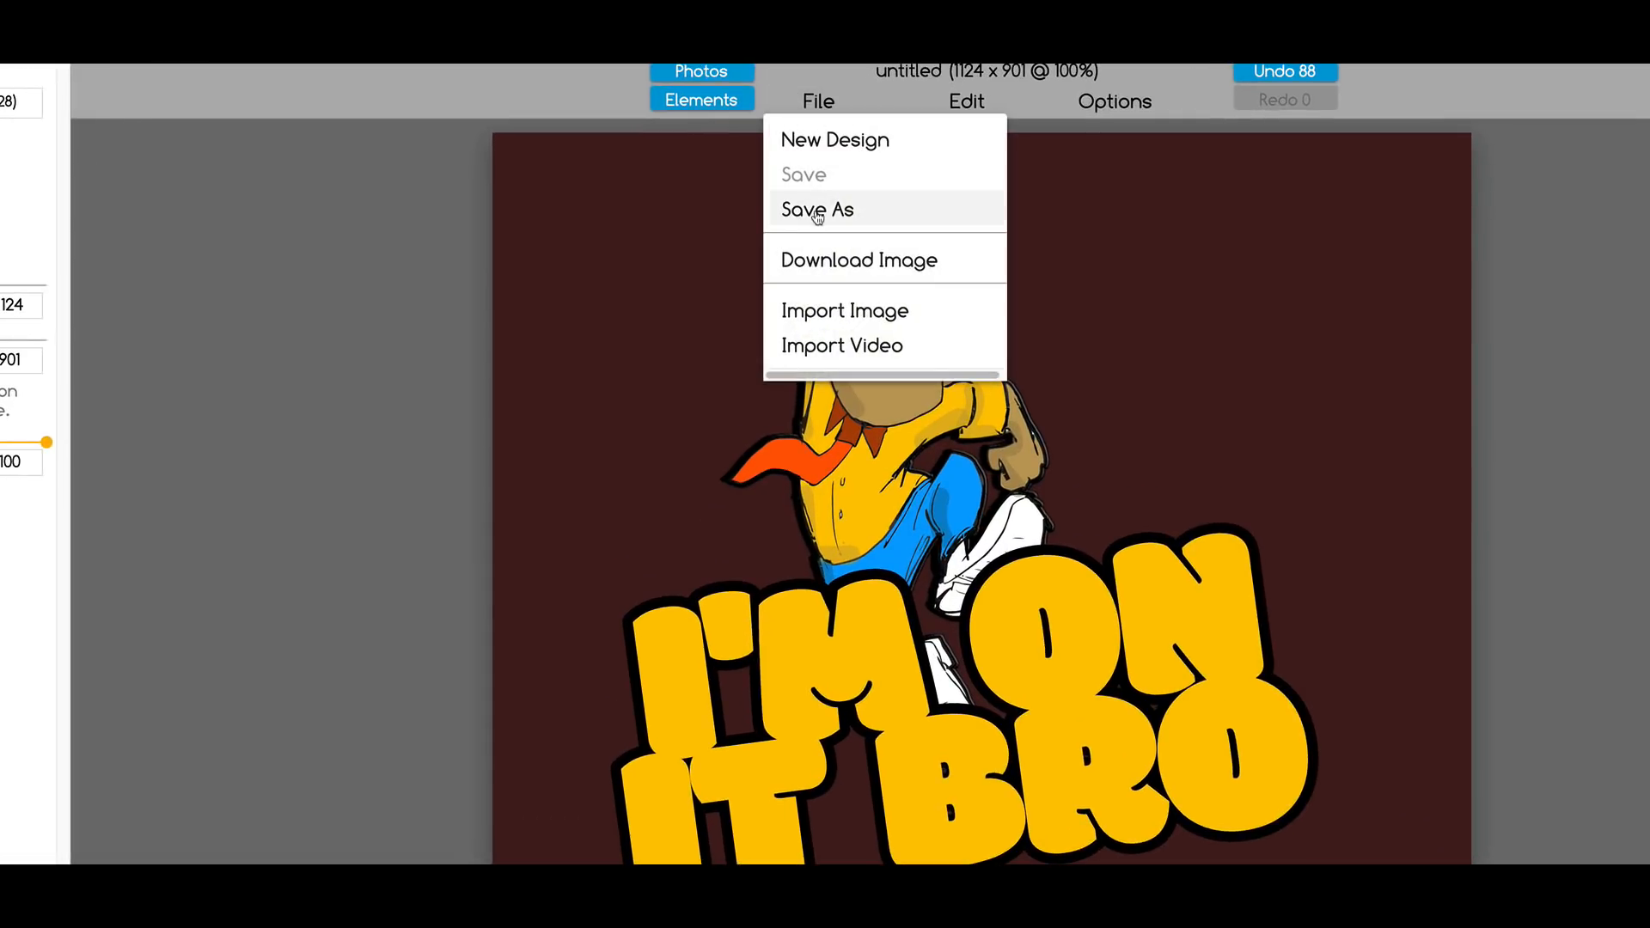
pyautogui.click(816, 208)
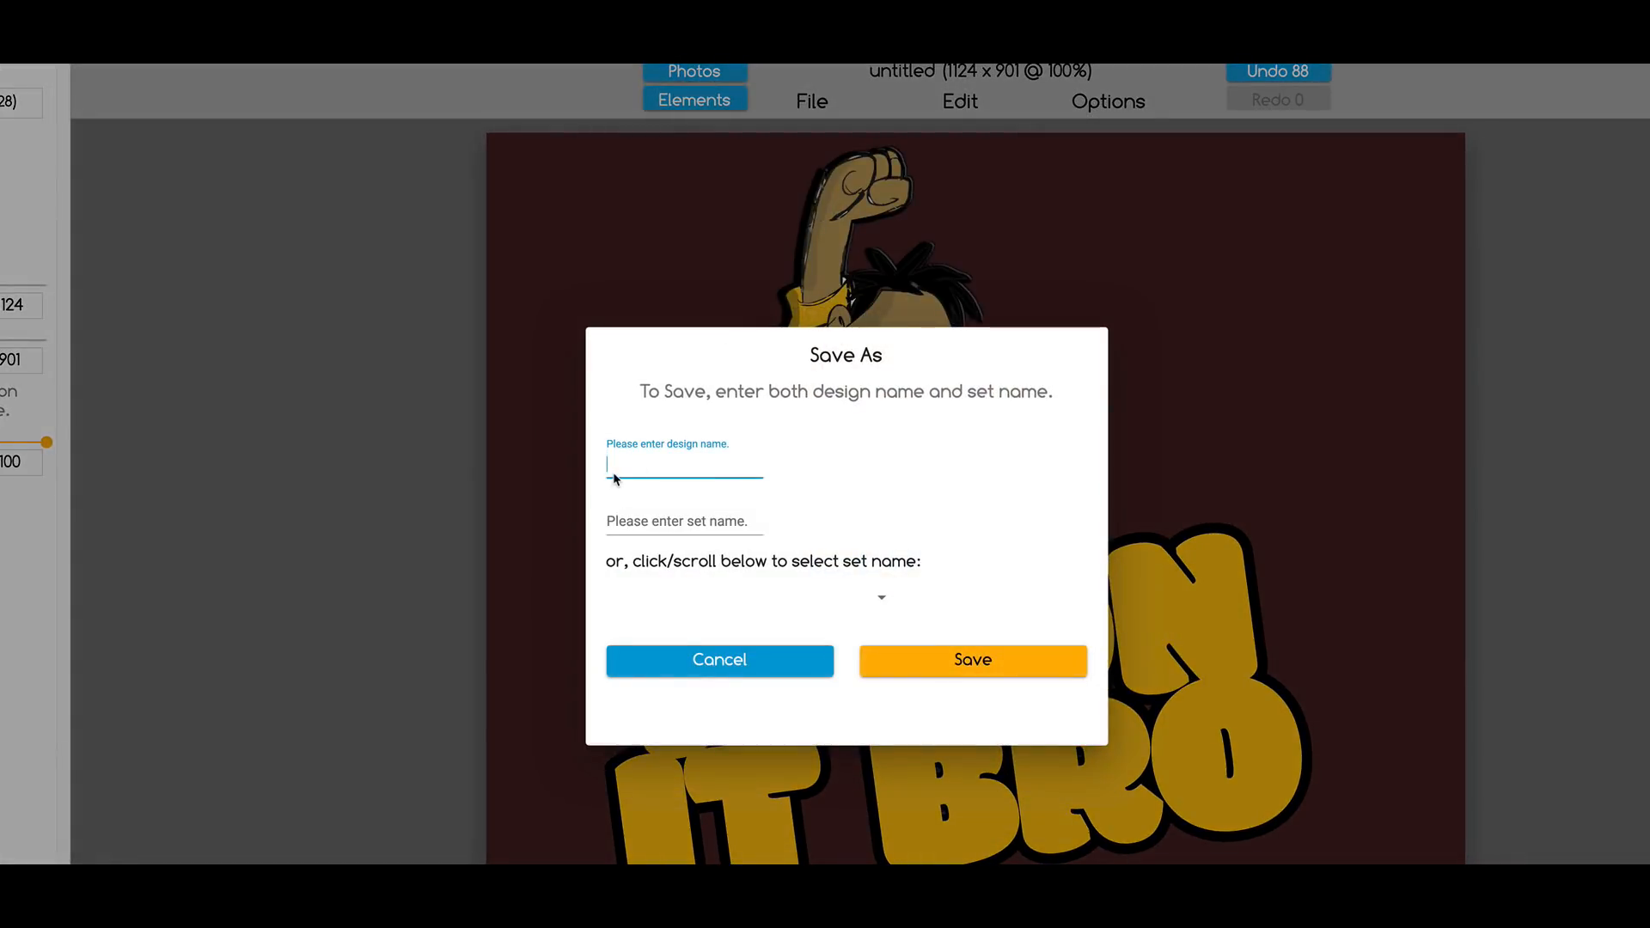
pyautogui.write('Sticker1 Template')
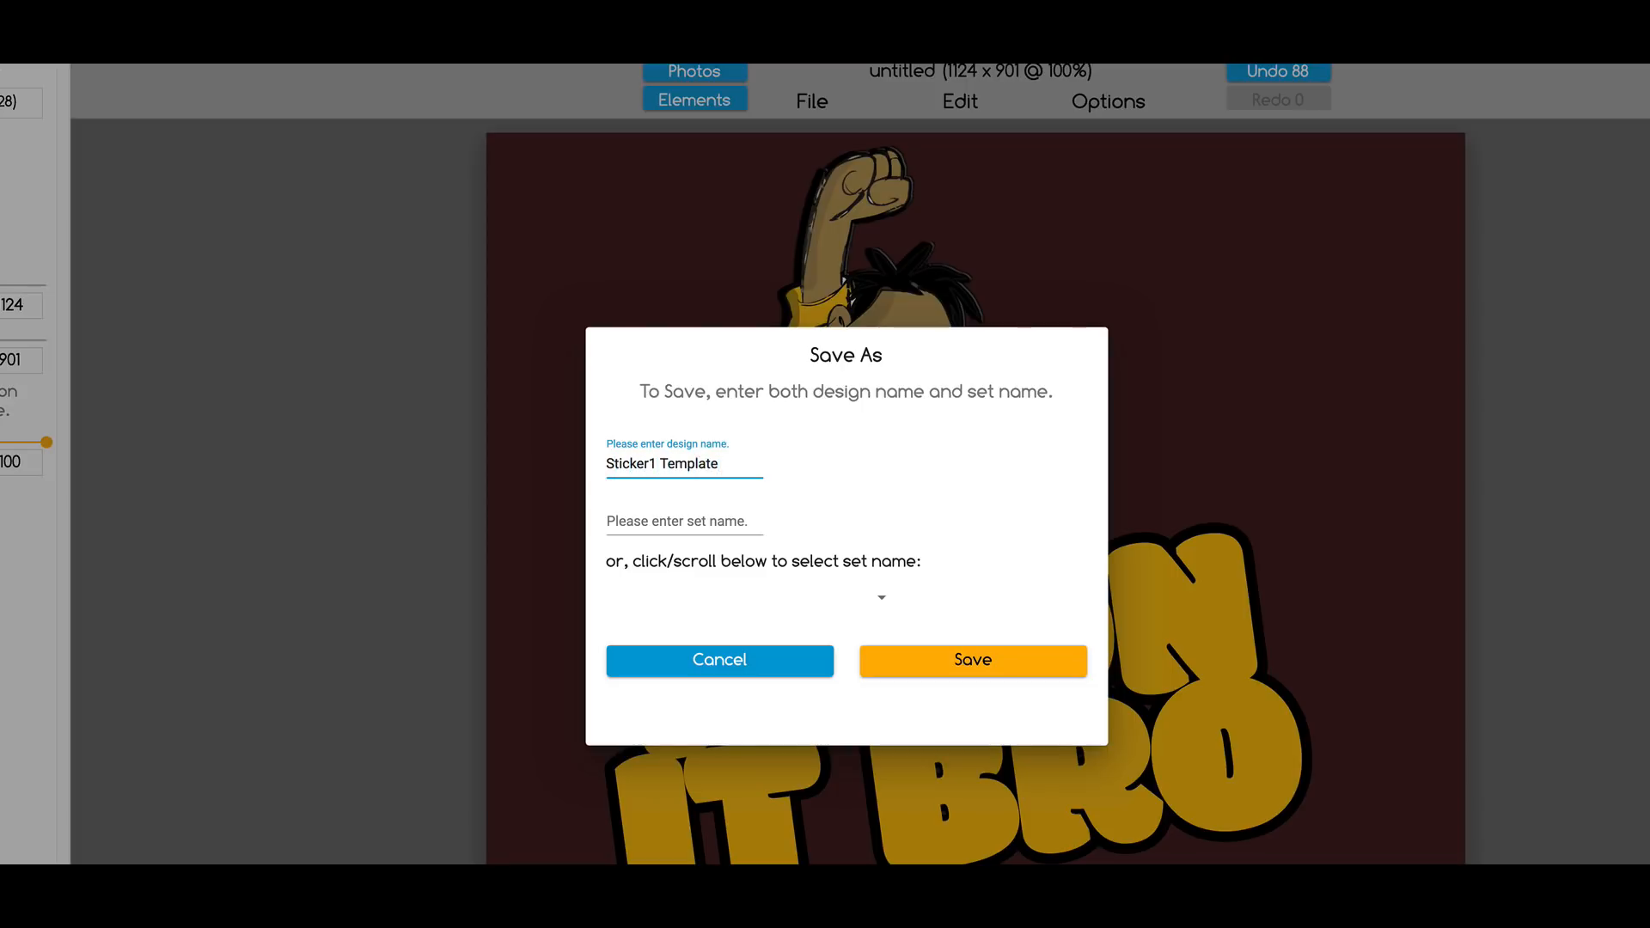
pyautogui.click(682, 520)
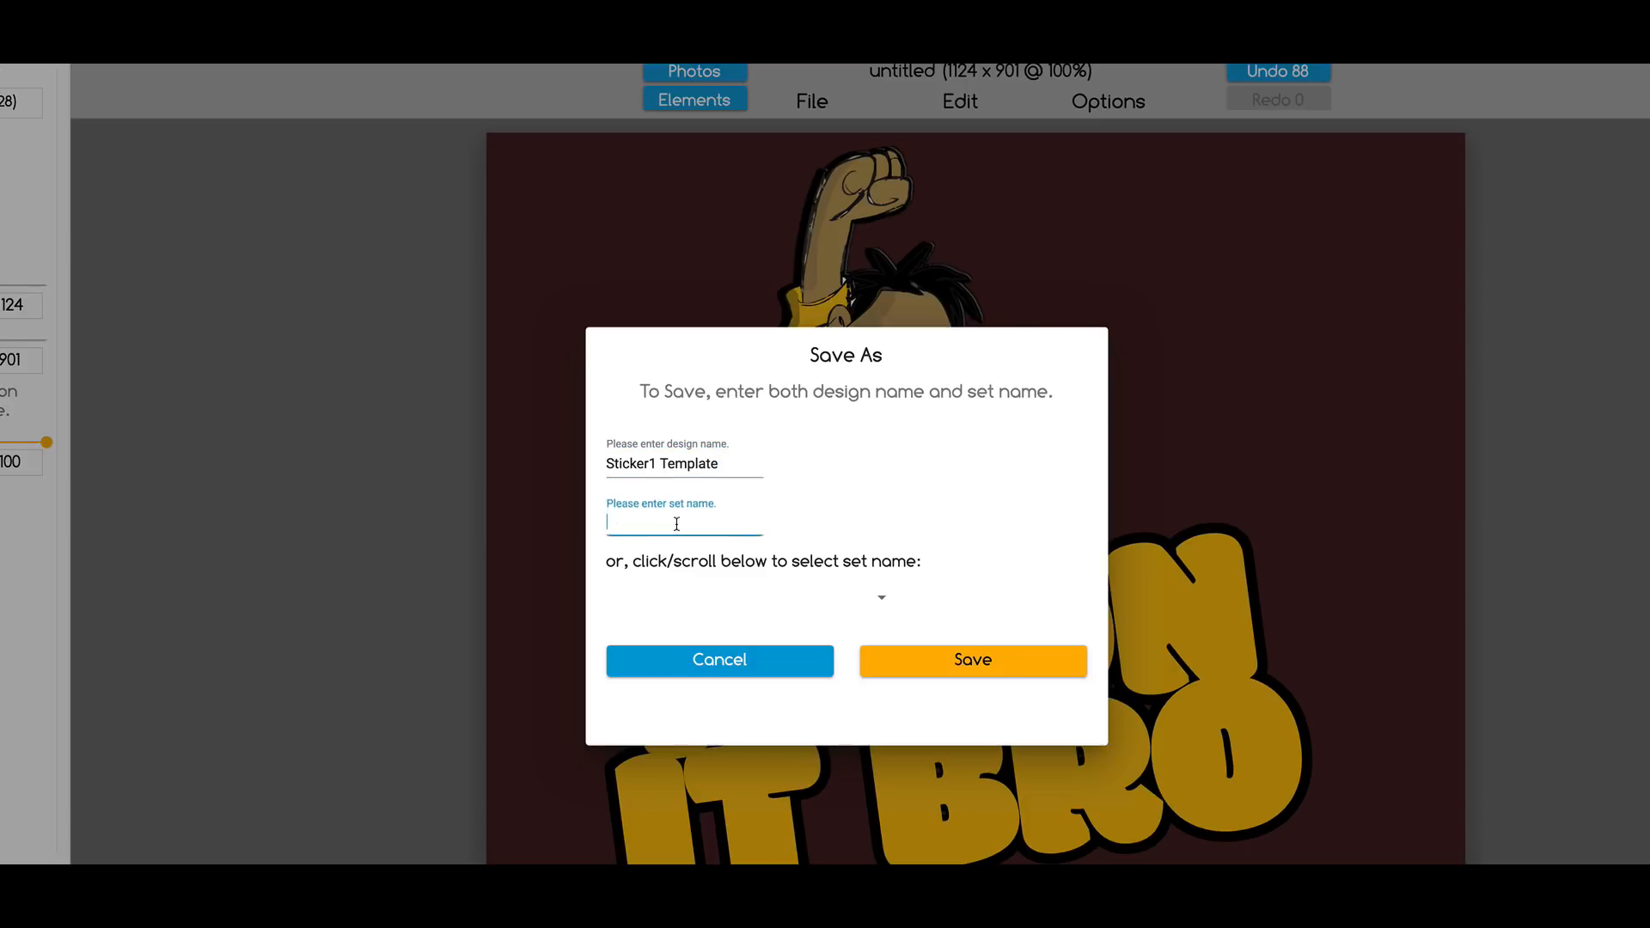
pyautogui.write('Stickers')
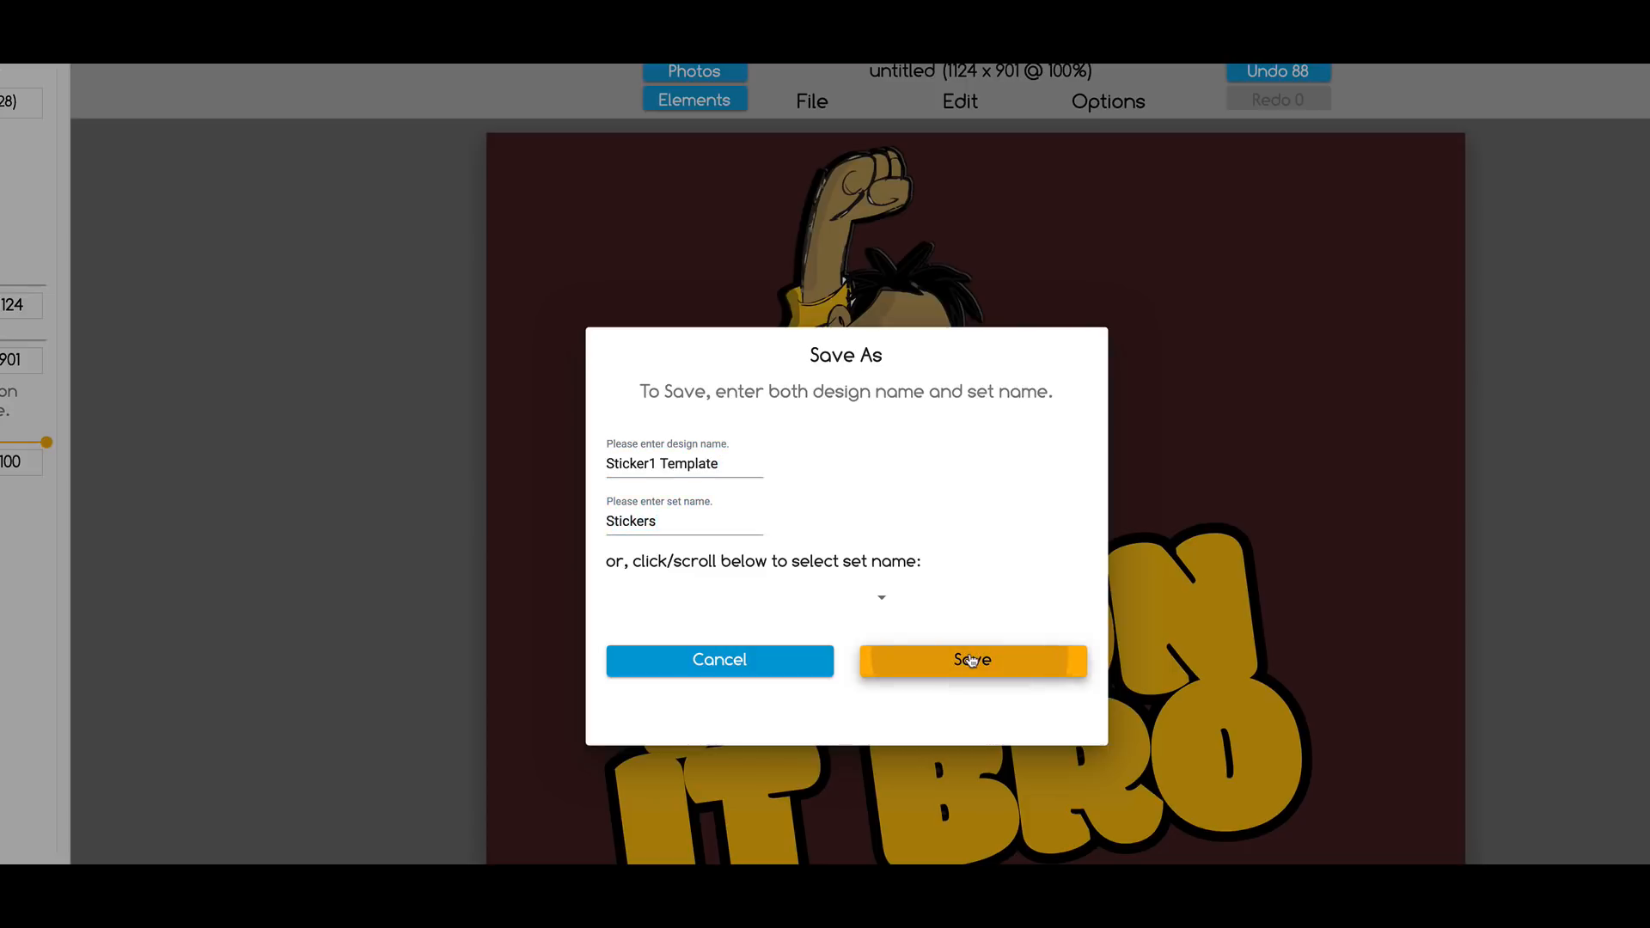
pyautogui.click(971, 660)
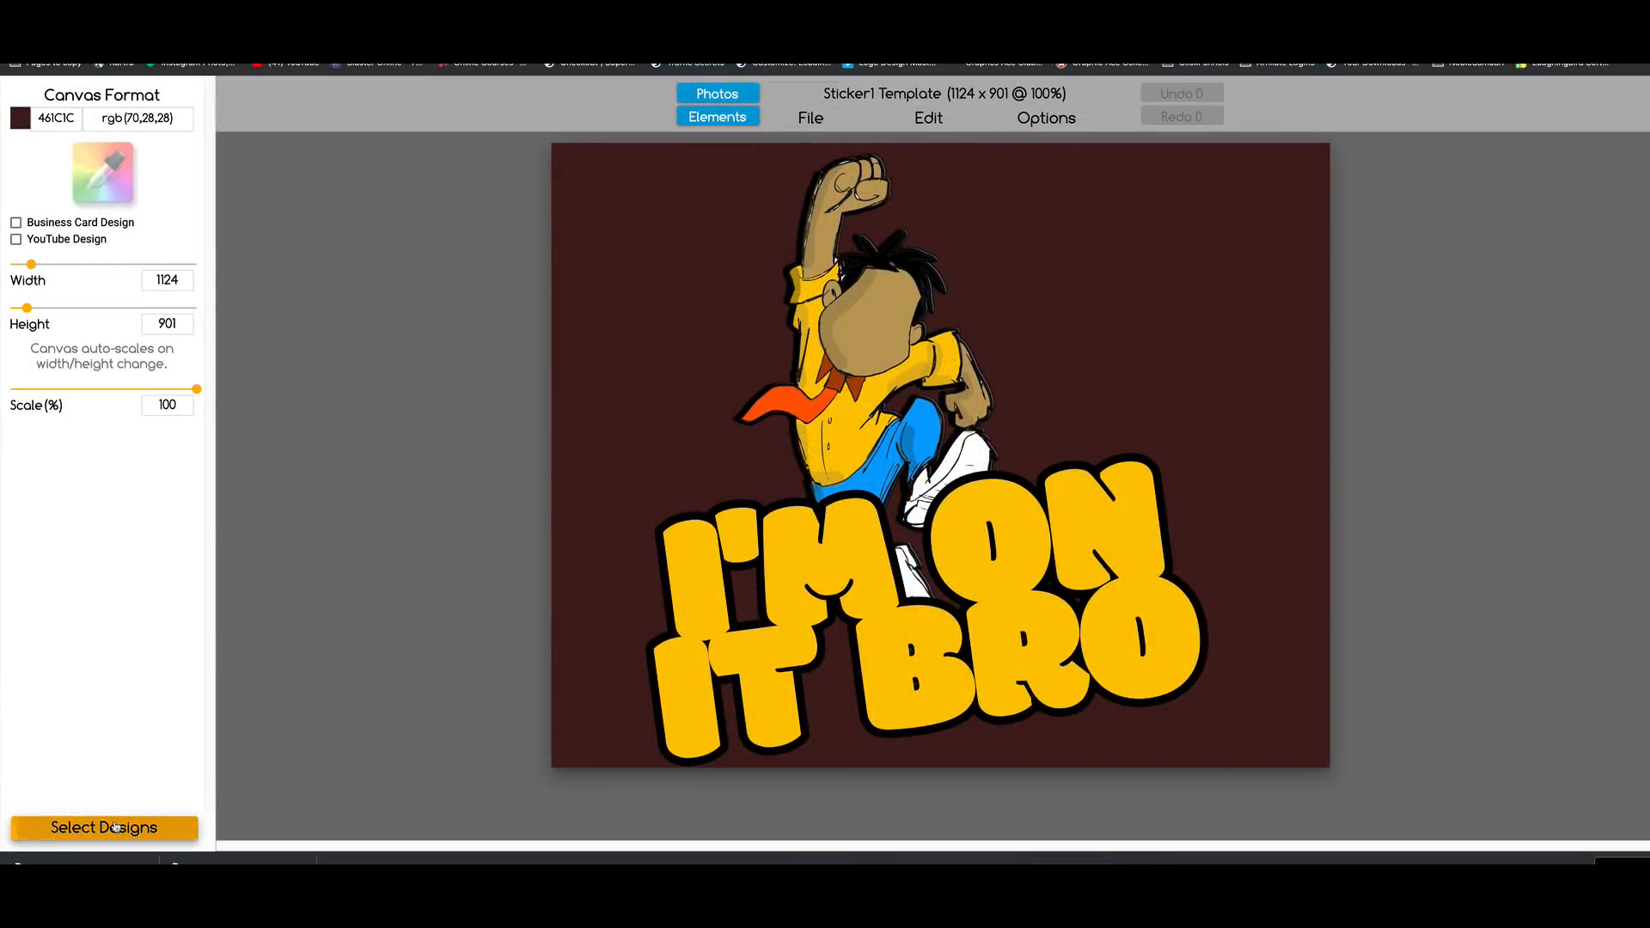
# Step: Show the Stickers gallery and reopen the saved Sticker1 Template design
pyautogui.click(103, 827)
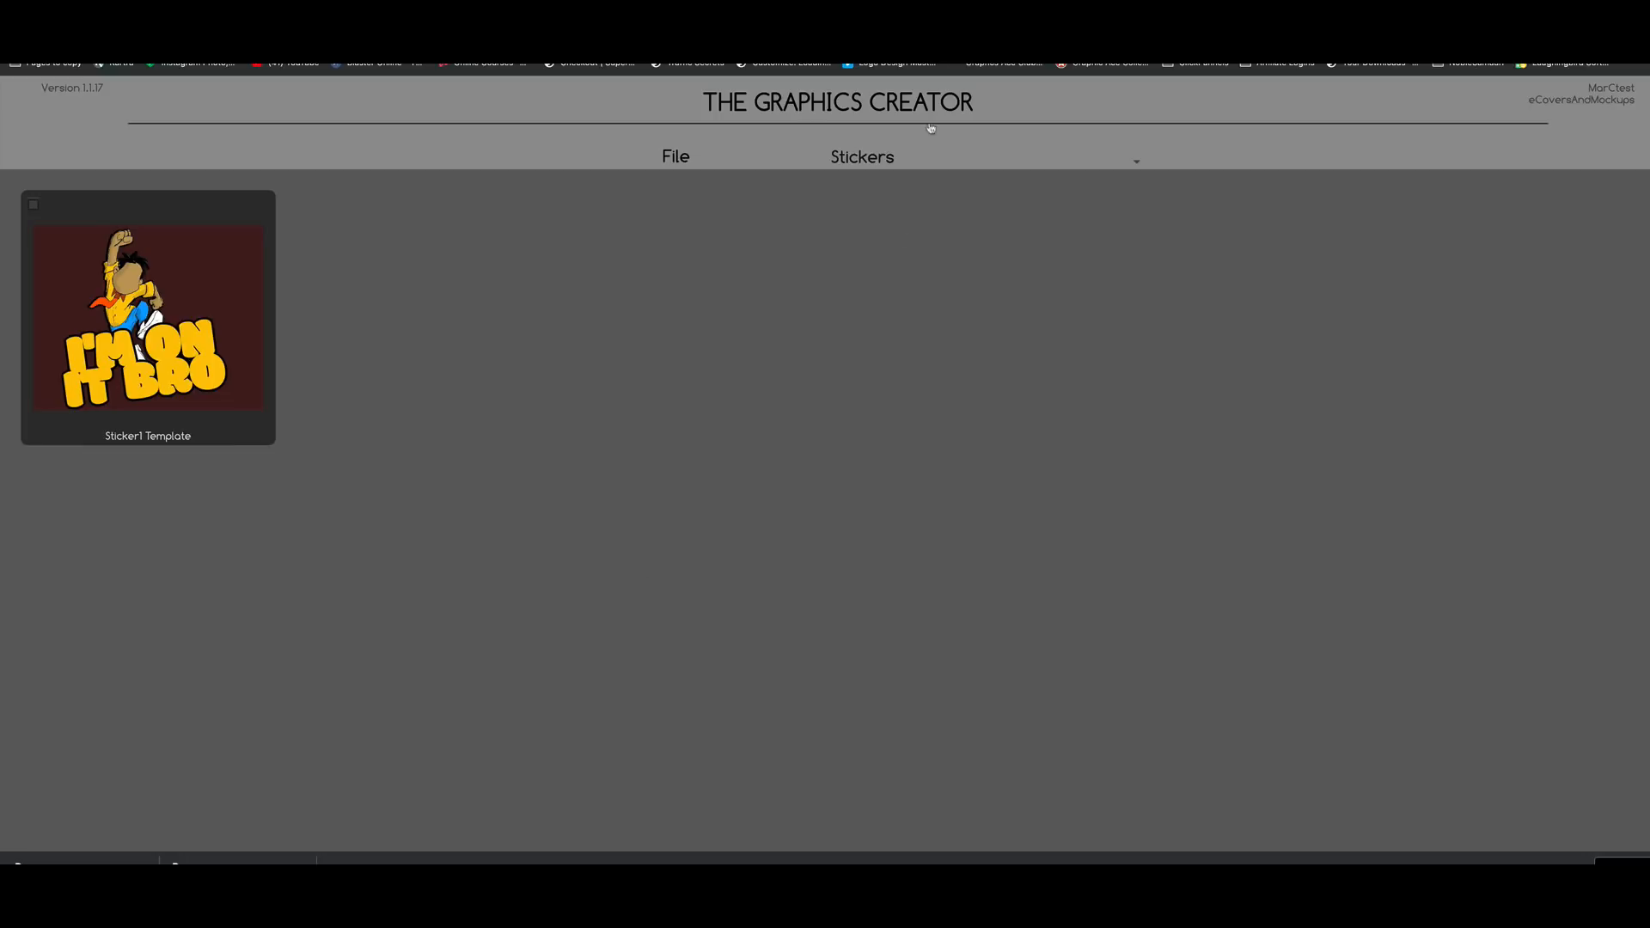
pyautogui.moveTo(899, 188)
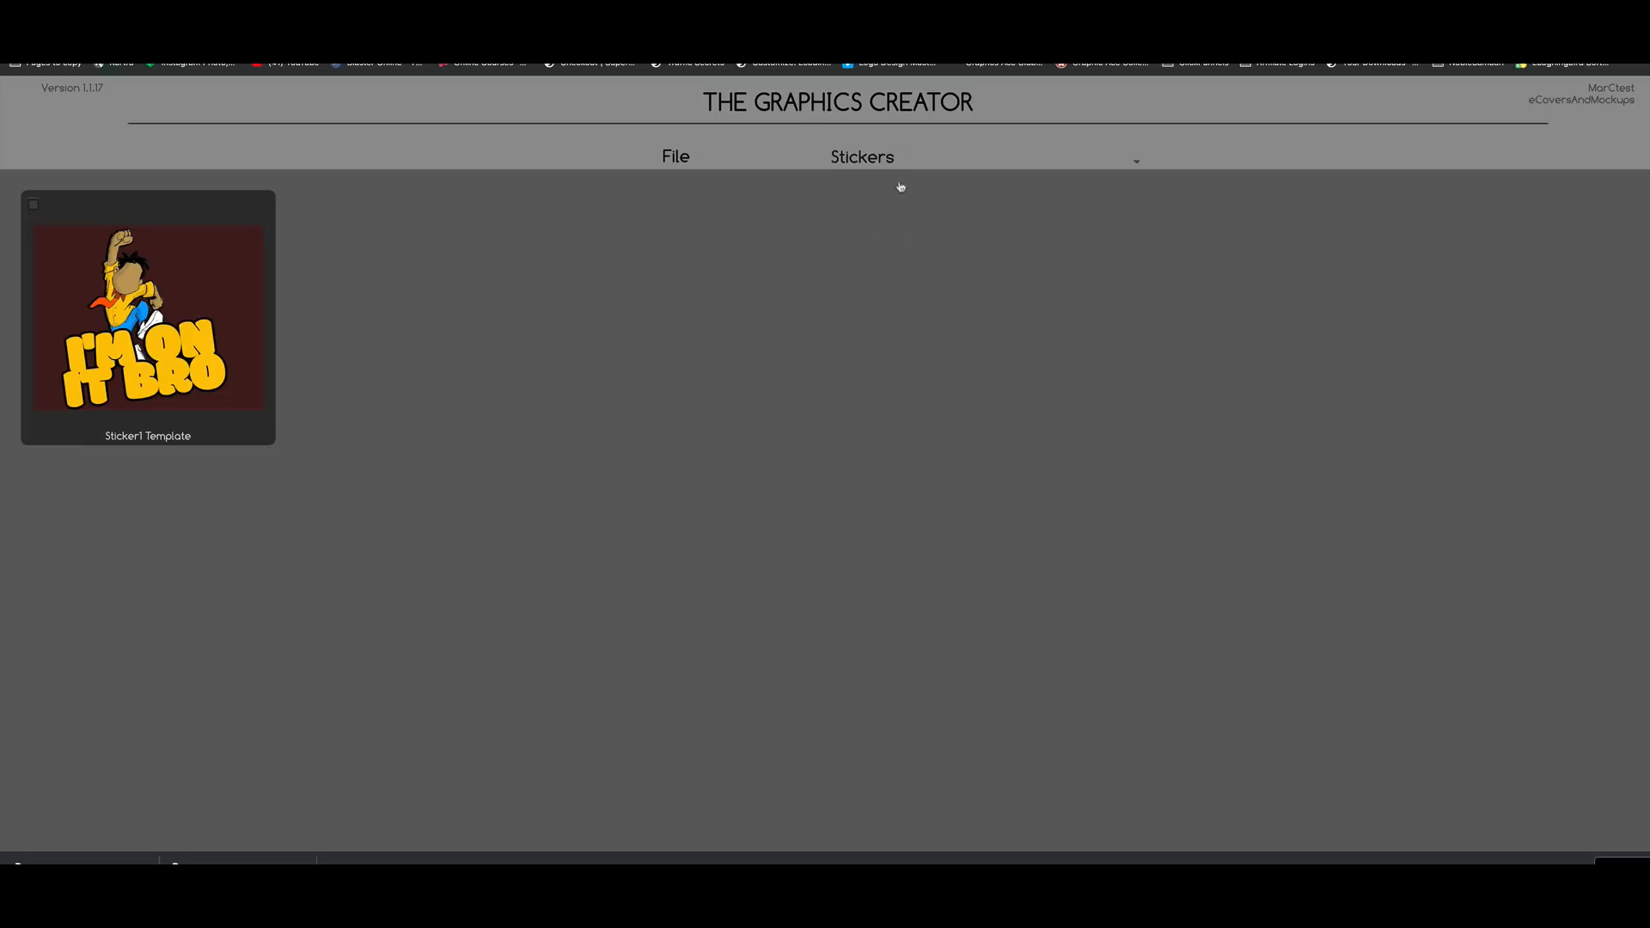
pyautogui.click(861, 157)
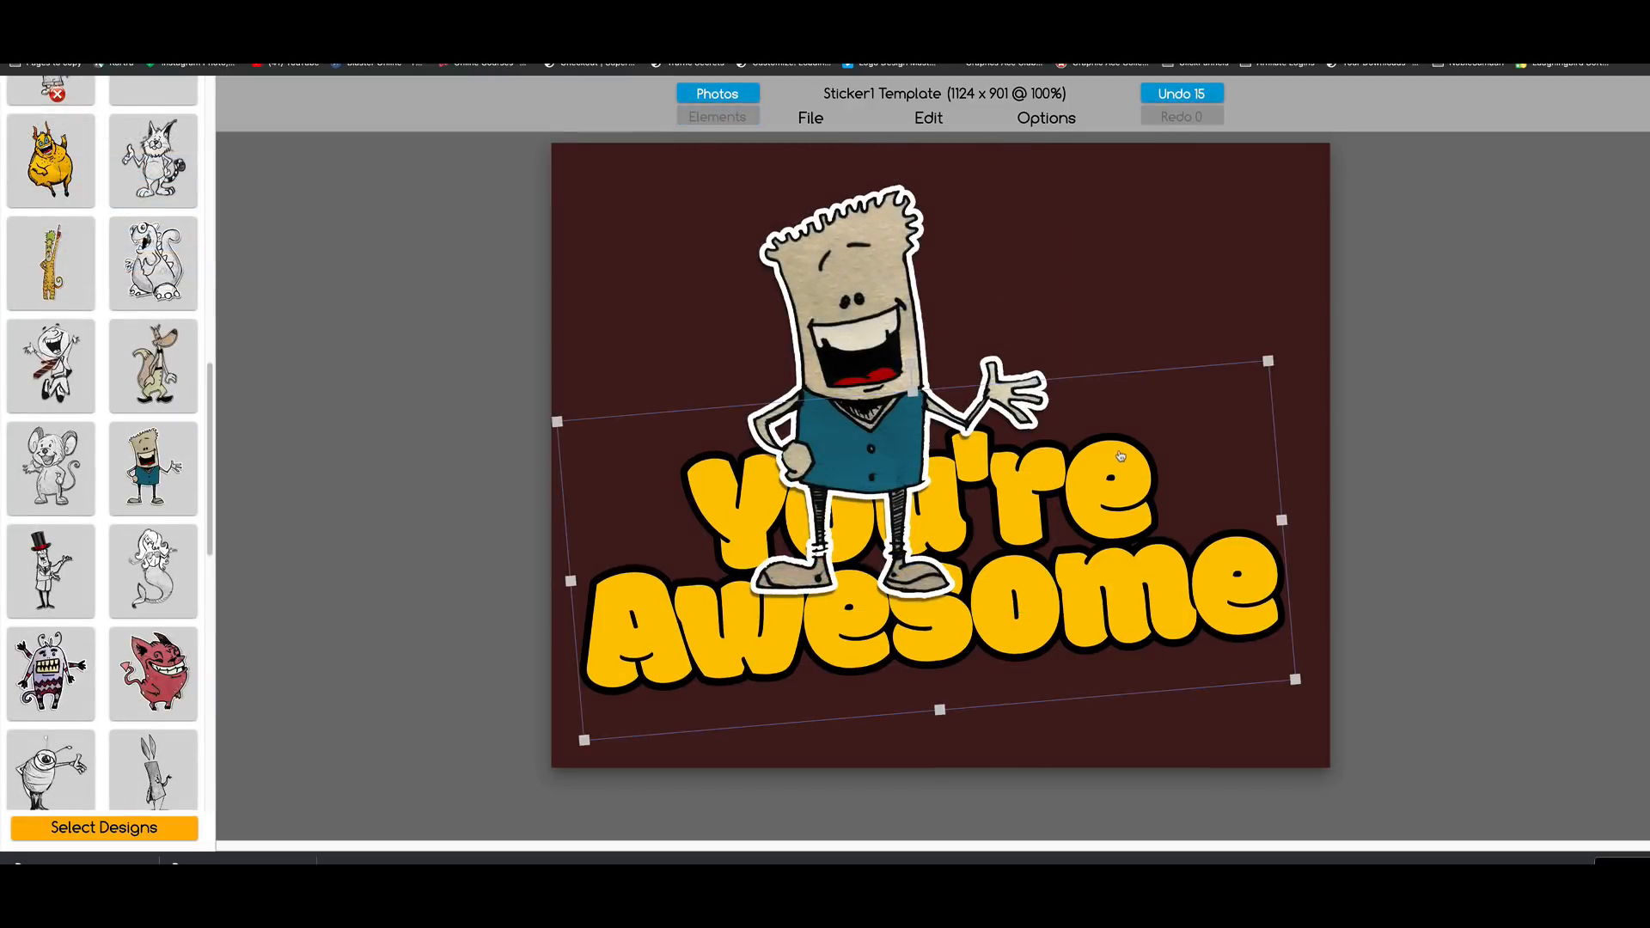
# Step: Give the 'You're Awesome' lettering a white shadow outline via the Text Shadow colour choices
pyautogui.click(717, 117)
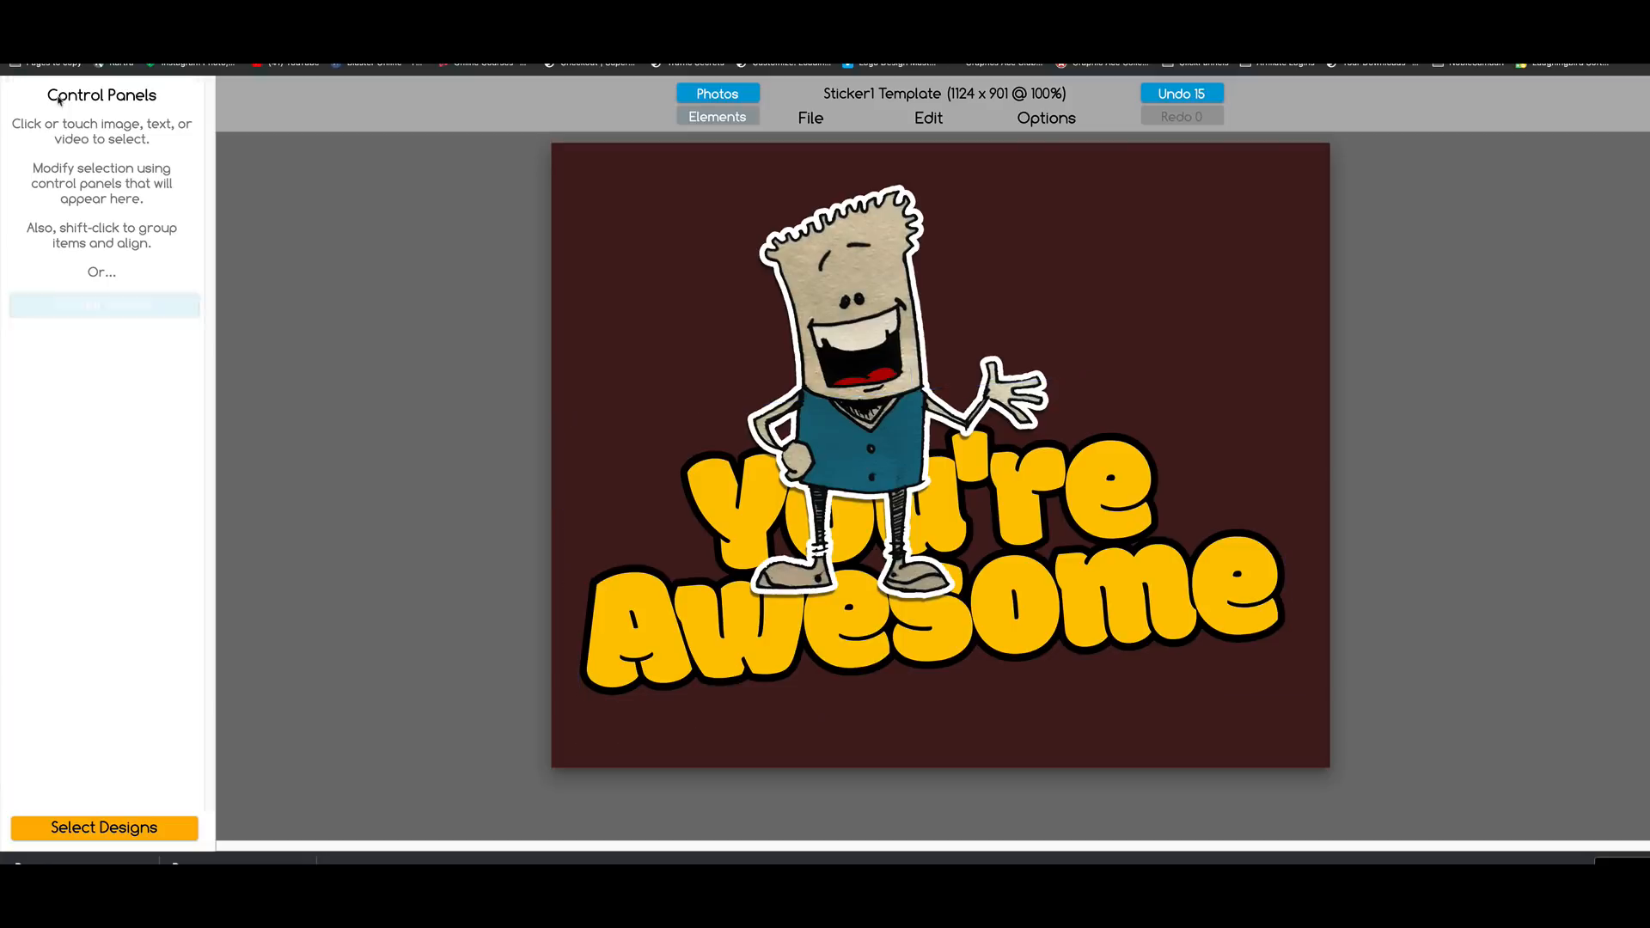
pyautogui.click(937, 590)
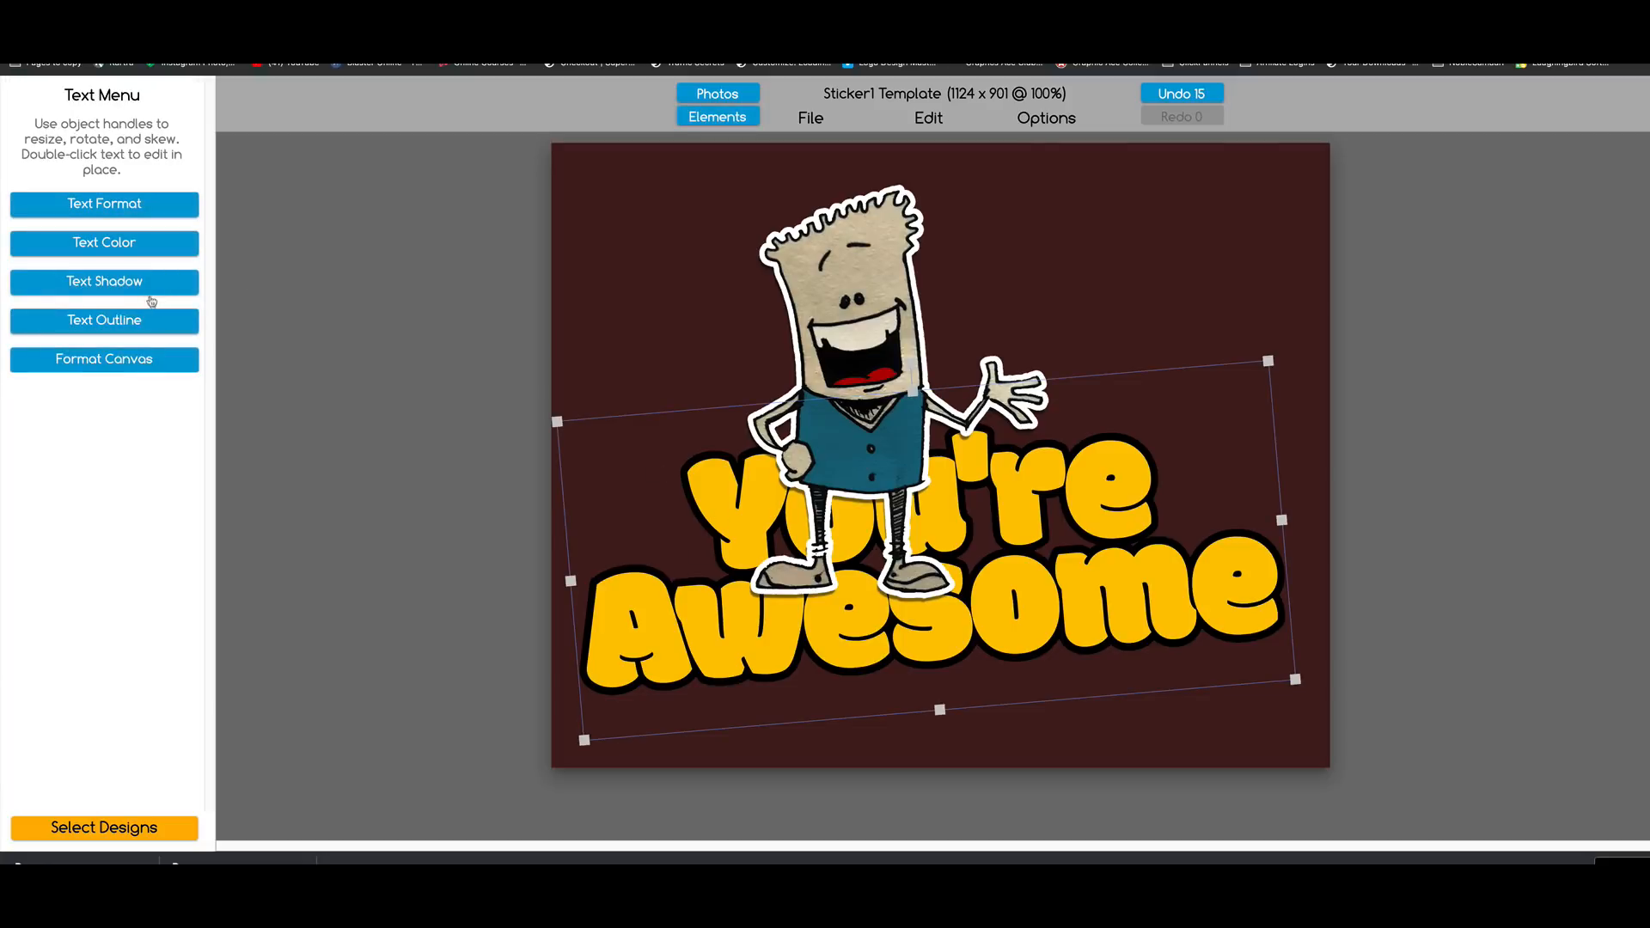
pyautogui.click(103, 320)
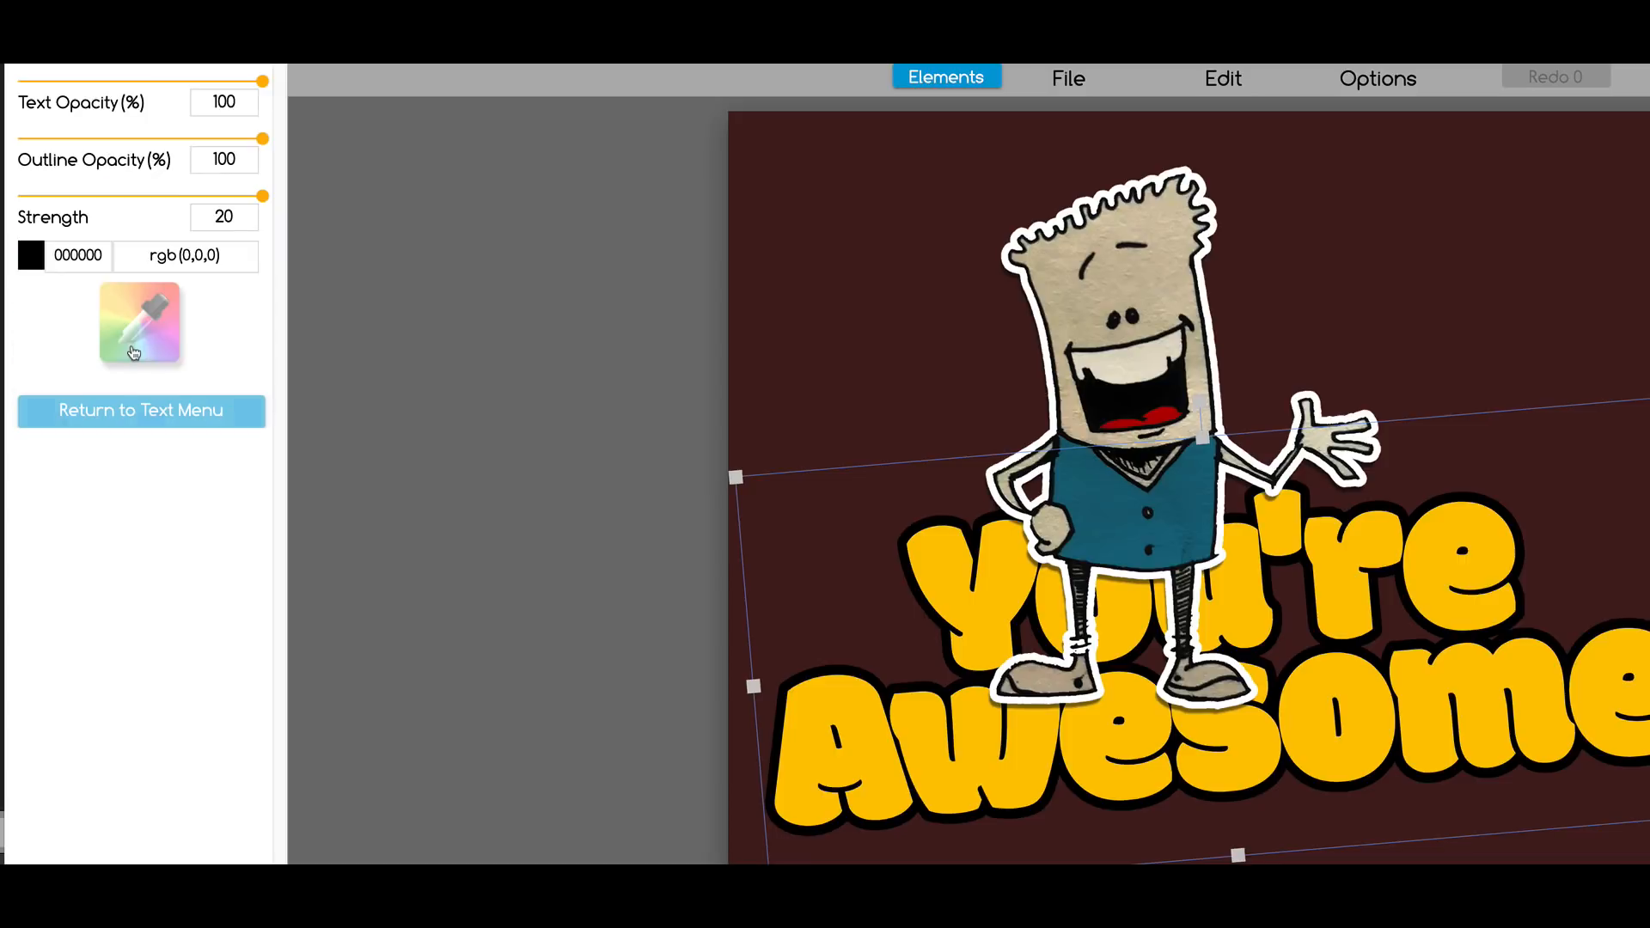
pyautogui.click(139, 323)
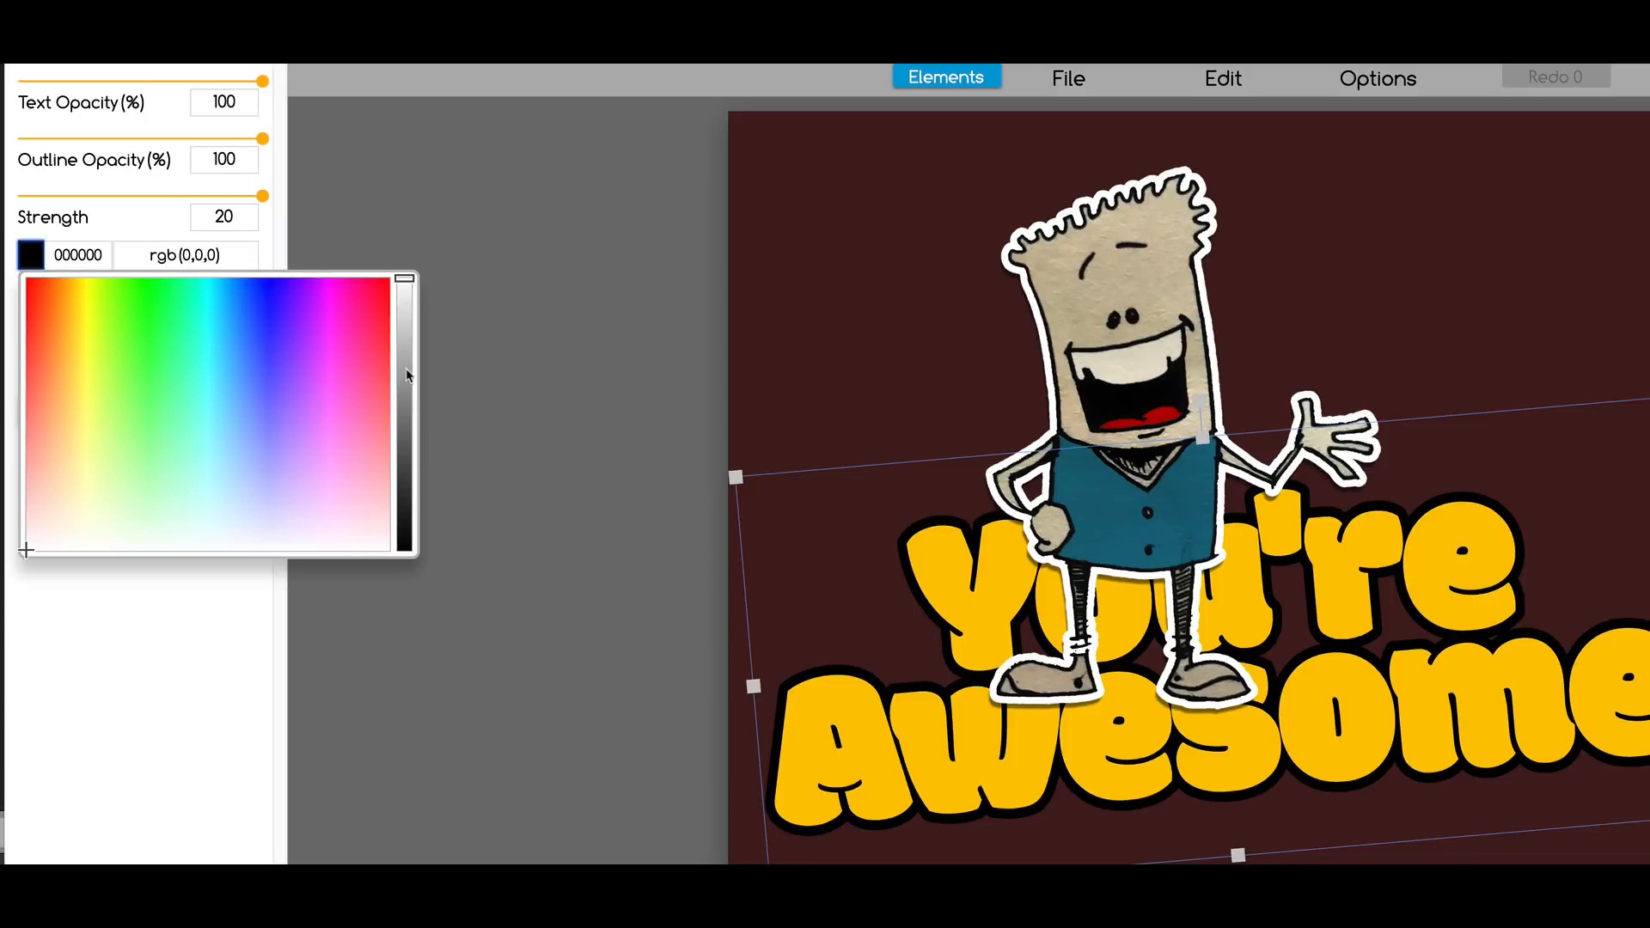
pyautogui.click(1067, 77)
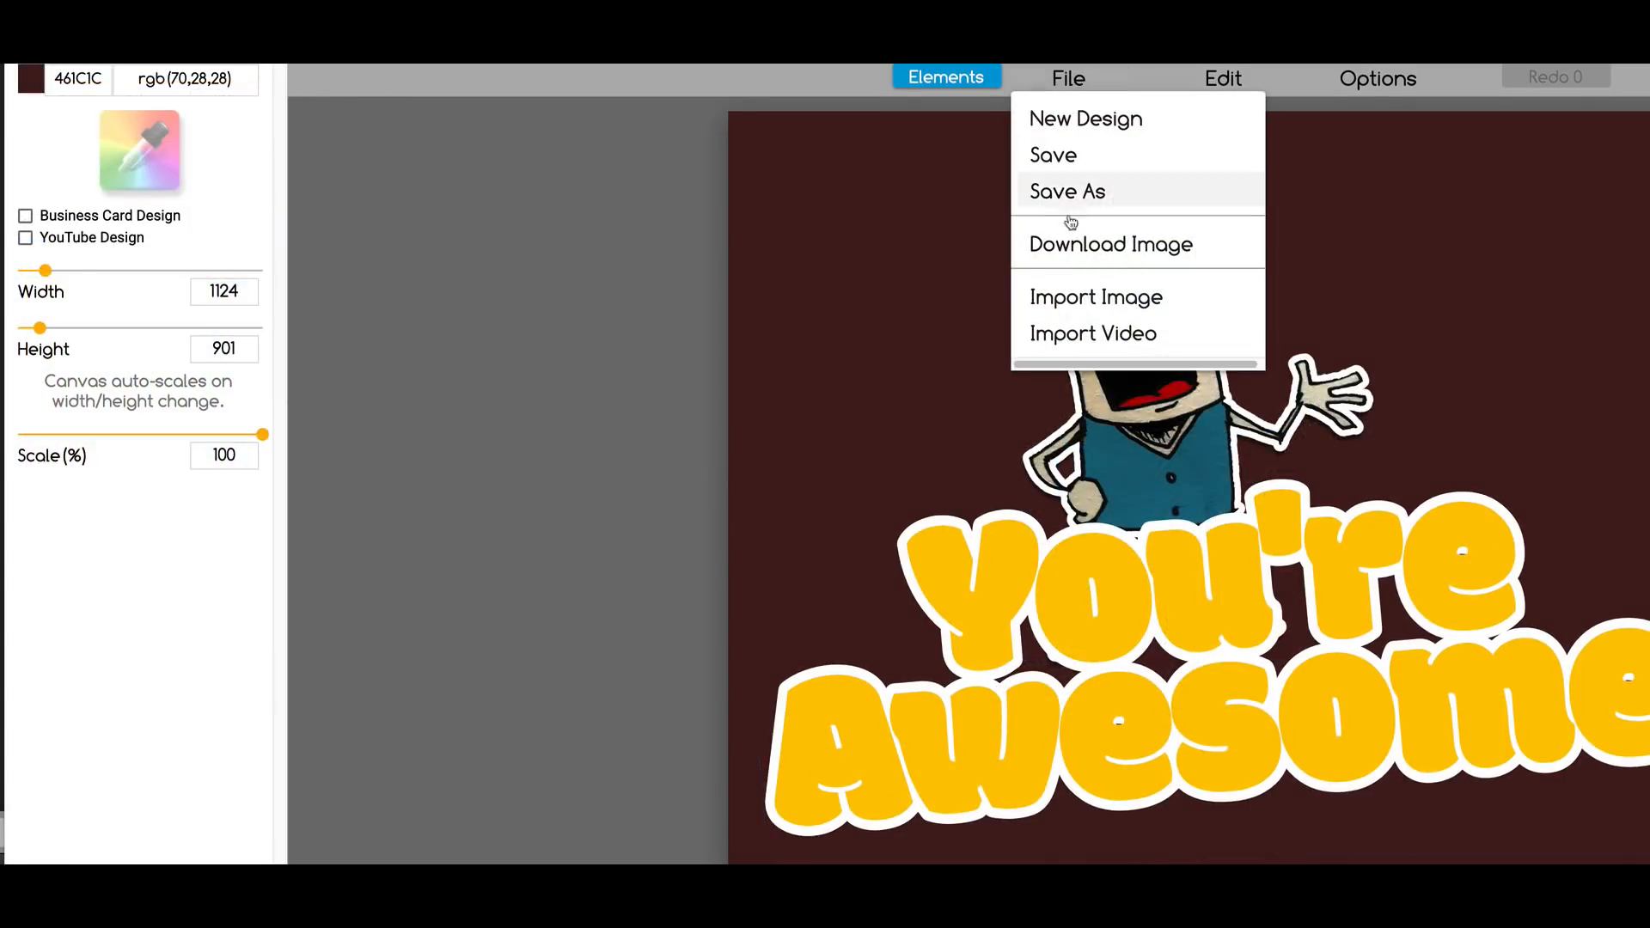
# Step: Download the design as a transparent PNG named 'You're Awesome'
pyautogui.click(1110, 244)
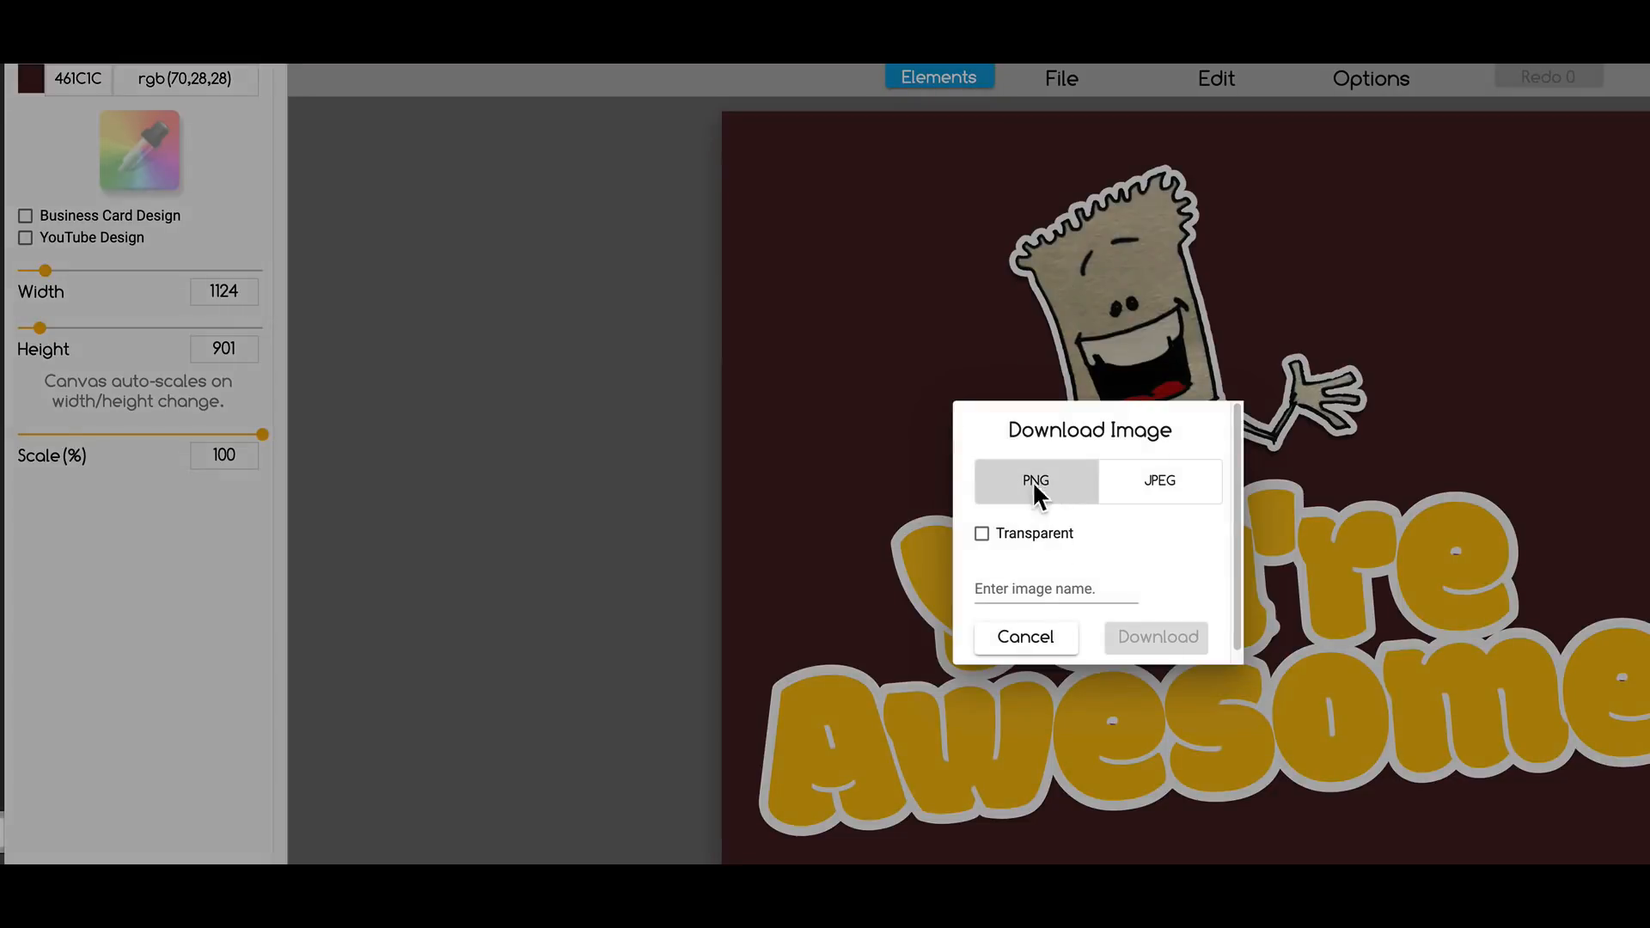
pyautogui.click(981, 533)
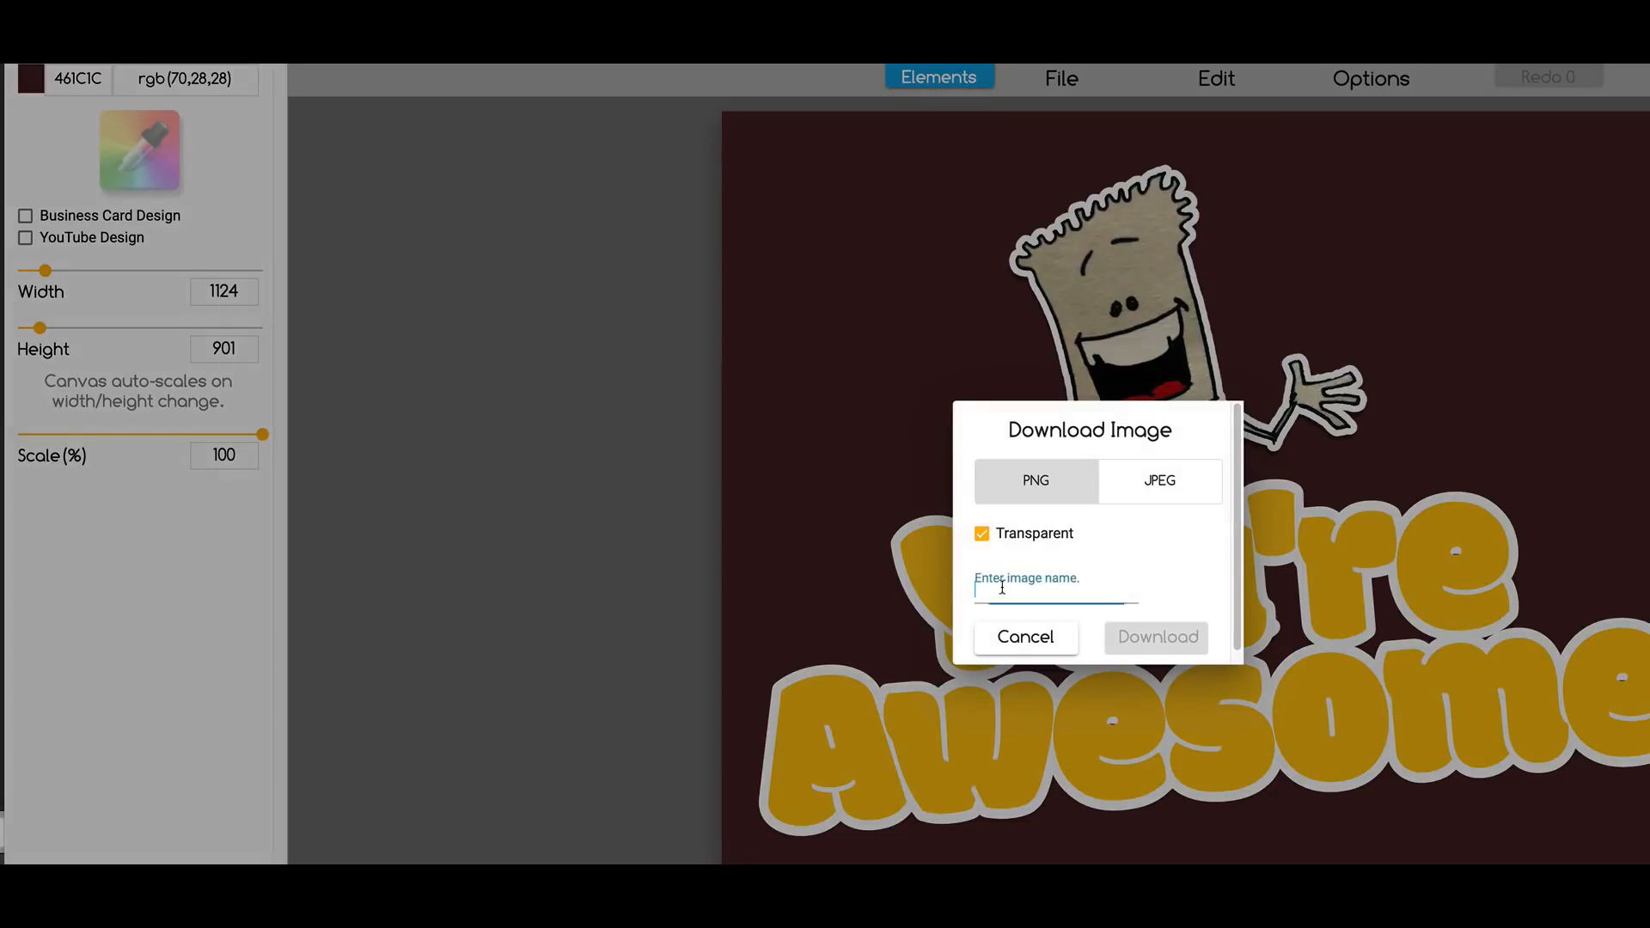
pyautogui.write("You're Awesome")
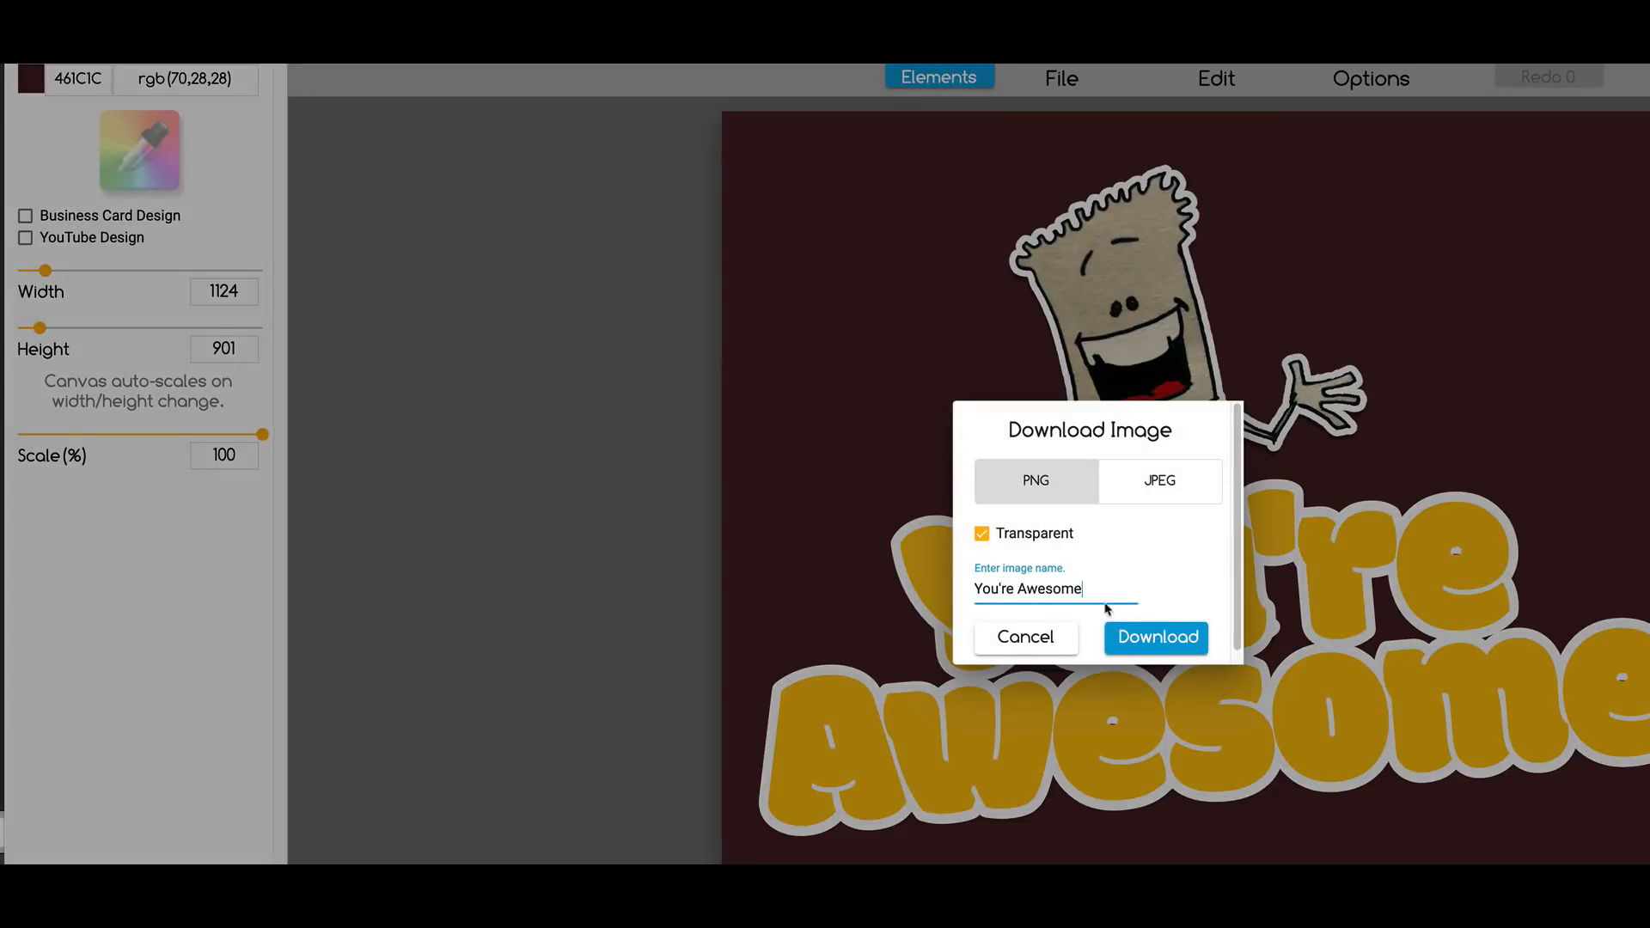
pyautogui.click(1155, 638)
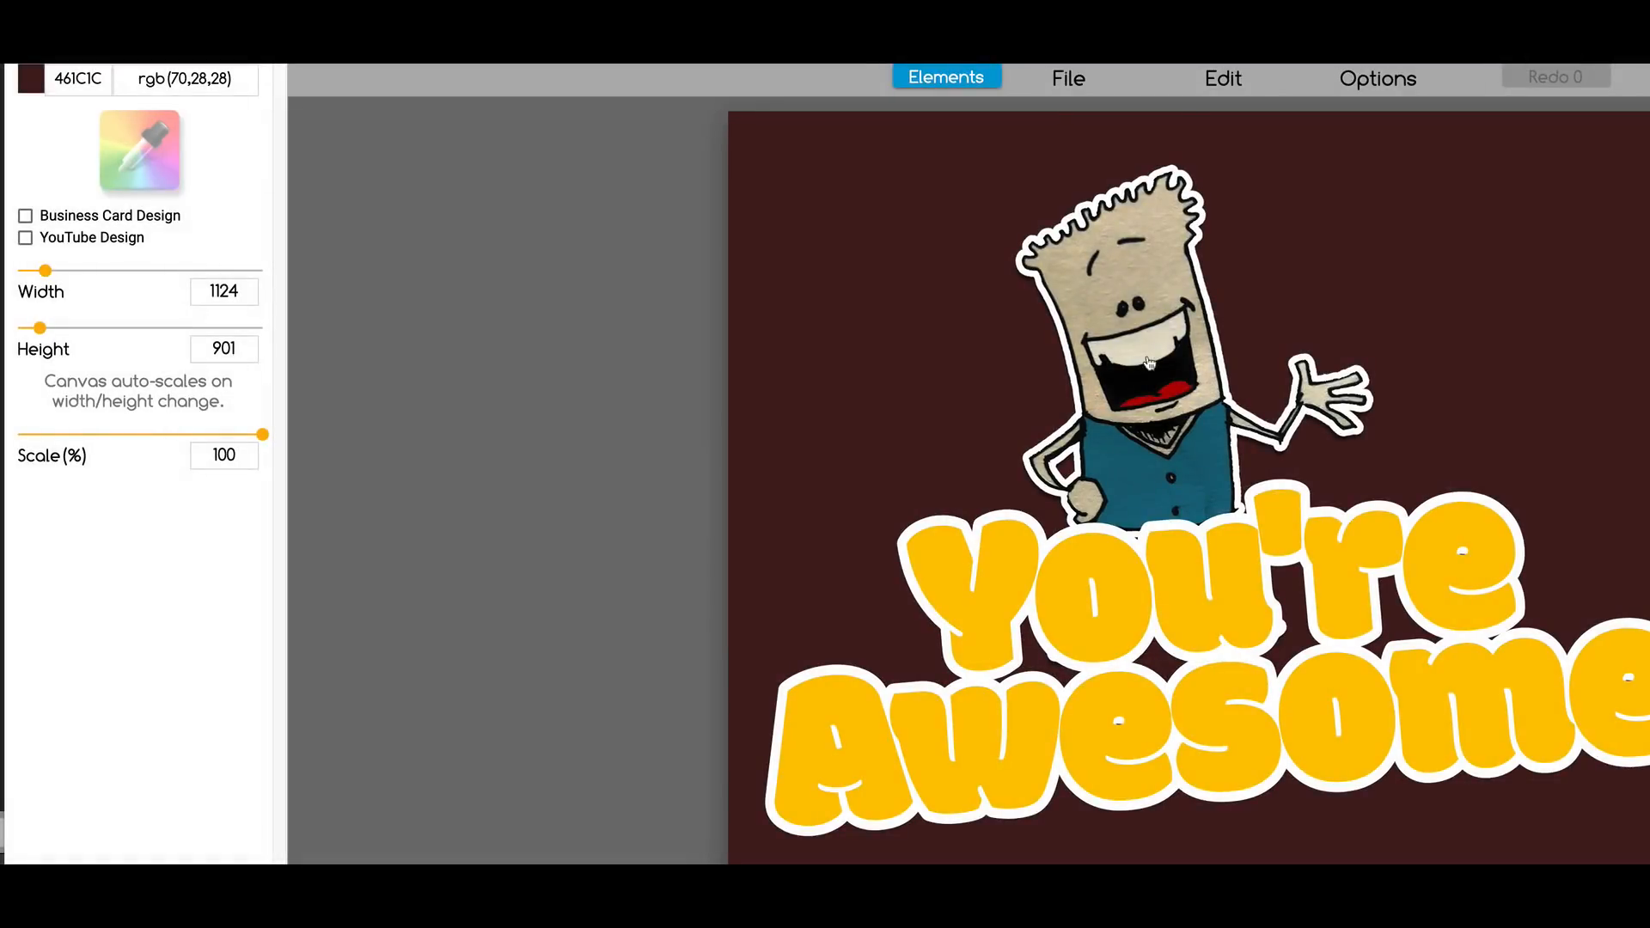
# Step: Save the design as 'Awesome' into the Stickers set and return to the saved designs gallery
pyautogui.click(1068, 78)
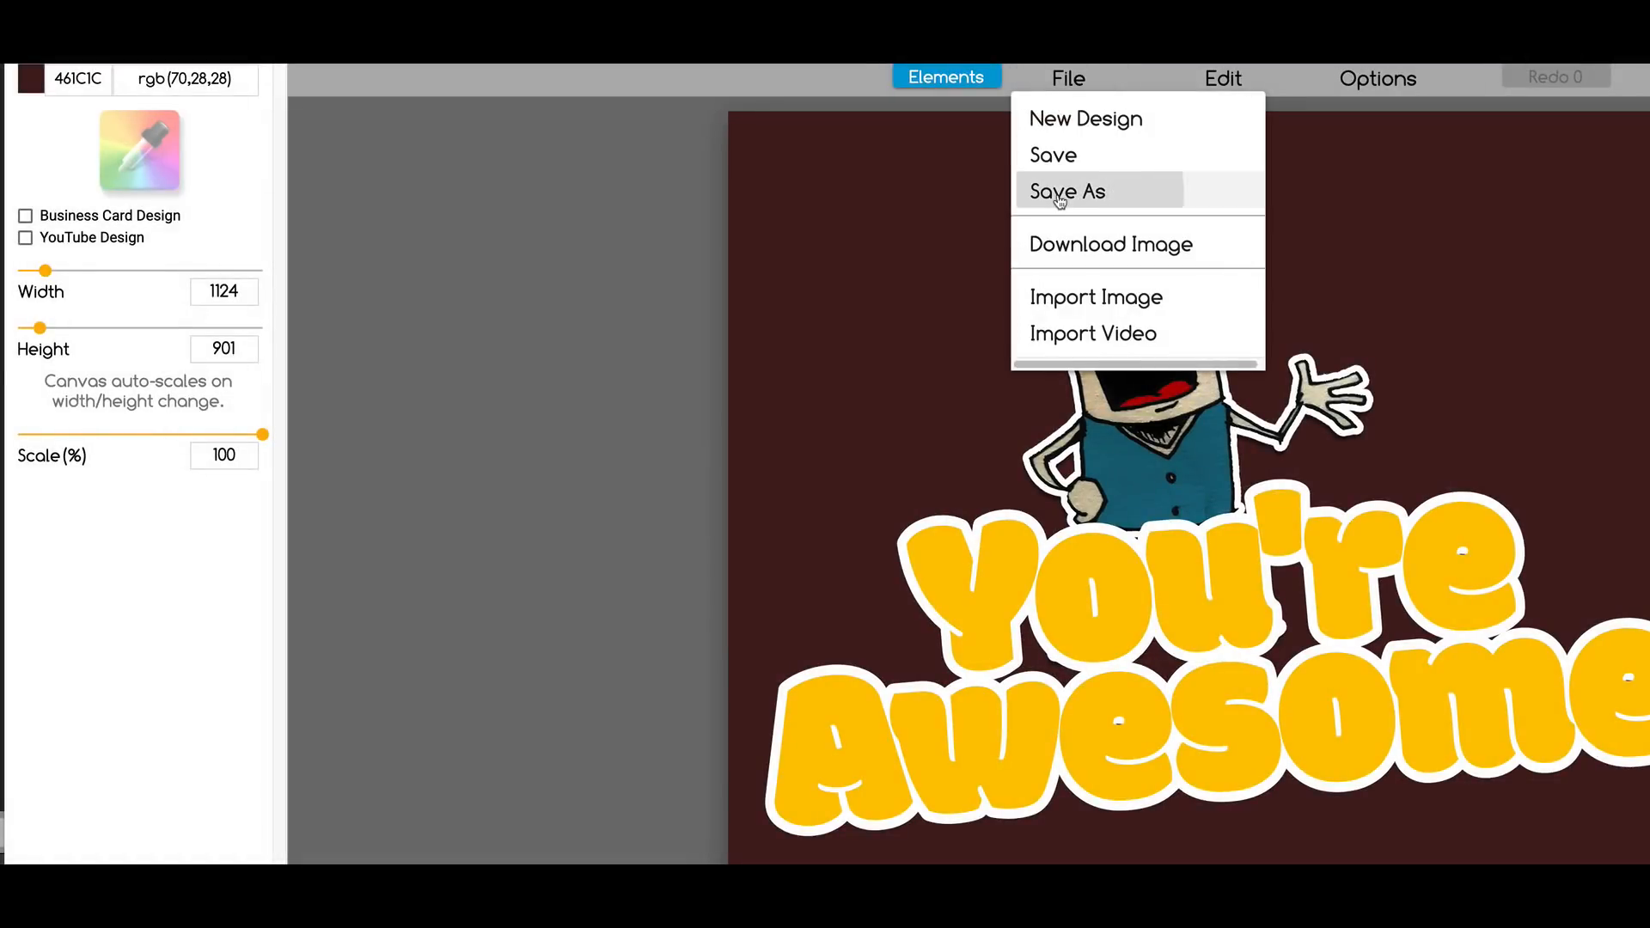
pyautogui.click(1066, 191)
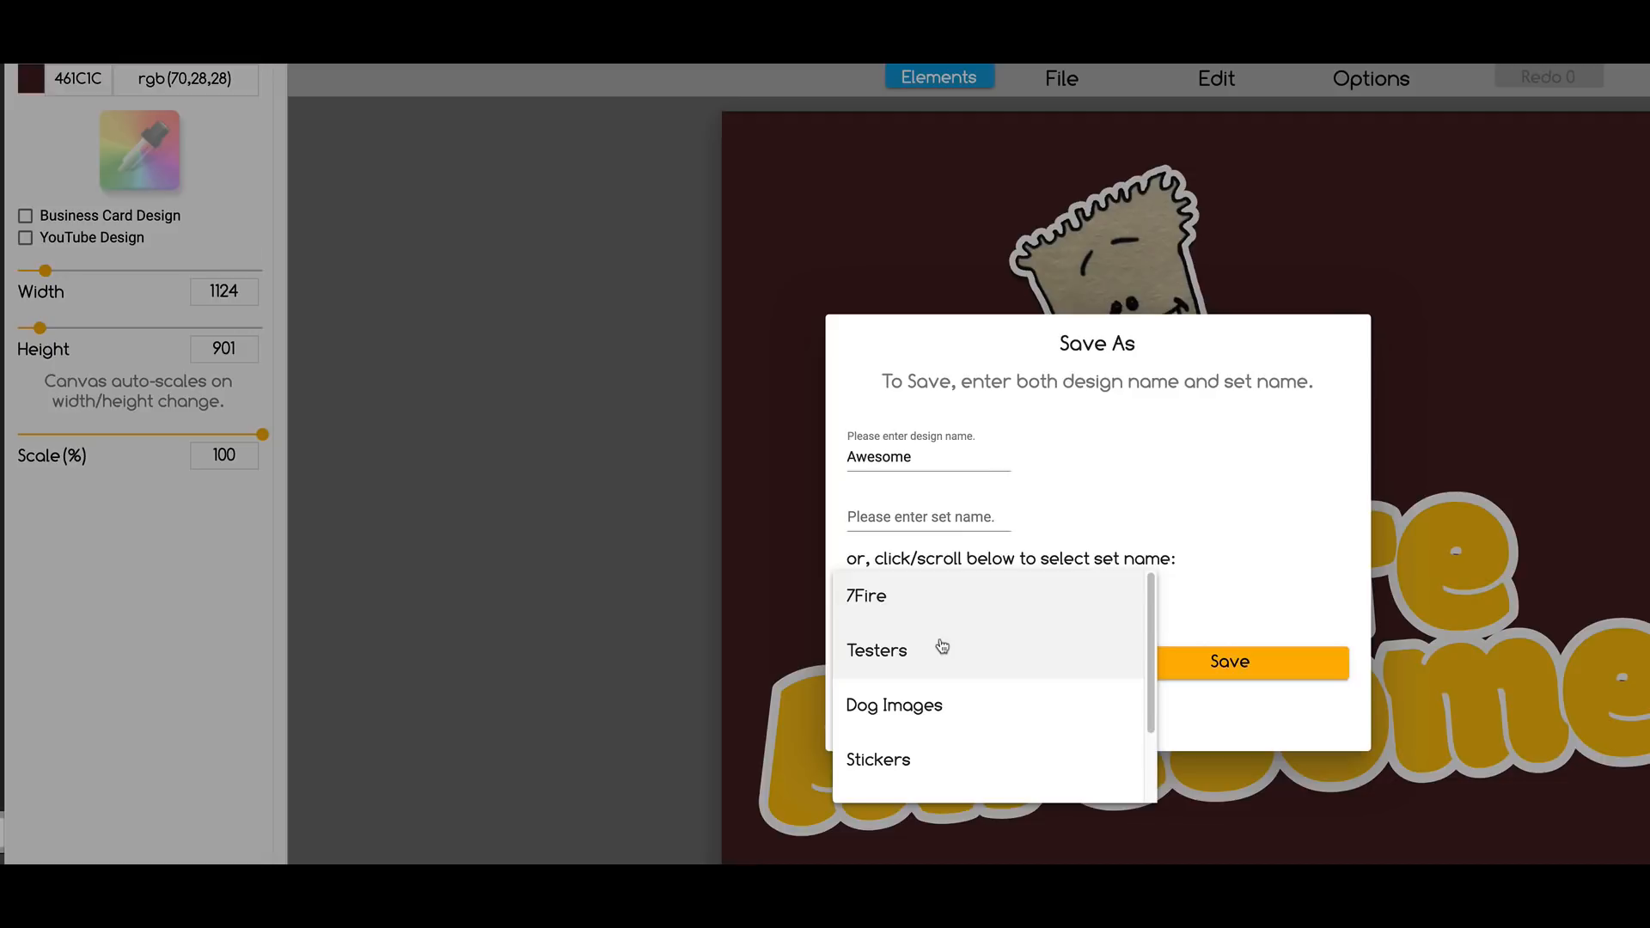
pyautogui.scroll(-3)
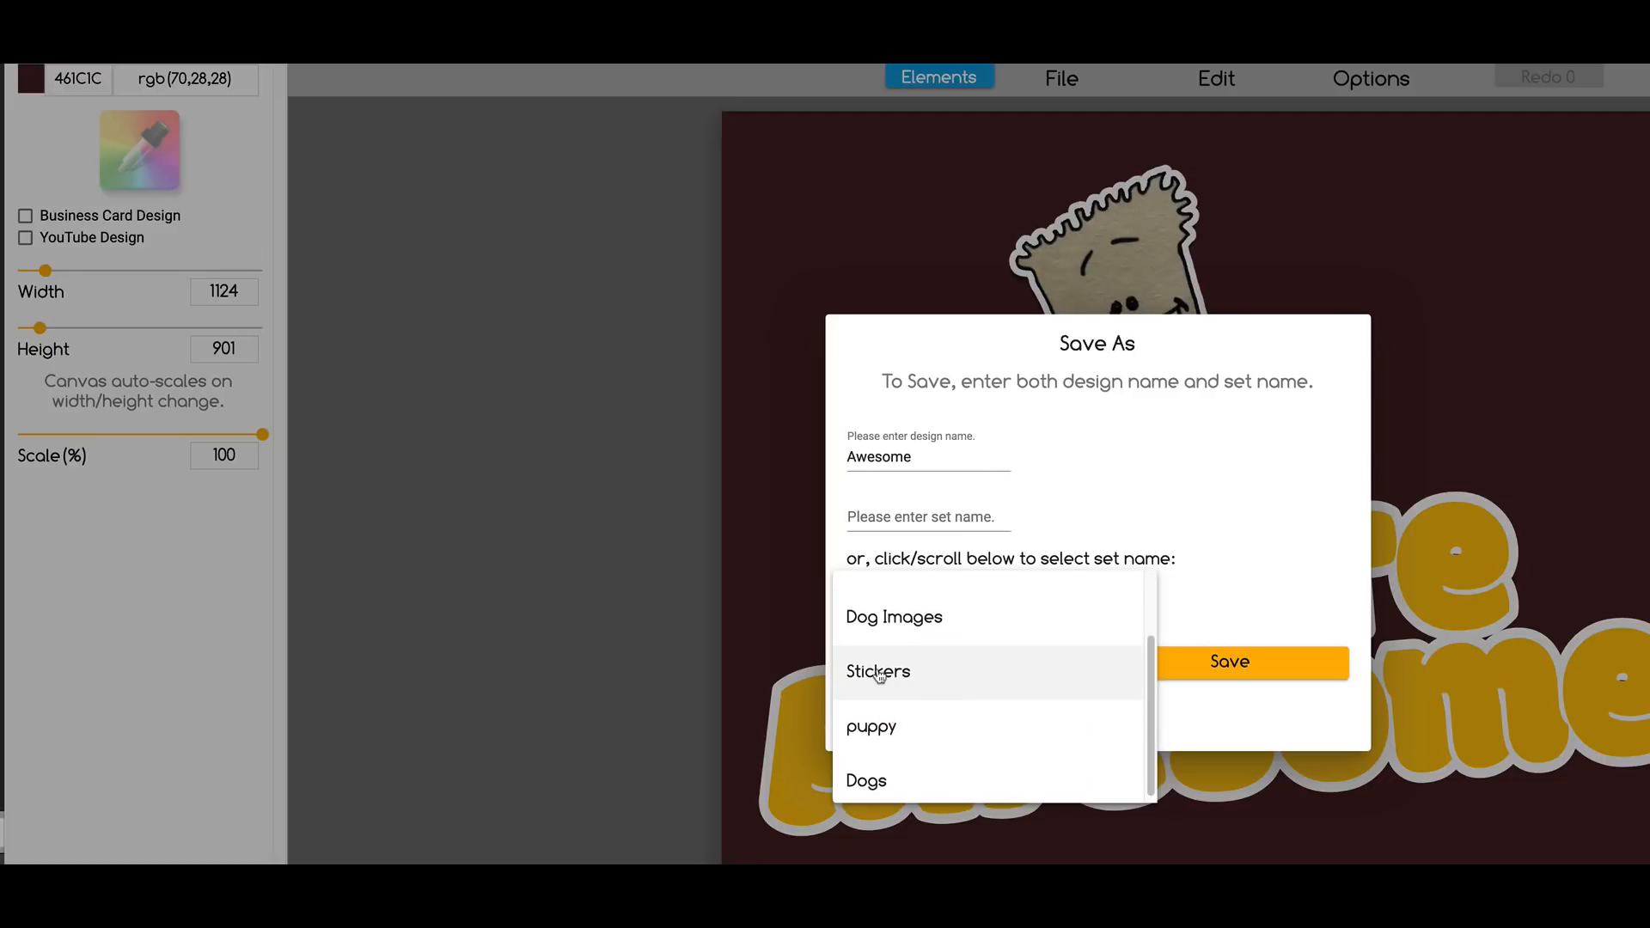
pyautogui.click(879, 672)
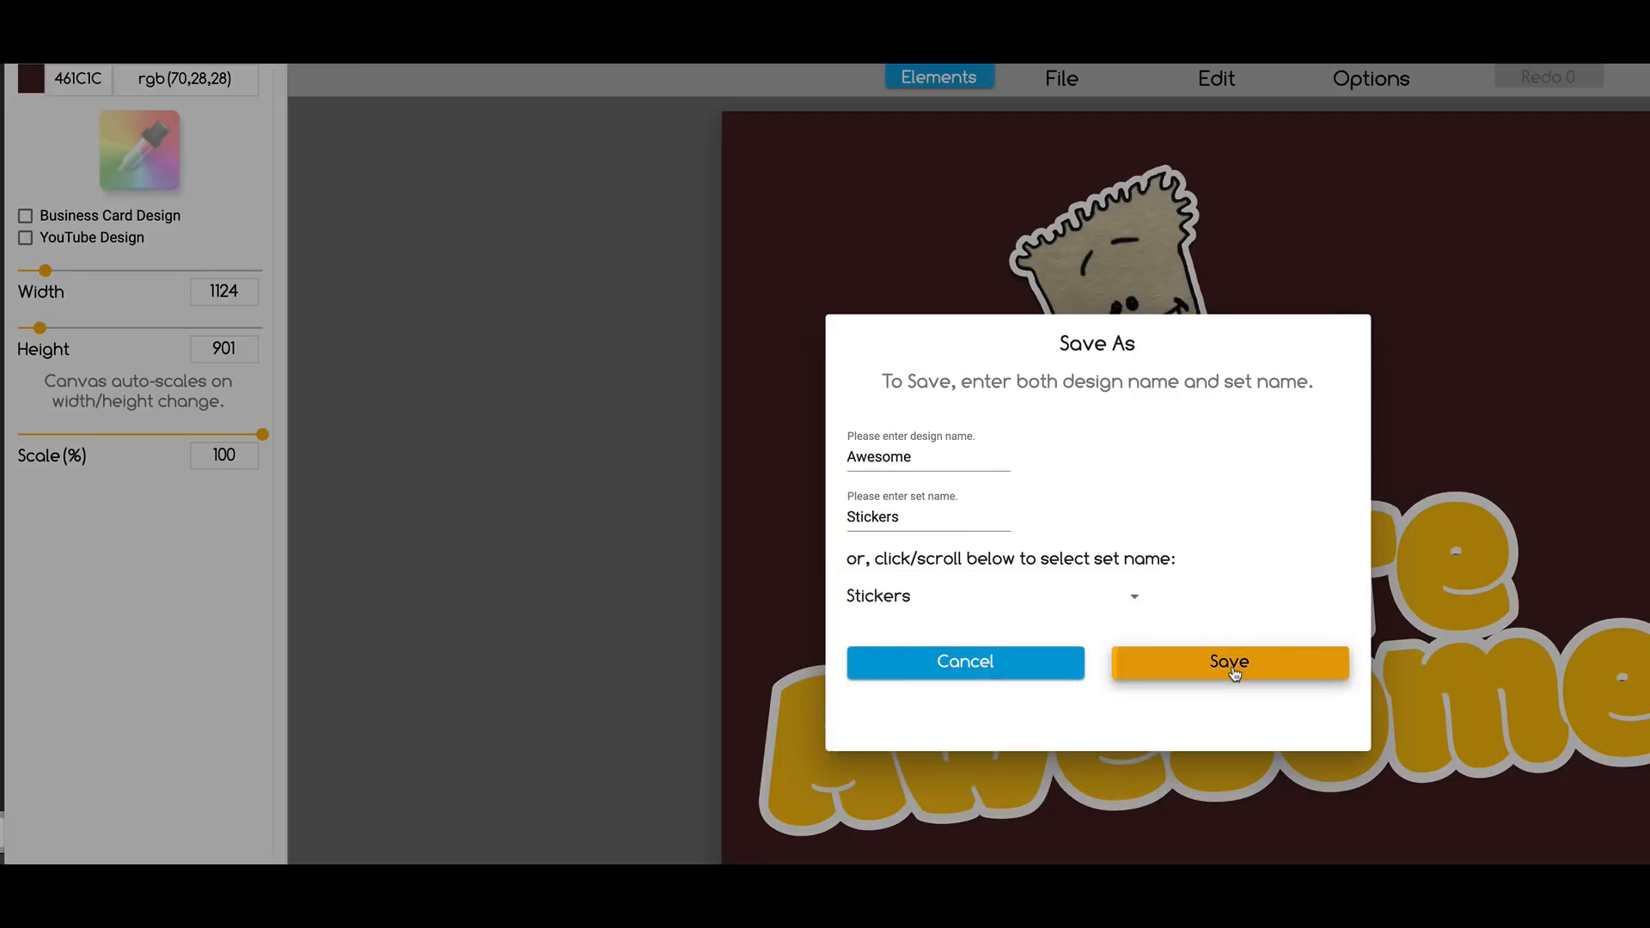
pyautogui.click(1227, 662)
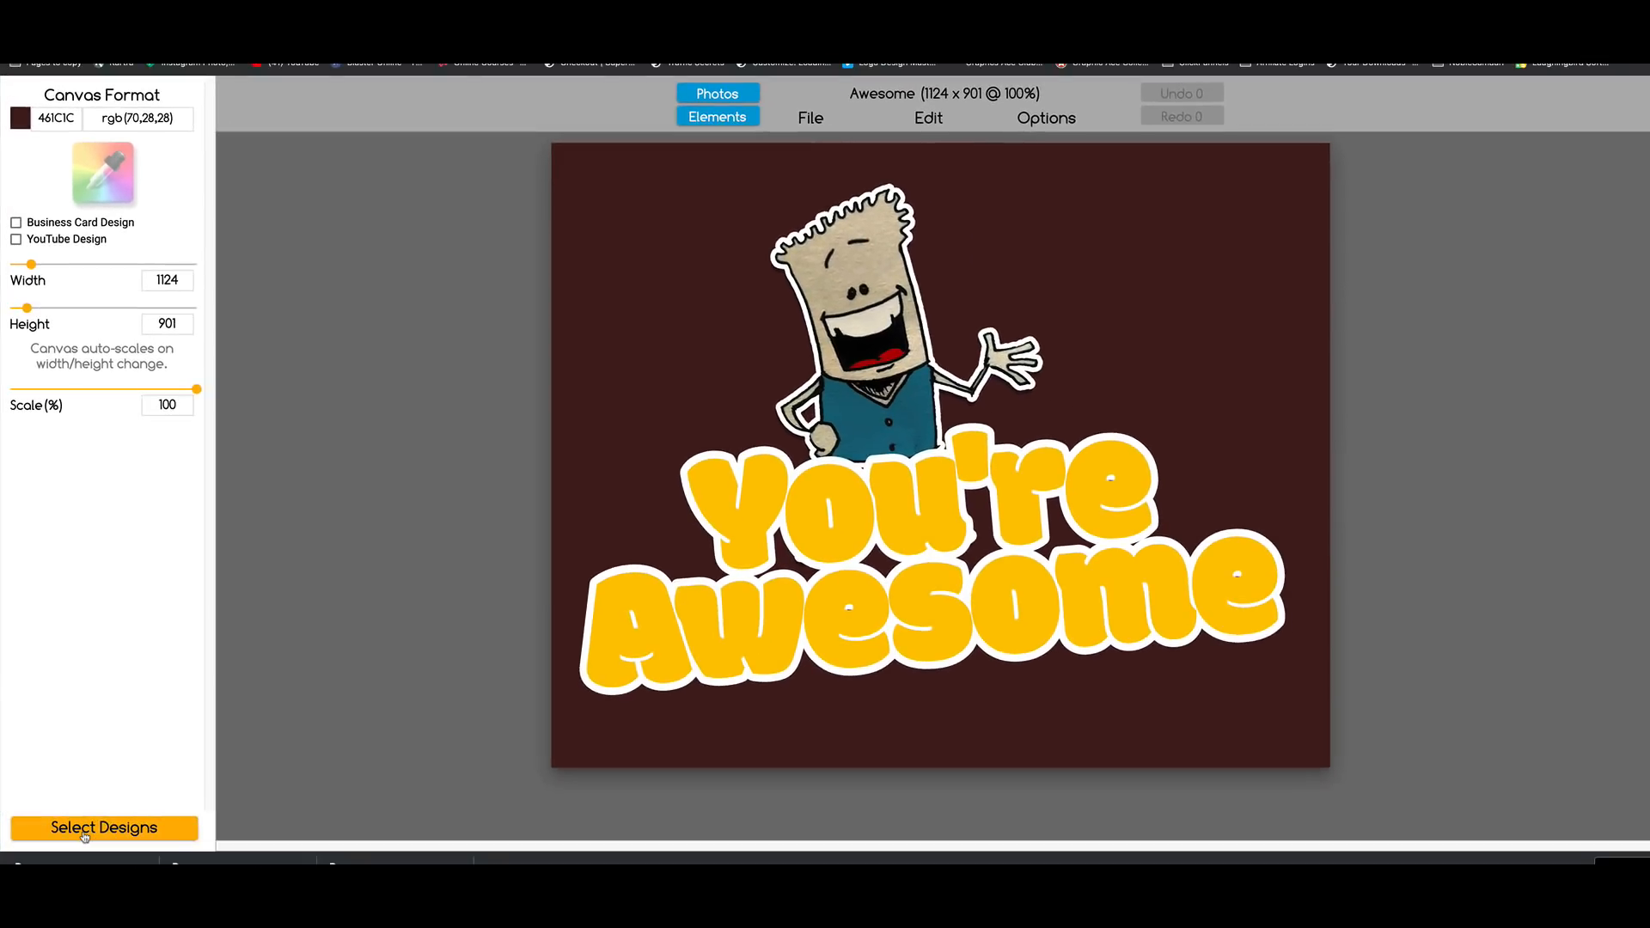
pyautogui.click(103, 829)
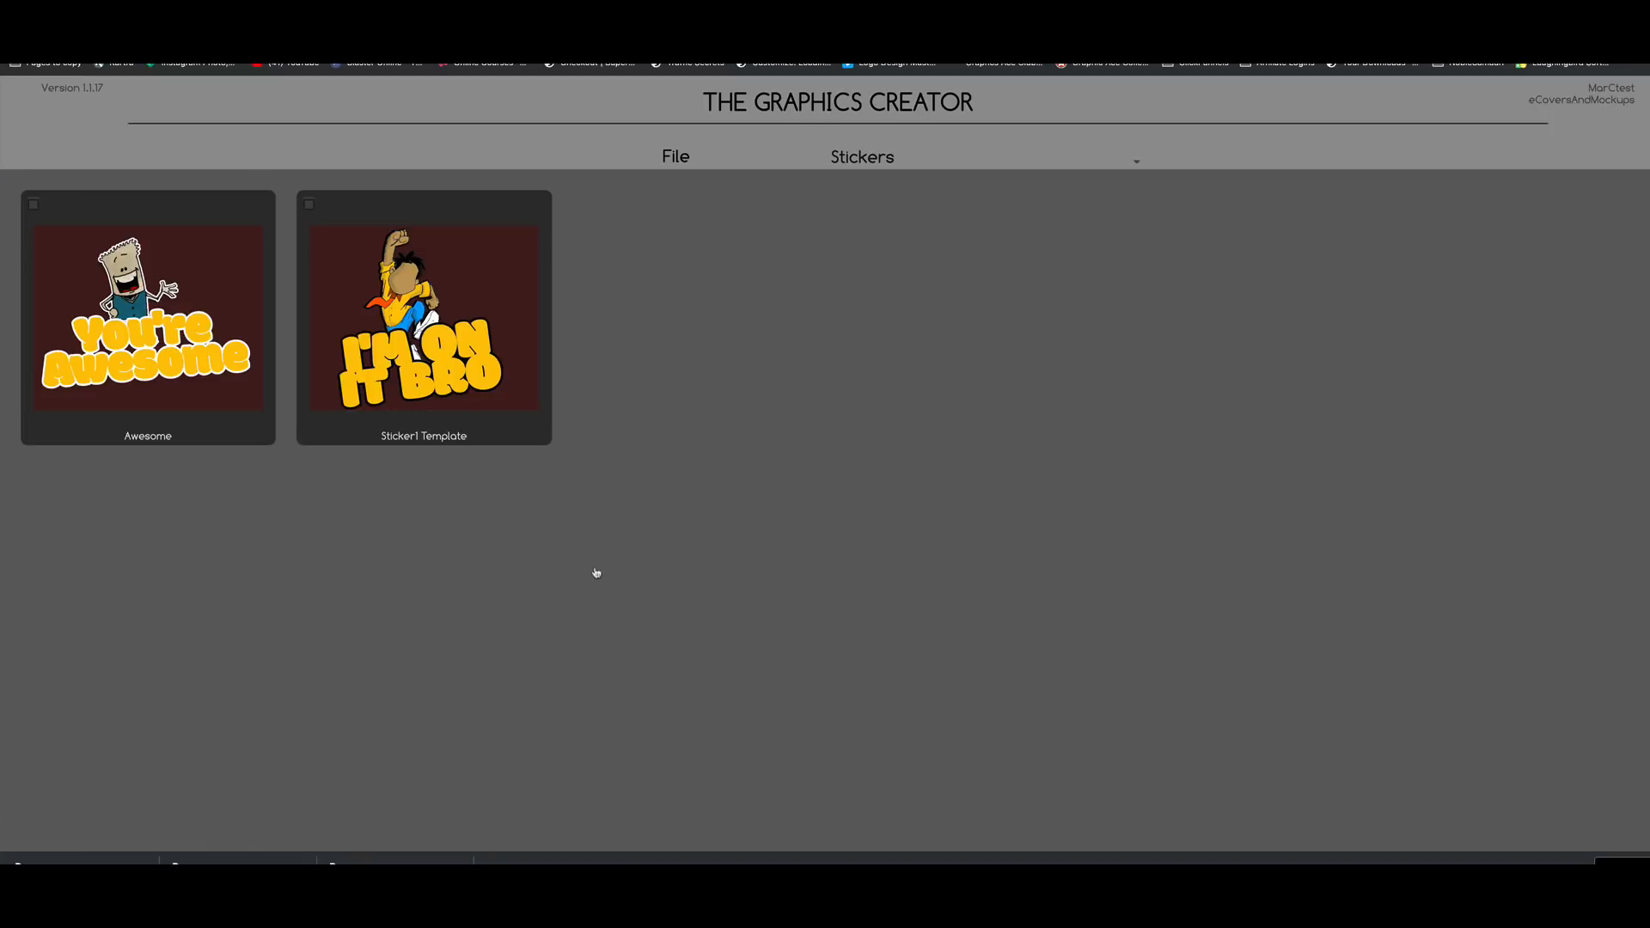
pyautogui.moveTo(307, 452)
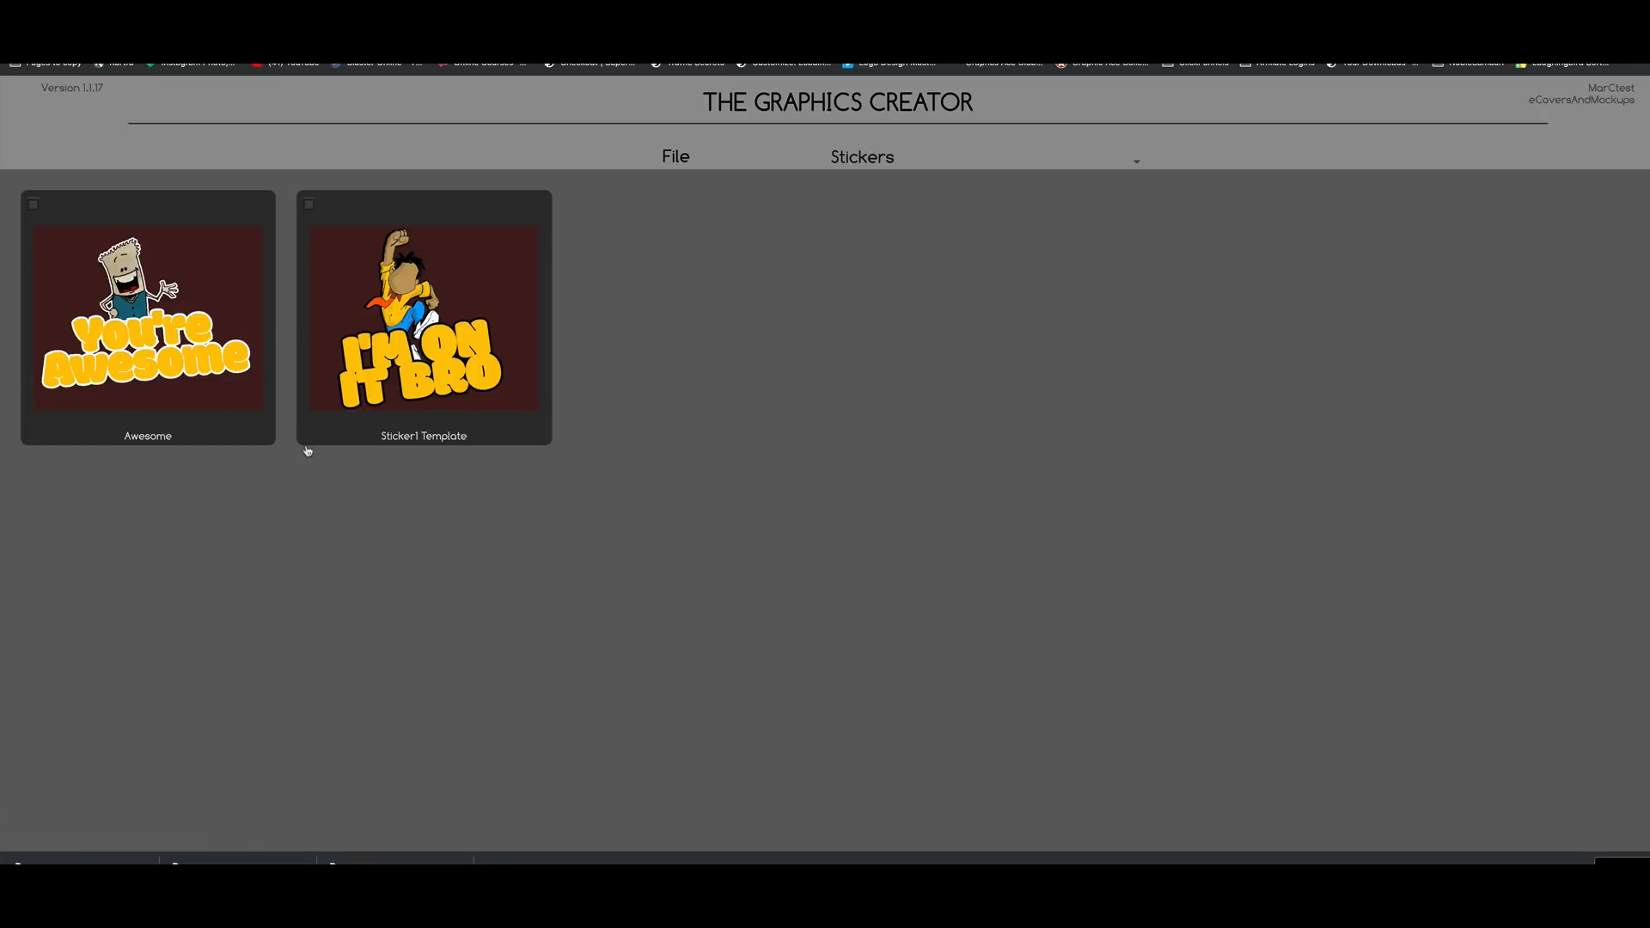
pyautogui.moveTo(1469, 315)
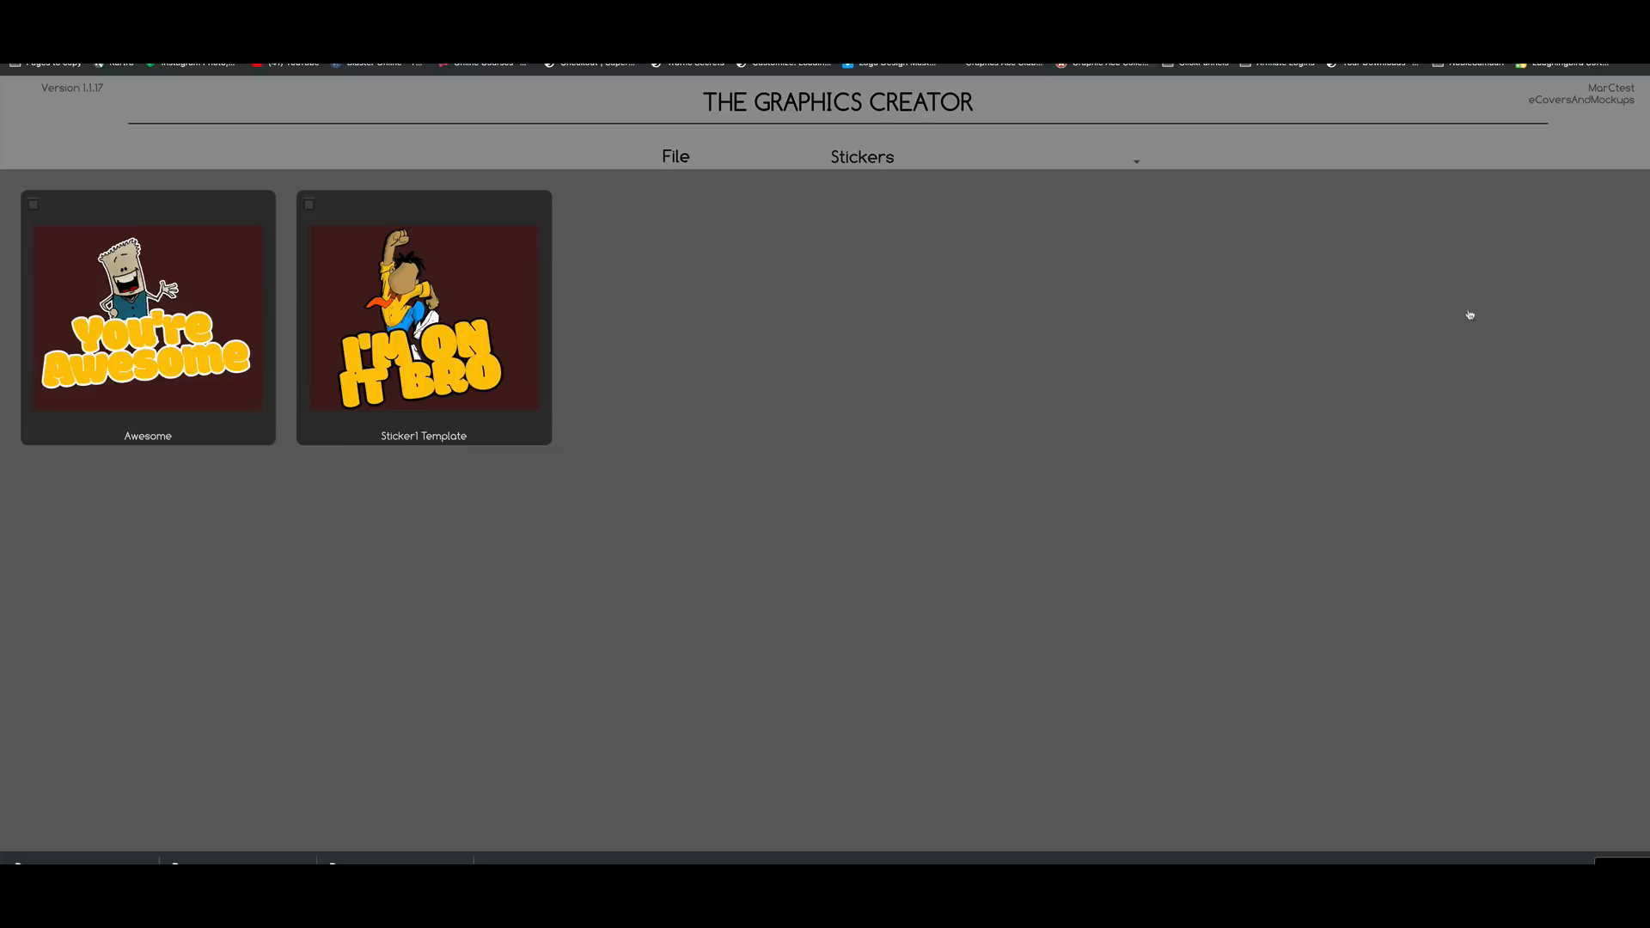
pyautogui.moveTo(968, 553)
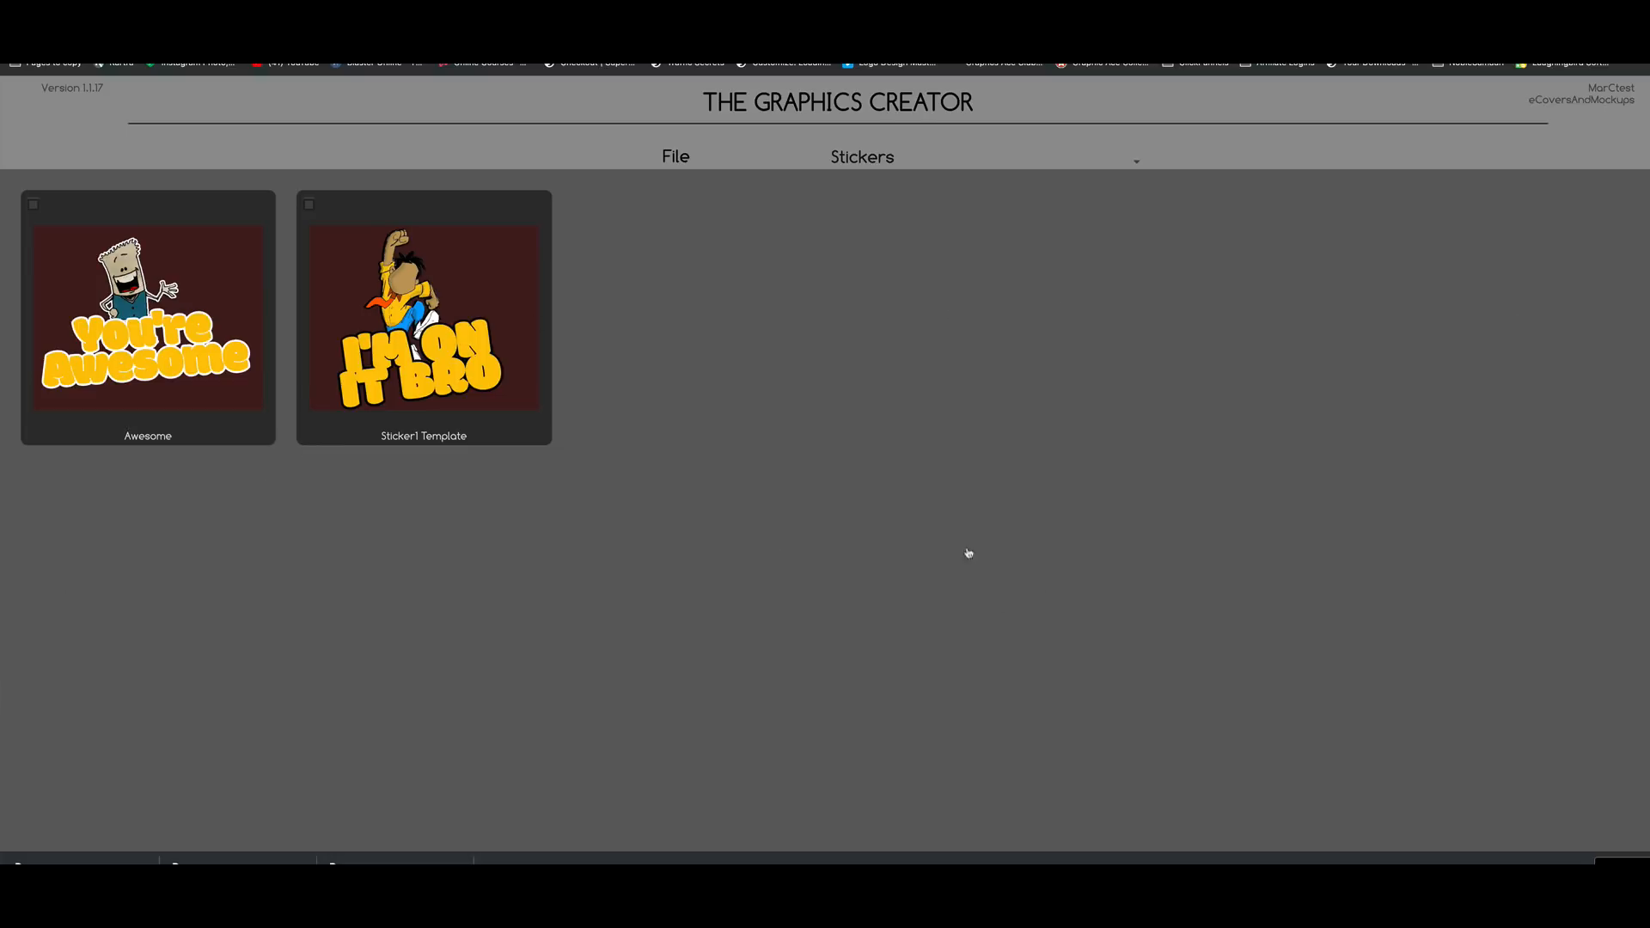
pyautogui.moveTo(500, 336)
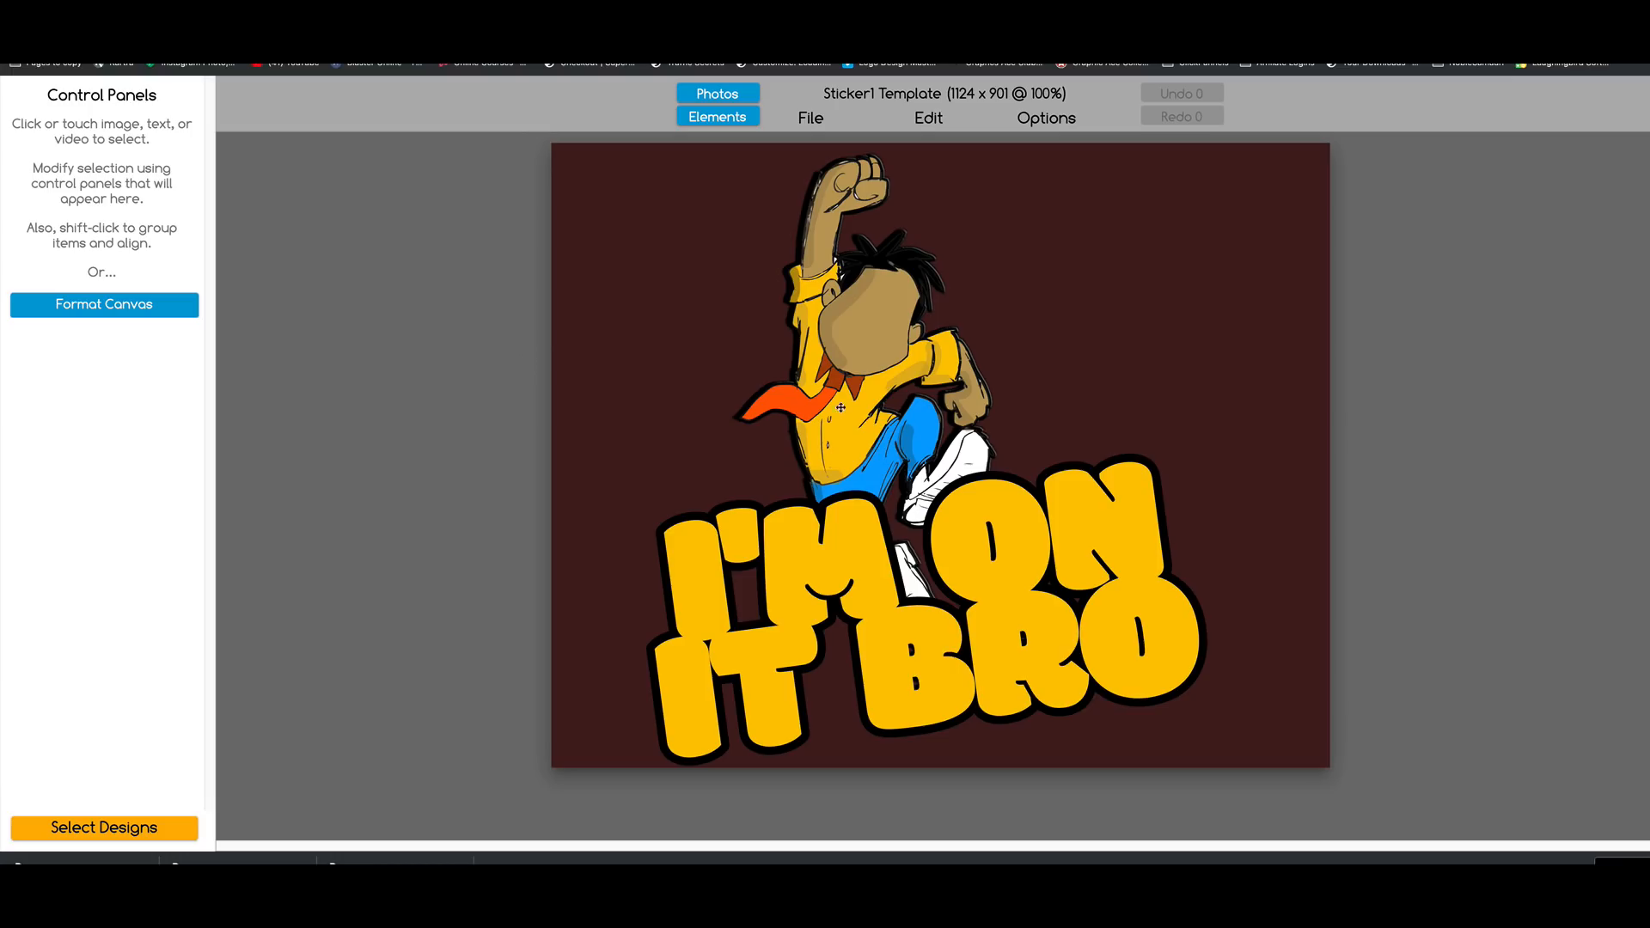
# Step: Remove the template pieces, import the I'M ON IT BRO PNG and resize the canvas to 604 x 493
pyautogui.click(815, 400)
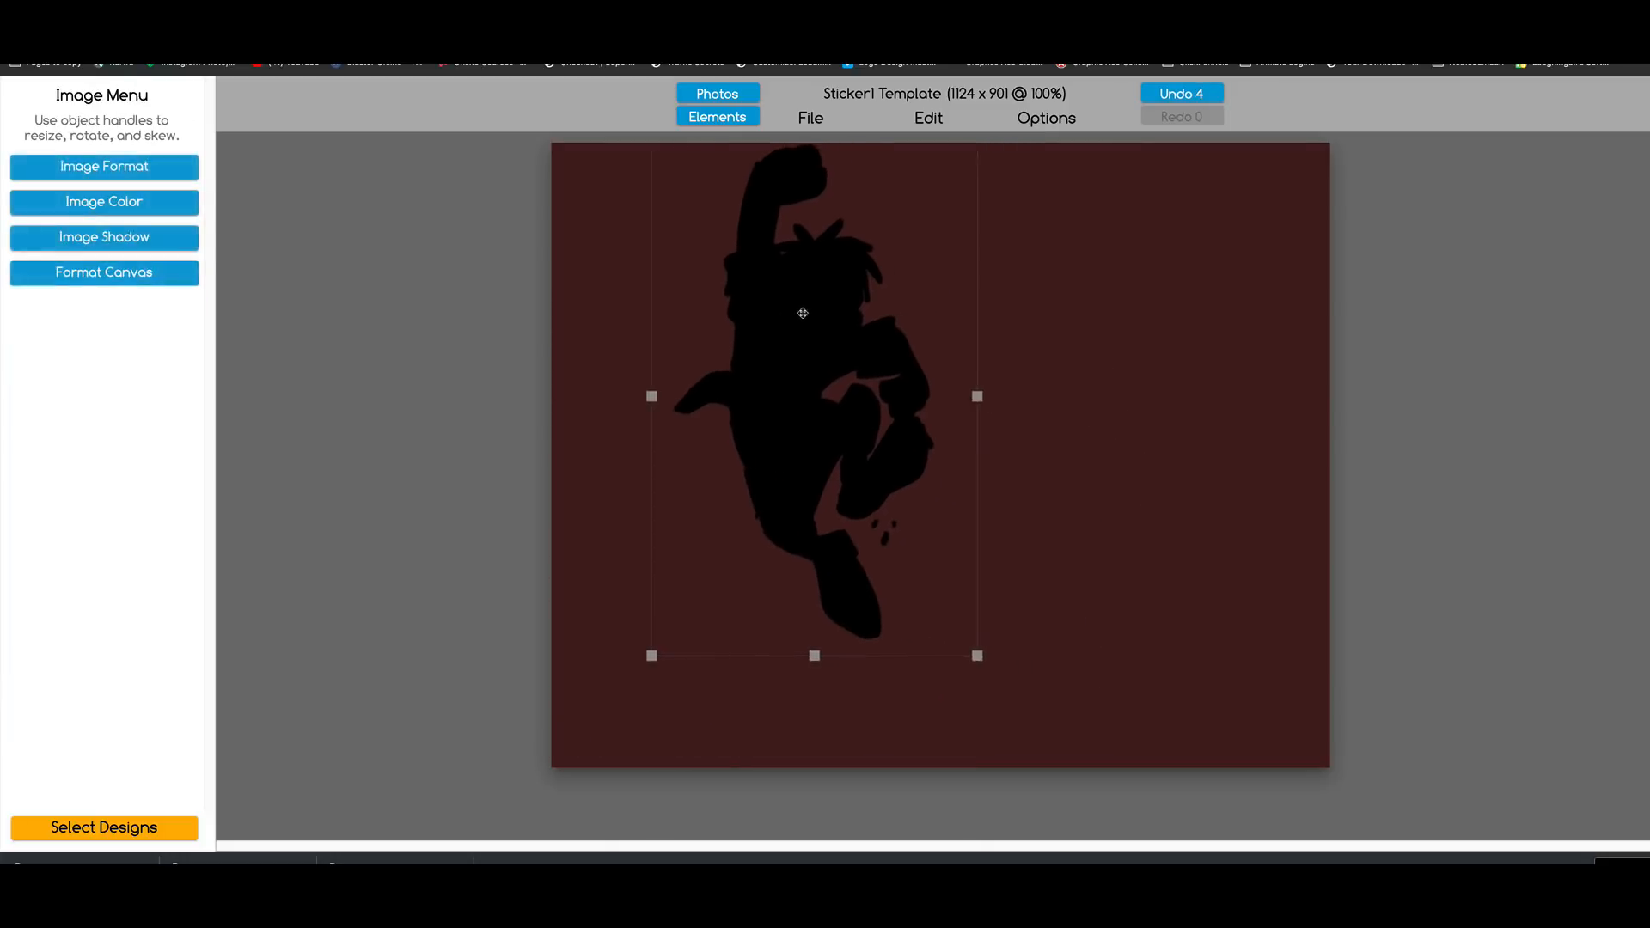
pyautogui.click(809, 119)
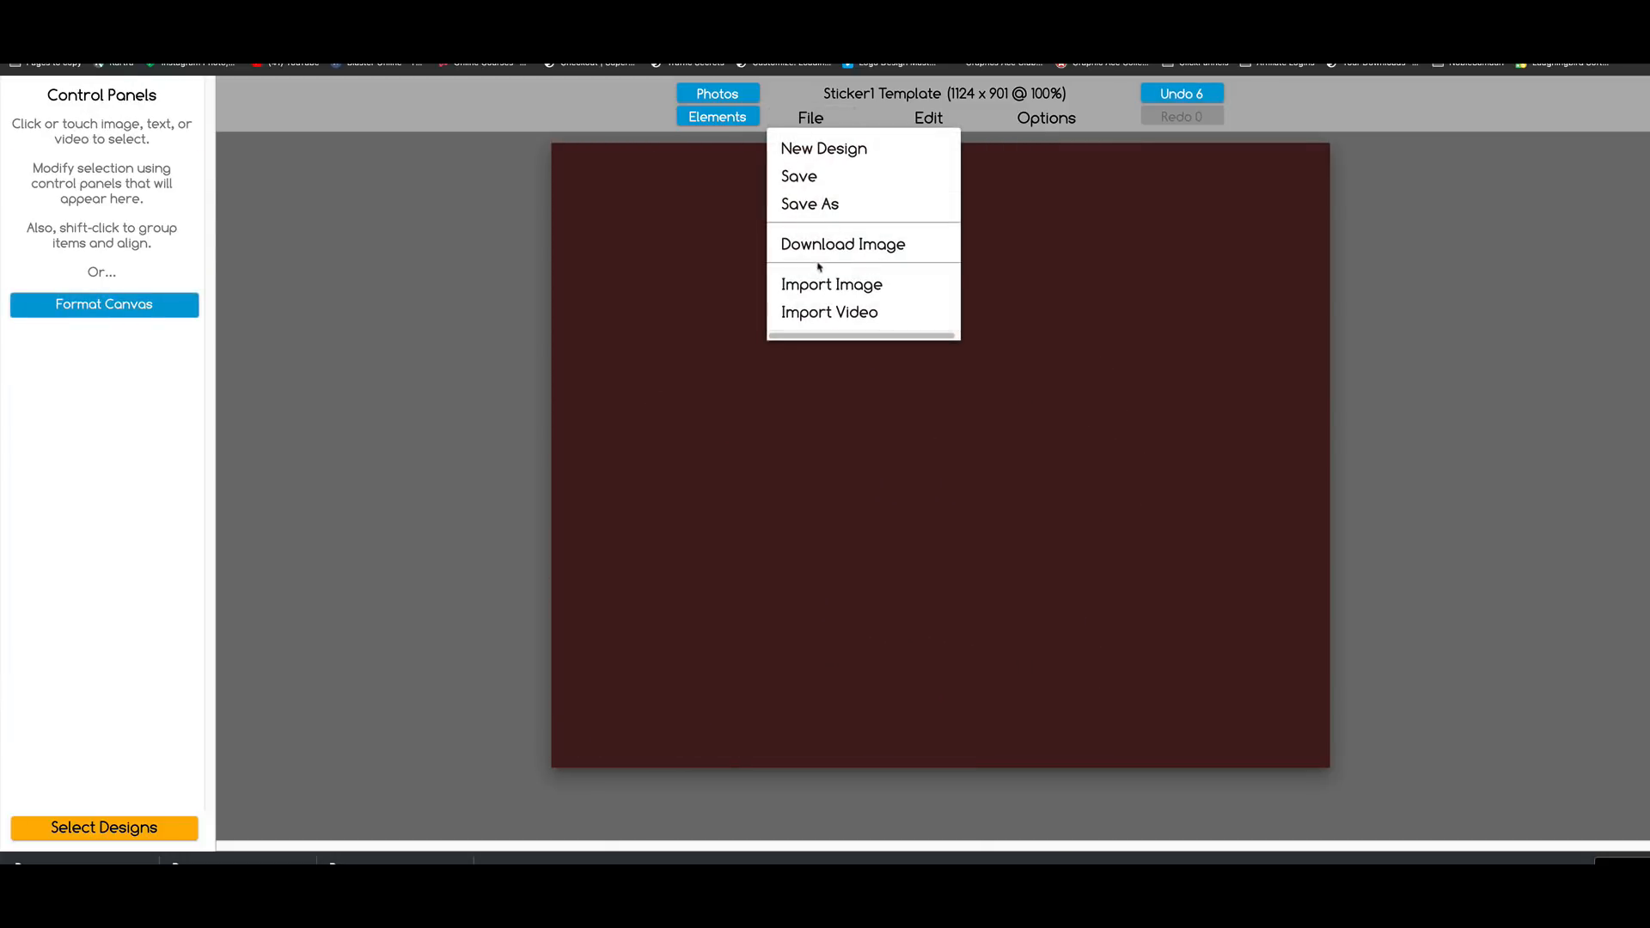
pyautogui.click(831, 283)
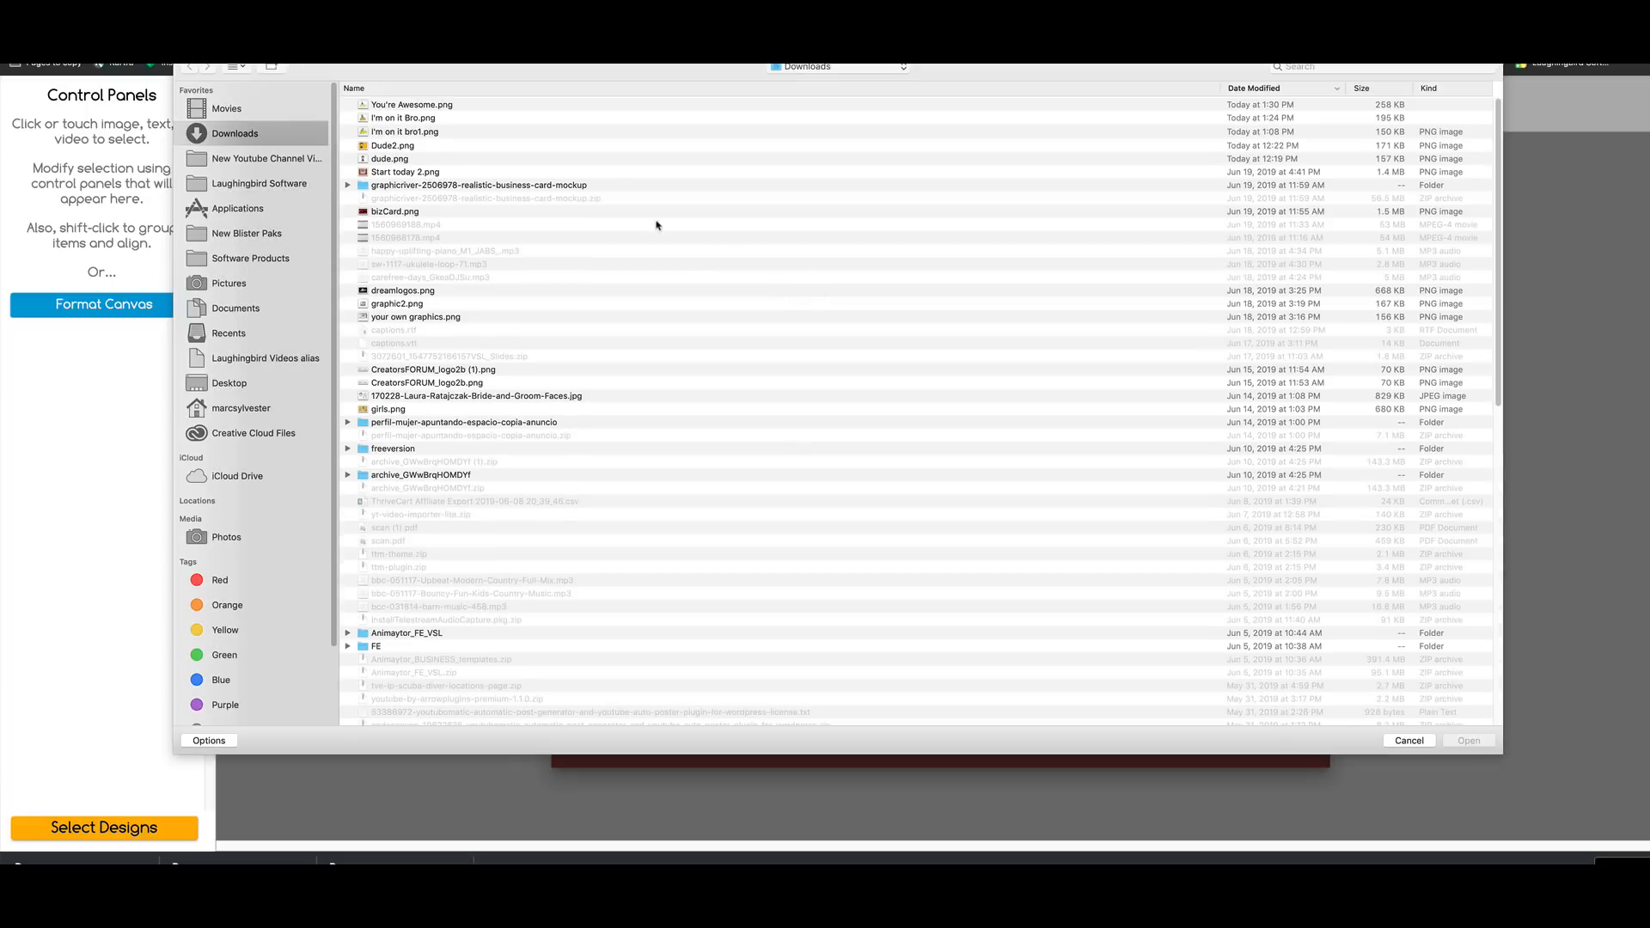
pyautogui.moveTo(403, 118)
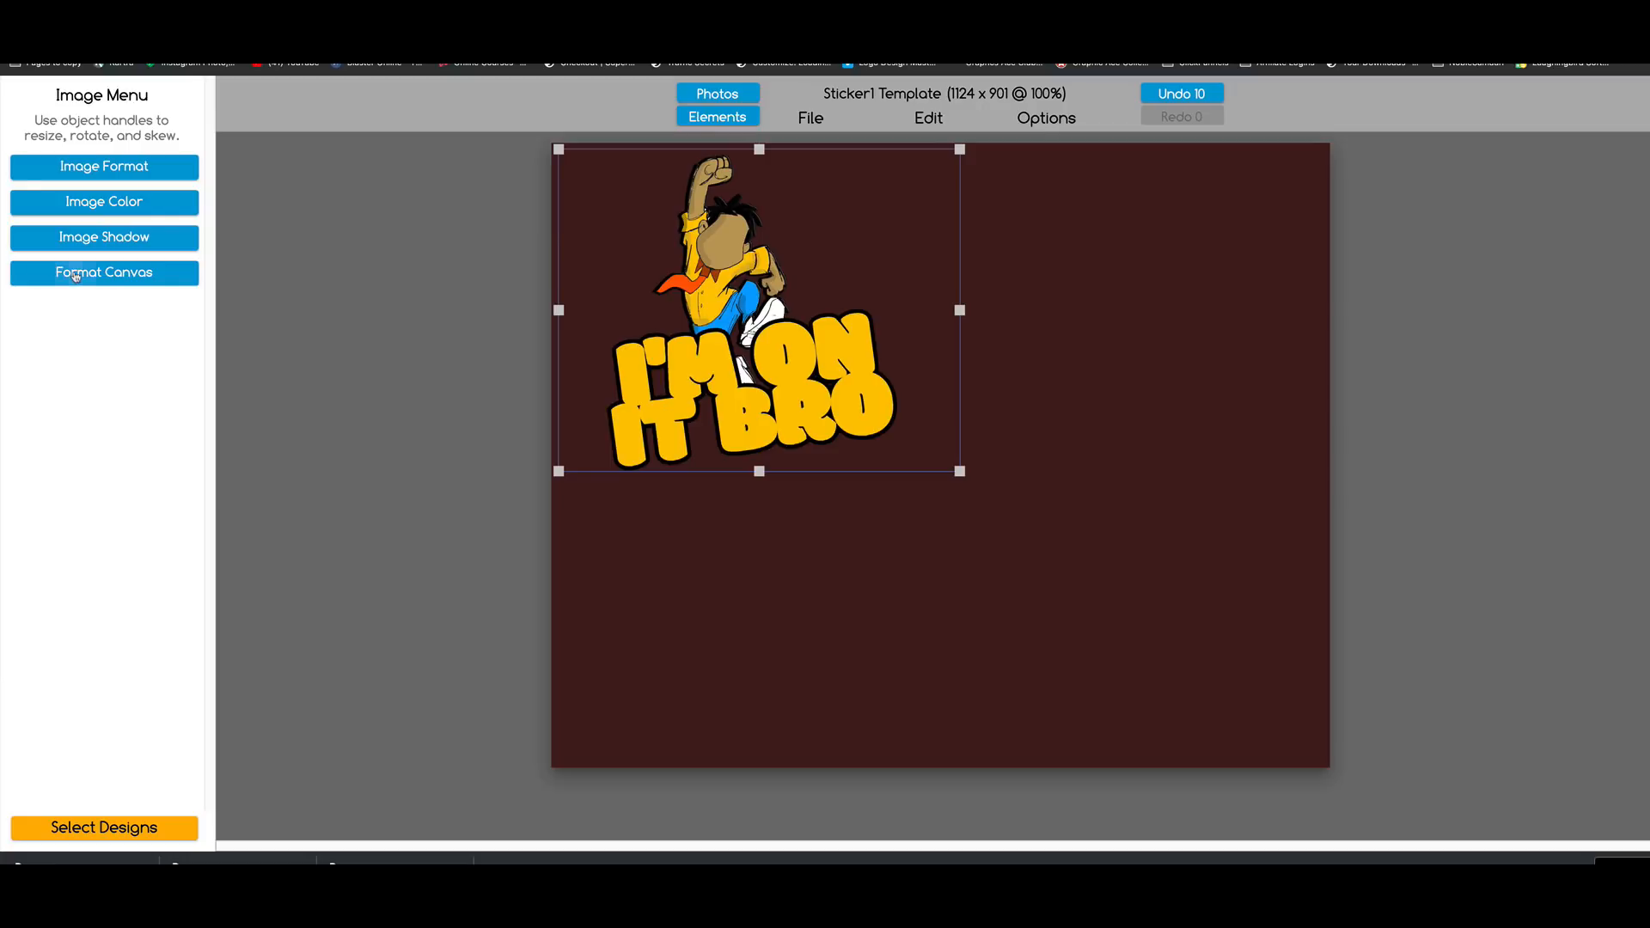
pyautogui.click(103, 274)
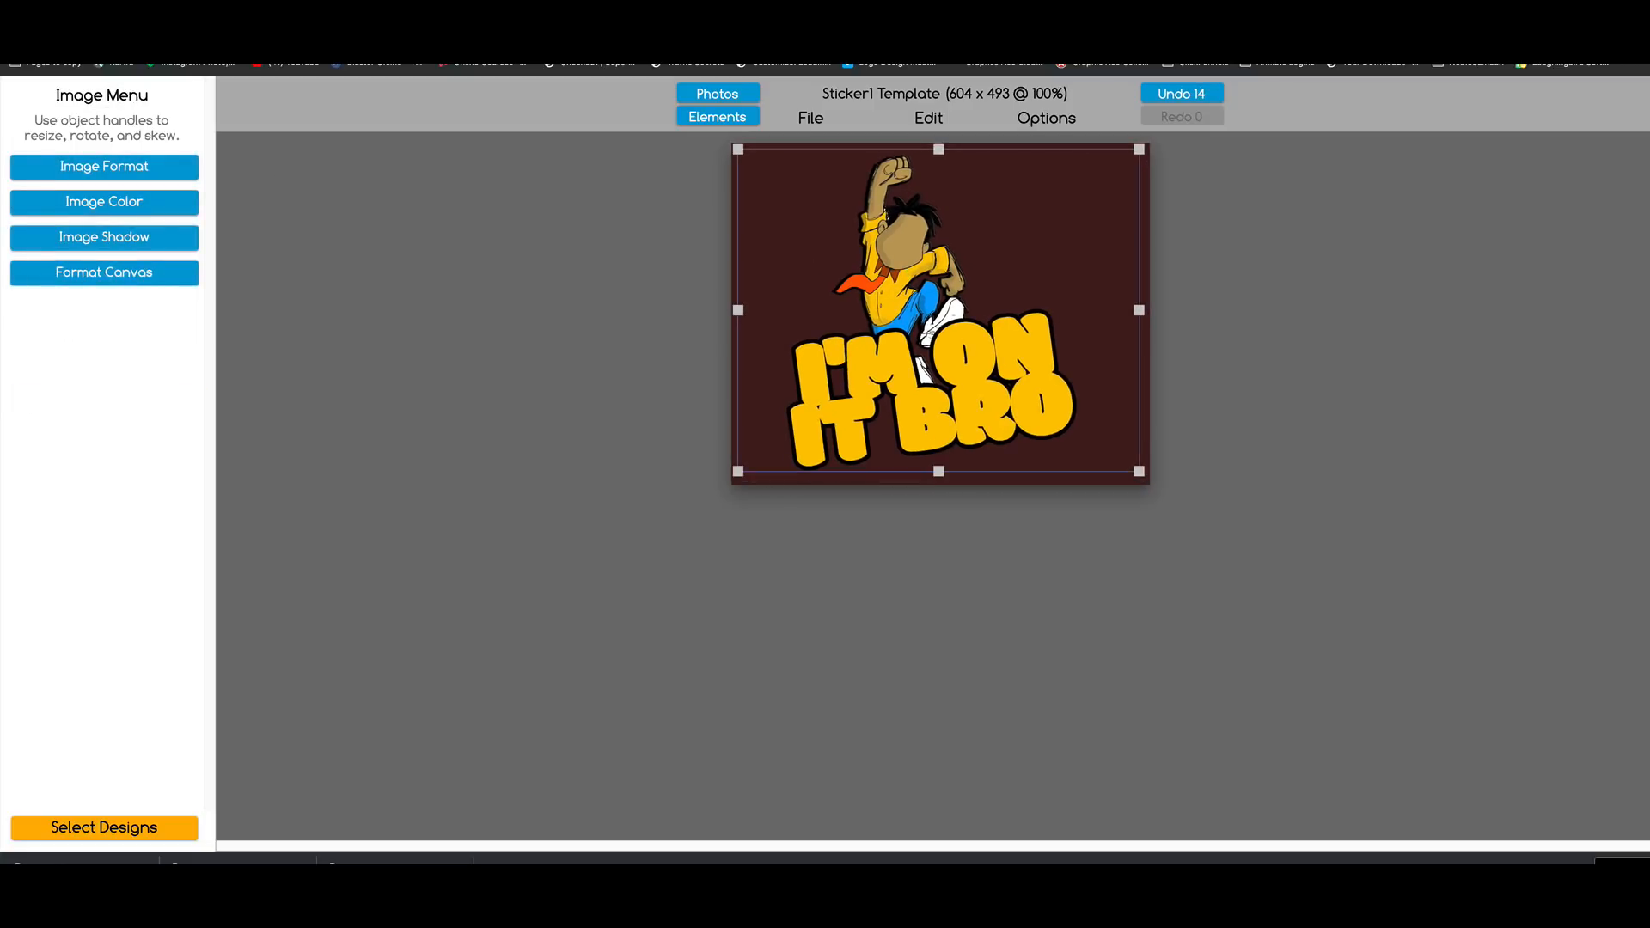
# Step: Lower the imported sticker's opacity to make a semi-transparent watermark
pyautogui.click(103, 167)
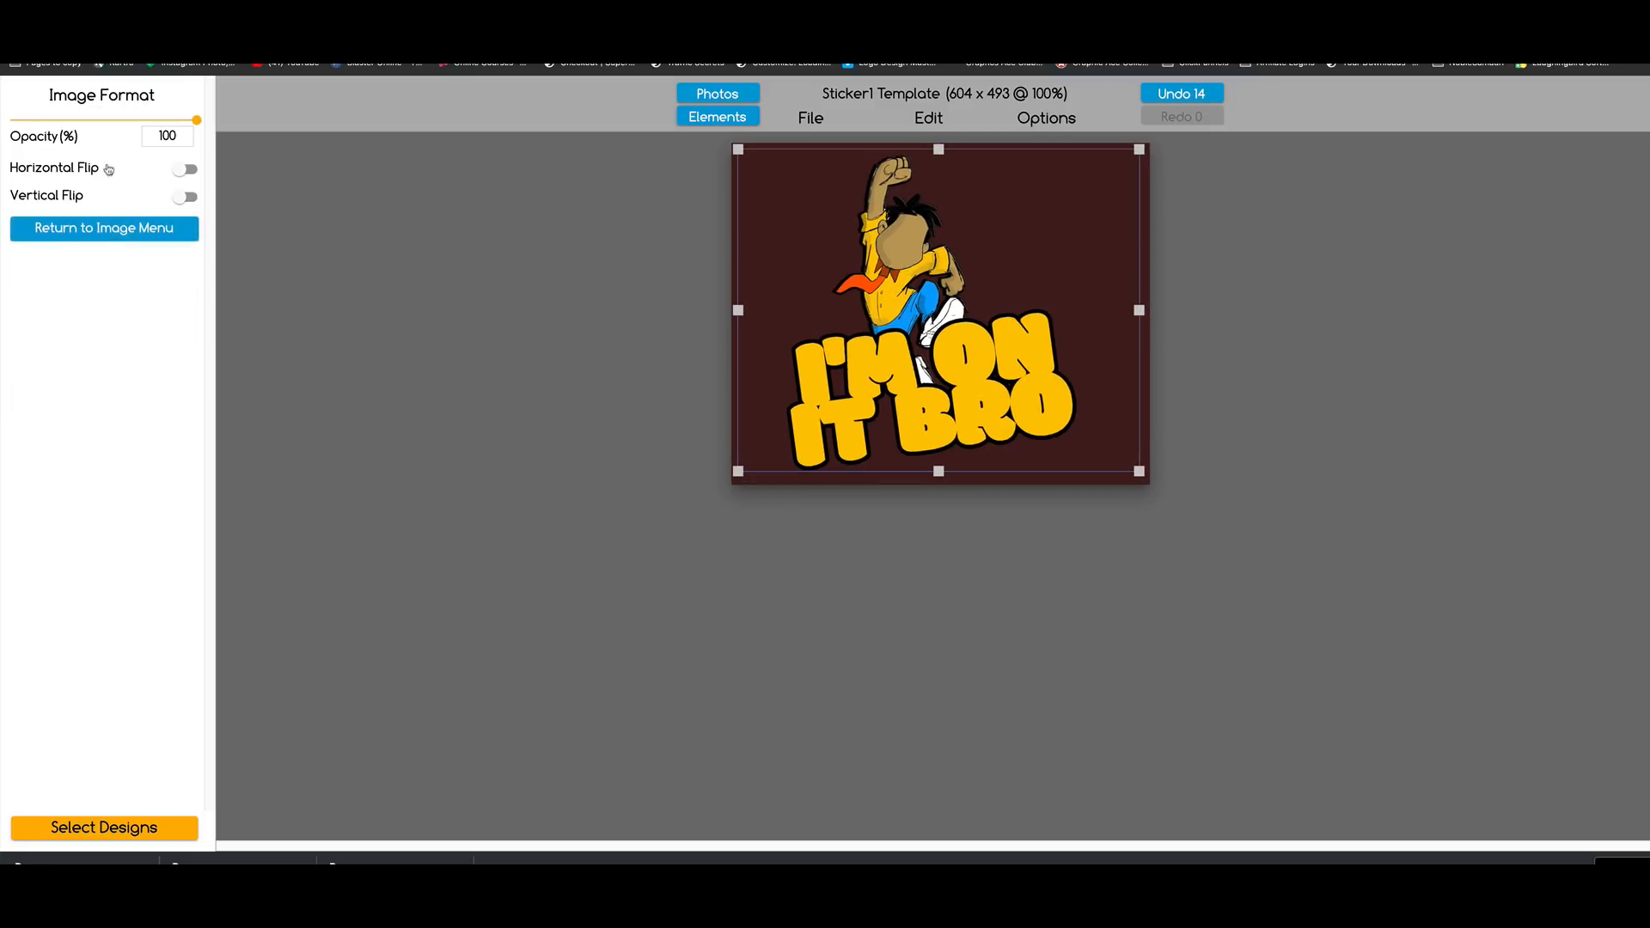
pyautogui.moveTo(194, 118); pyautogui.dragTo(87, 119)
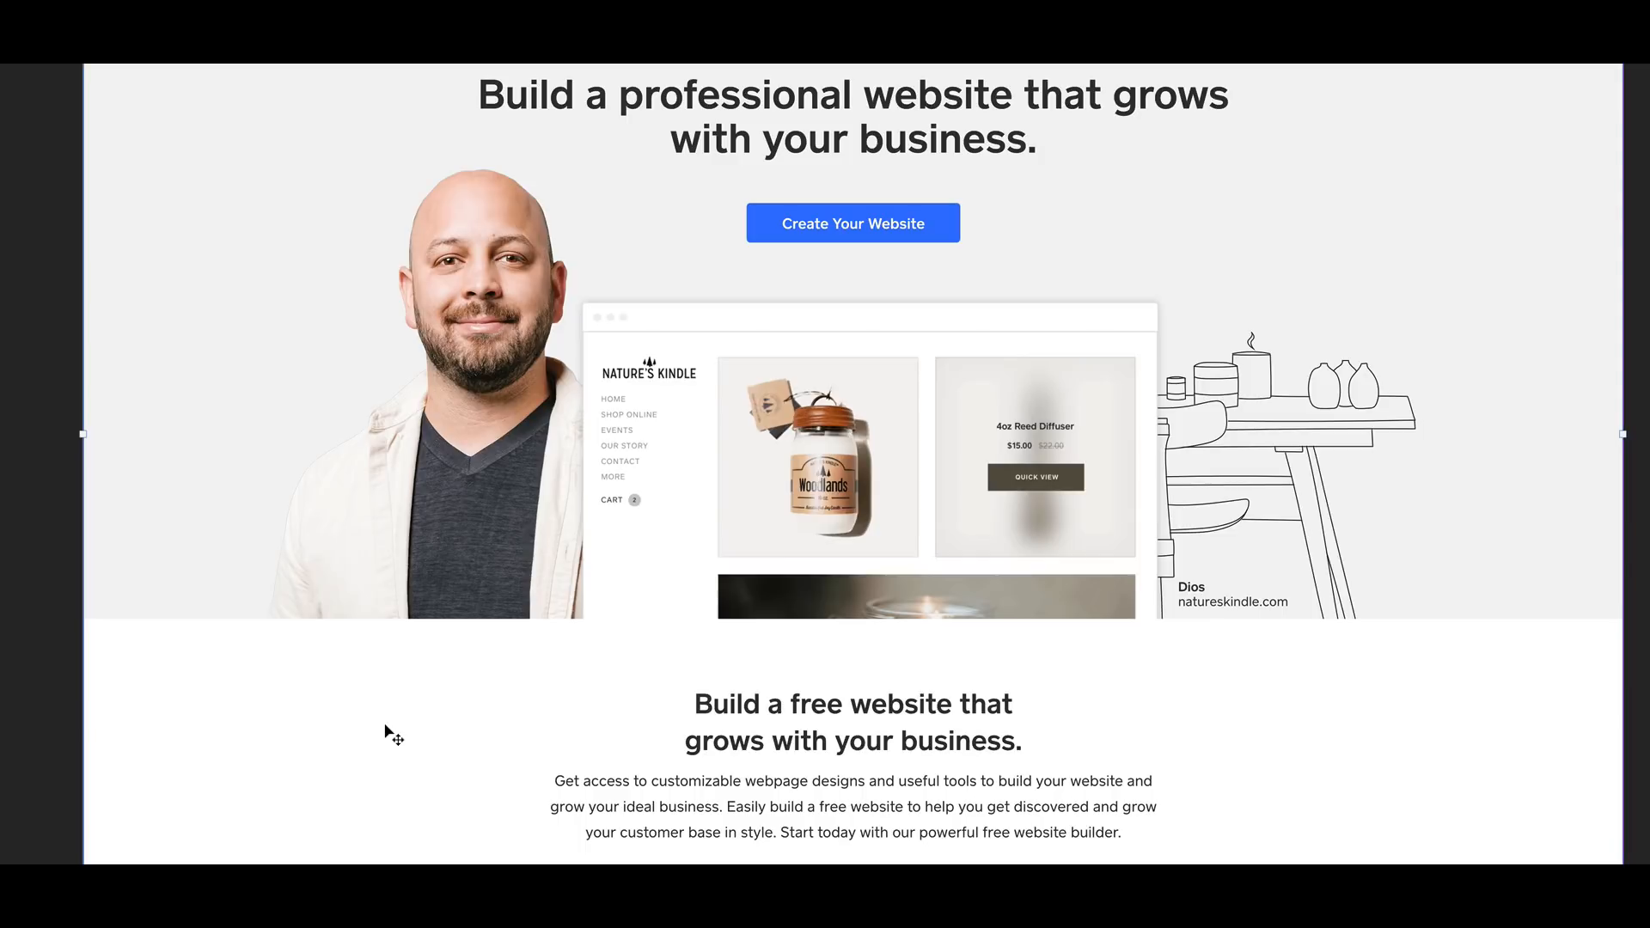
pyautogui.moveTo(388, 729)
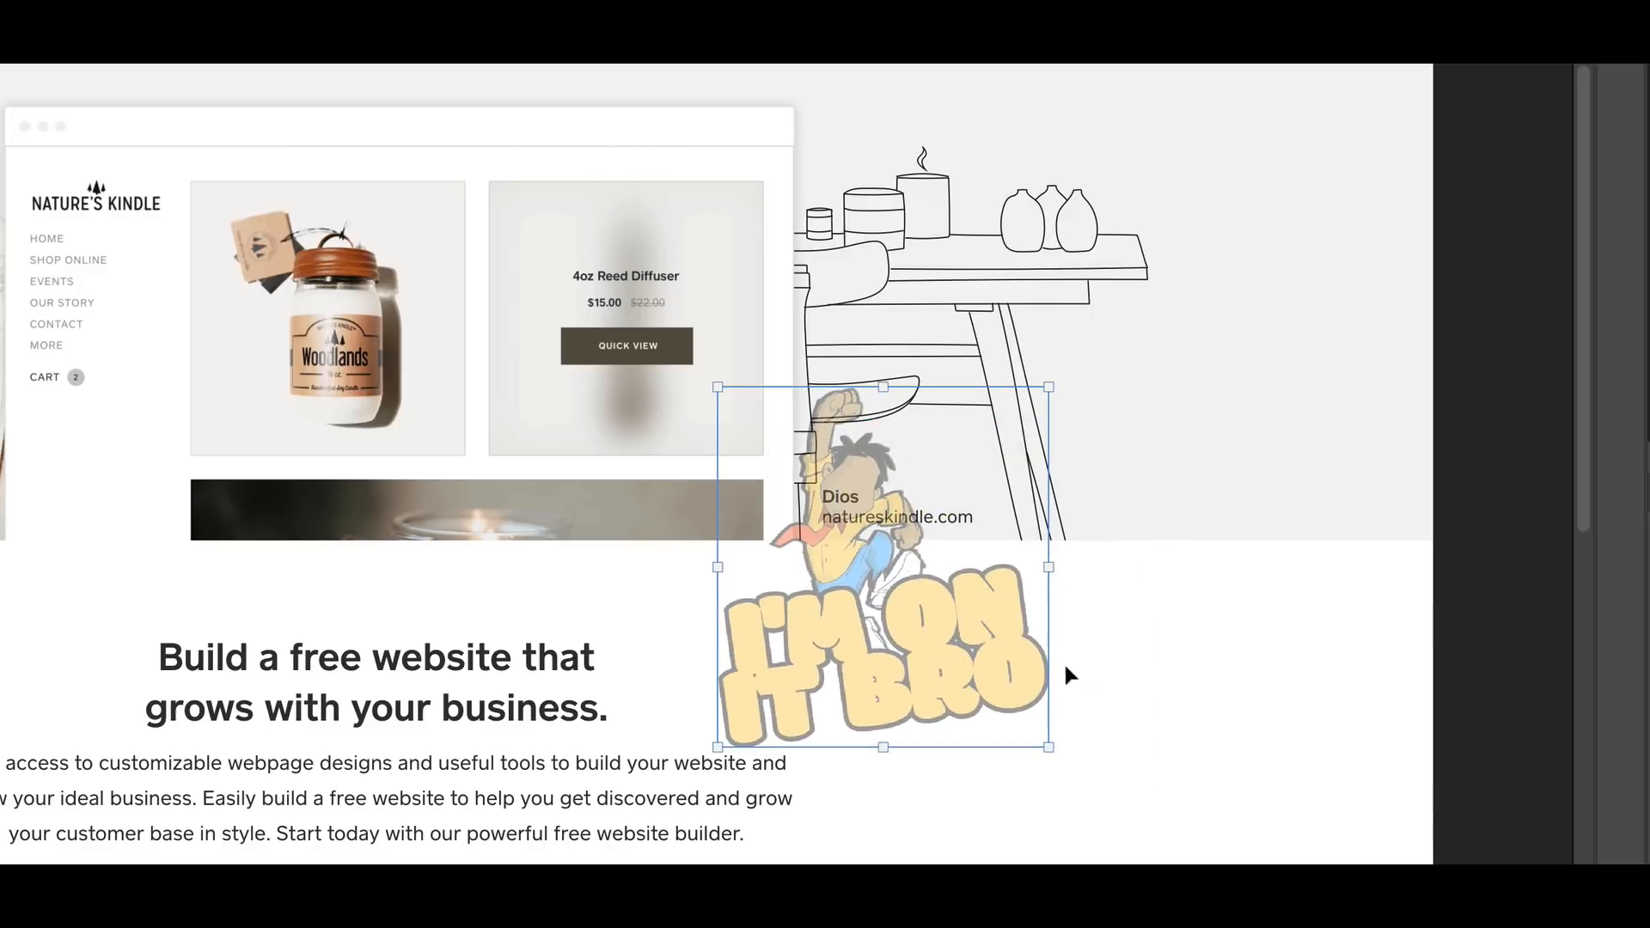
pyautogui.moveTo(1071, 653)
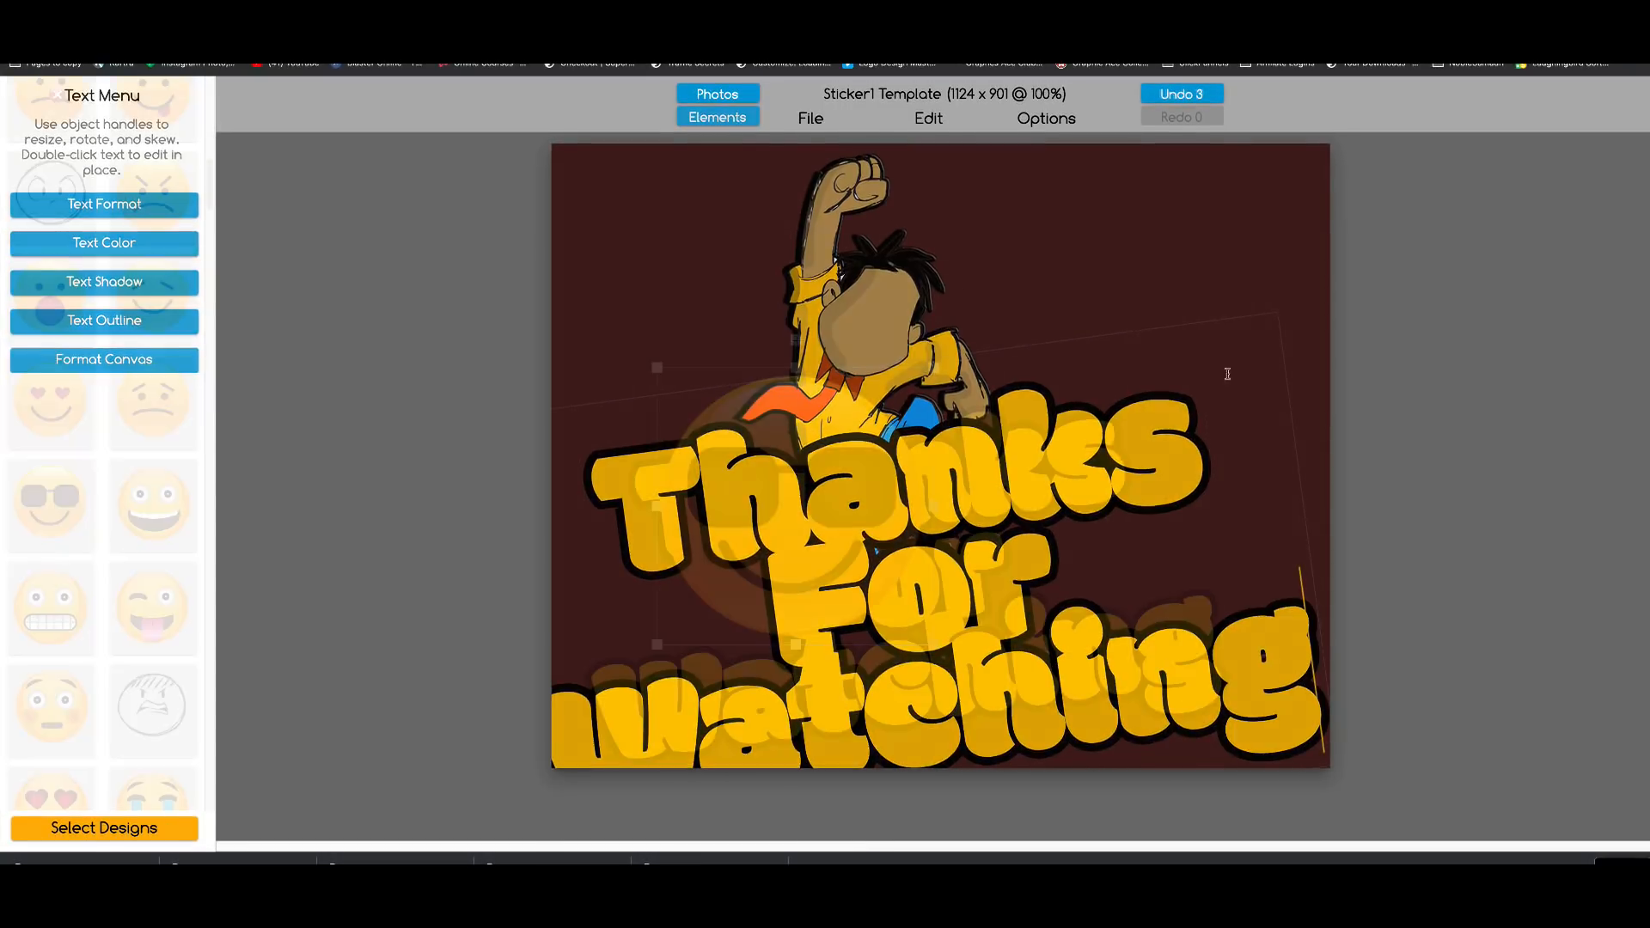
# Step: Set the canvas colour to dark grey behind the 'Thanks For Watching' sign-off
pyautogui.click(103, 359)
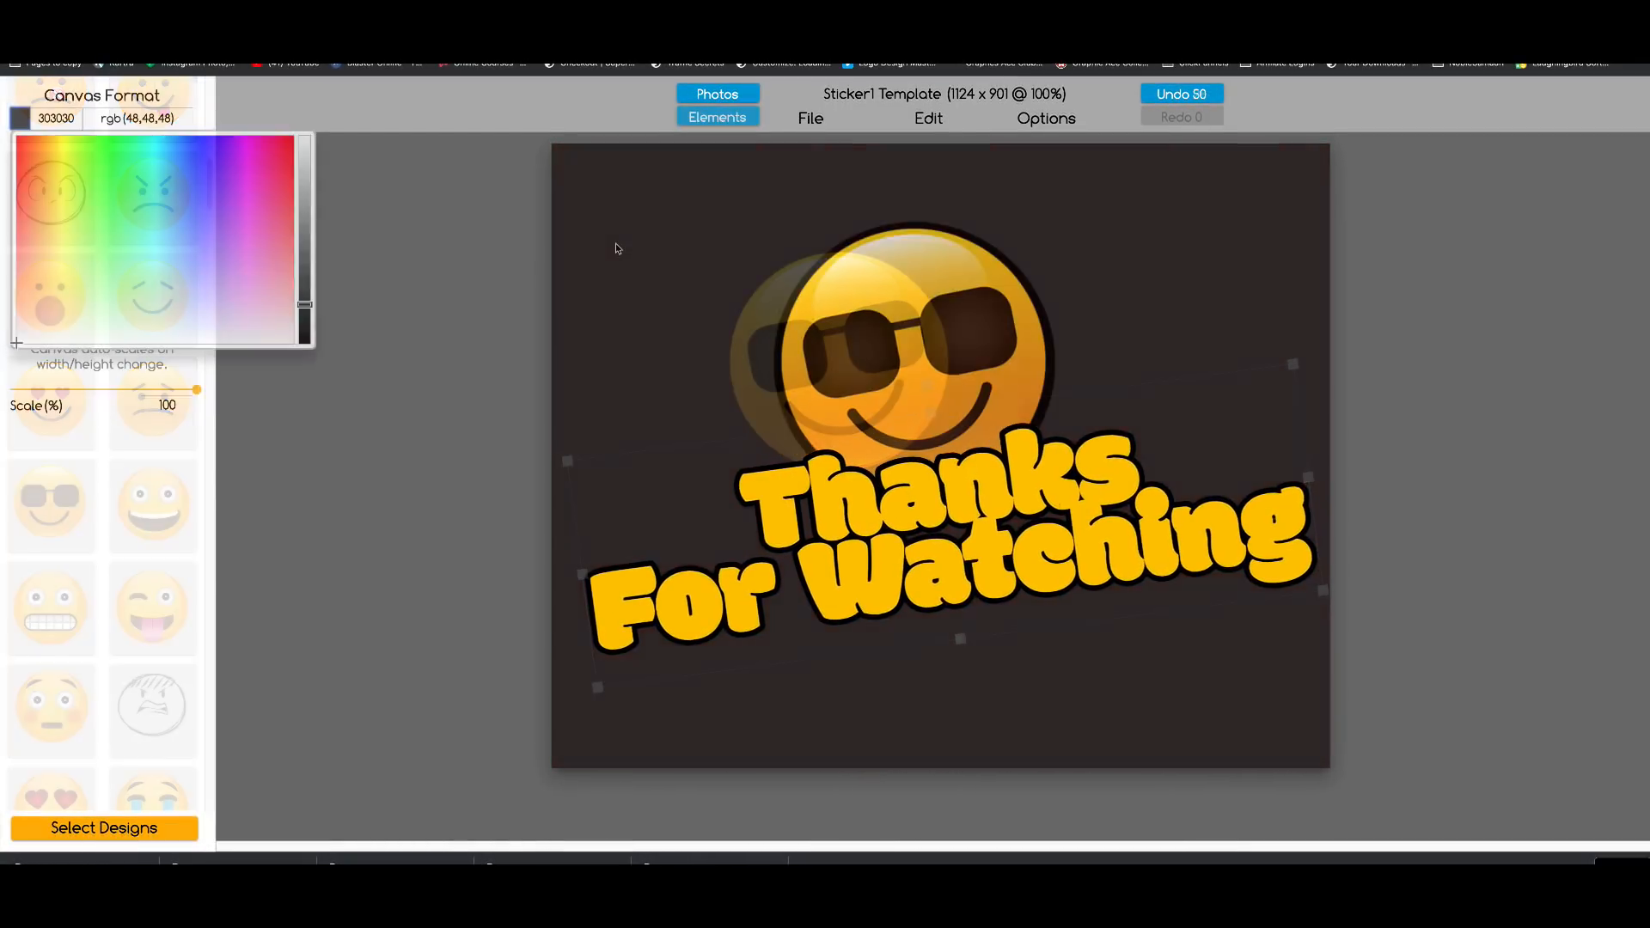